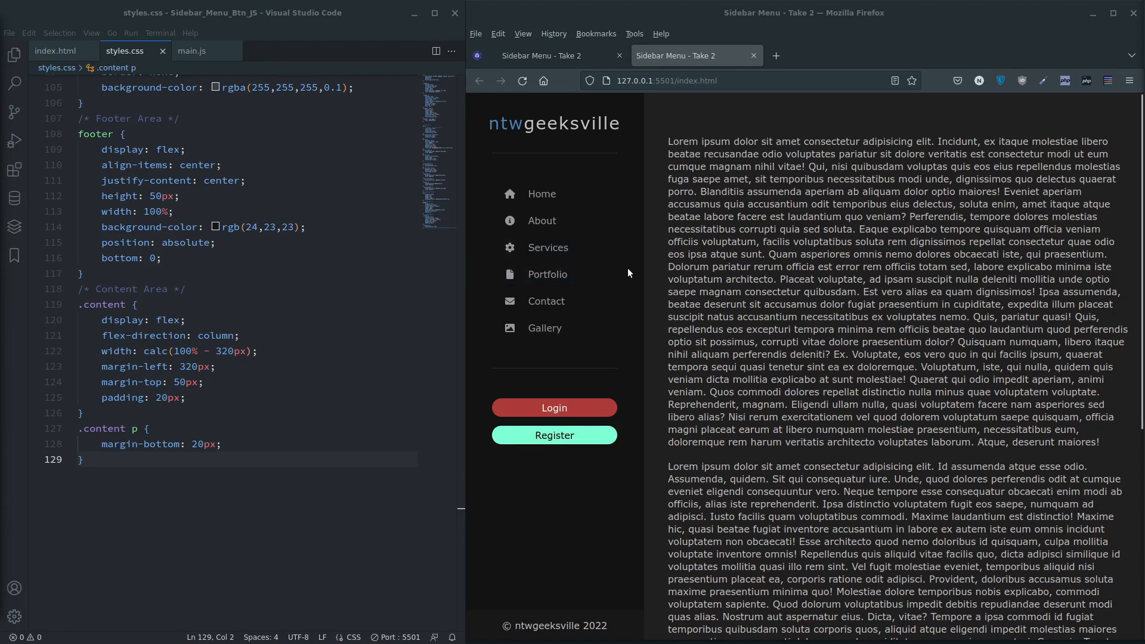
mouse_move(639, 112)
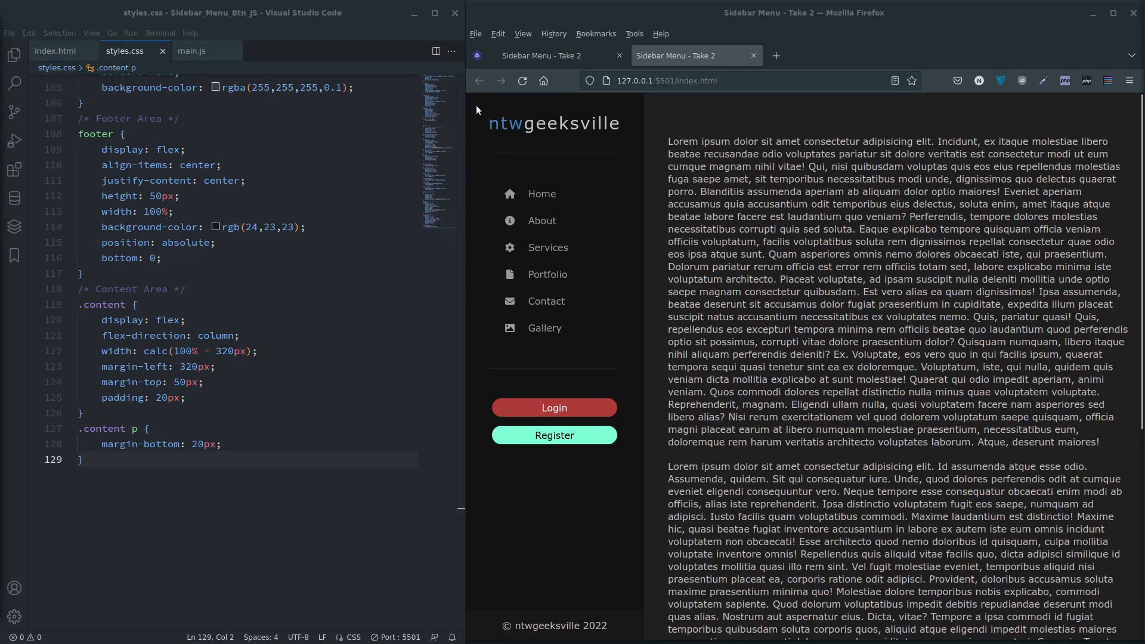
mouse_move(679, 182)
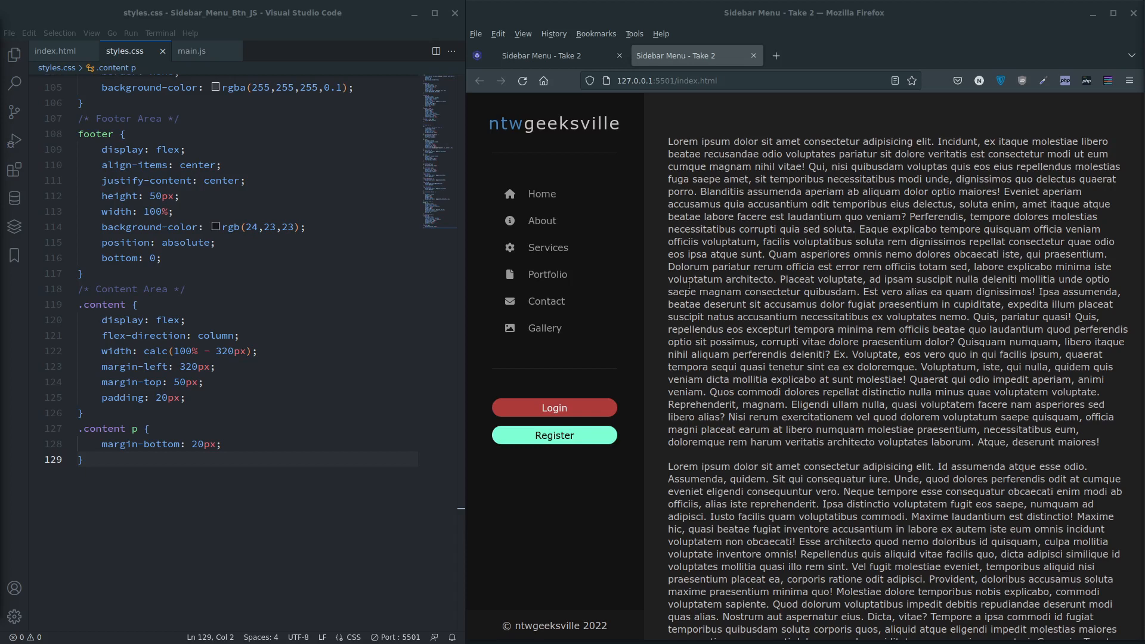
mouse_move(298, 353)
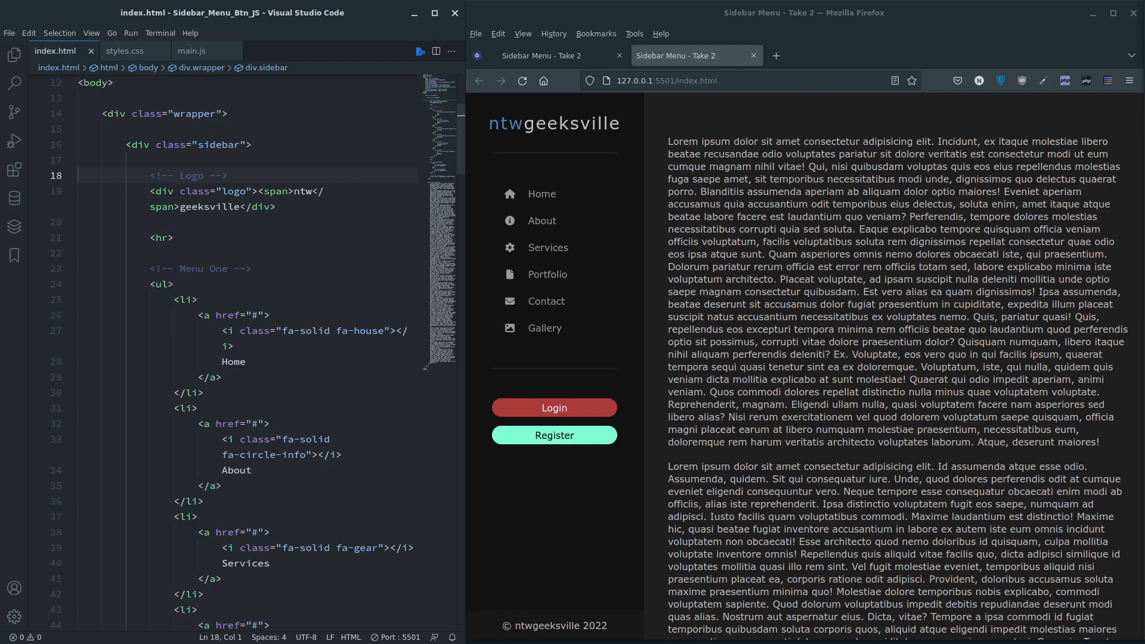
- Create a new file named main.js in the Sidebar_Menu_Btn_JS project folder
left_click(15, 55)
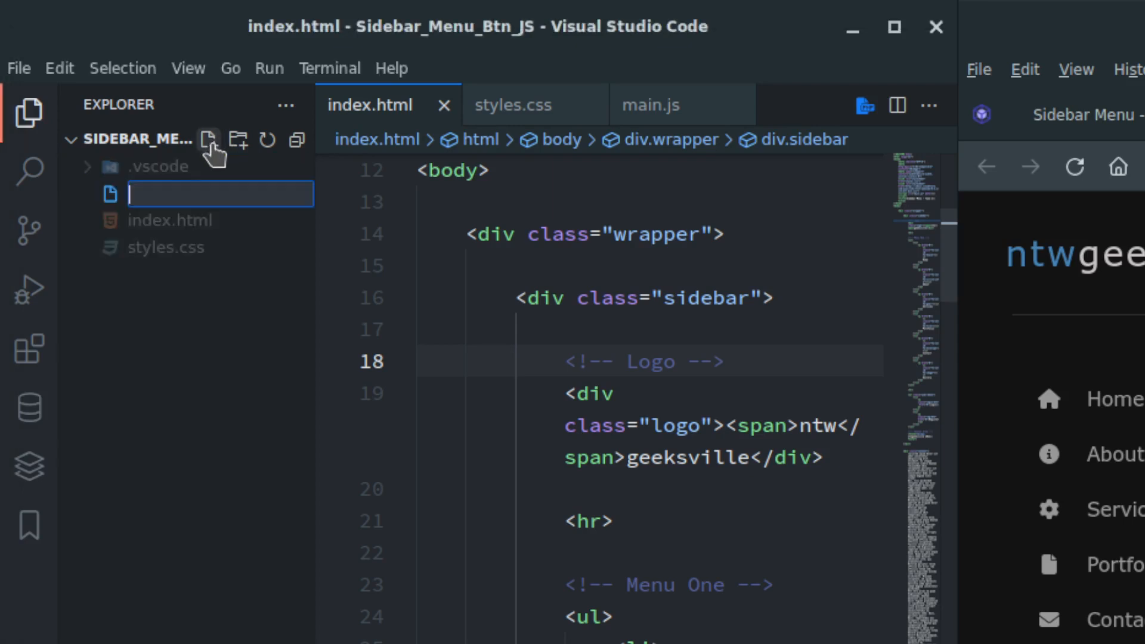
type("main")
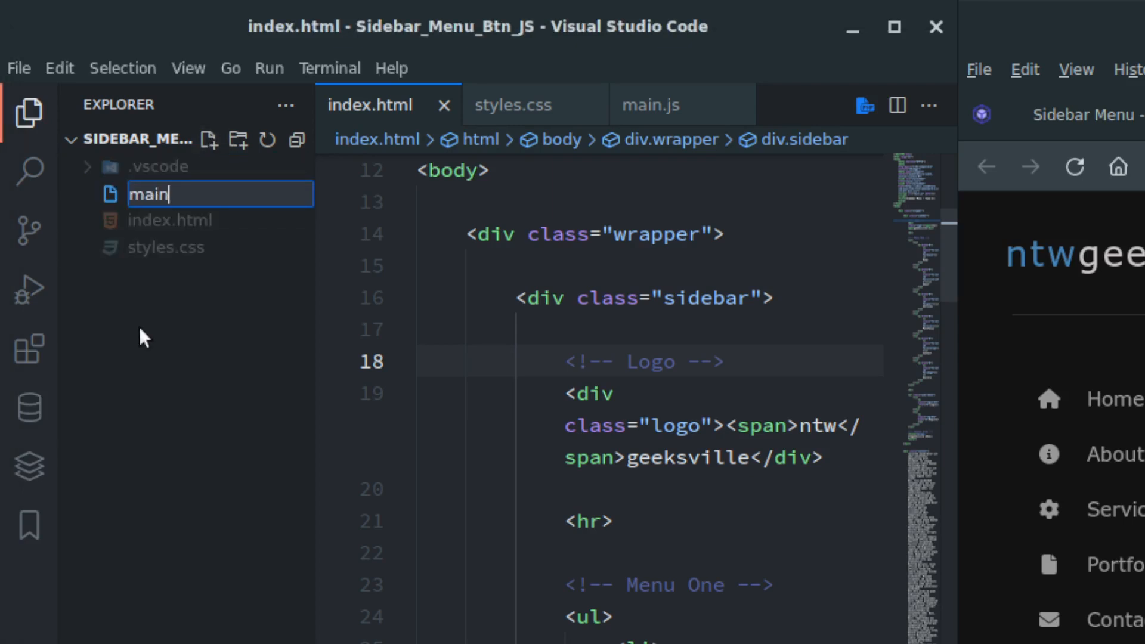
type(".js")
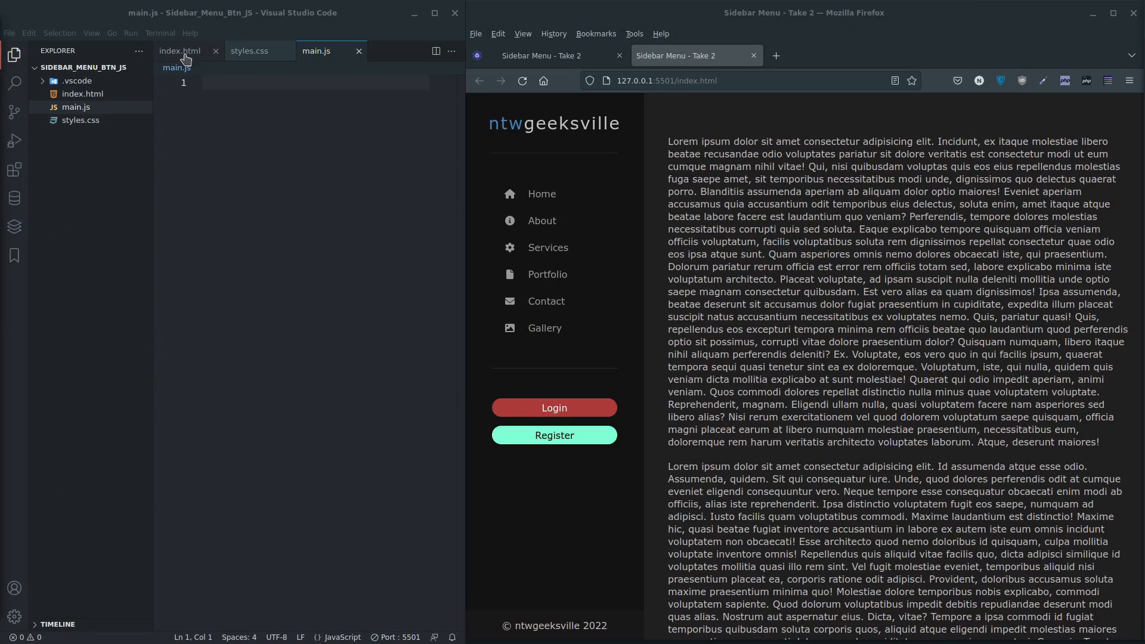
left_click(180, 52)
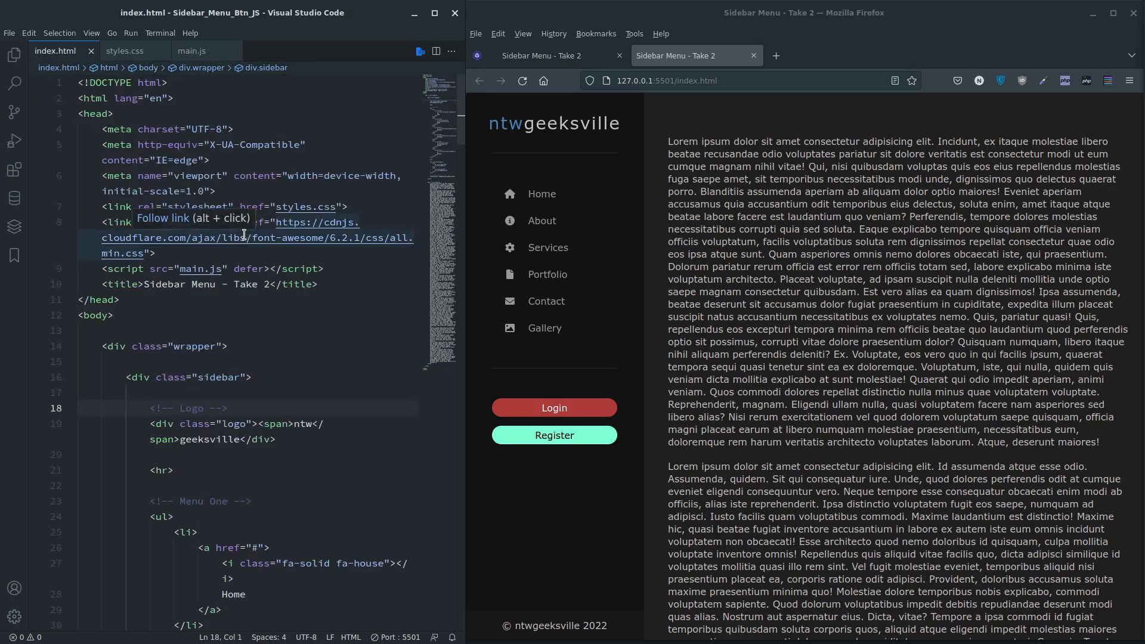
triple_click(204, 268)
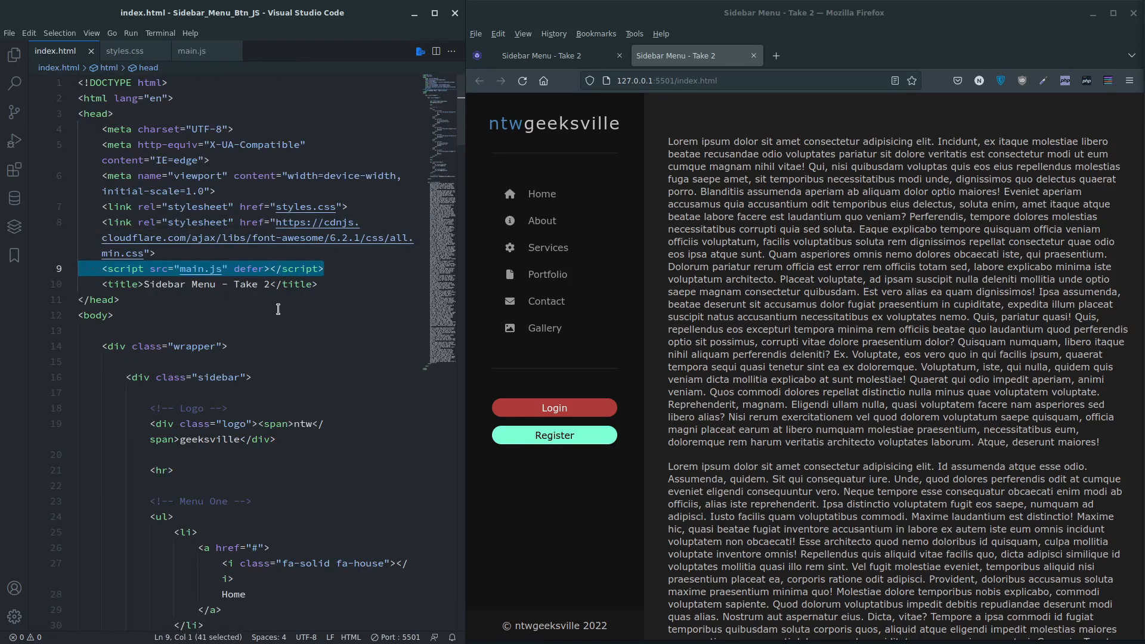
mouse_move(129, 269)
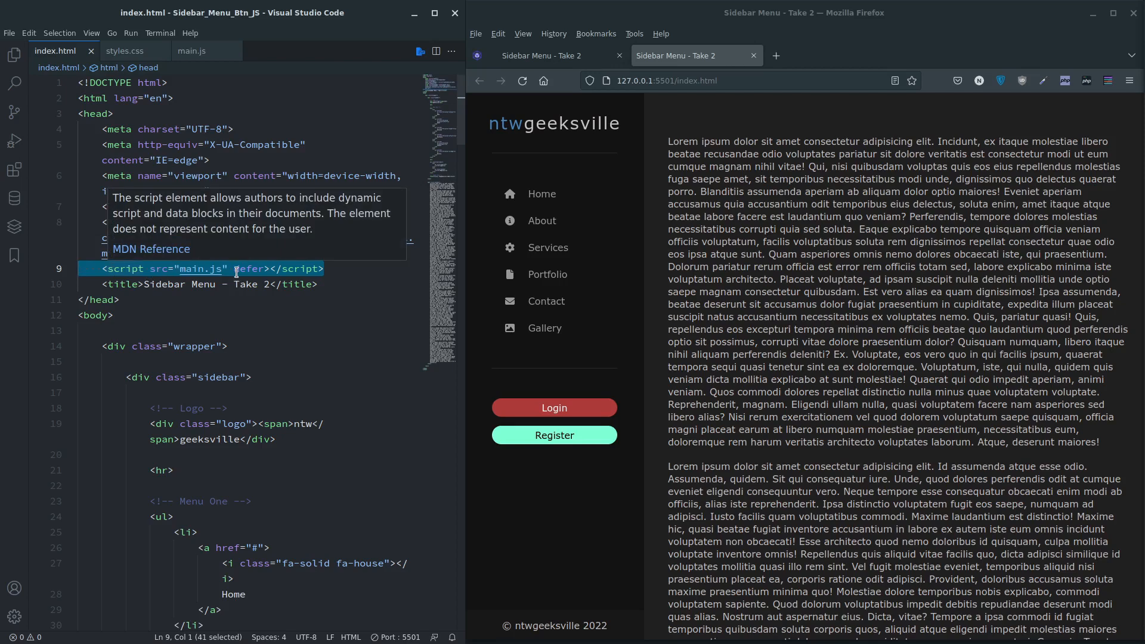
left_click(14, 55)
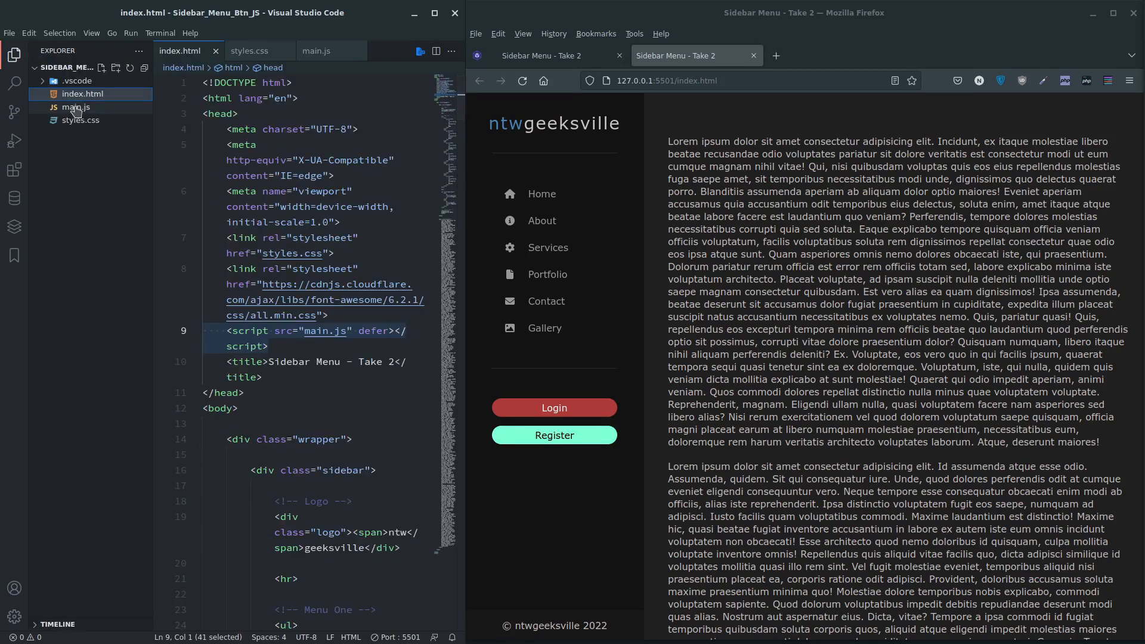
scroll("down", 3)
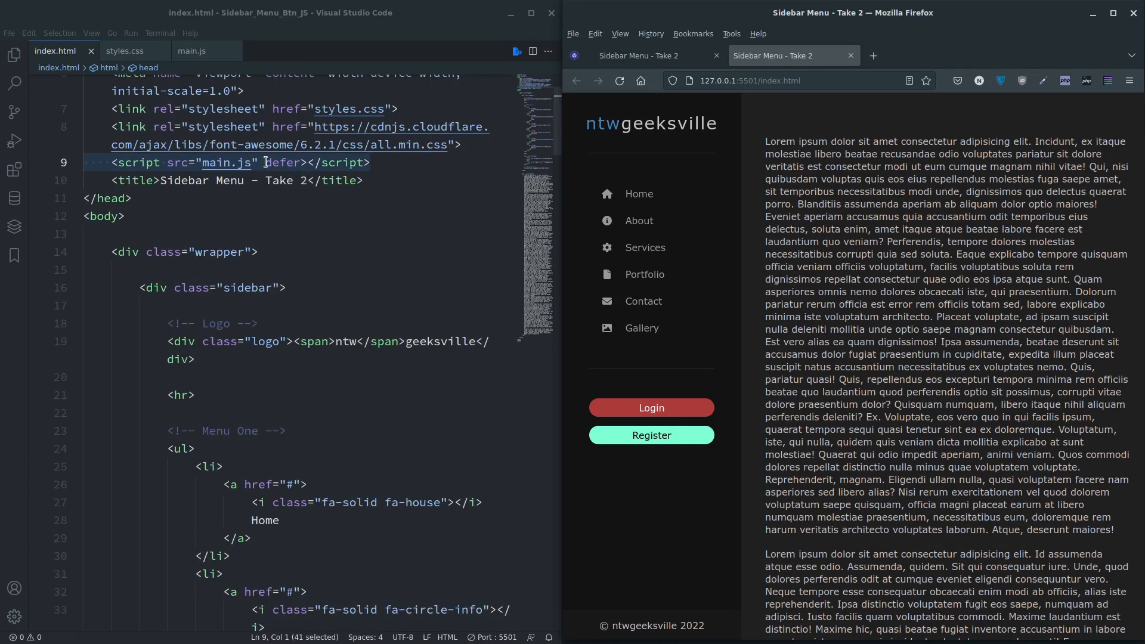
left_click(126, 215)
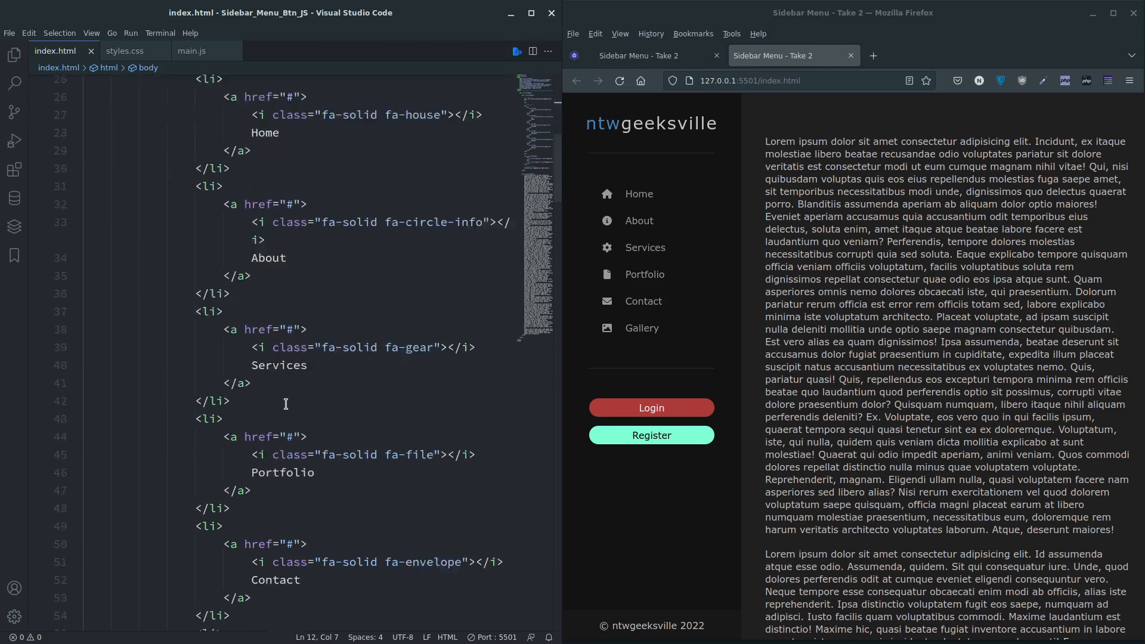
scroll("down", 3)
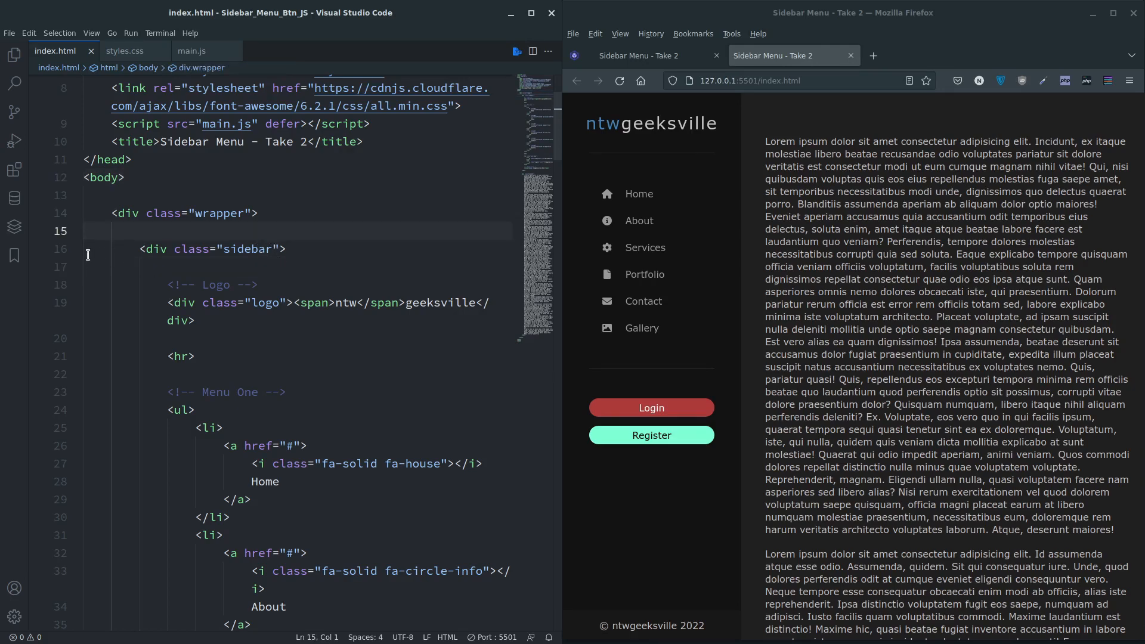
- Add an 'Open Close Btn' comment and a button element inside the sidebar div
left_click(75, 248)
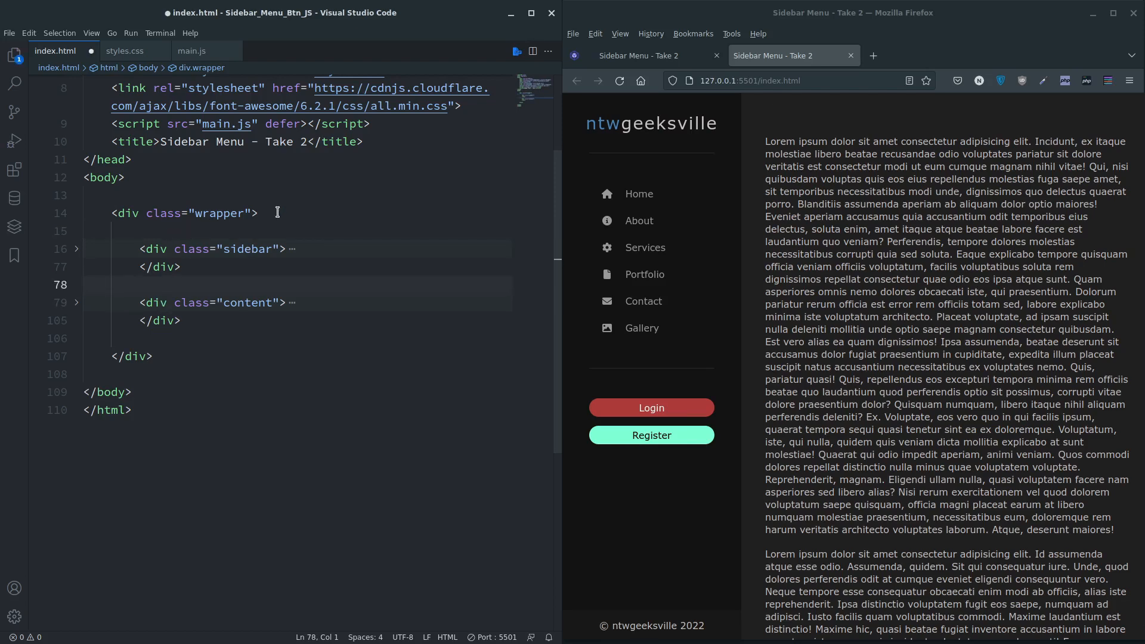
left_click(258, 213)
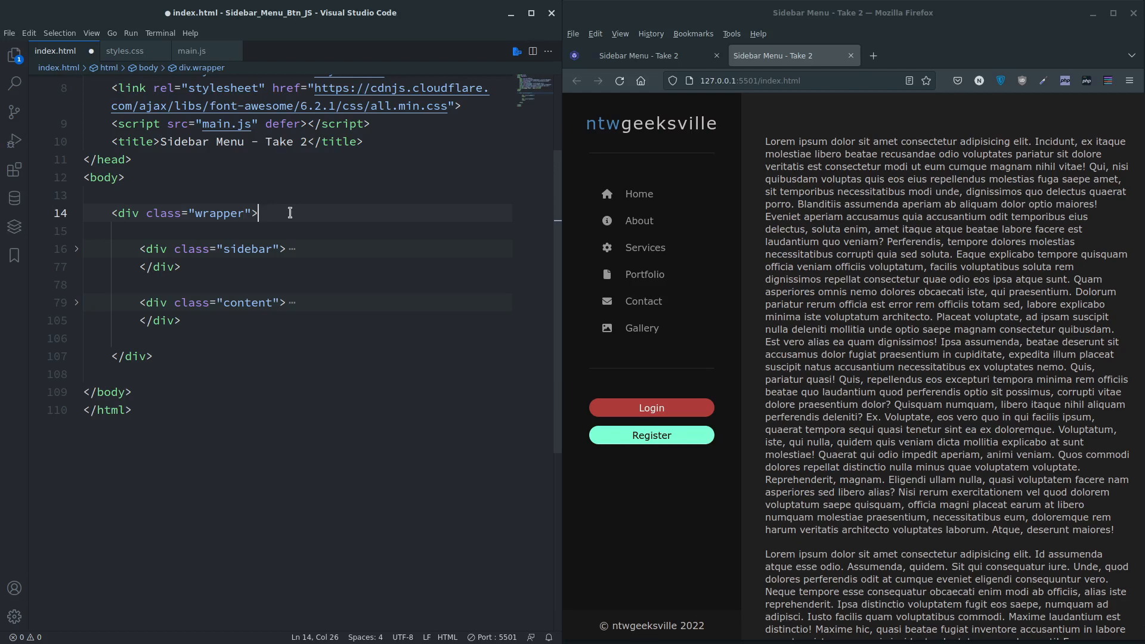
left_click(76, 248)
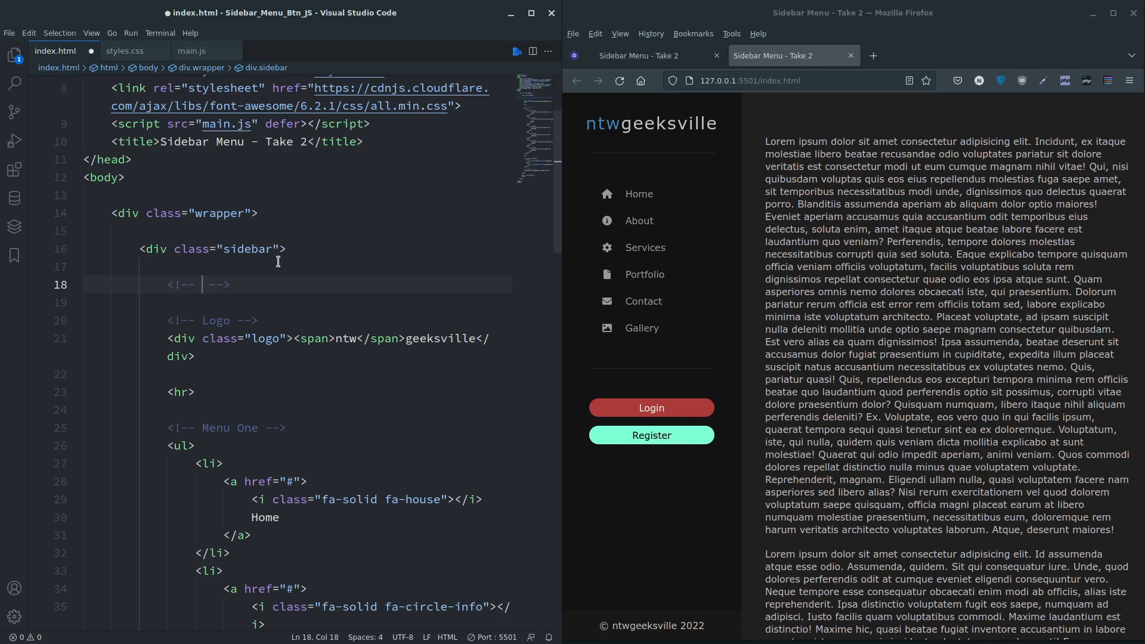
type("Open Close Btn")
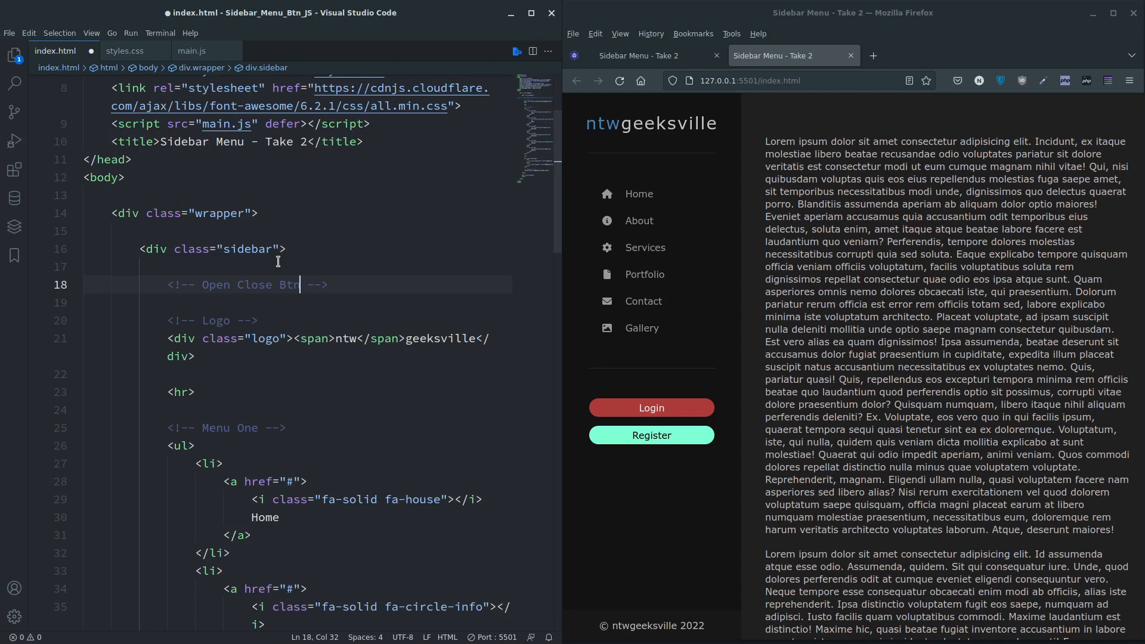
type("but")
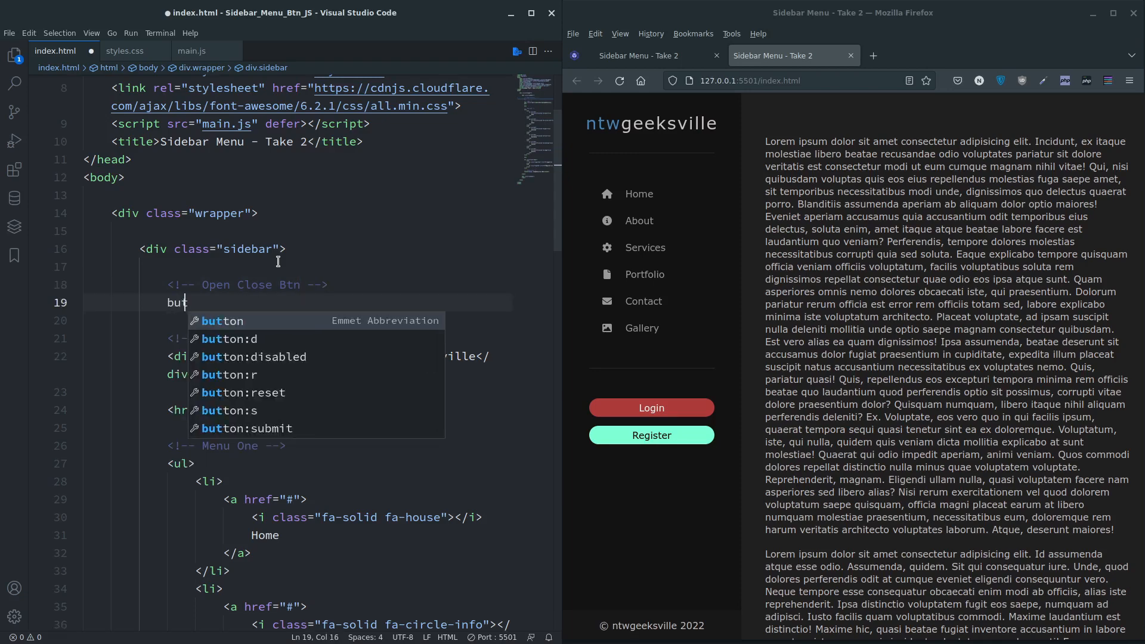
key("Tab")
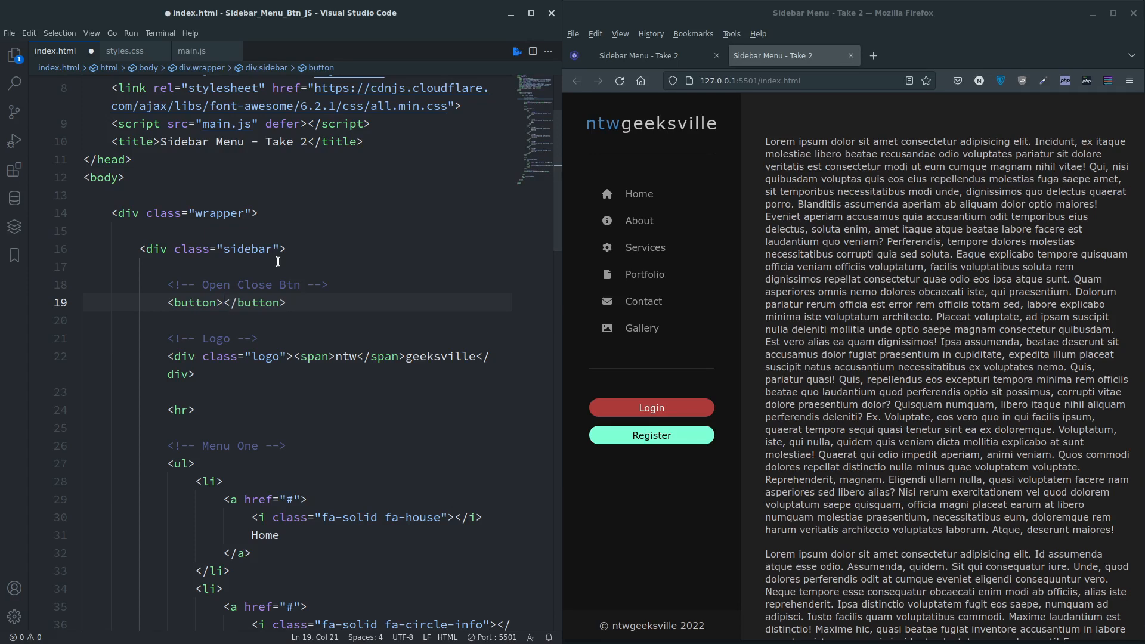
- Give the button a &plus; label and the id openCloseBtn
type("£")
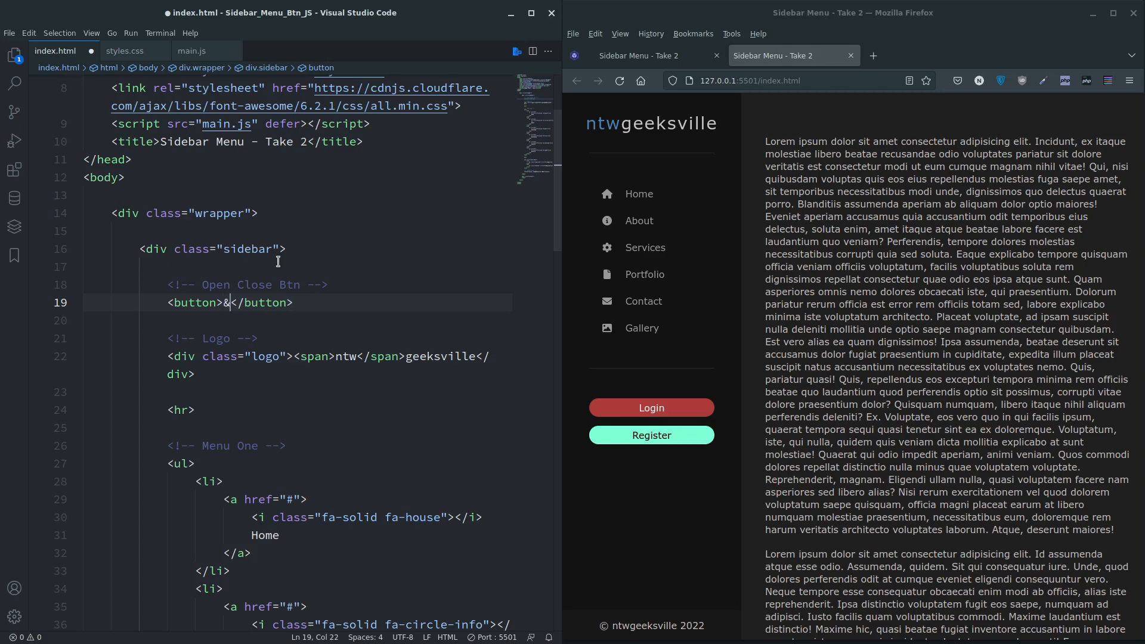
type("plus")
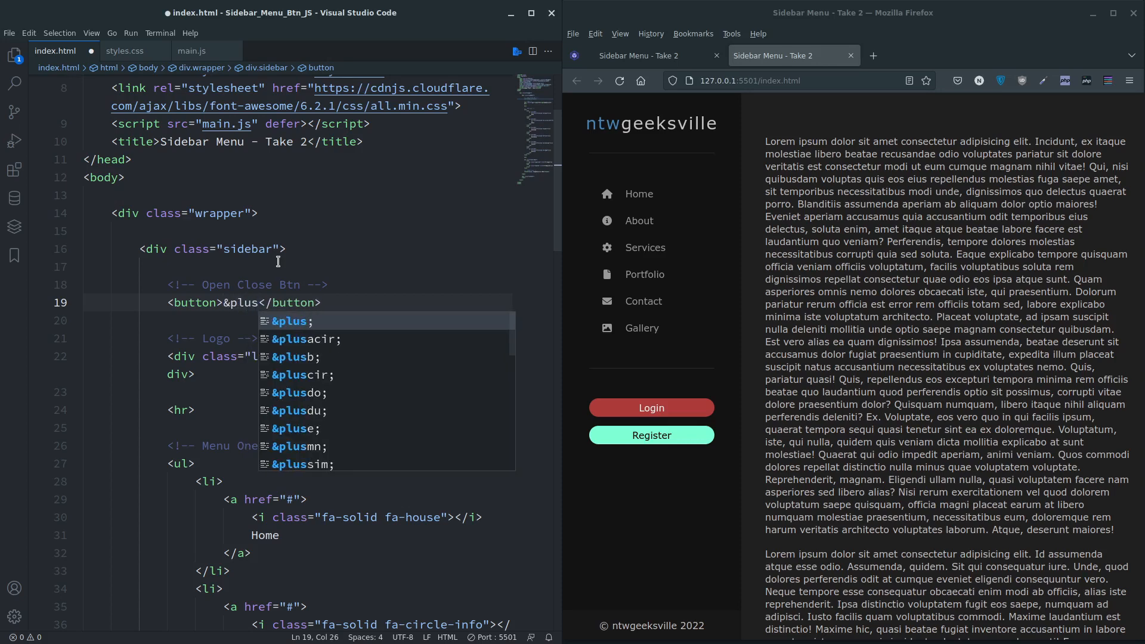
type(";")
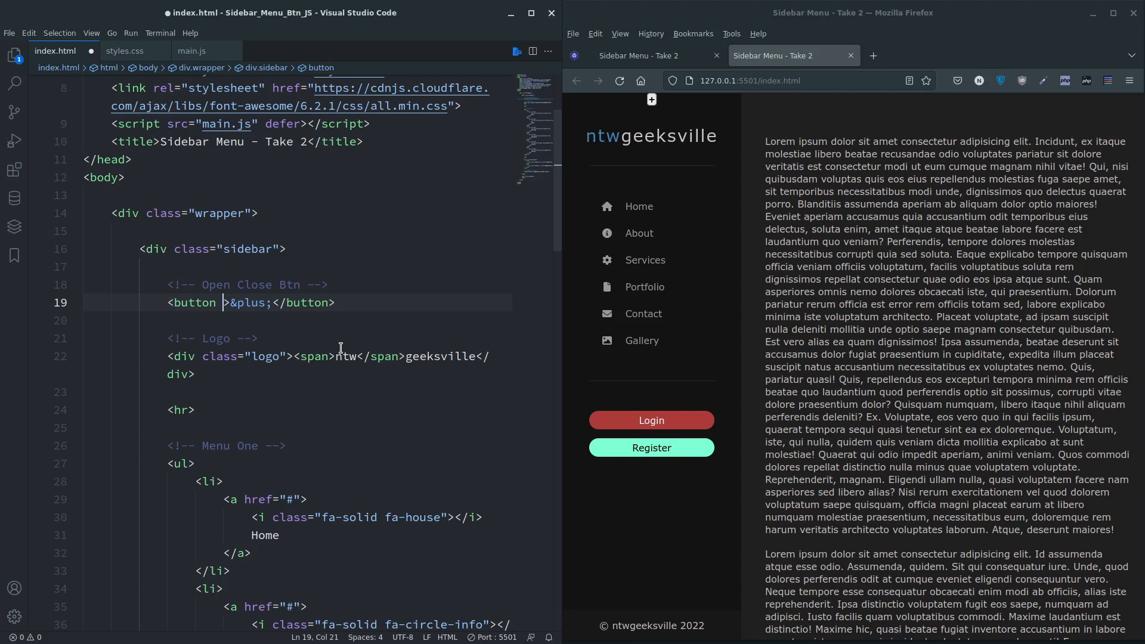
type("cla")
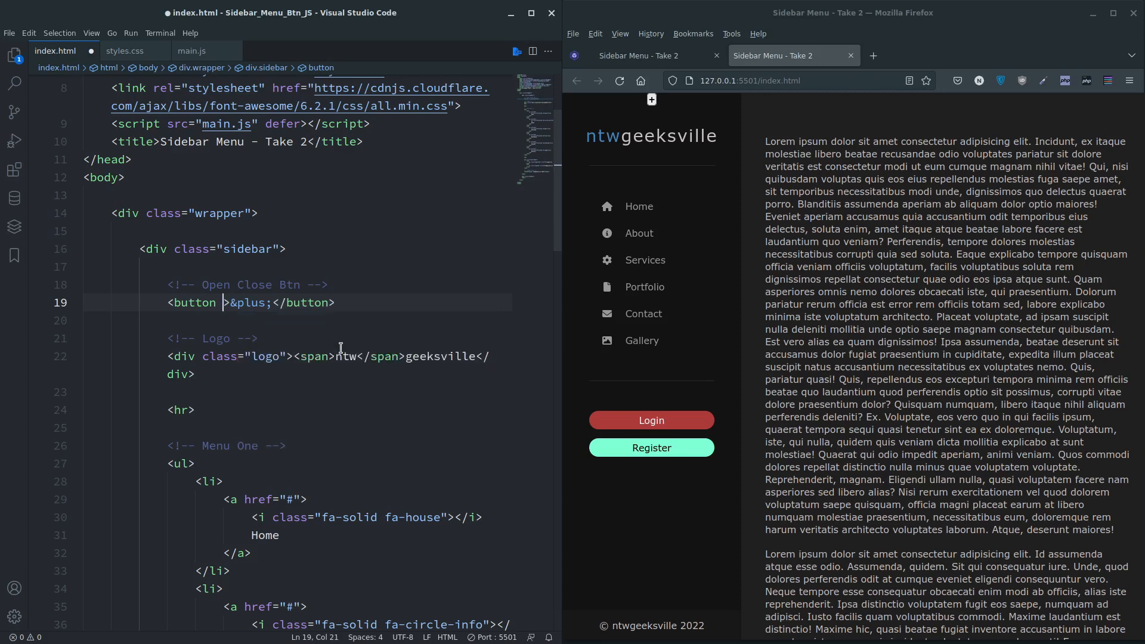
type("id=\"\"")
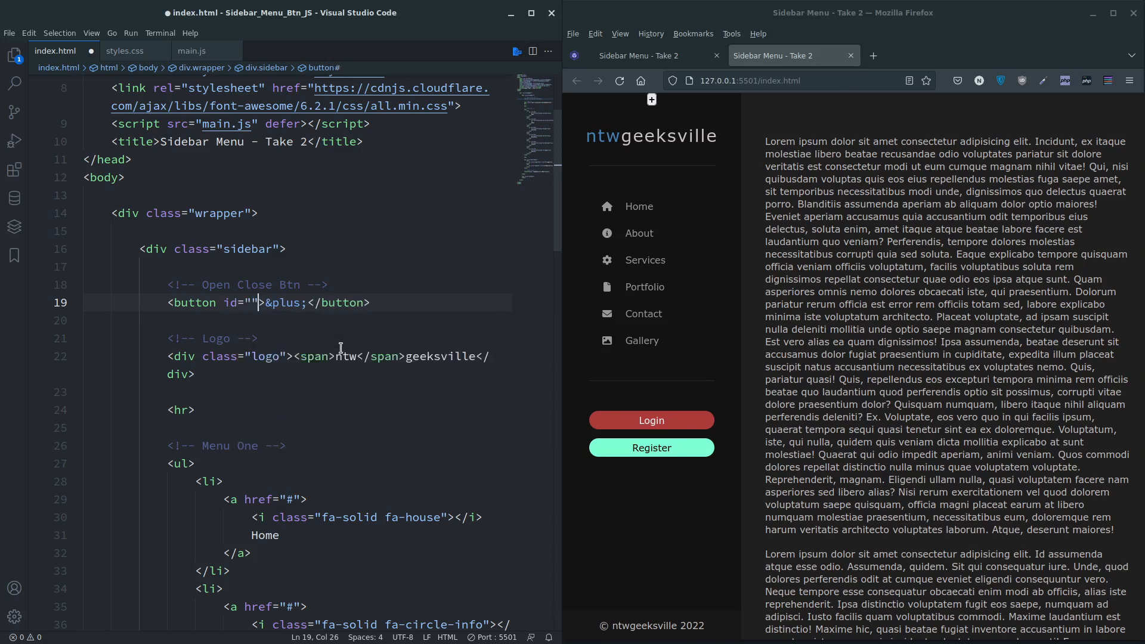
type("openCloseBtn")
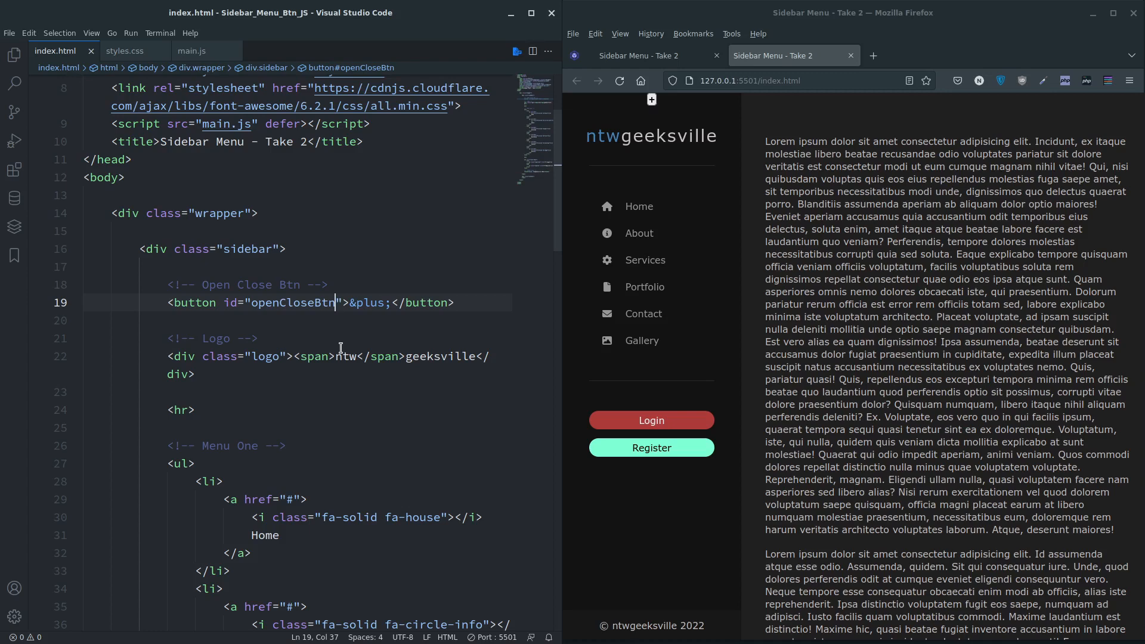
- Insert a blank line below the .sidebar .logo span rule in styles.css
left_click(124, 51)
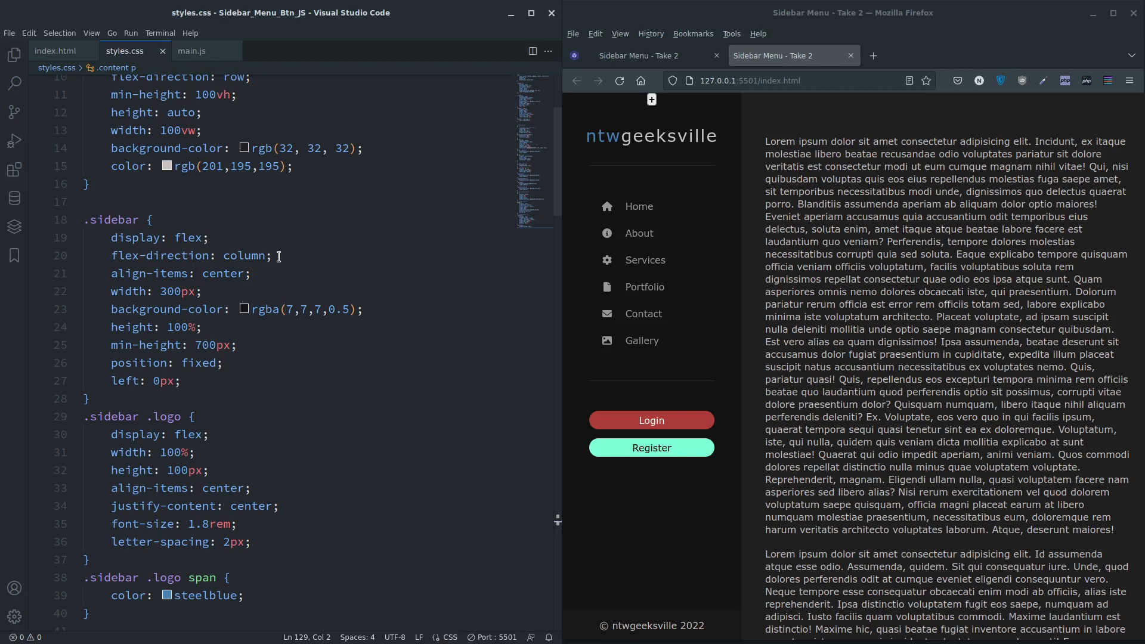
mouse_move(651, 100)
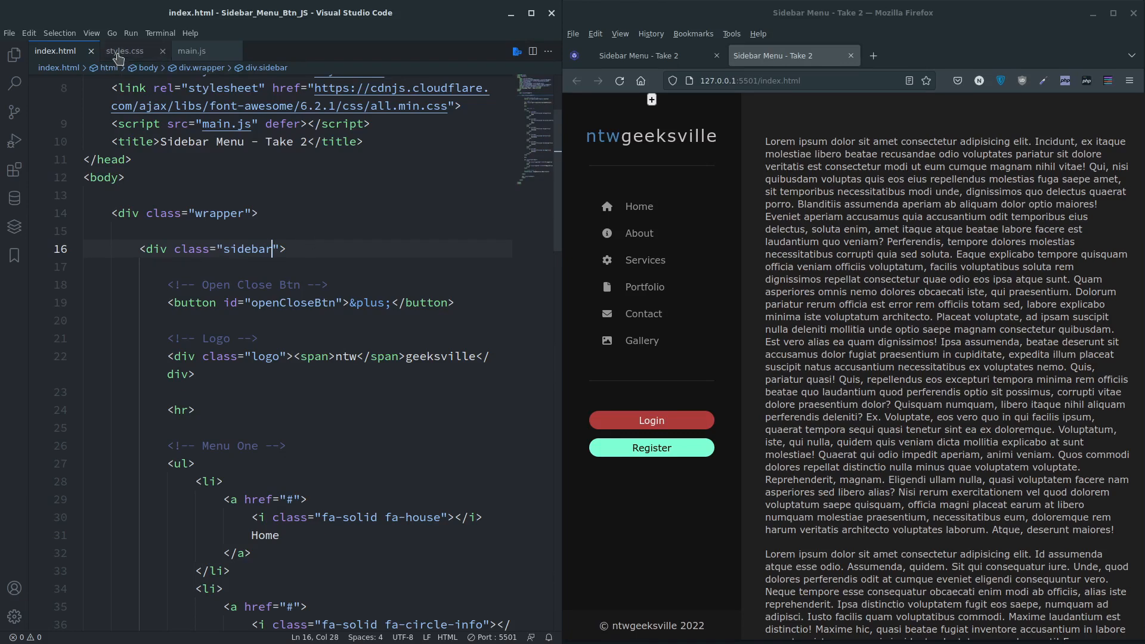
left_click(124, 51)
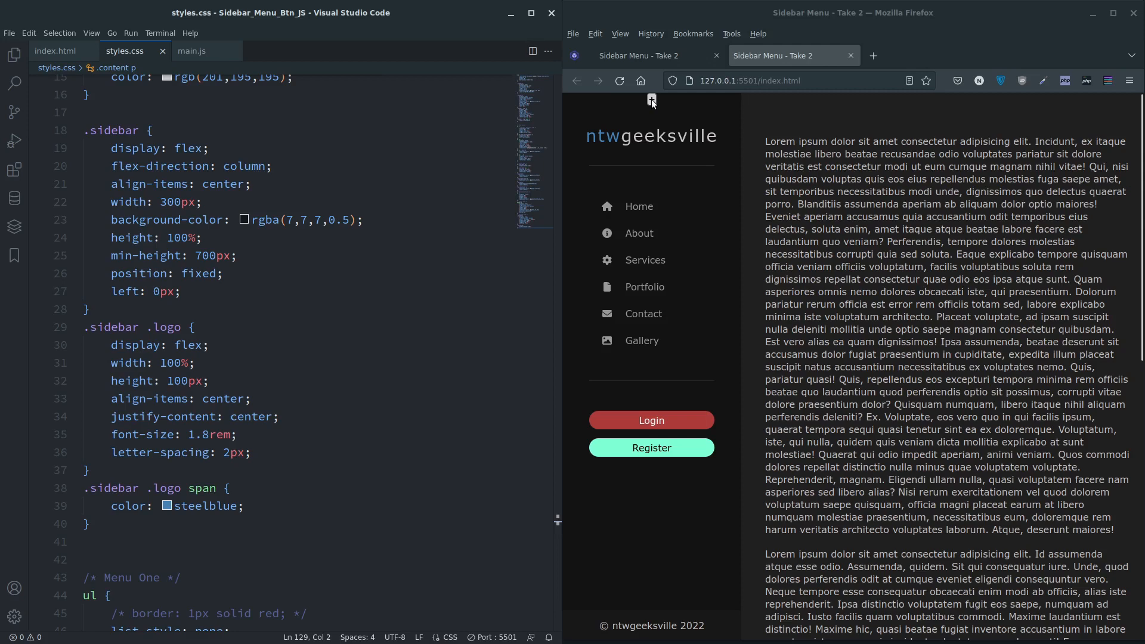
scroll("down", 3)
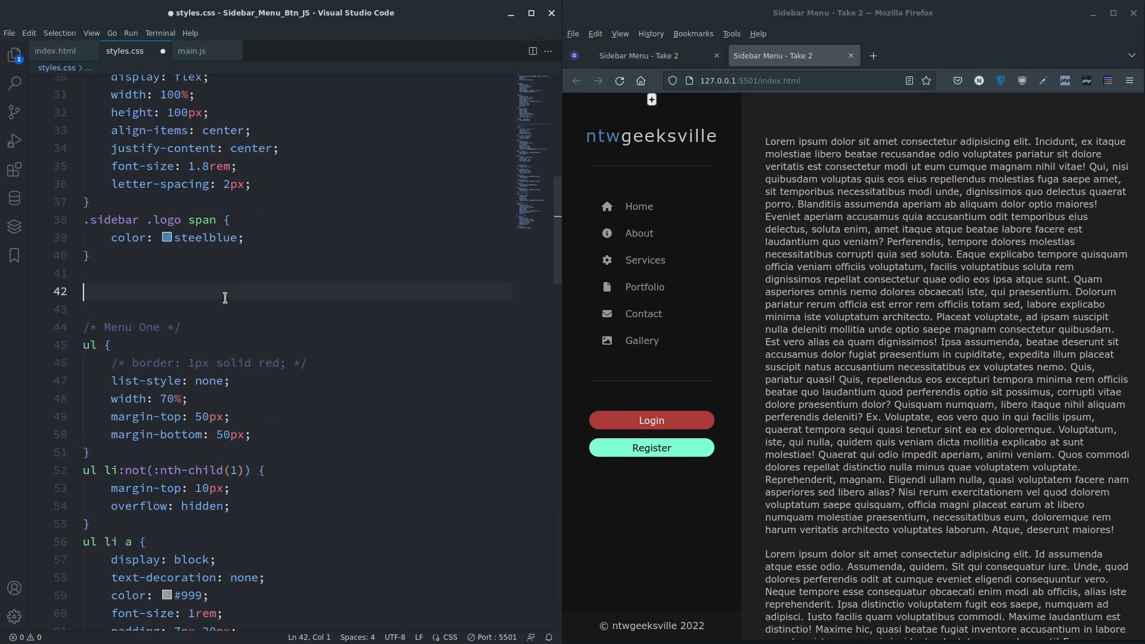
- Add an 'Open and Close Btn' comment and an #openCloseBtn selector in styles.css
type("/* Open an */")
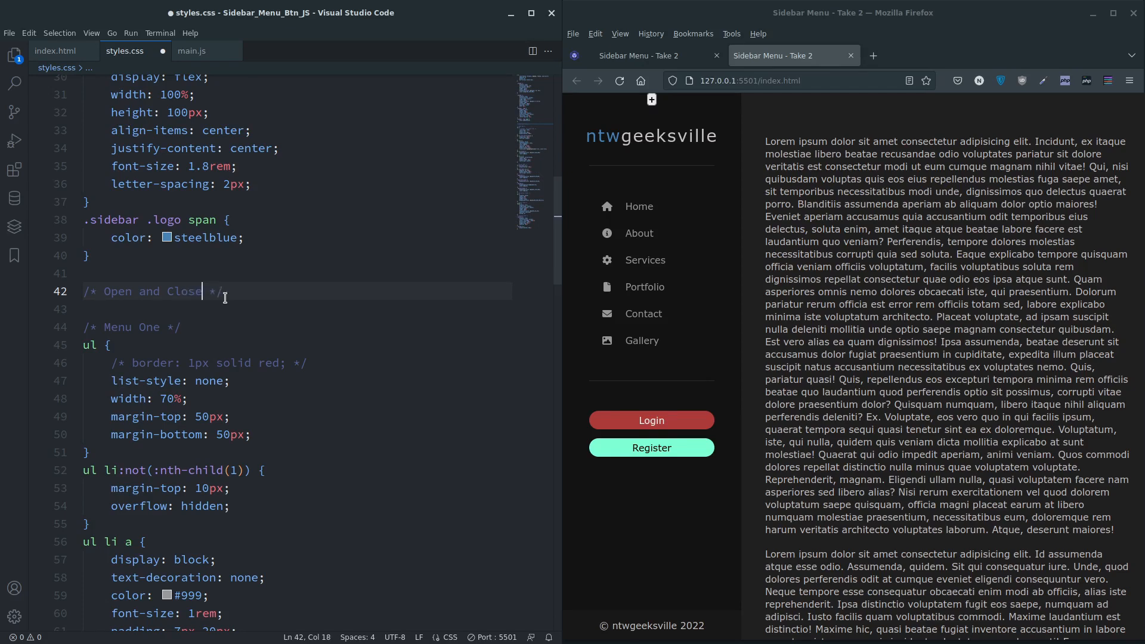
type("Btn")
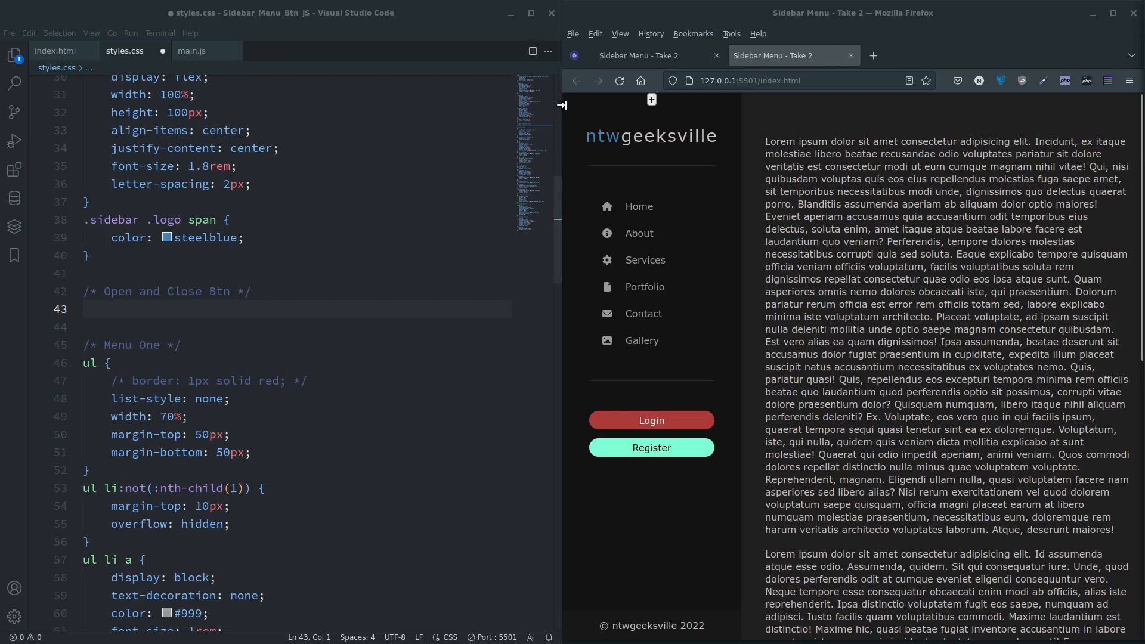
mouse_move(730, 106)
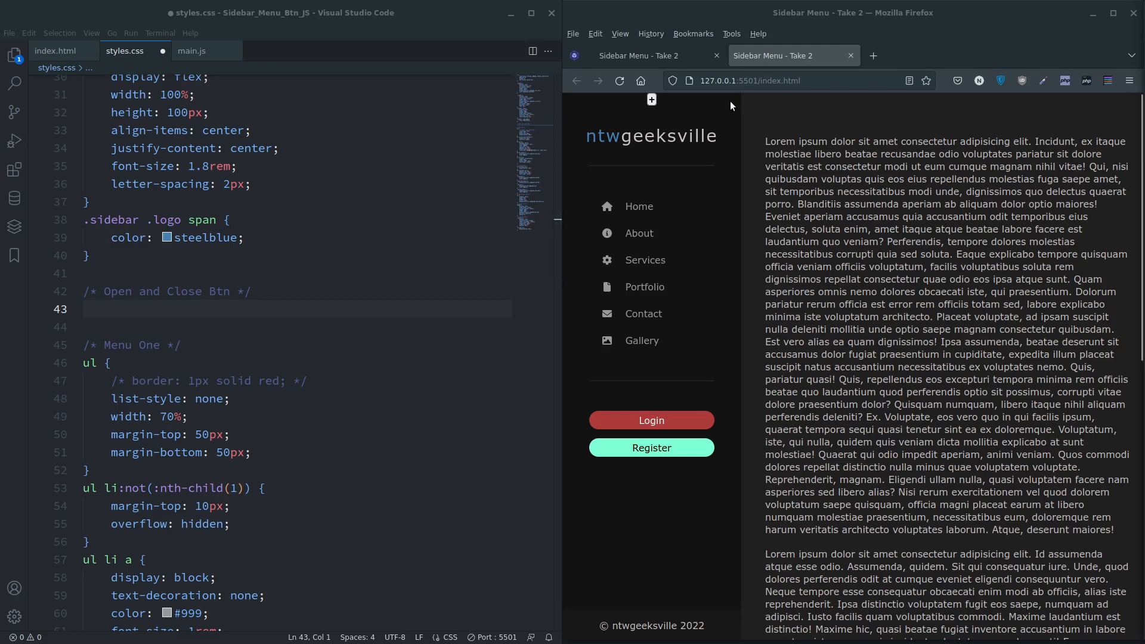
mouse_move(576, 106)
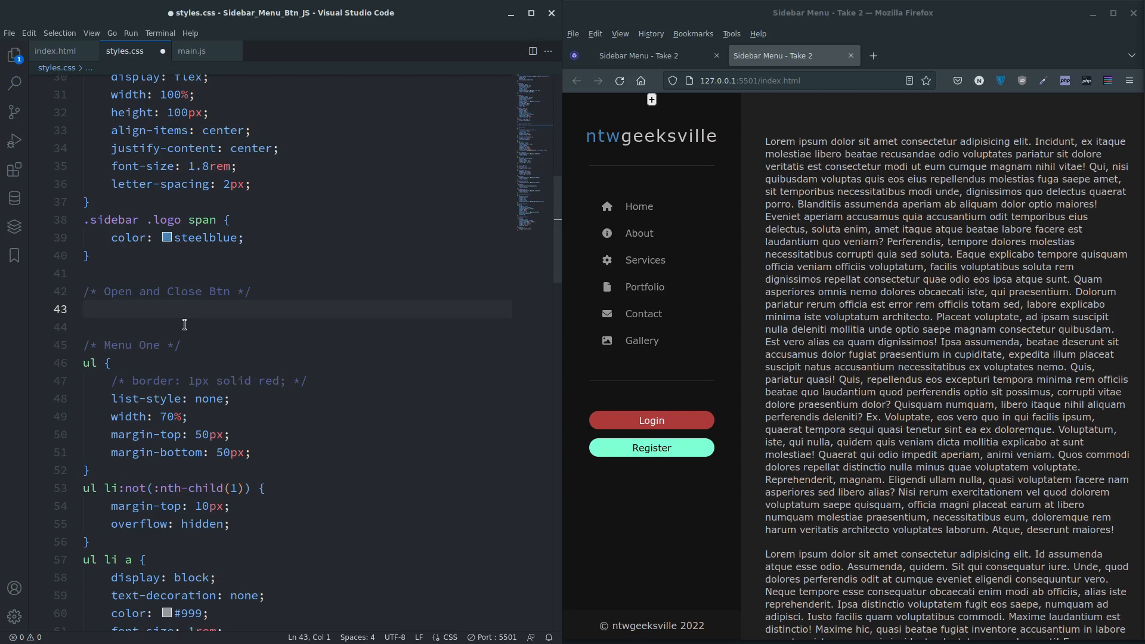
type("#")
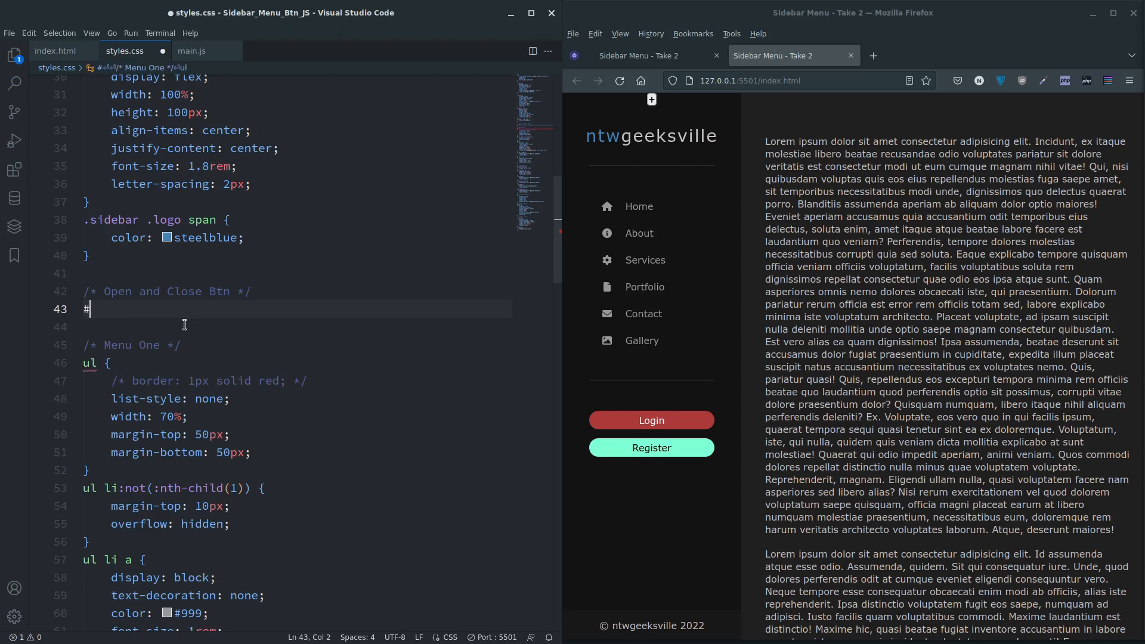
type("openClo")
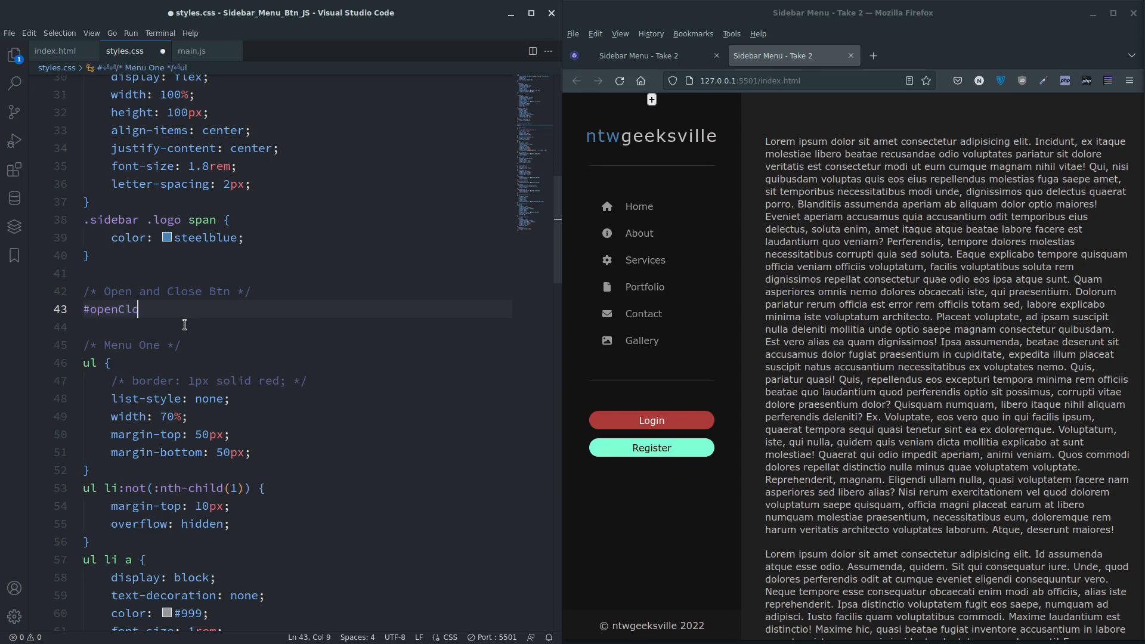
type("seBtn {")
left_click(283, 327)
type("d")
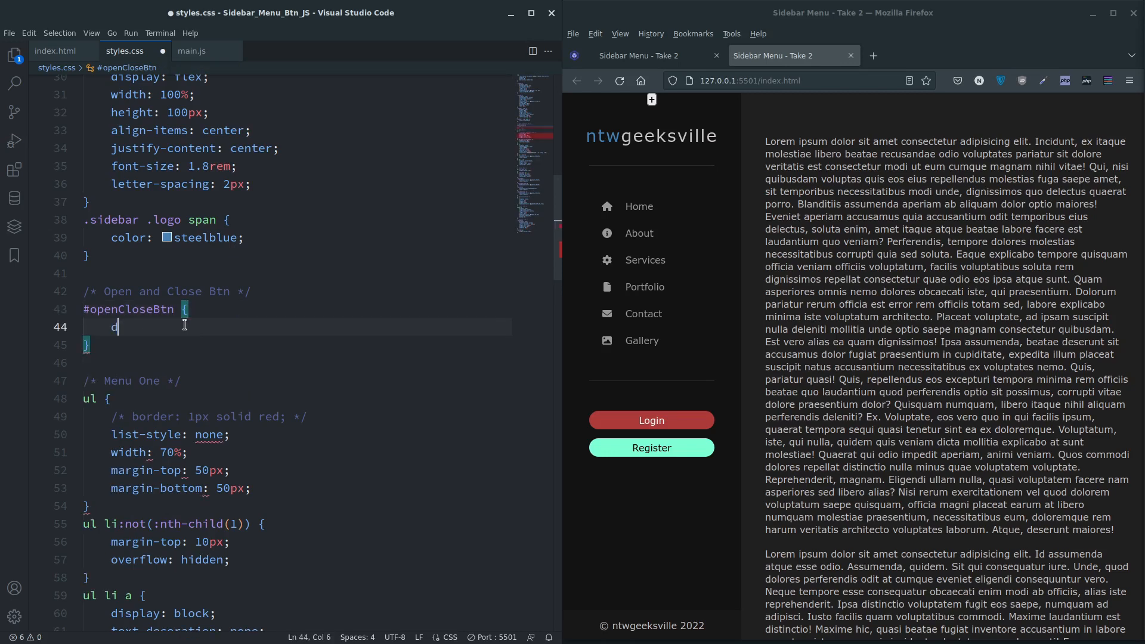
- Make #openCloseBtn display block, 25px by 35px, fixed at left 20px, top 0
type("isplay: blo")
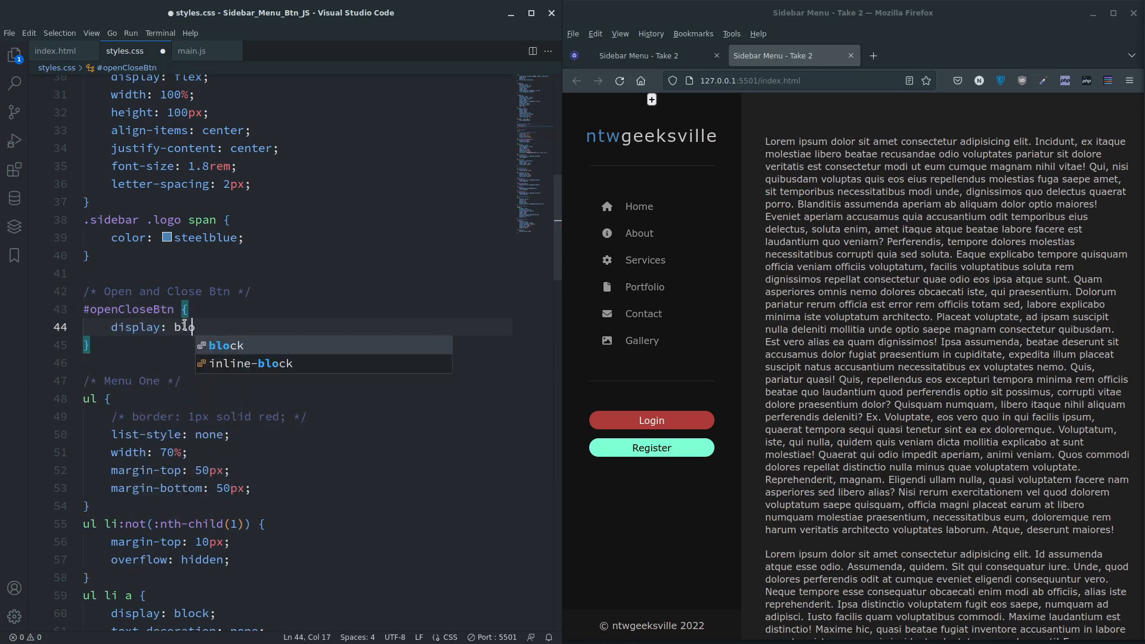
key("Enter")
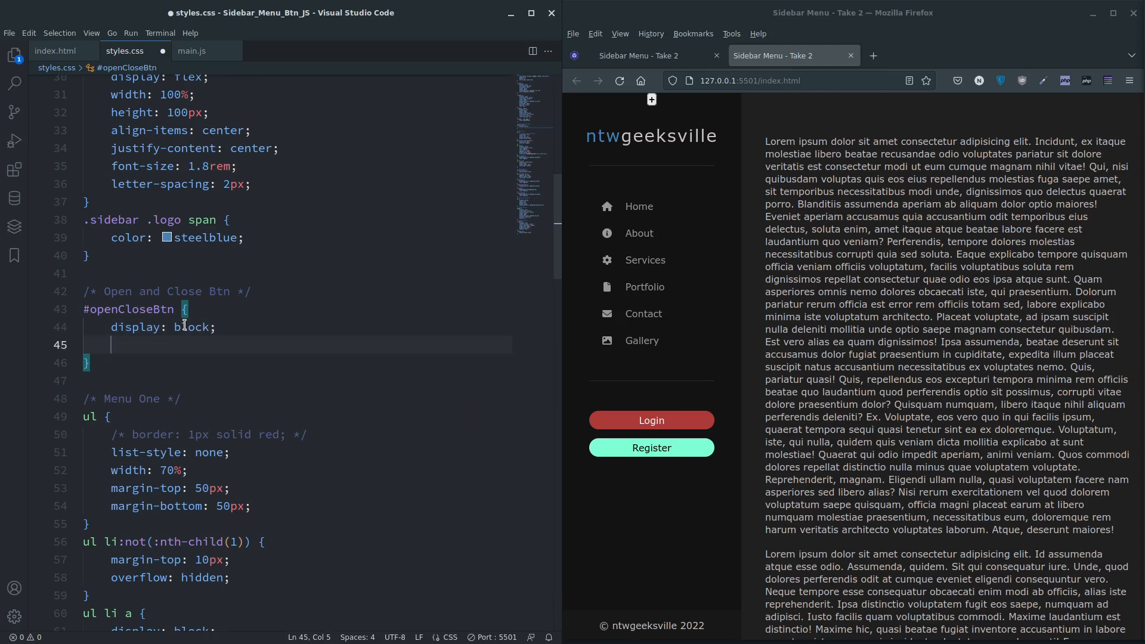
type("width: 25")
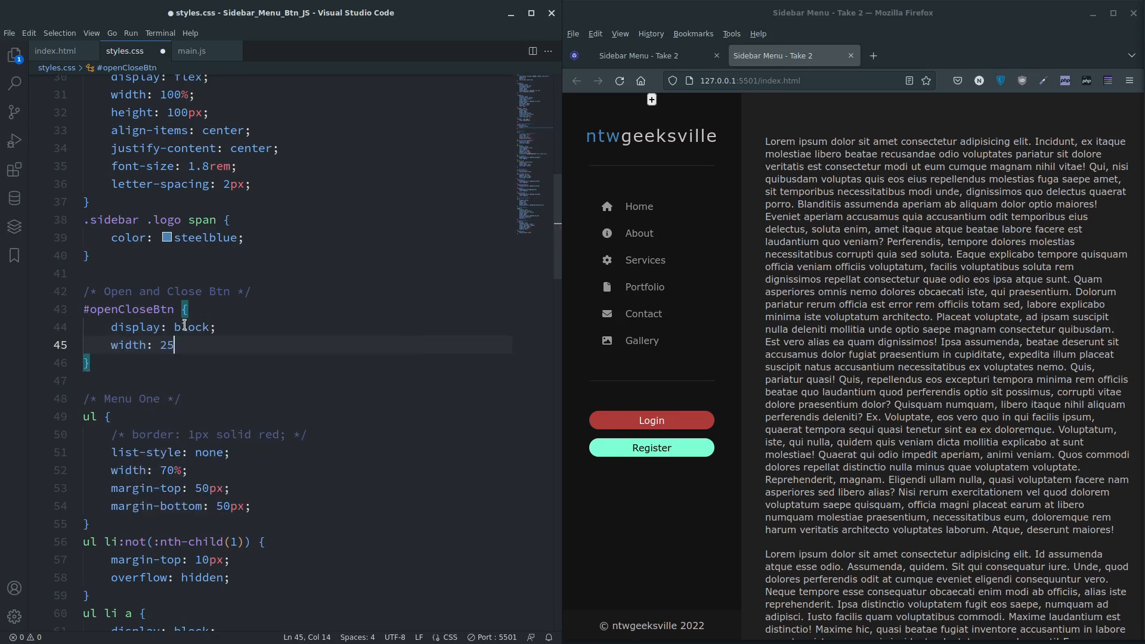
type("px")
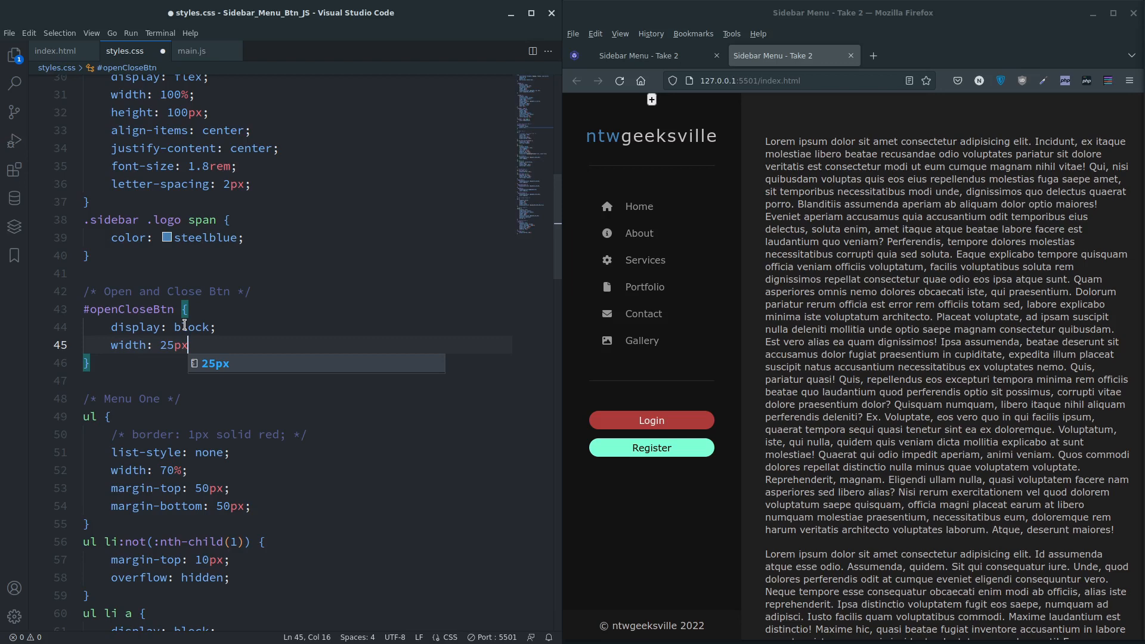
type("height")
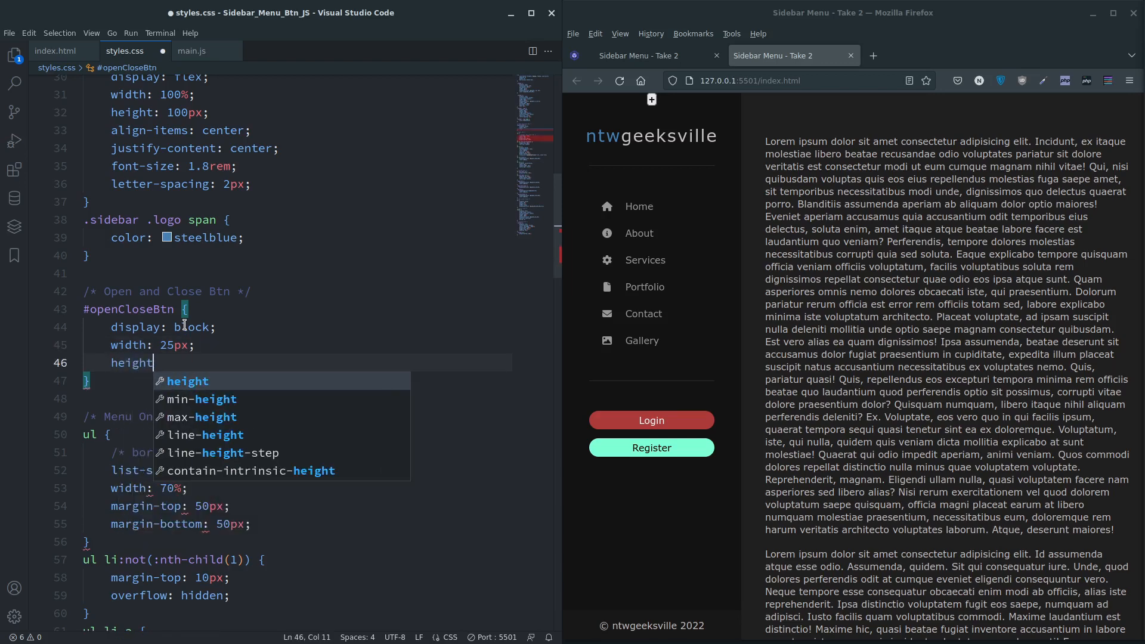
type(": 35px;")
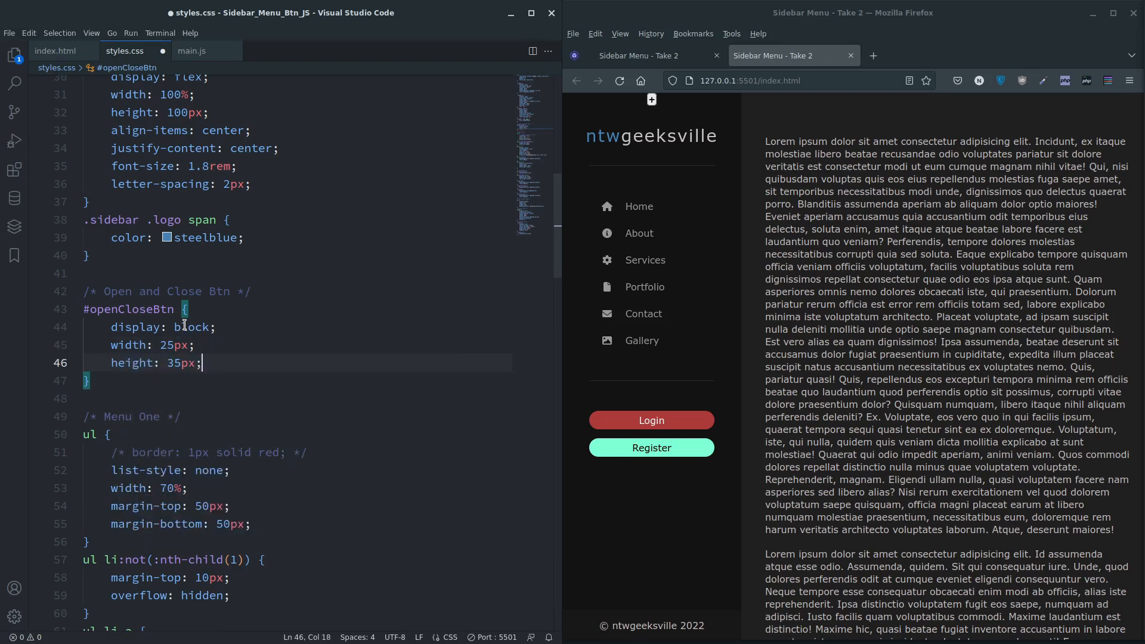
type("position: fixed;")
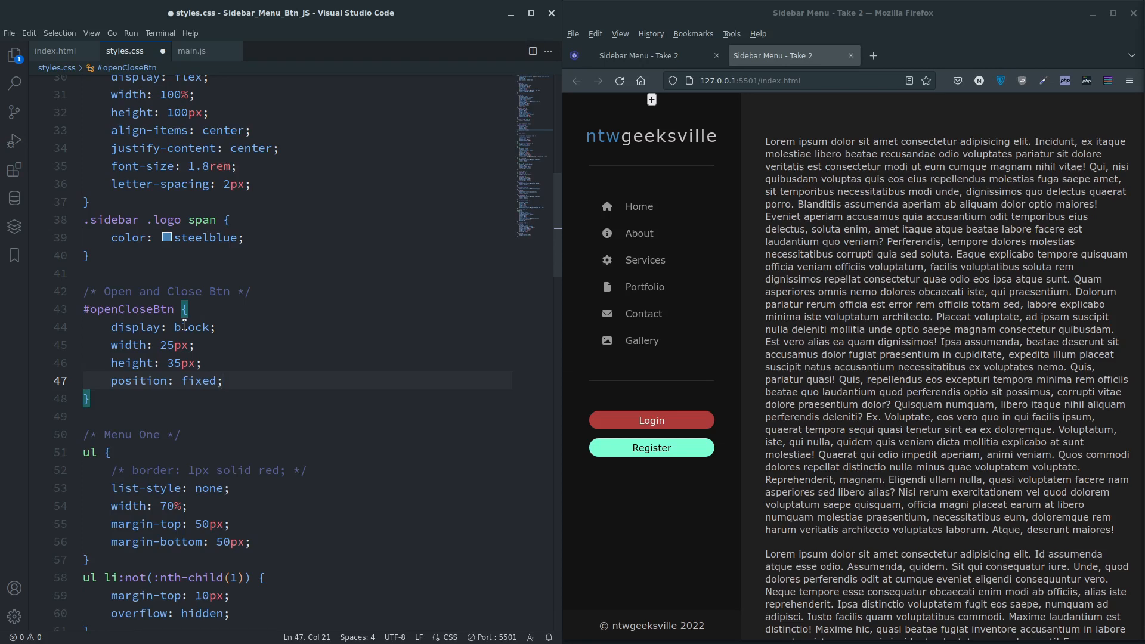
type("left:")
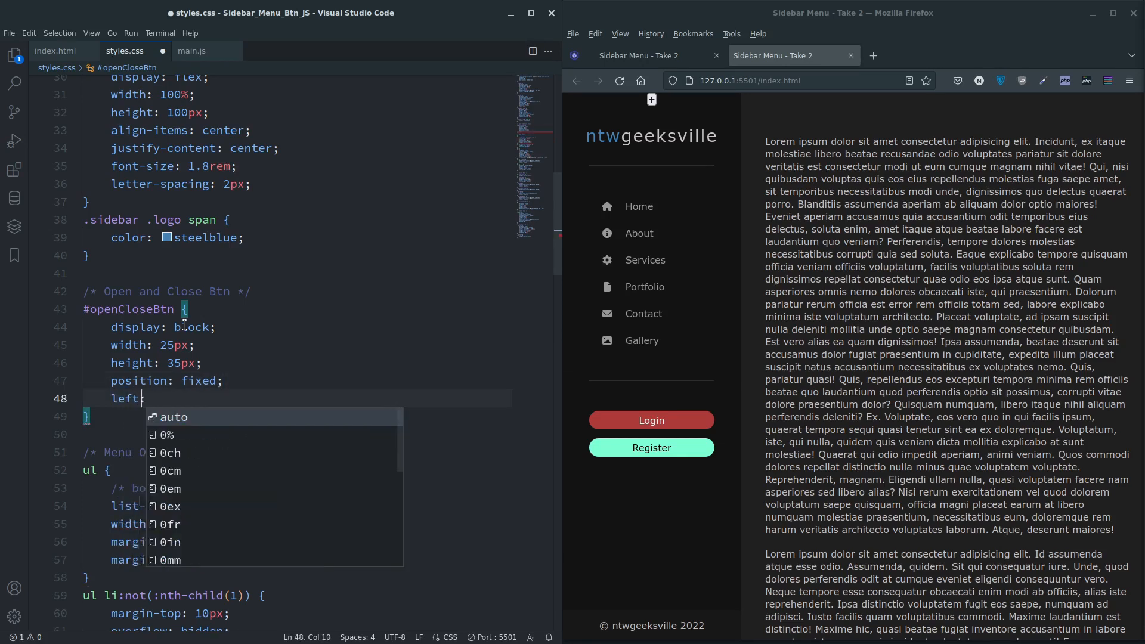
type("20px;")
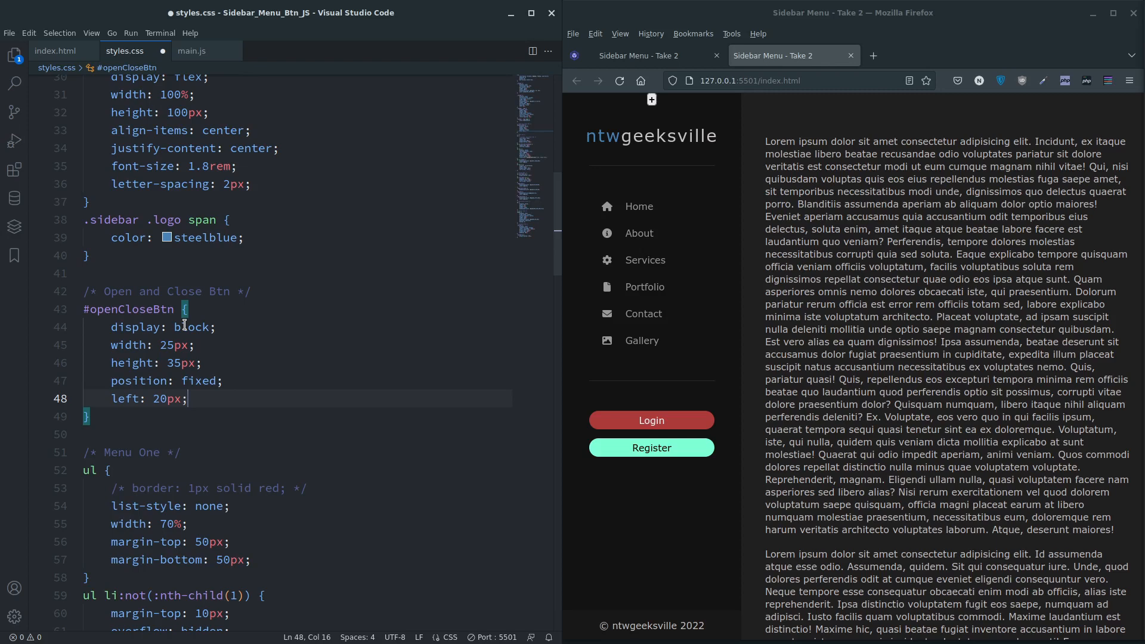
type("top")
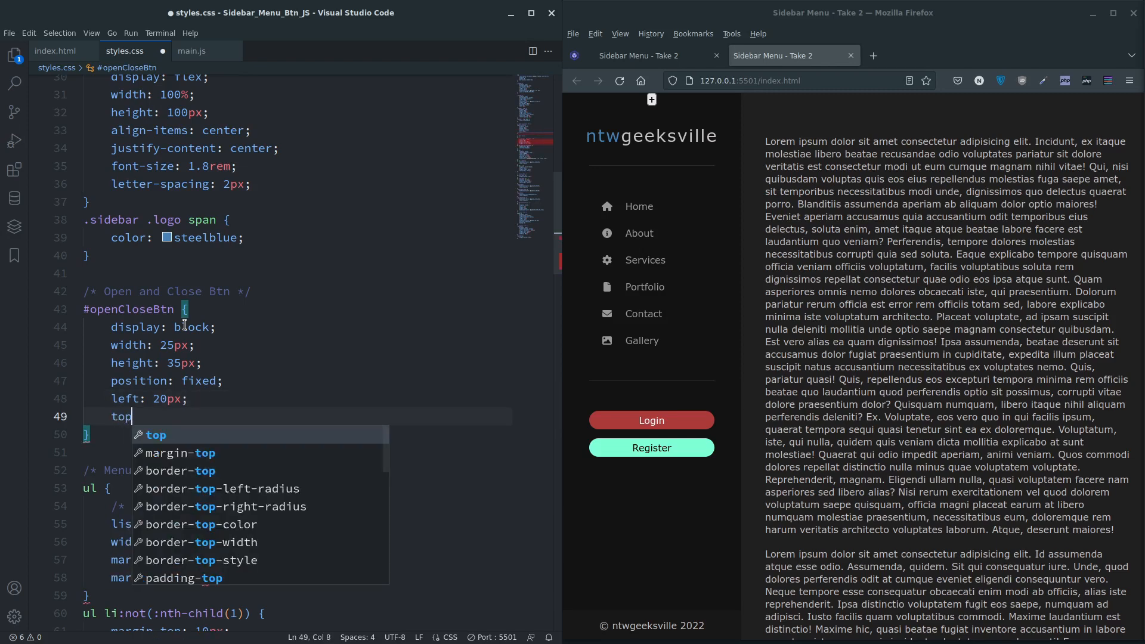
type(": 0;")
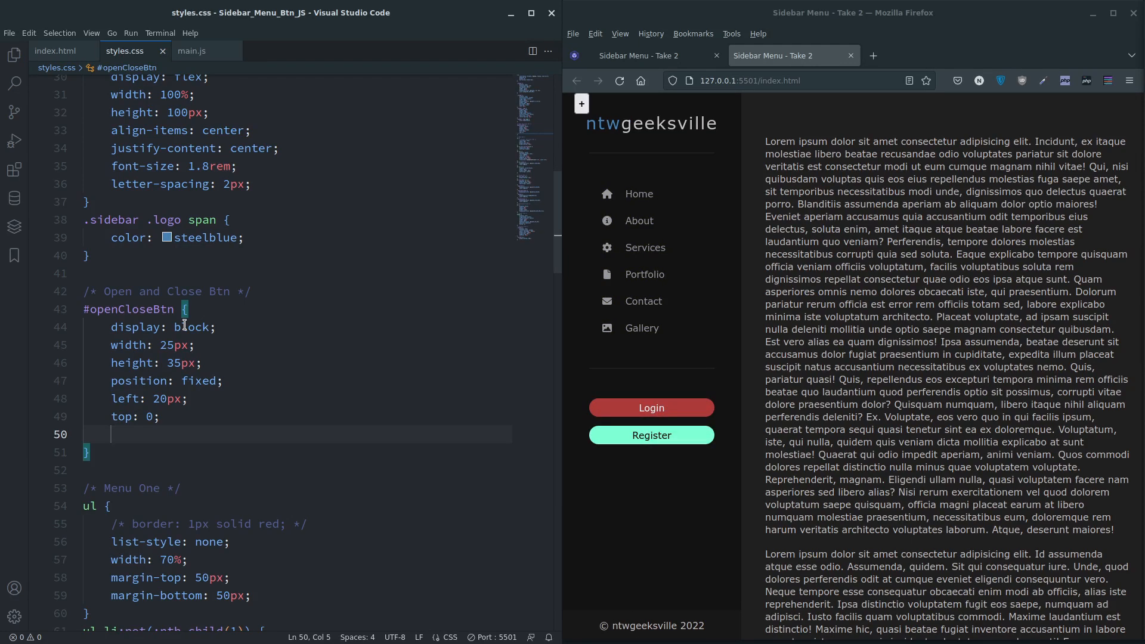
- Give #openCloseBtn a transparent background, no border, steelblue color and 1.4rem font size
type("background-colo")
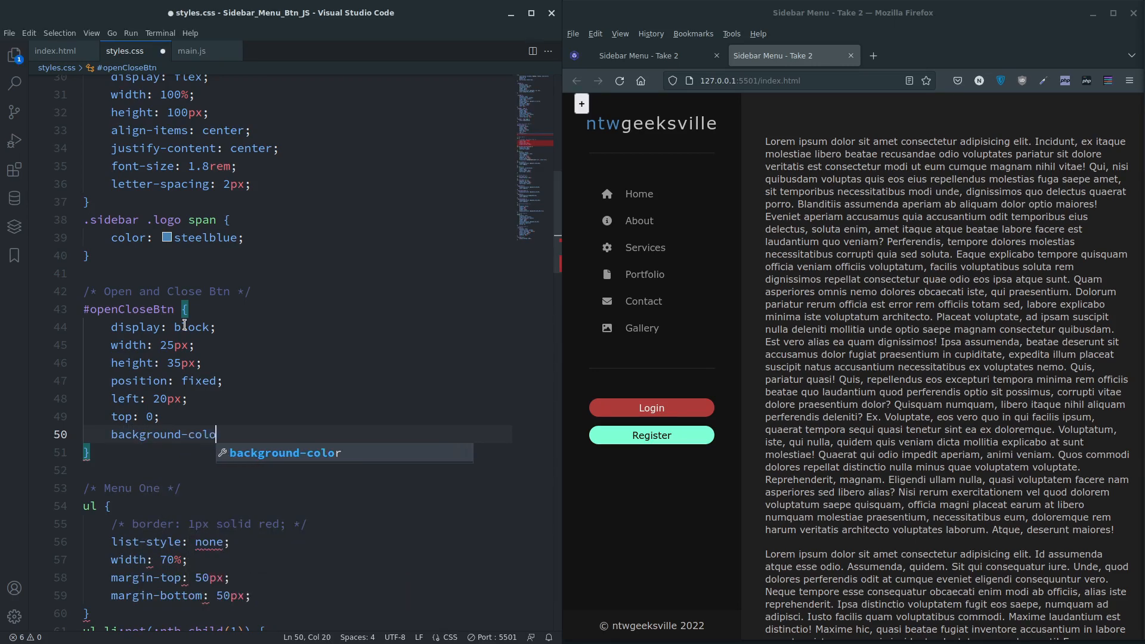
type(": transparent;")
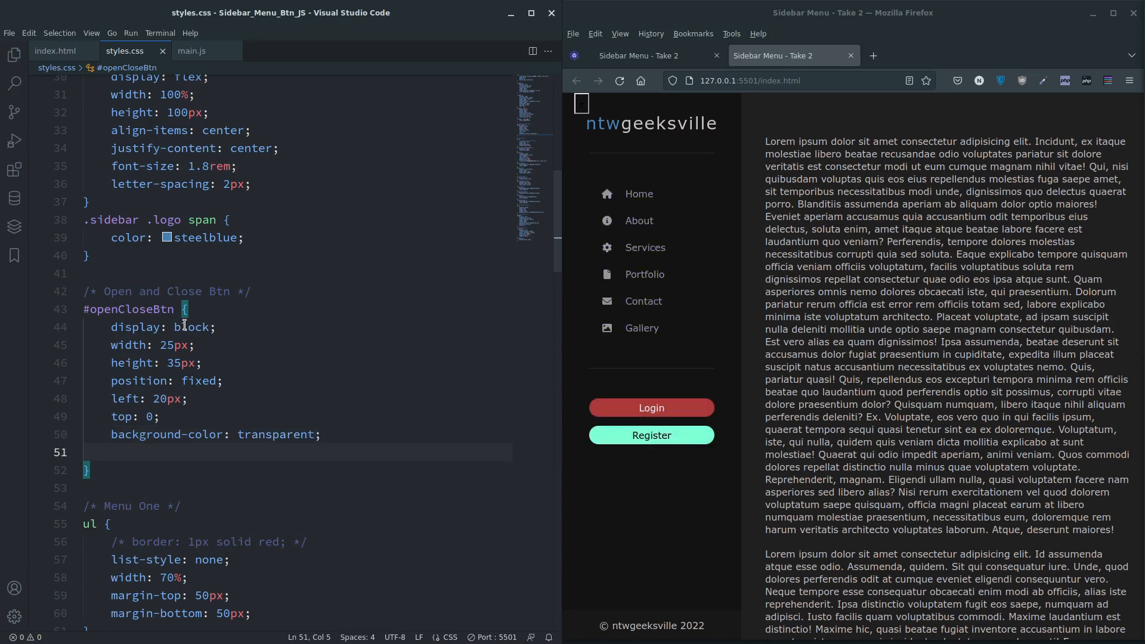
type("border: none;")
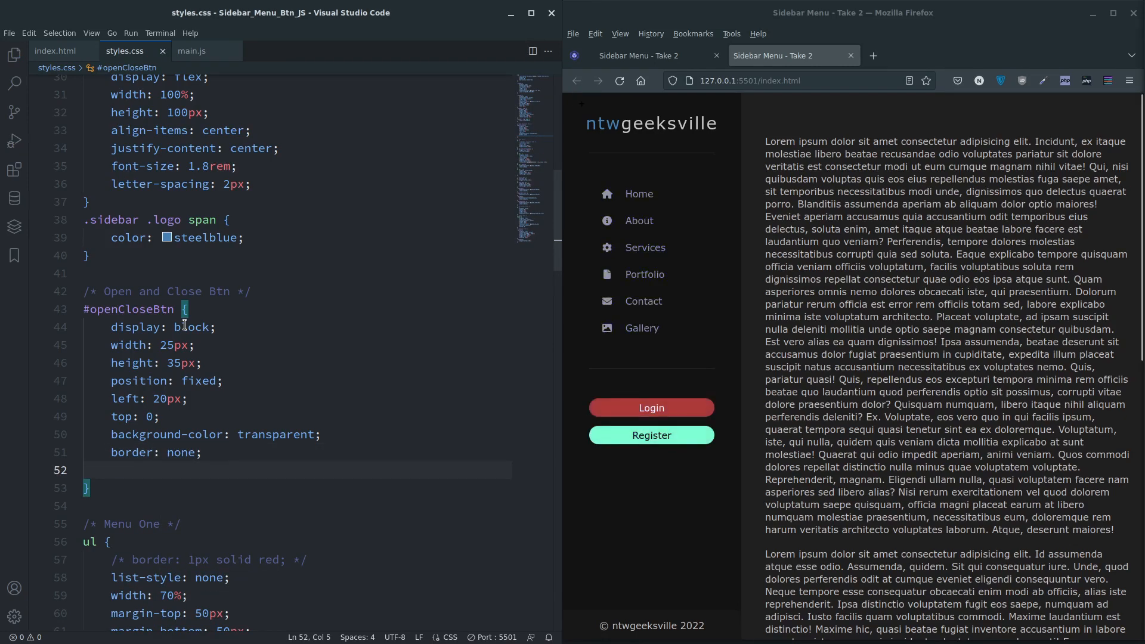
type("color:")
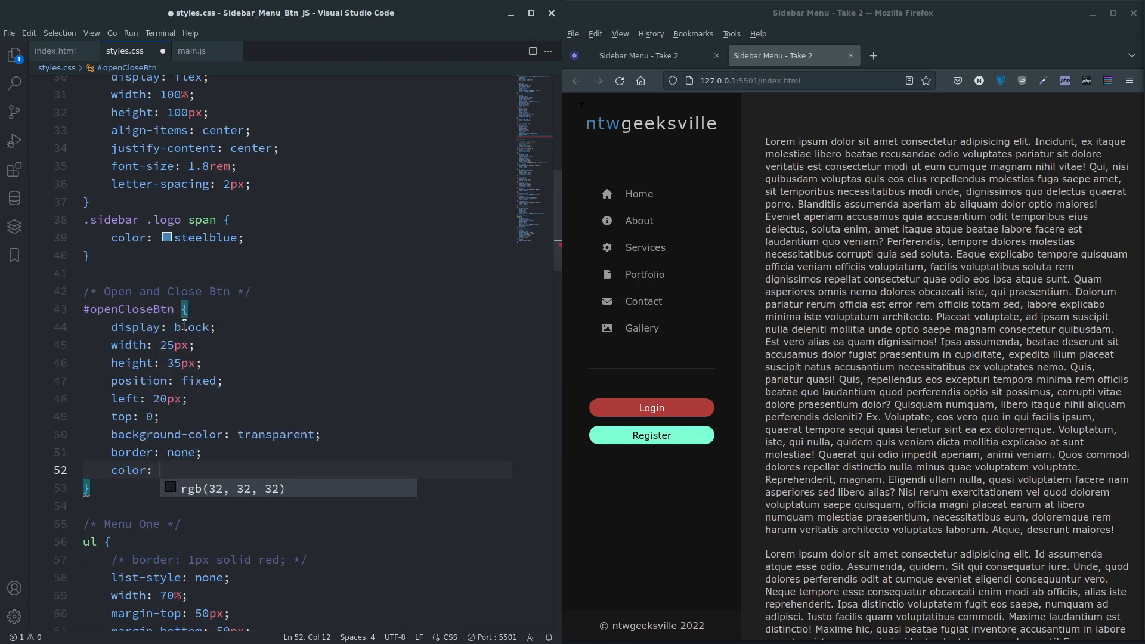
type("stee")
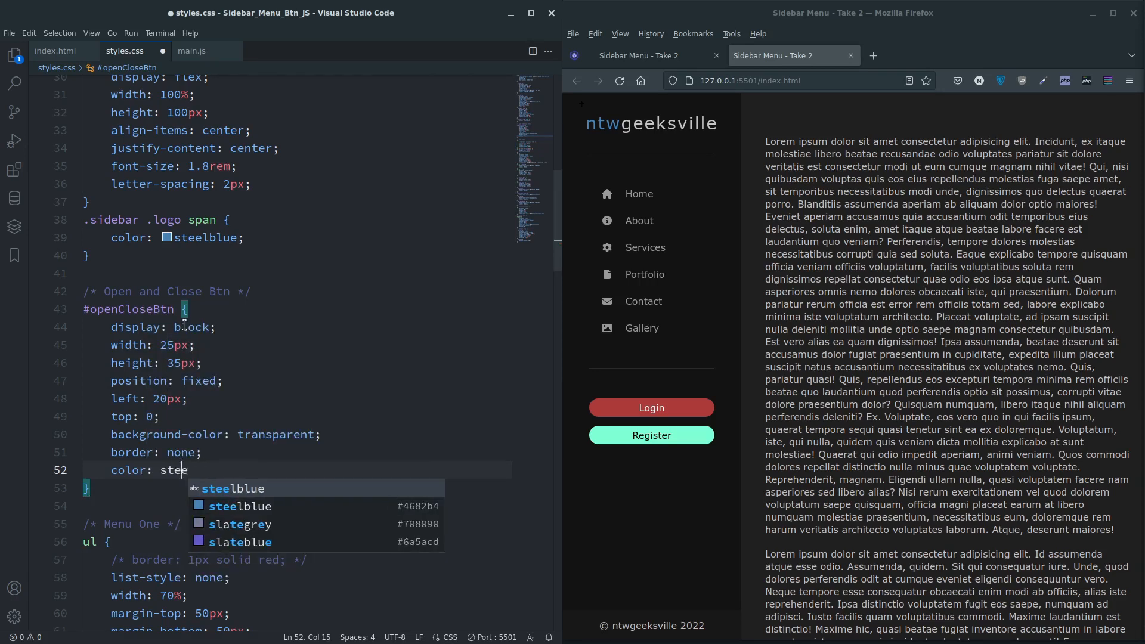
key("Tab")
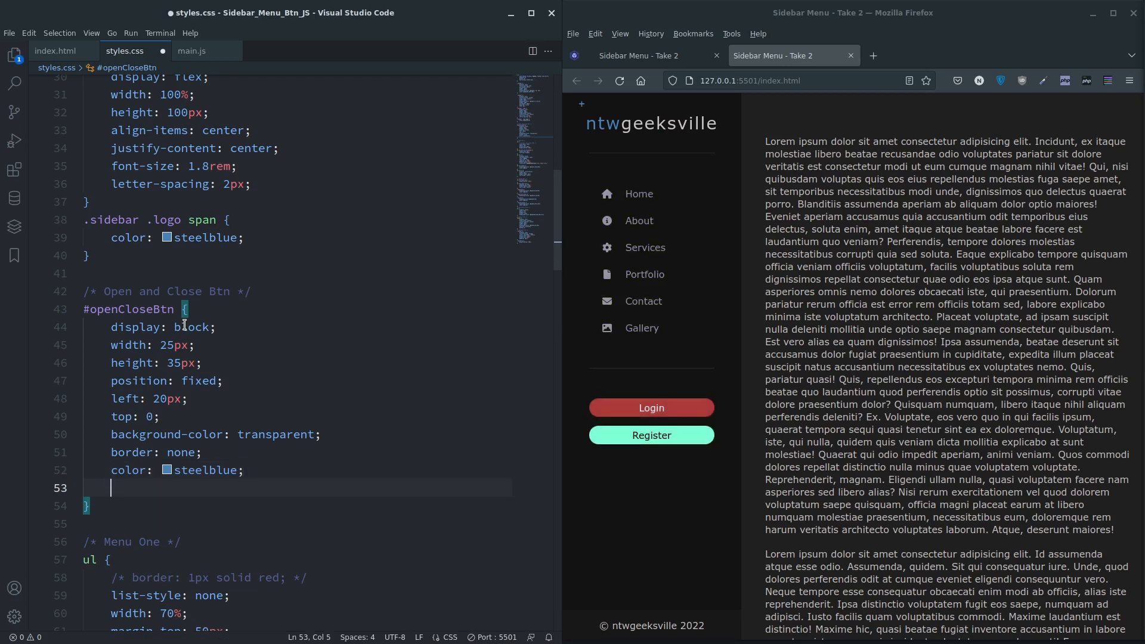
type("font-size: 1.4;")
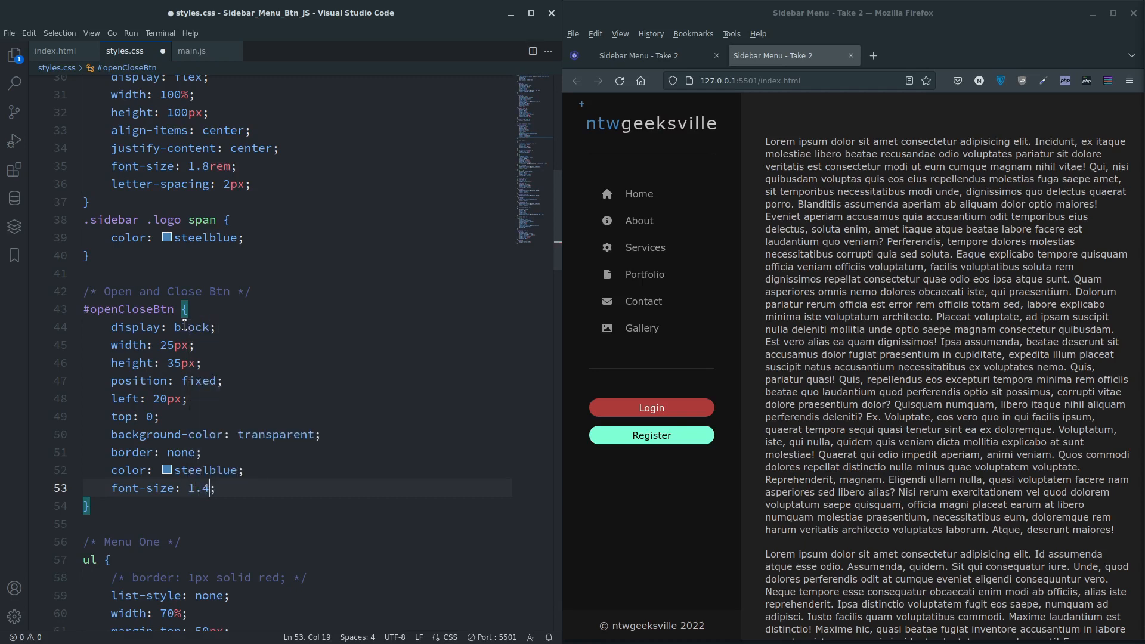
type("rem;")
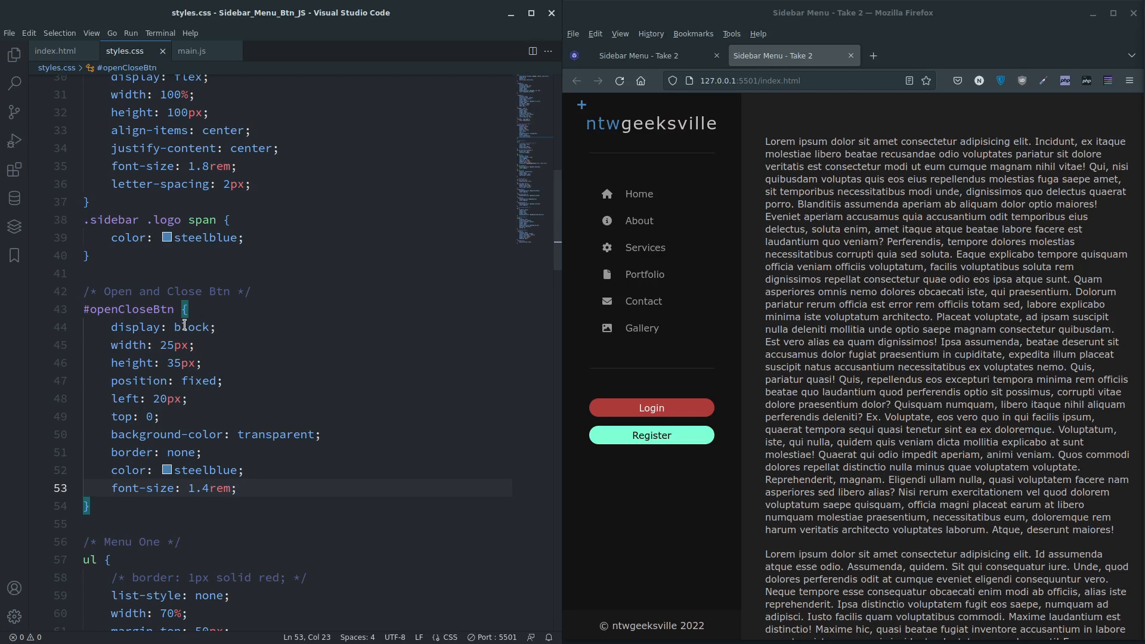
- Add z-index: 20 and cursor: pointer to the #openCloseBtn rule
key("Enter")
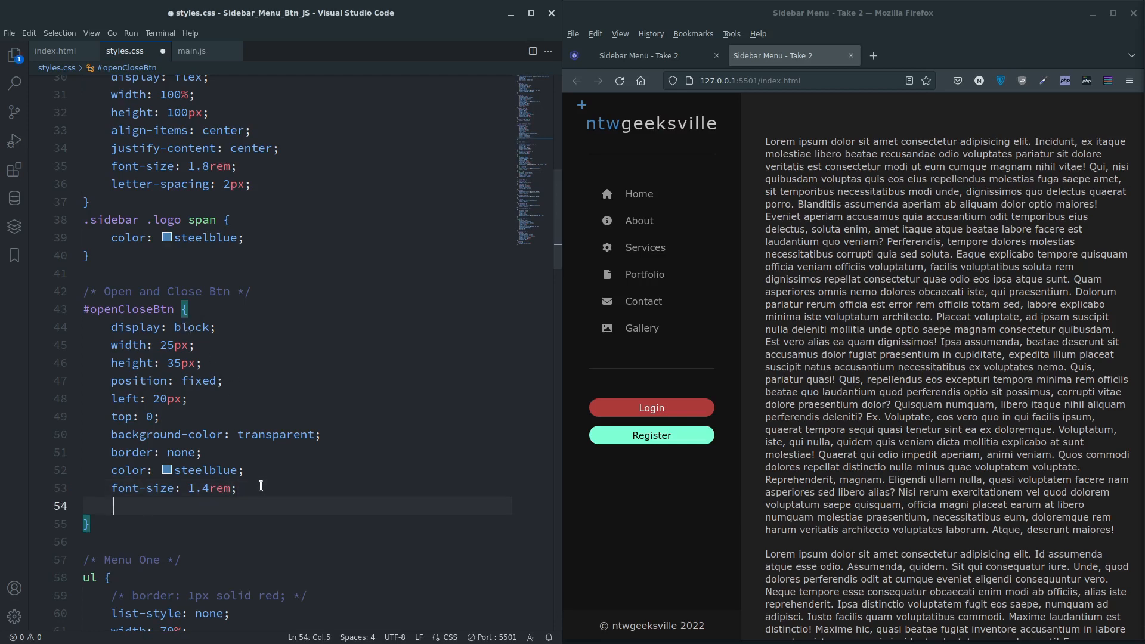
type("z-index")
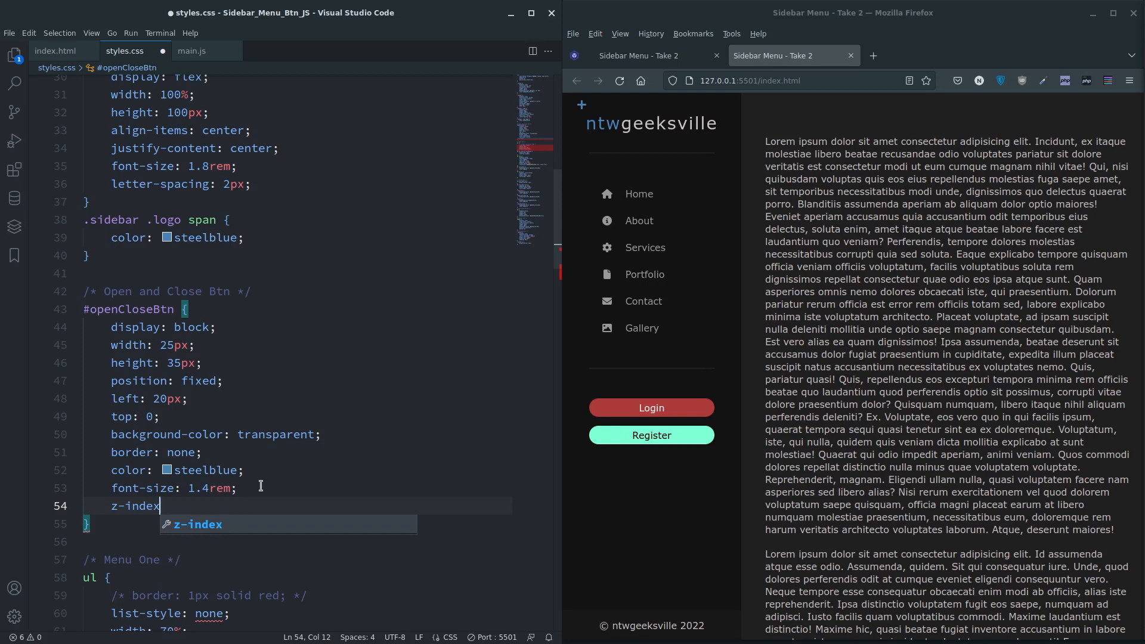
type(": 20")
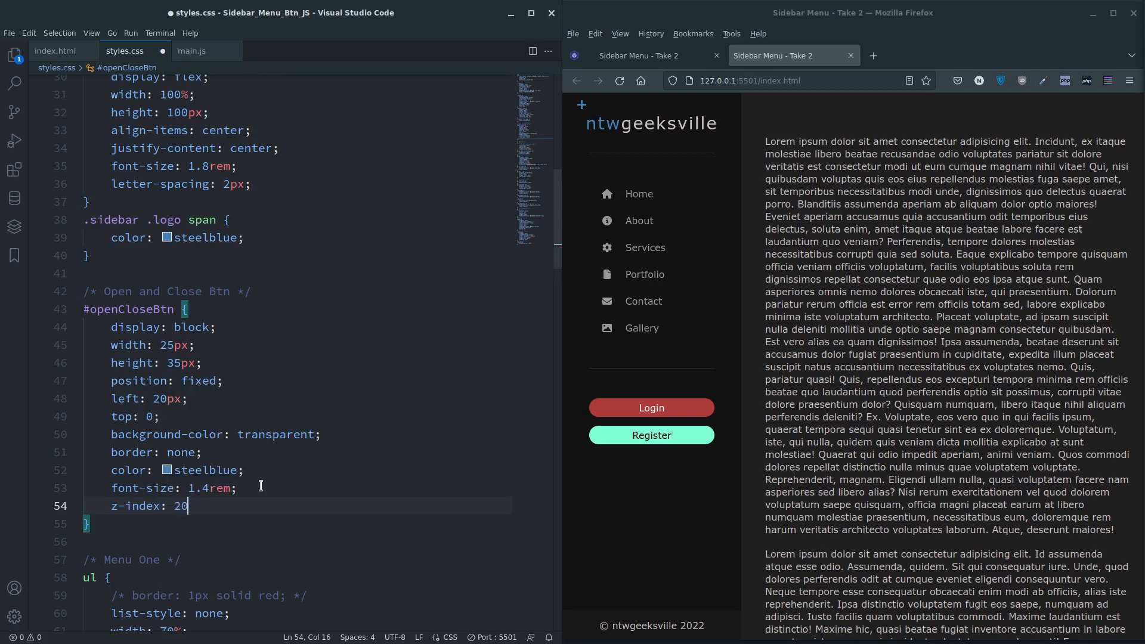
key("Enter")
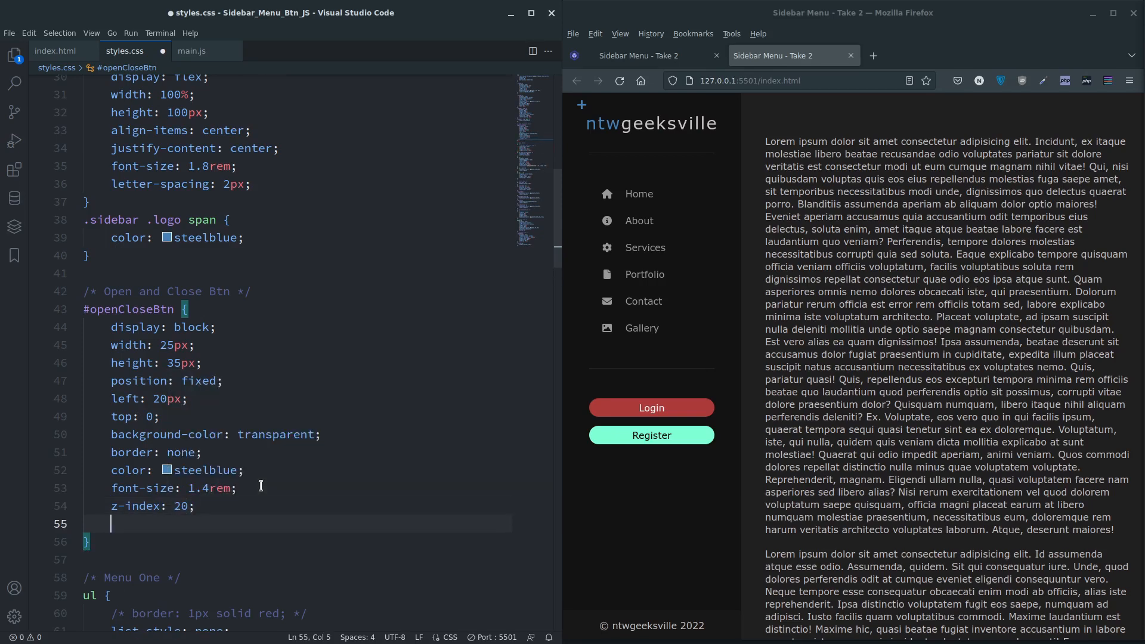
type("curo")
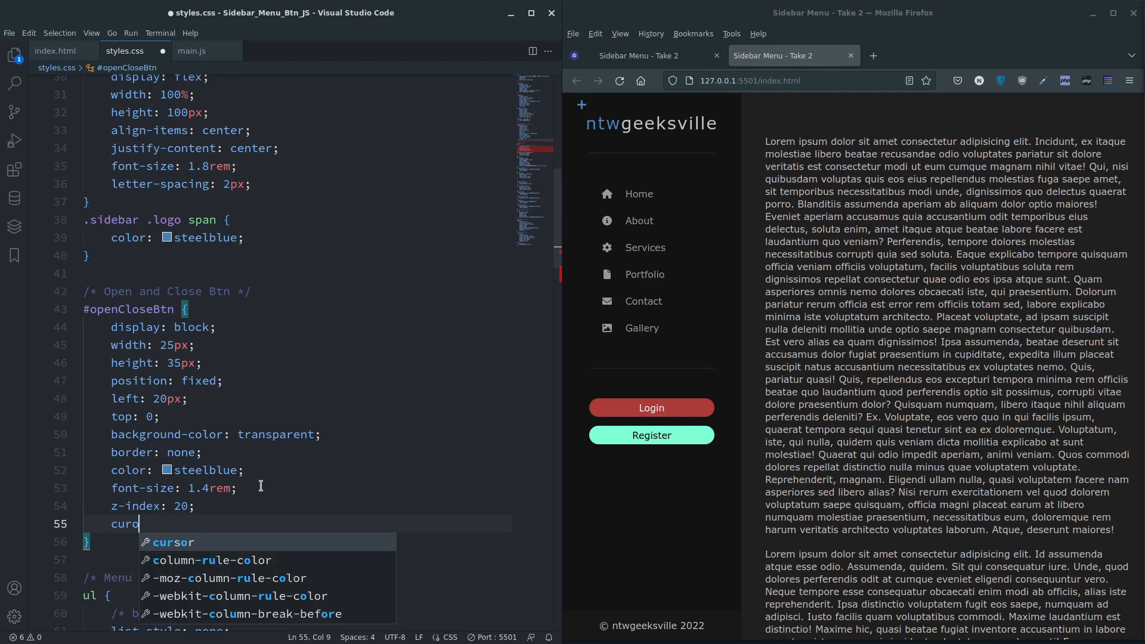
type("sor:")
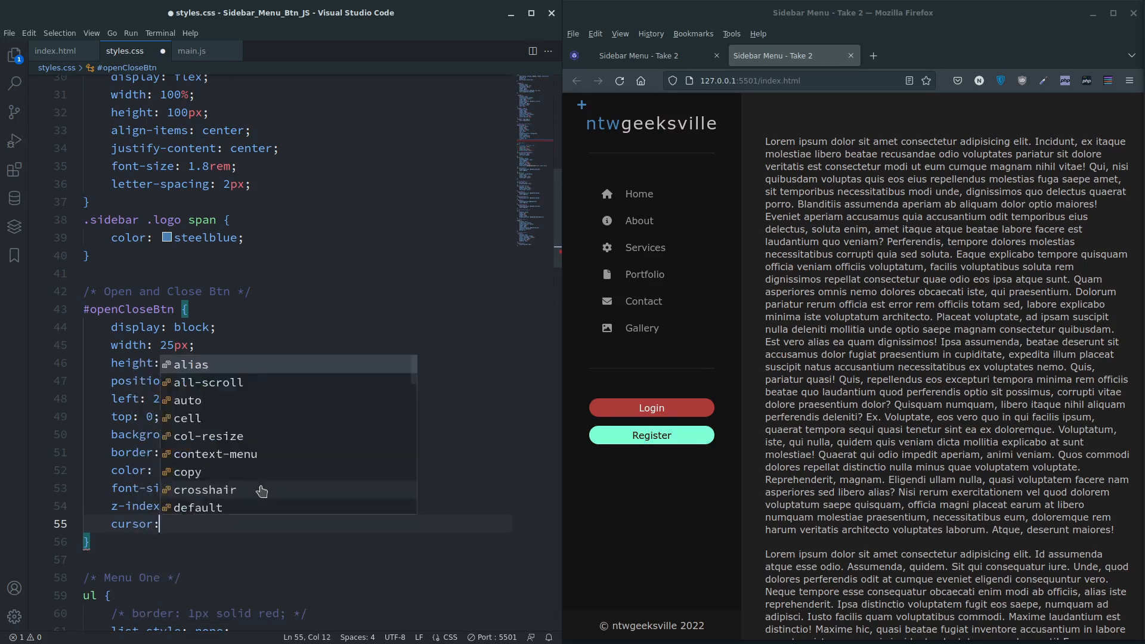
type("pointer")
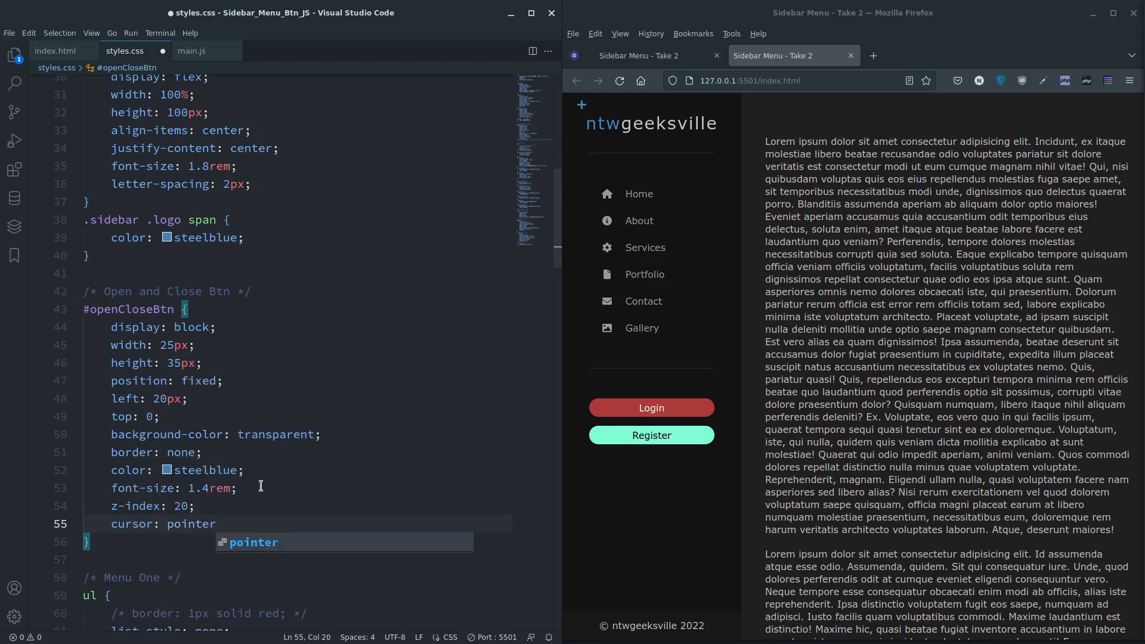
type(";")
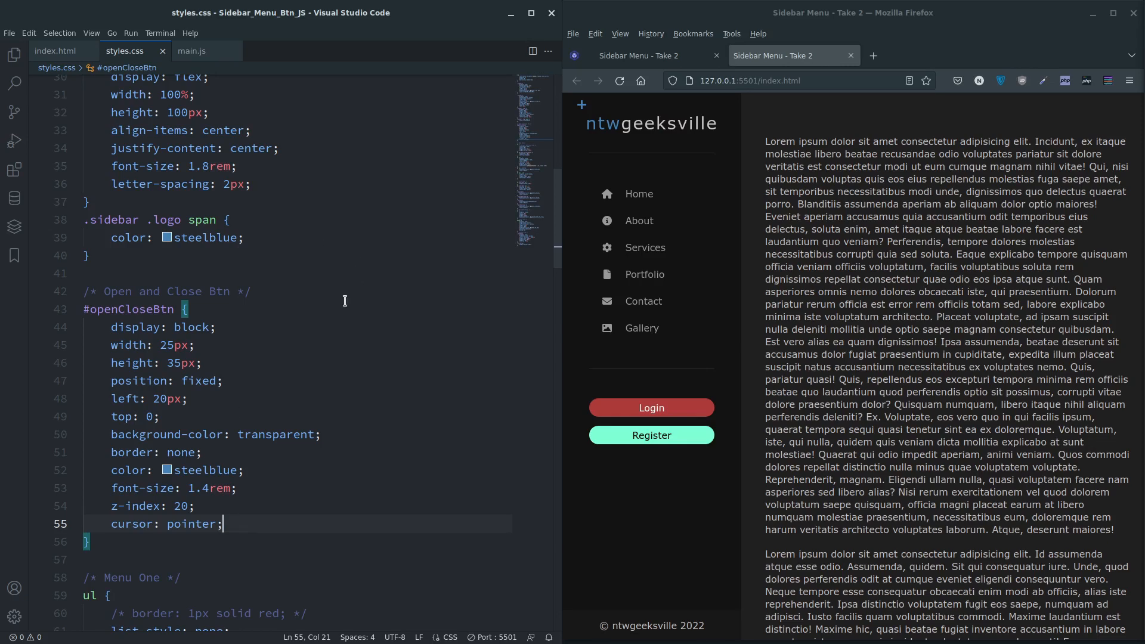
- Add the active class to the sidebar div's class attribute in index.html
left_click(55, 50)
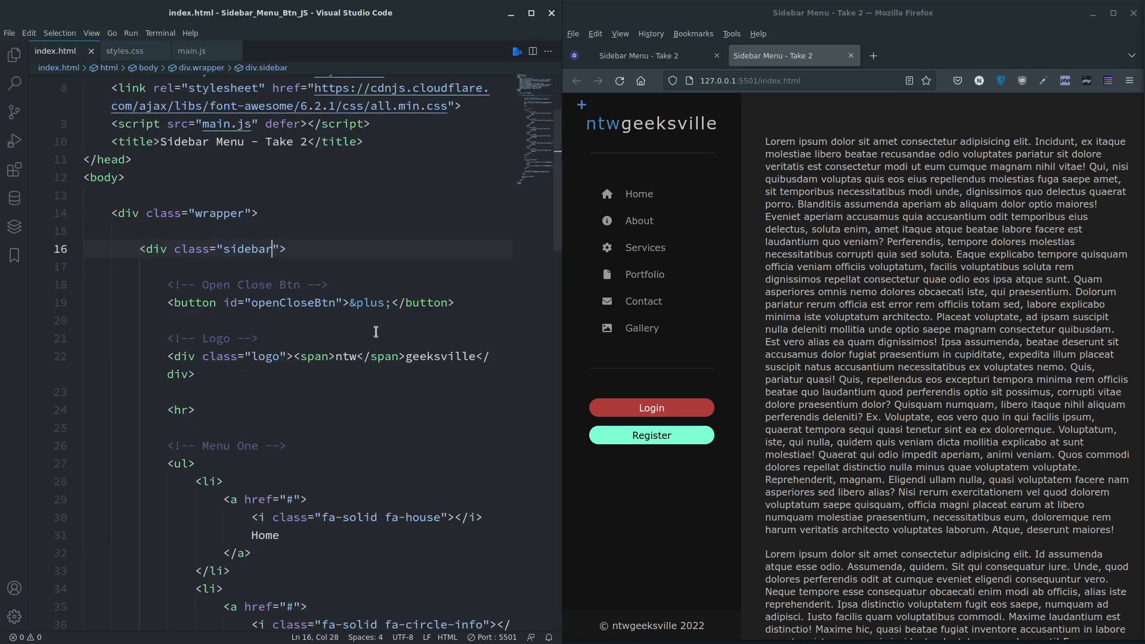
type("active")
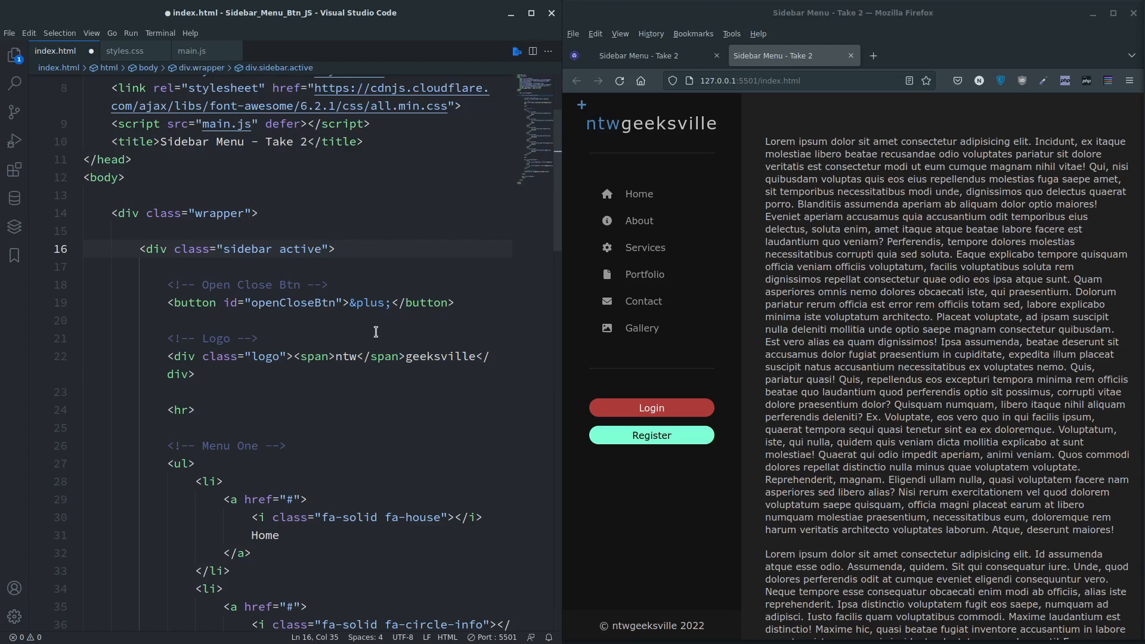
mouse_move(123, 50)
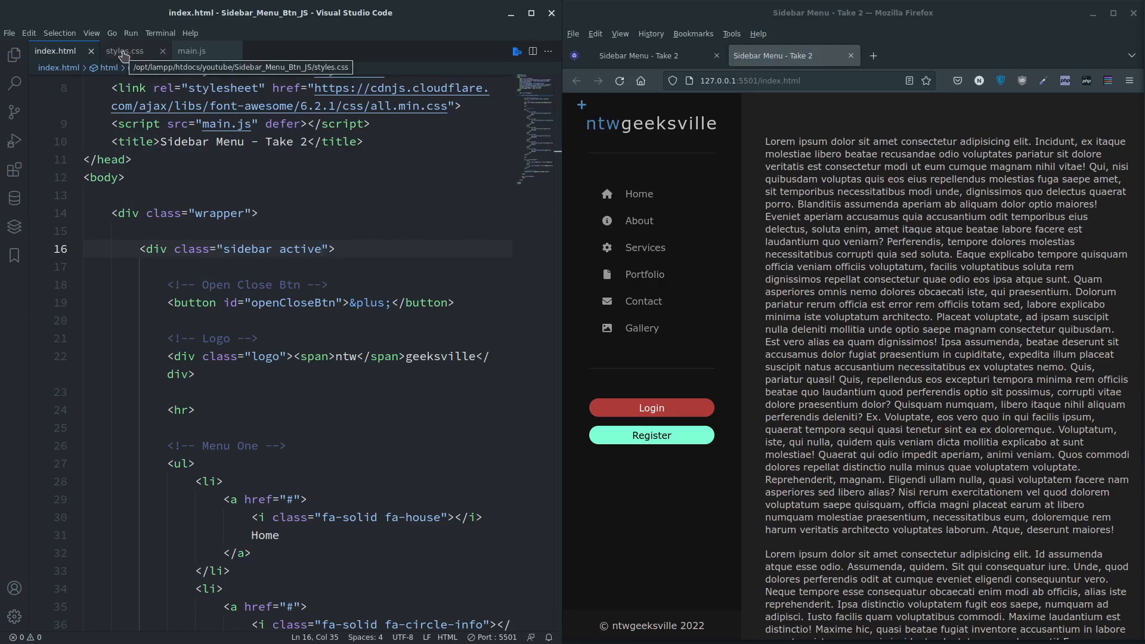
- Add a .sidebar.active rule with left: 0 below the #openCloseBtn rule
left_click(125, 51)
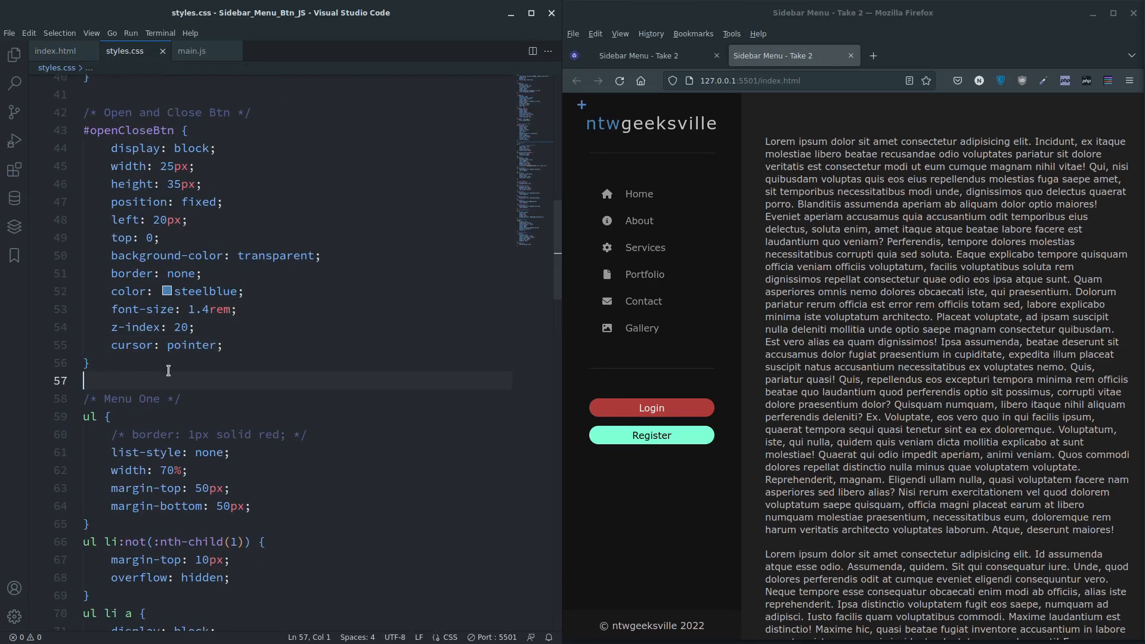
scroll("down", 3)
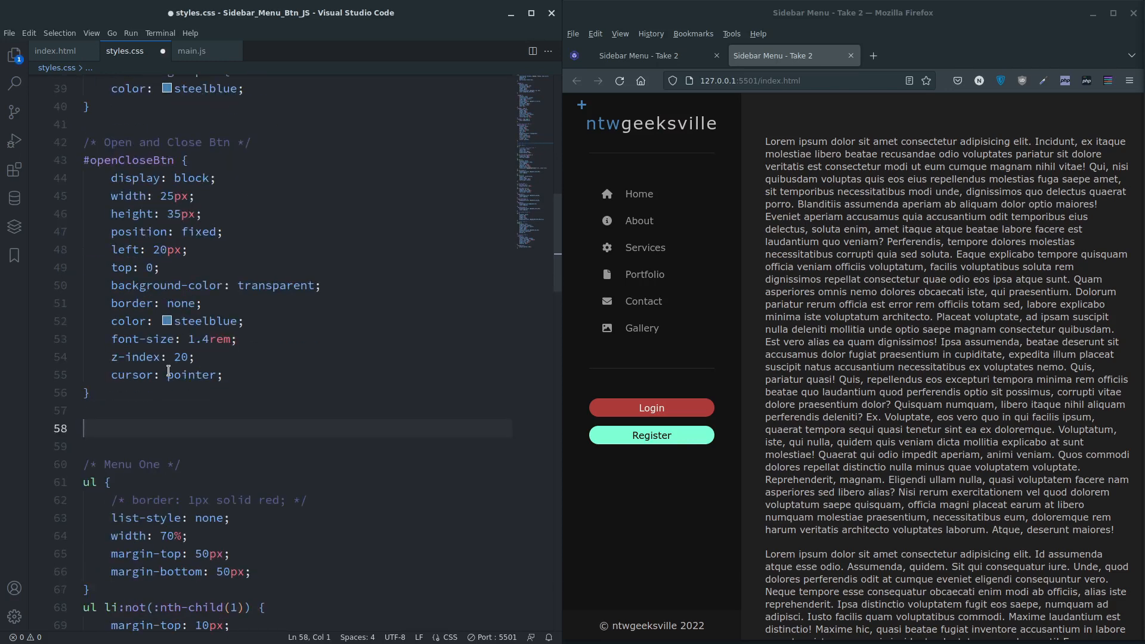
scroll("down", 3)
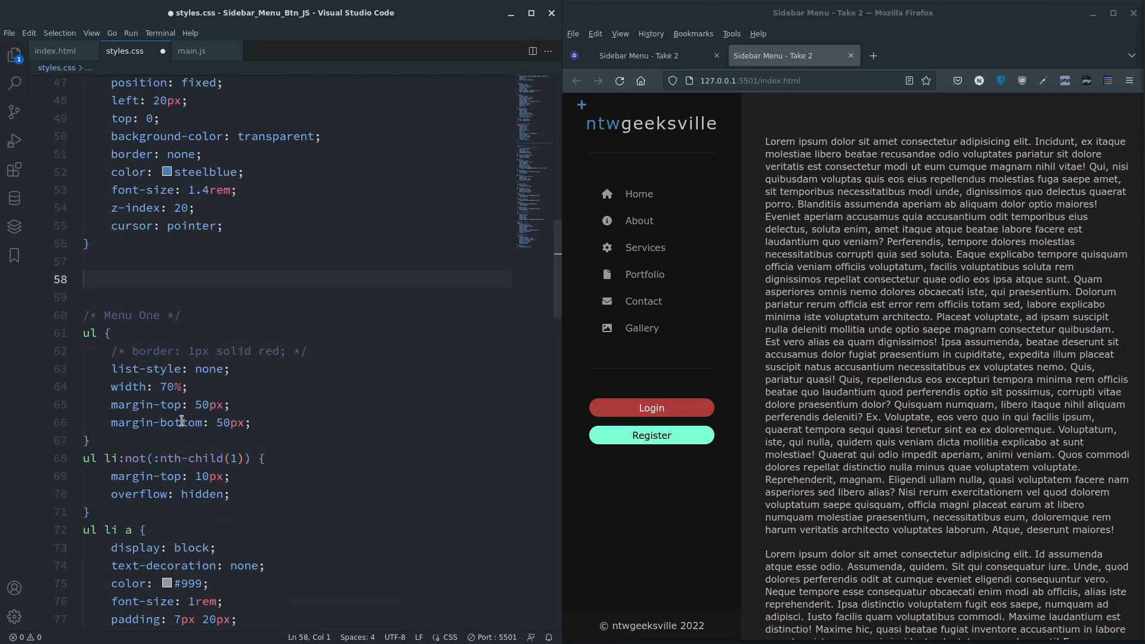
type(".sidebar")
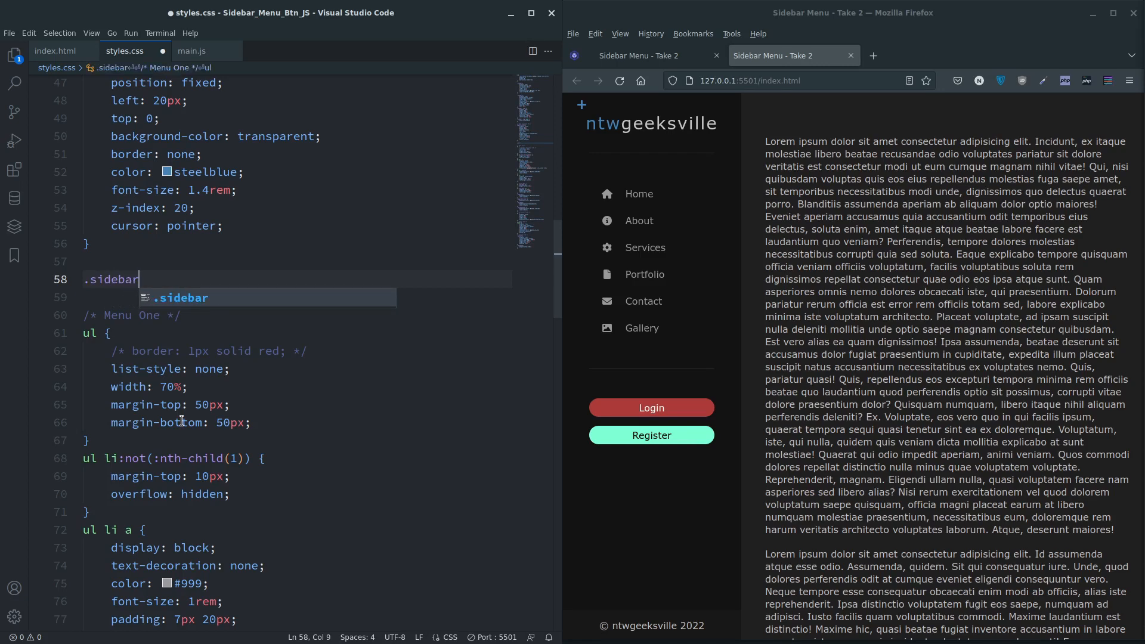
type(".active {")
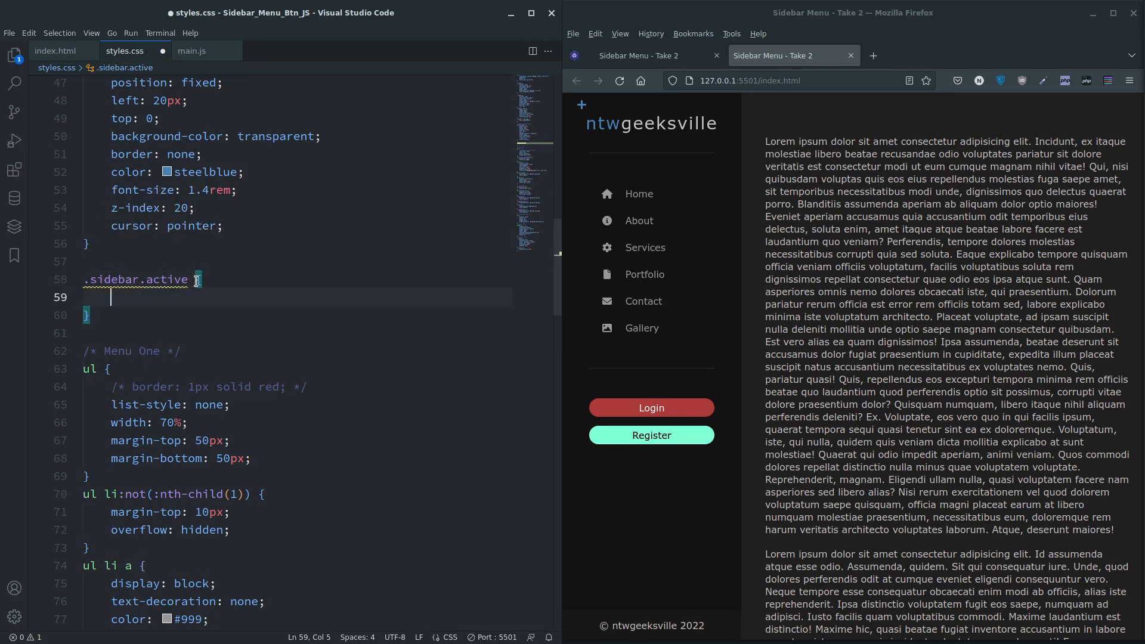
type("left")
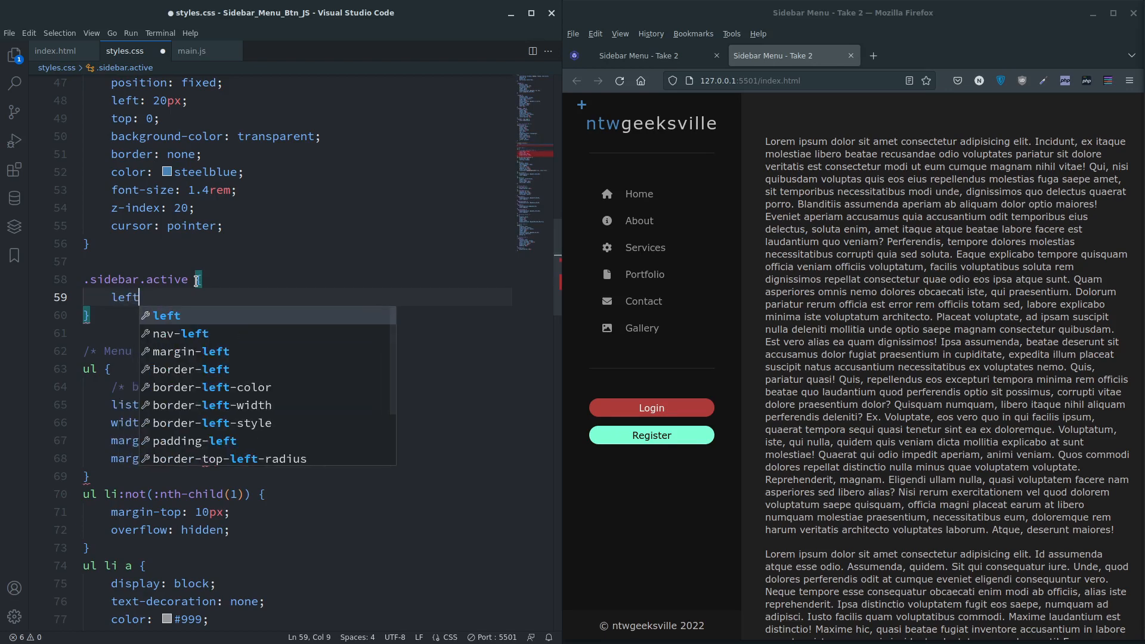
type(": 0")
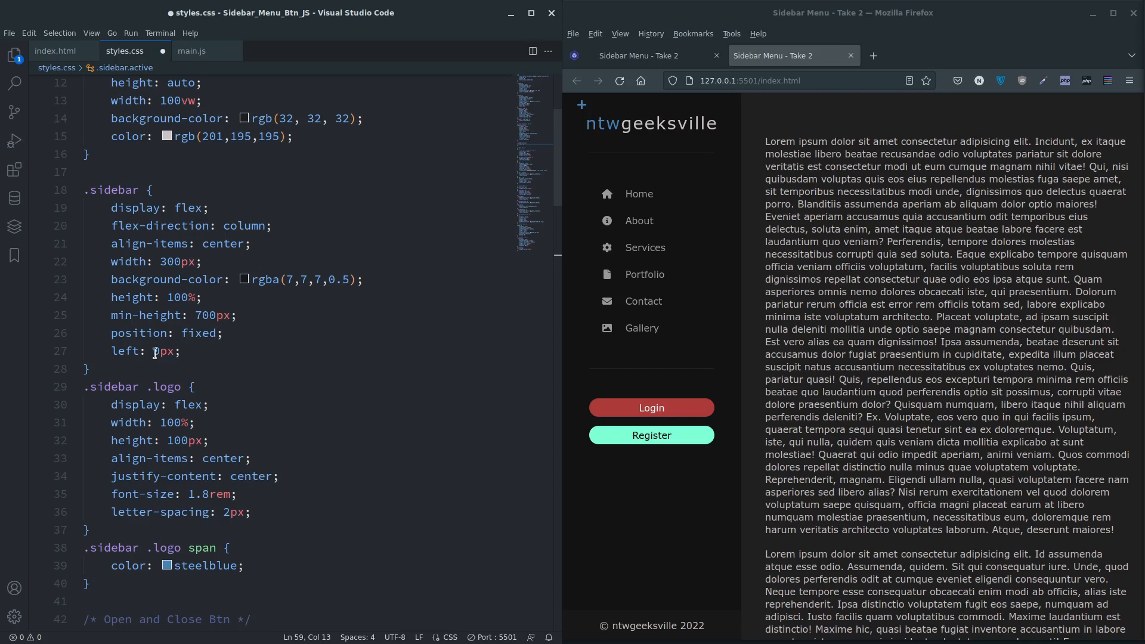
mouse_move(126, 350)
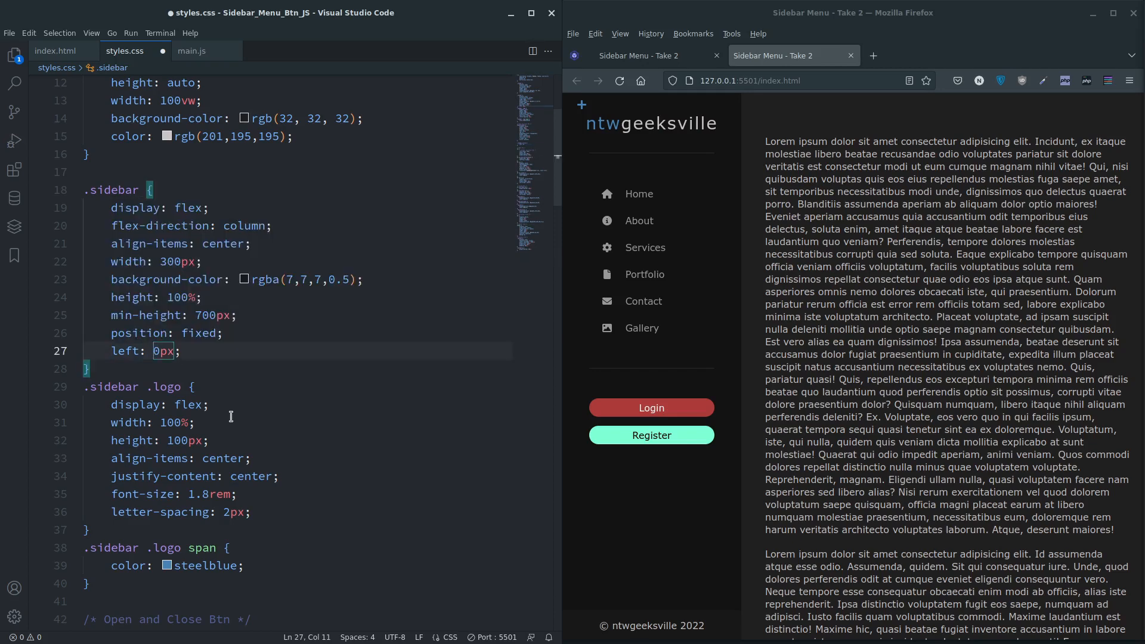
- Change the base .sidebar rule's left value from 0px to -300px
type("-30")
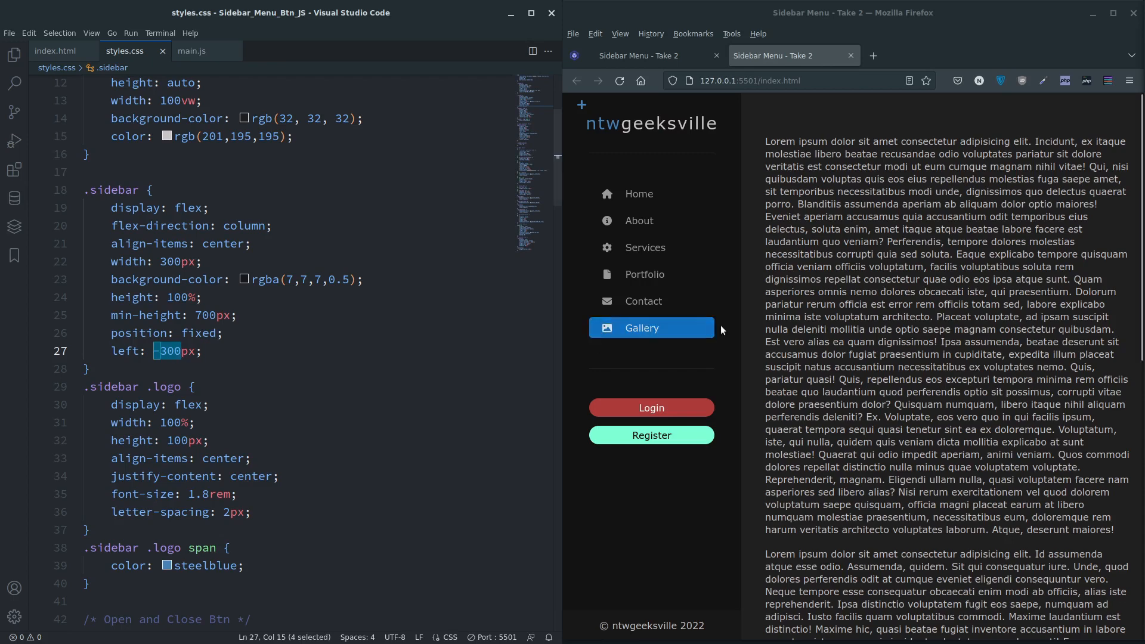
mouse_move(573, 345)
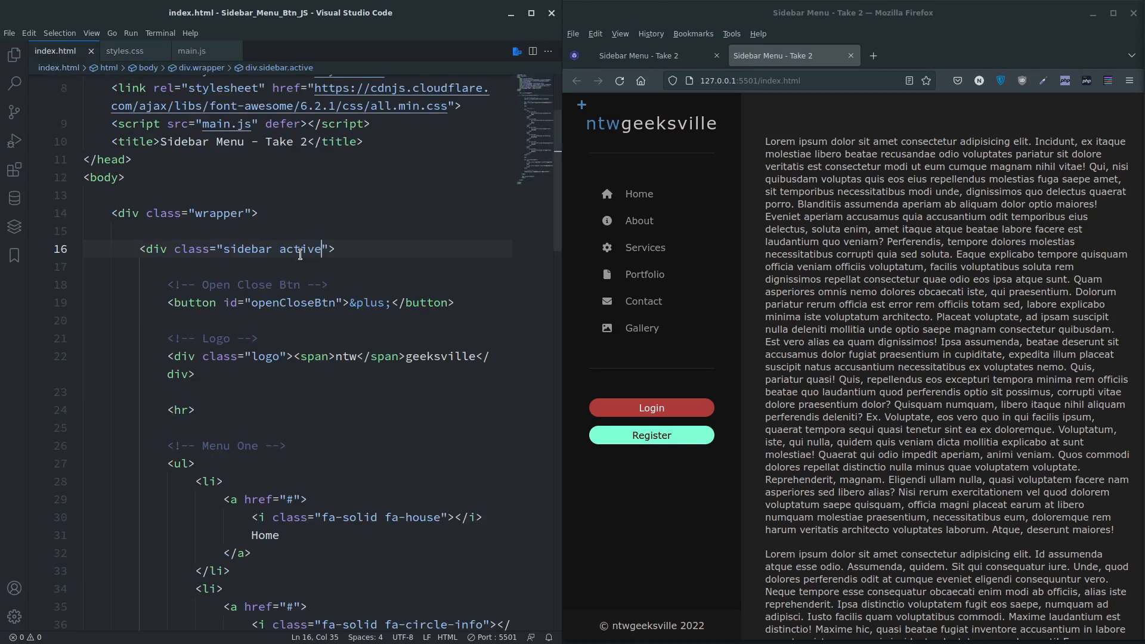
- Remove the active class from the sidebar div in index.html and save
key("Backspace")
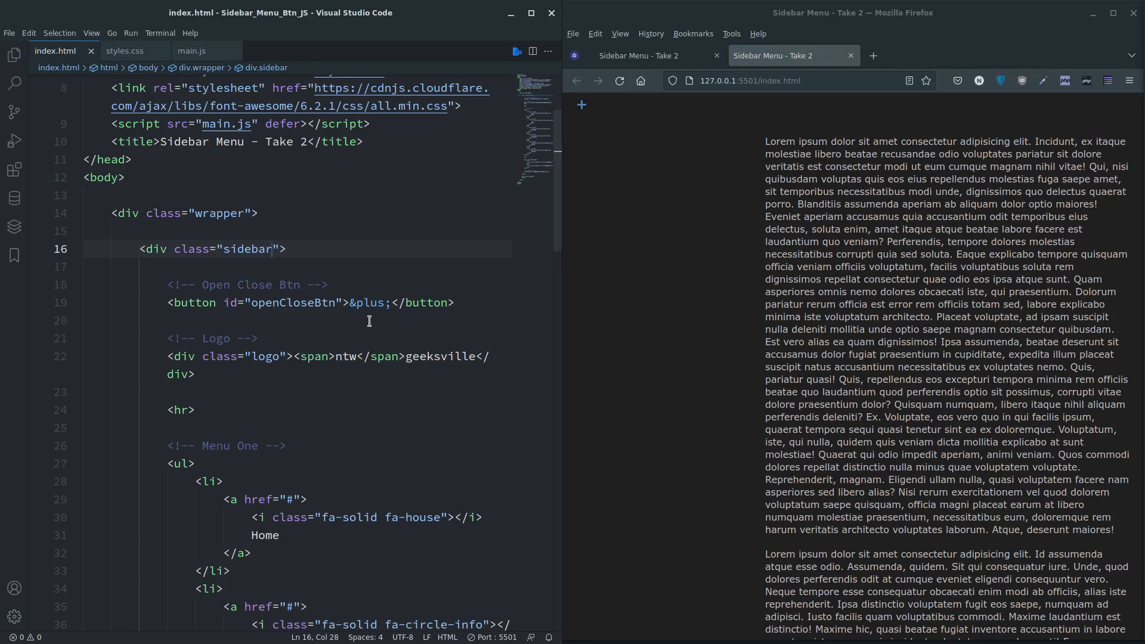
type("active")
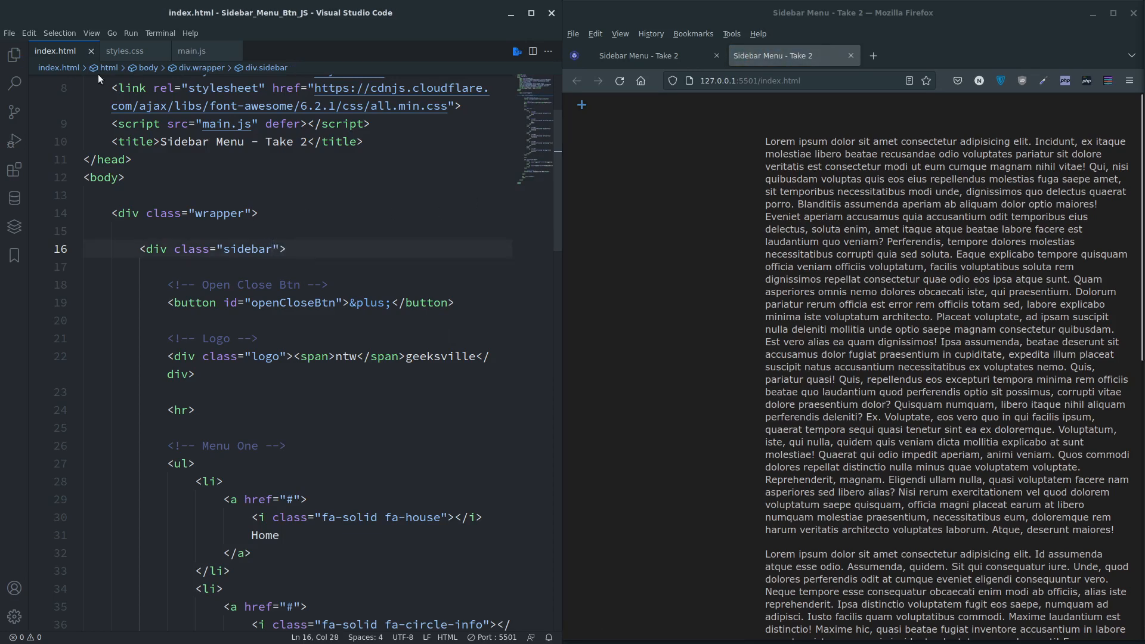
left_click(124, 51)
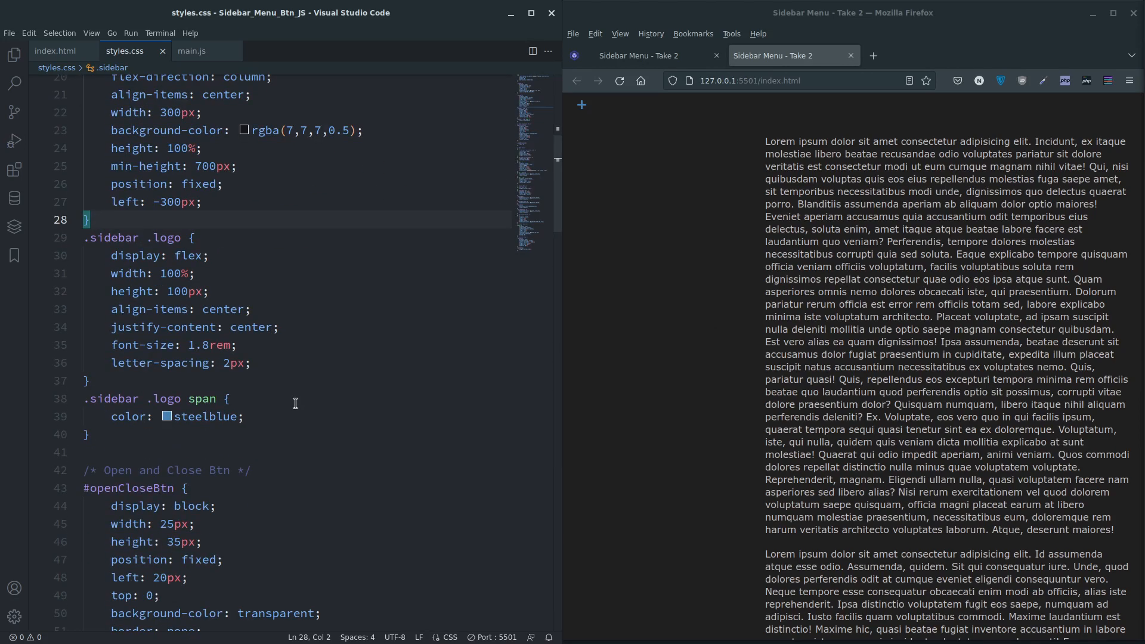
- Add a .sidebar.active + .content rule: width calc(100% - 320px), margin-left 320px
scroll("down", 3)
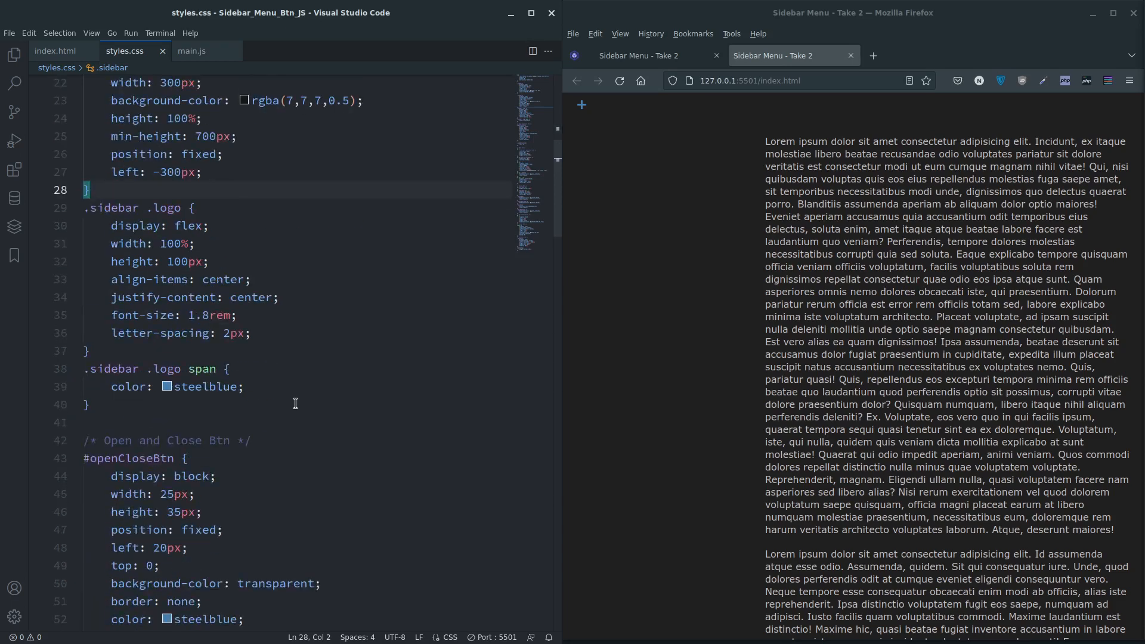
scroll("down", 3)
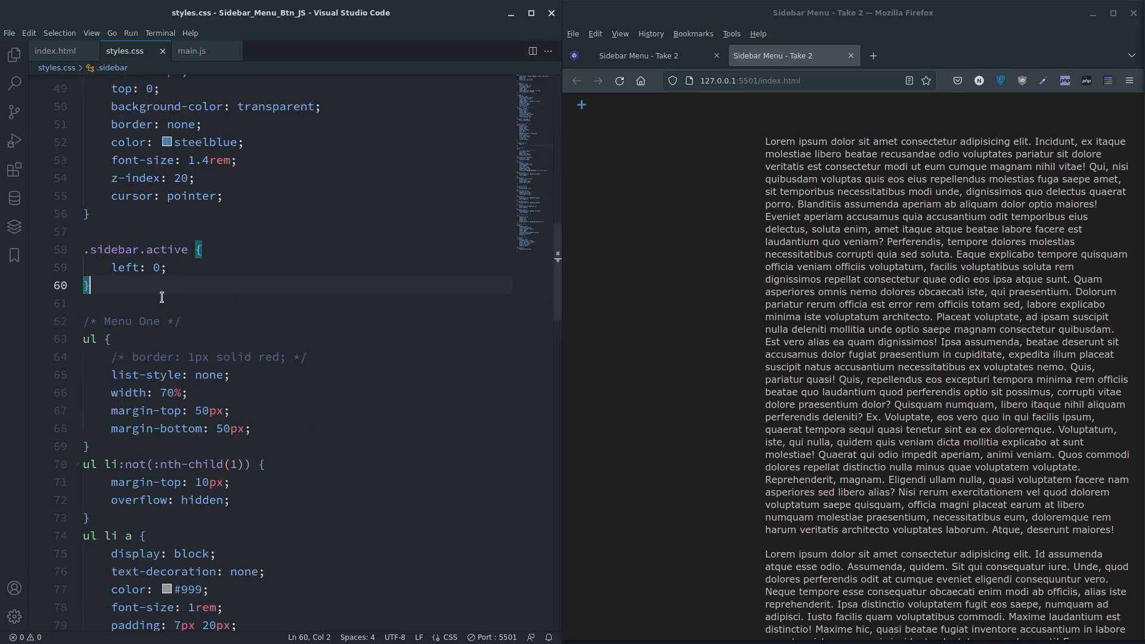
type(".sidebar.active")
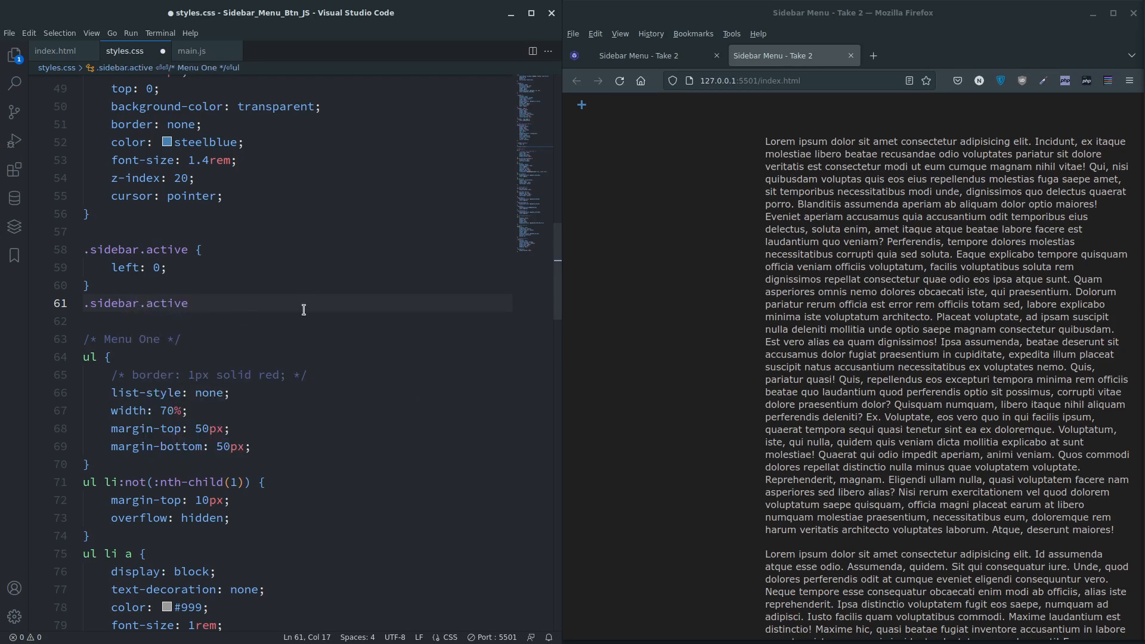
left_click(55, 50)
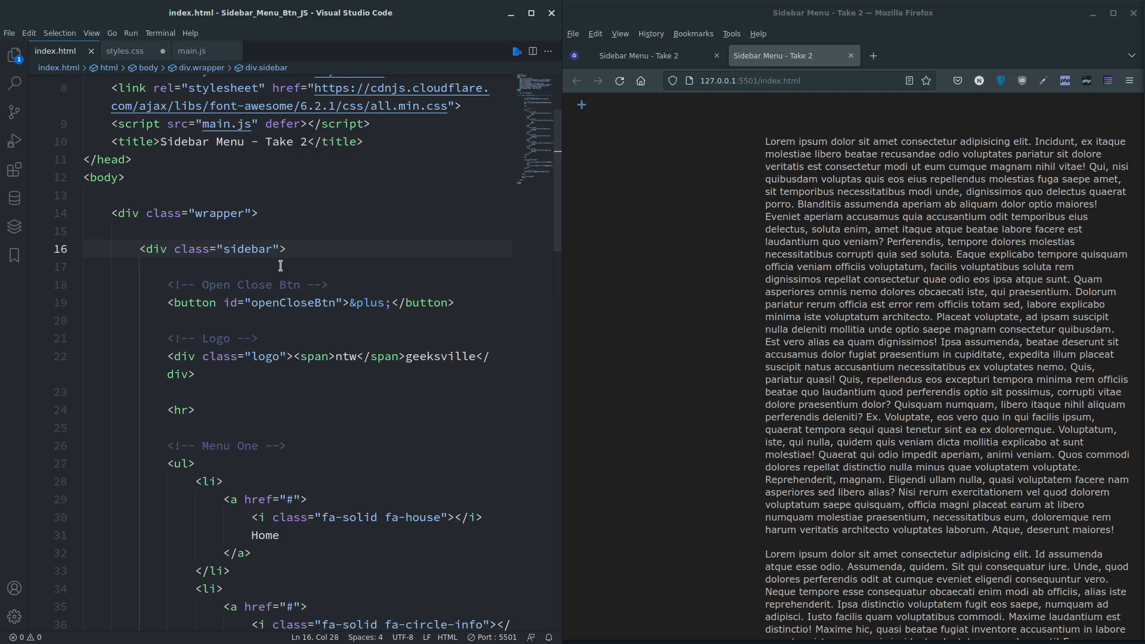
left_click(76, 189)
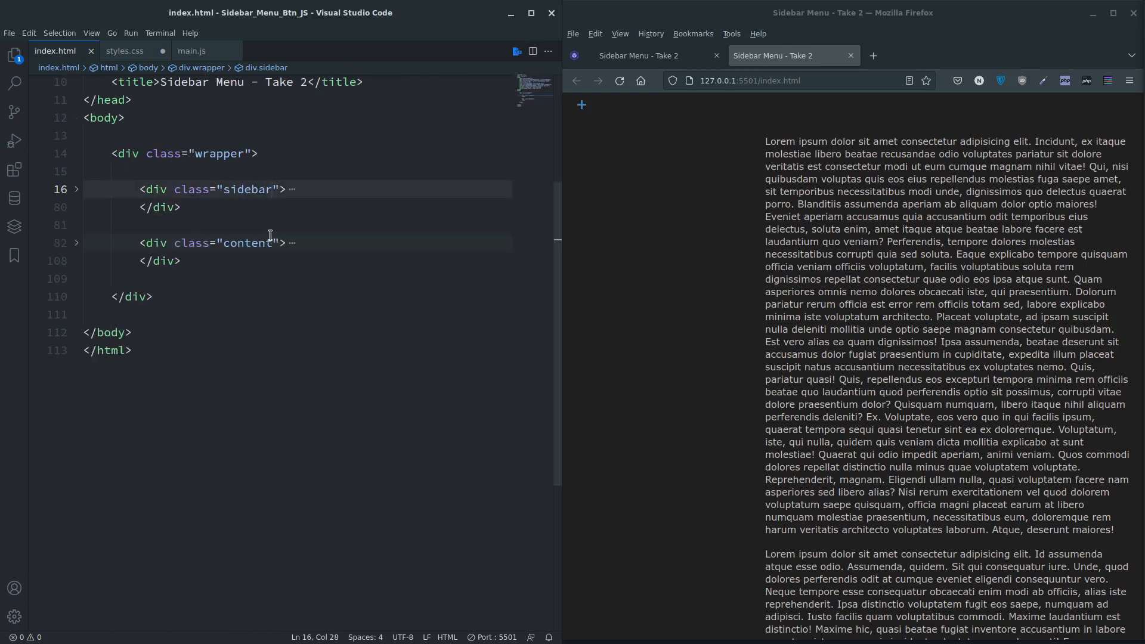
mouse_move(240, 220)
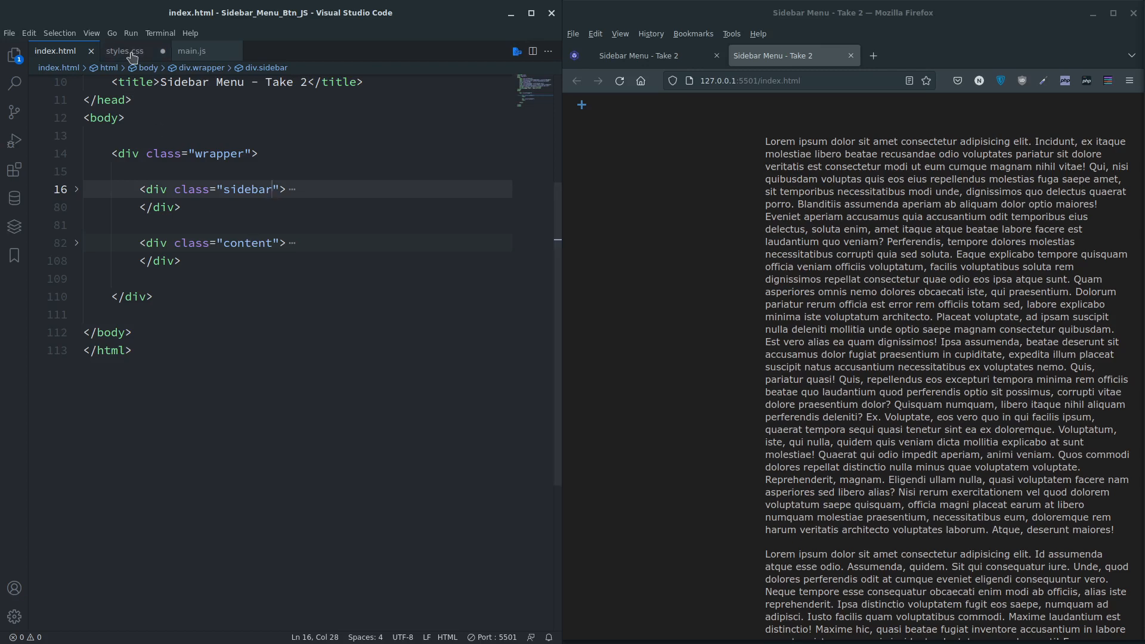
left_click(124, 51)
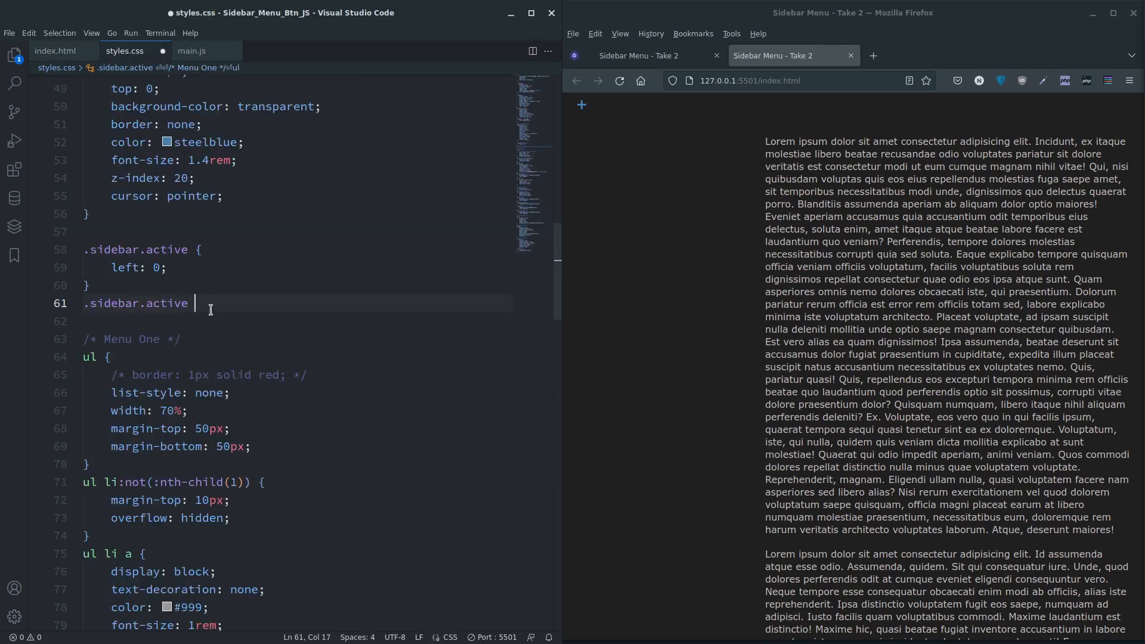
type("+")
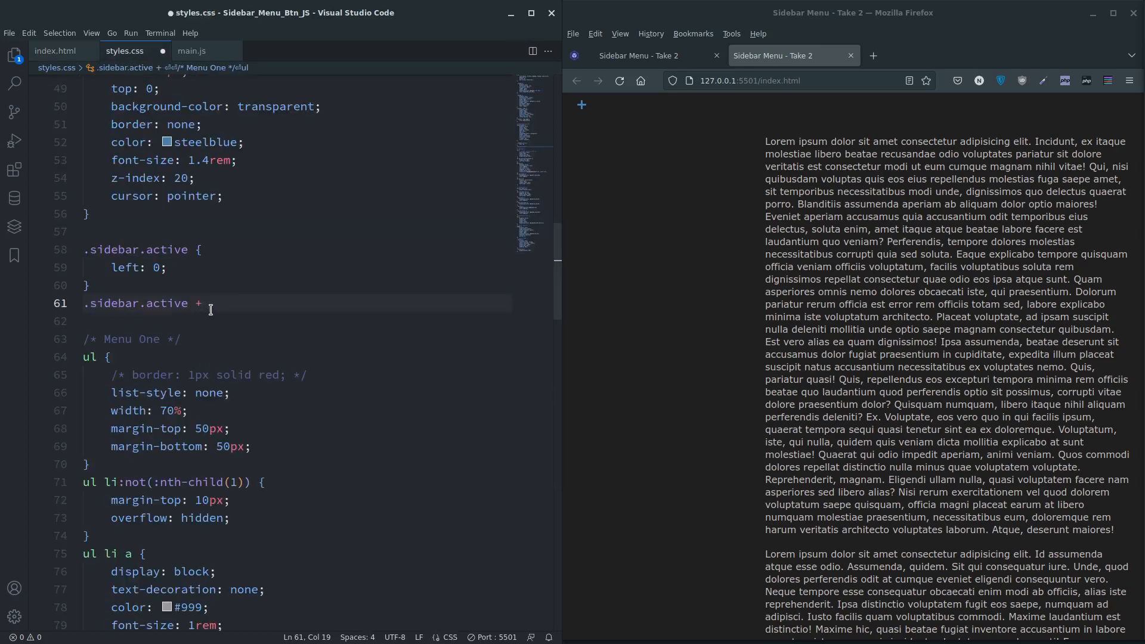
type(".conte")
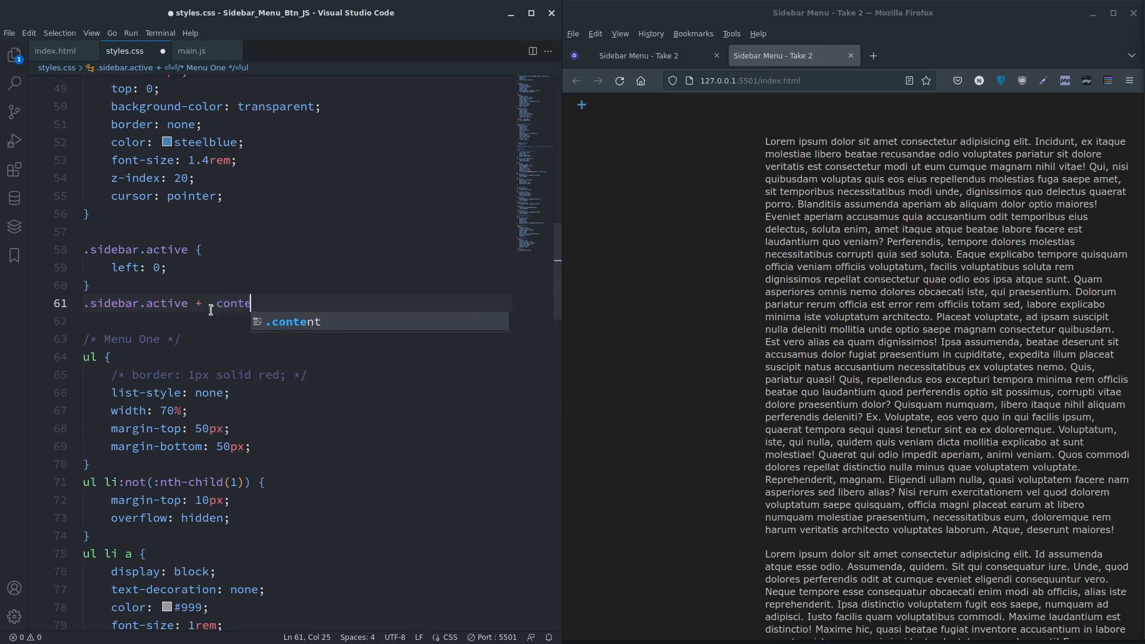
key("Tab")
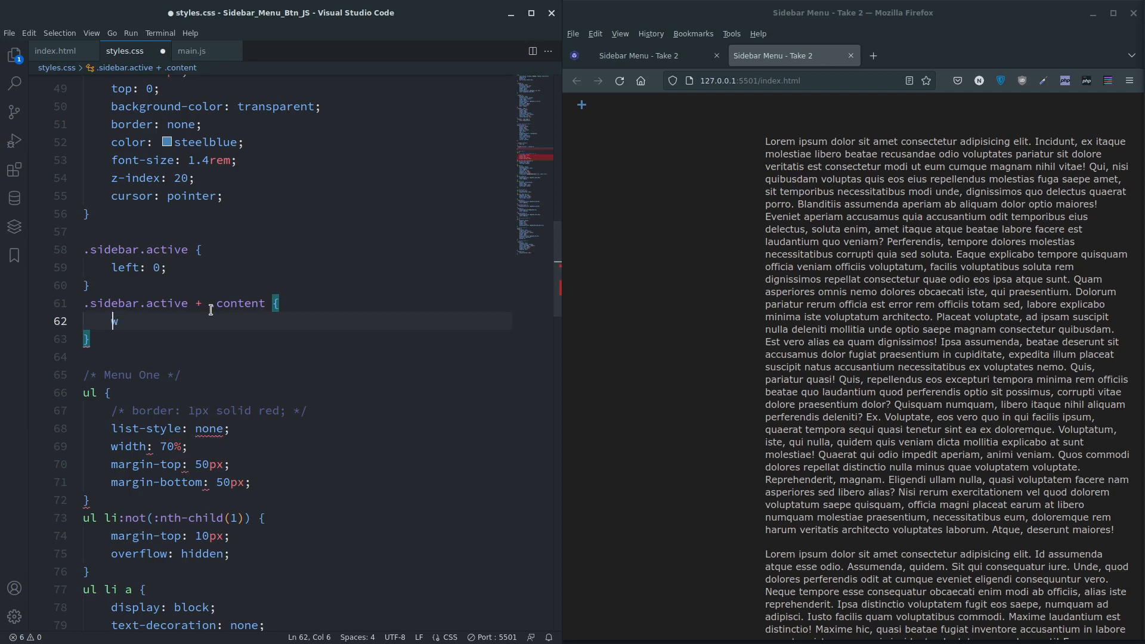
type("width:")
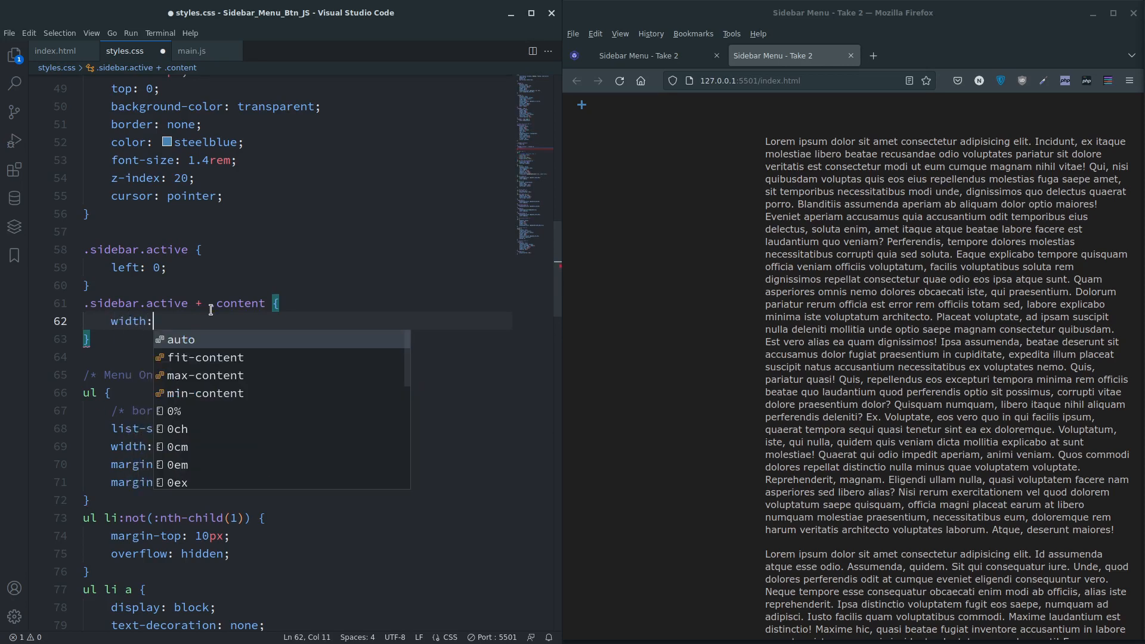
mouse_move(343, 355)
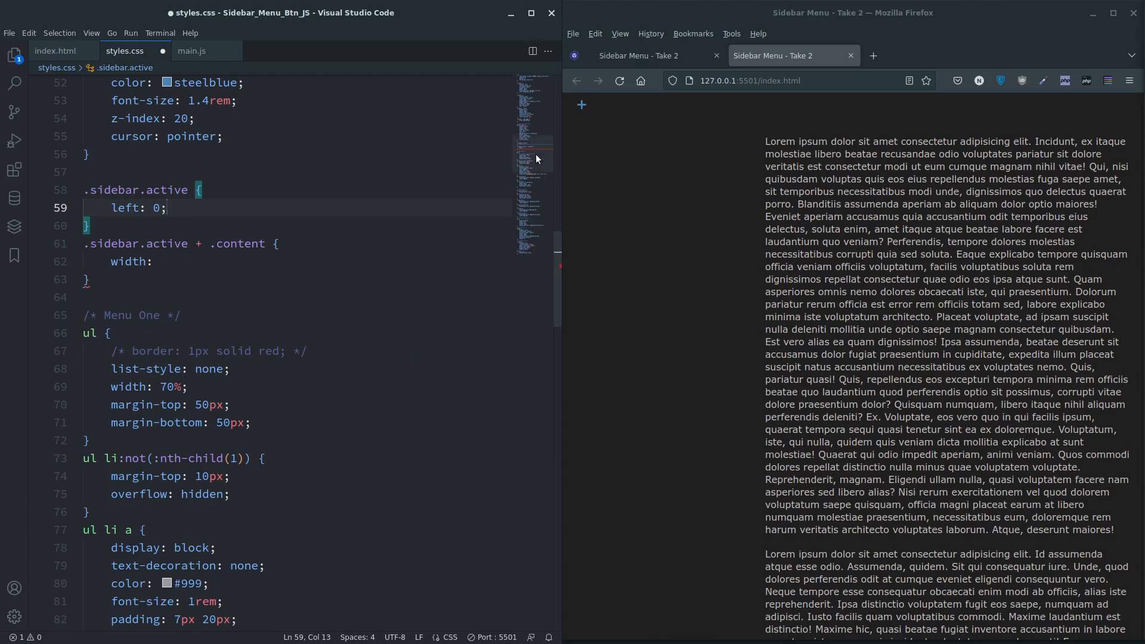
scroll("down", 3)
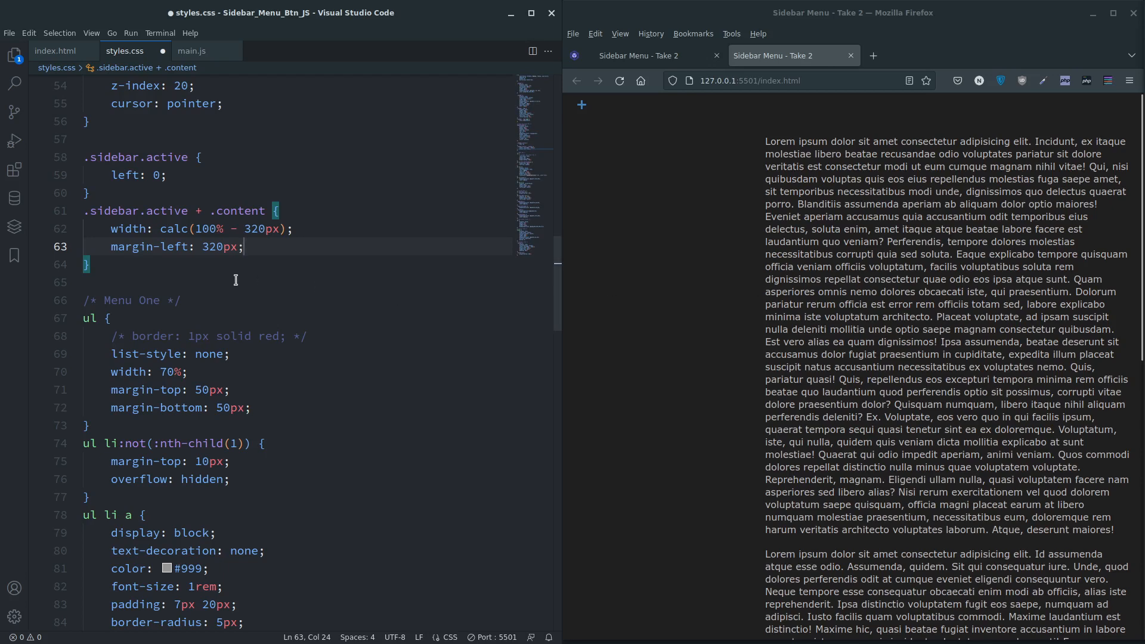
mouse_move(811, 361)
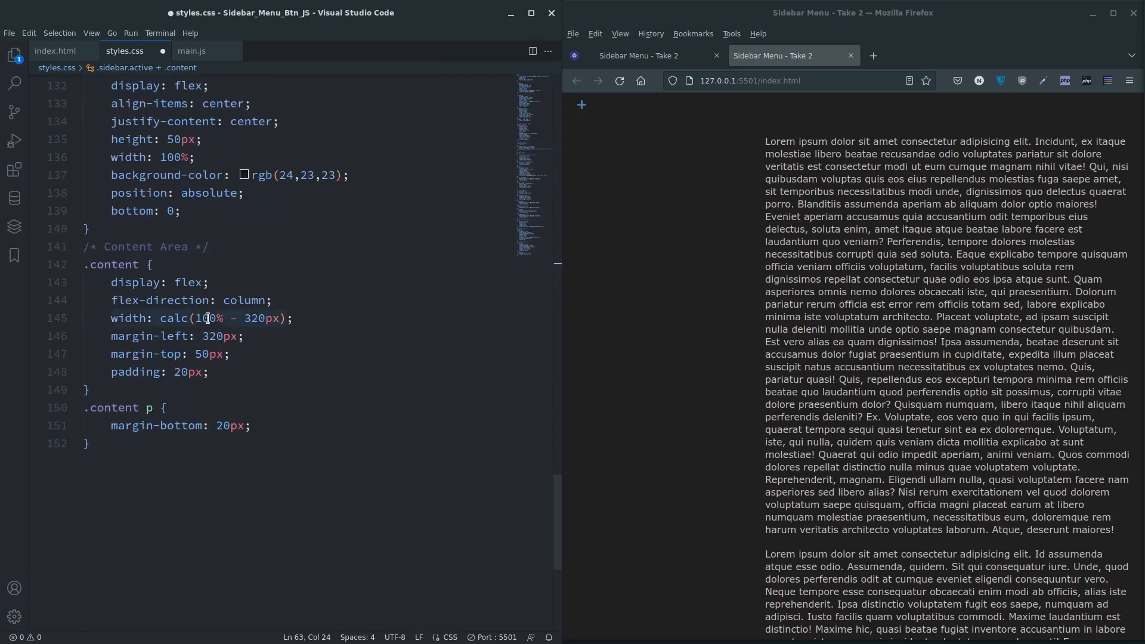
- Change the .content margin-left from 320 to 0
double_click(173, 318)
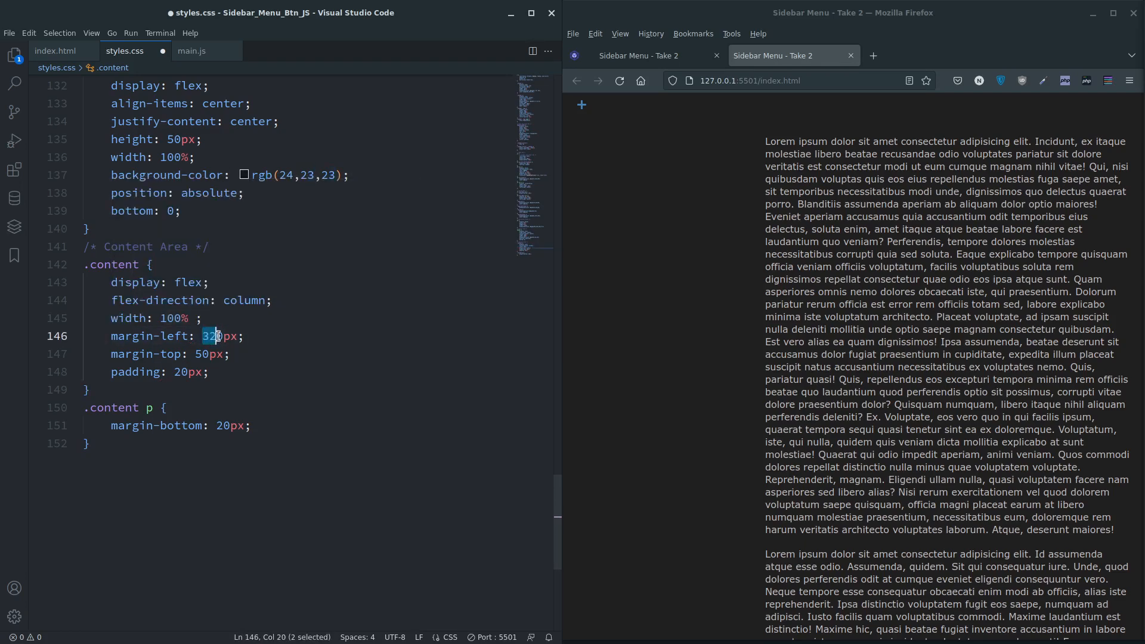
type("0")
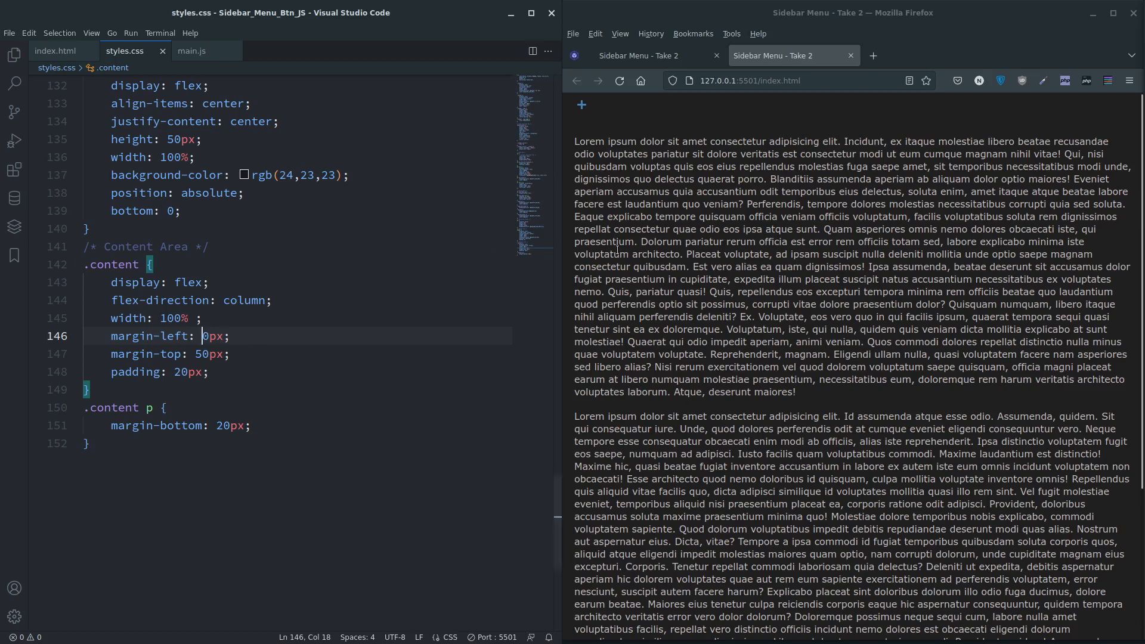
left_click(55, 50)
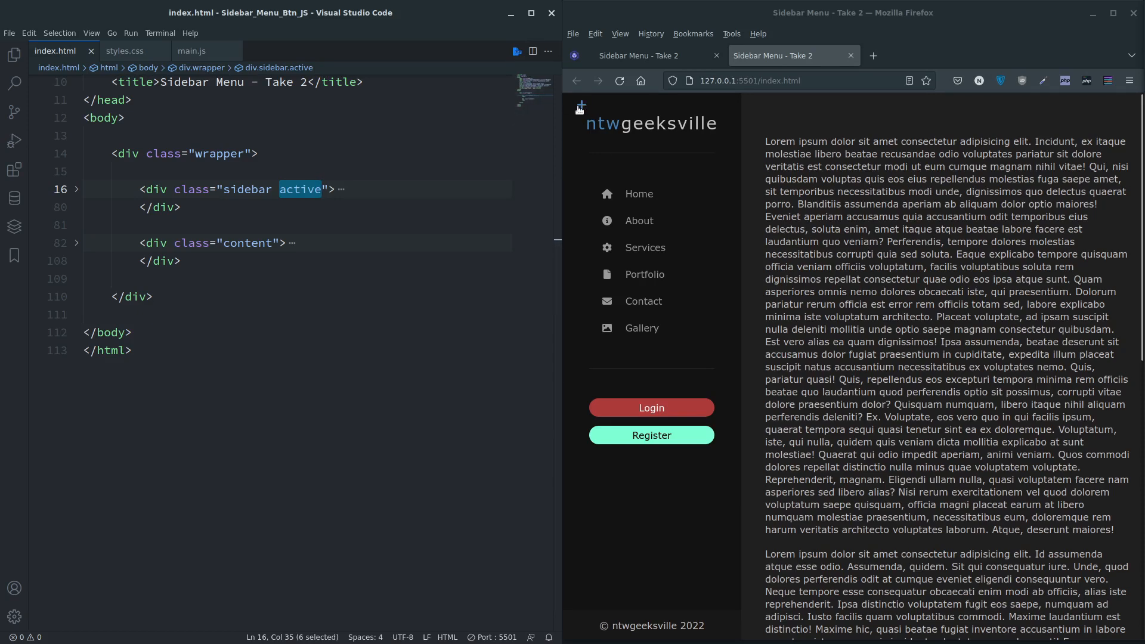
mouse_move(716, 107)
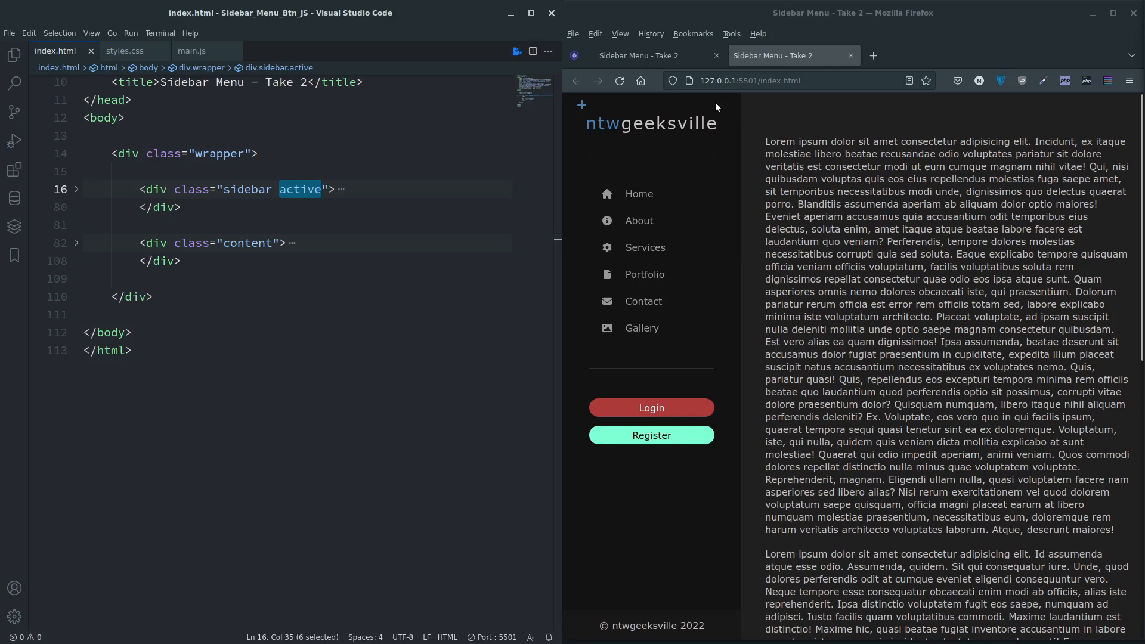
- Return from index.html to the styles.css stylesheet
left_click(124, 50)
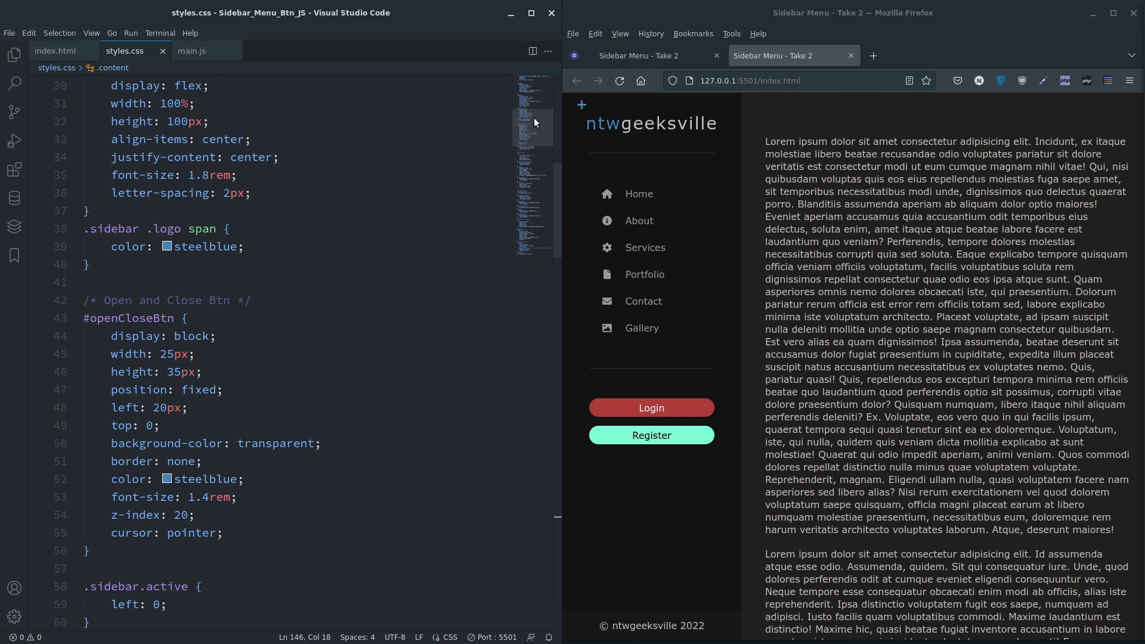
- Add a .sidebar.active #openCloseBtn rule with left: 275px
scroll("down", 3)
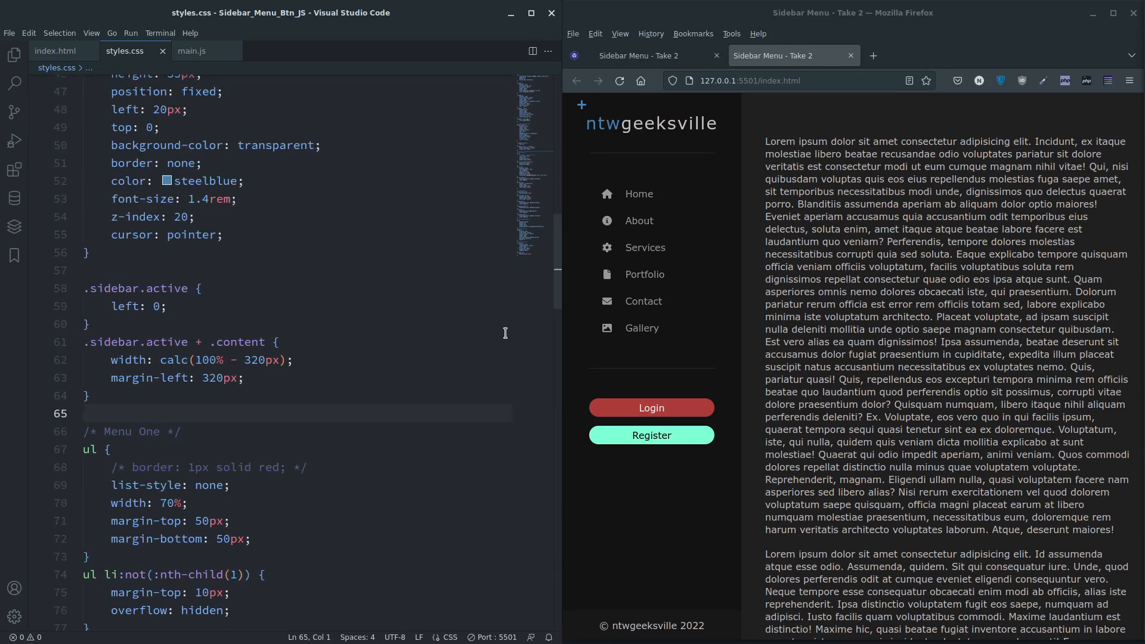
type(".sidebar.active")
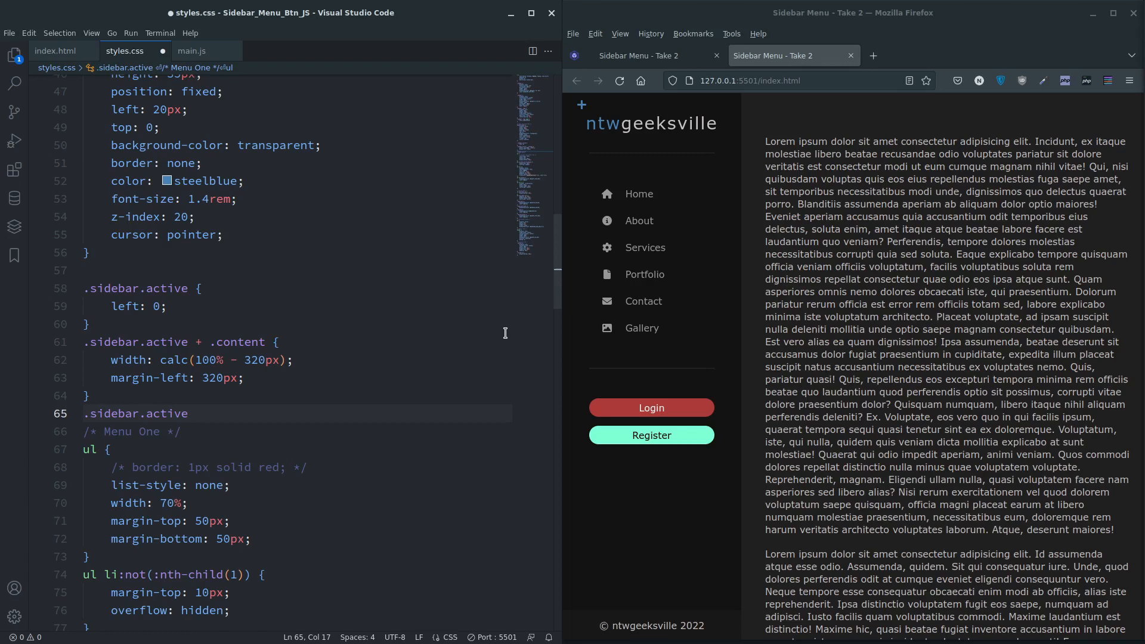
type("#open")
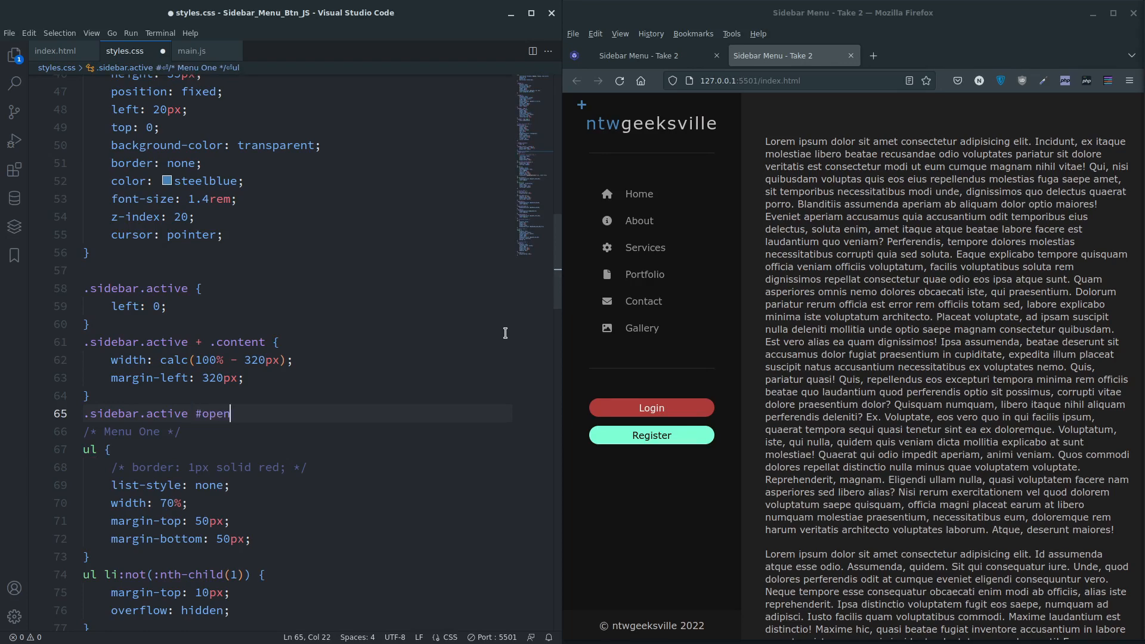
type("C")
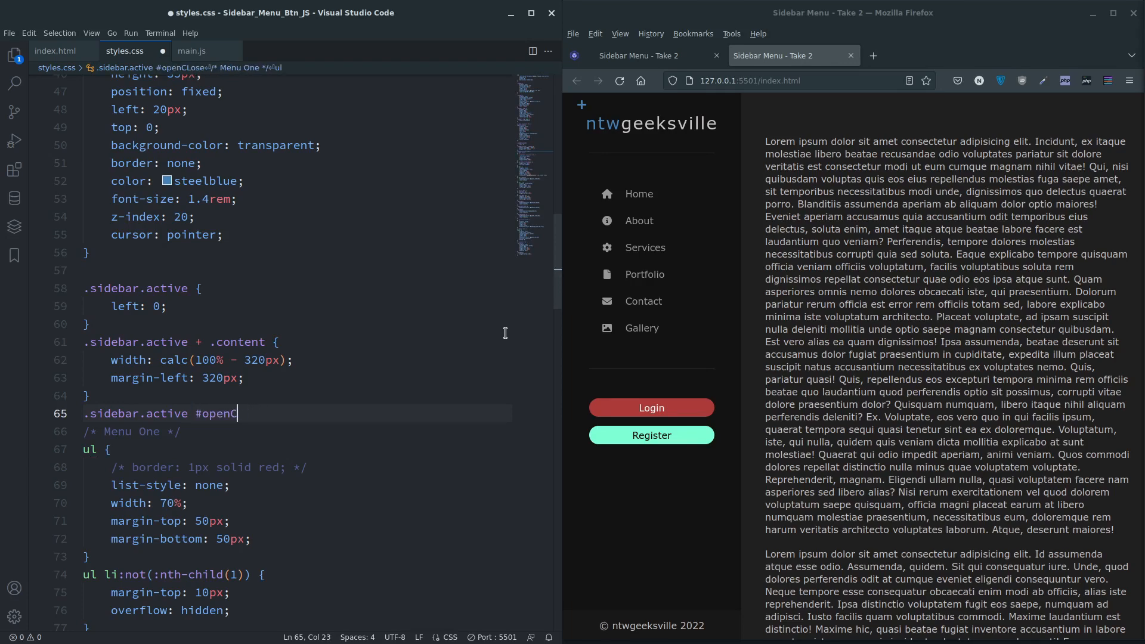
type("loseBtn {")
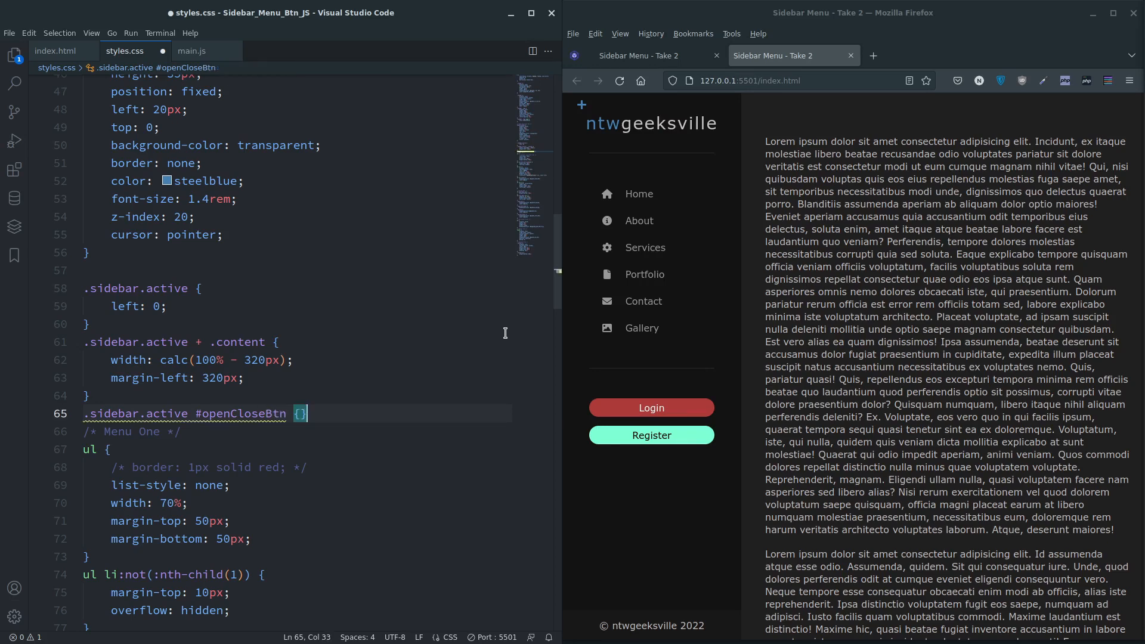
key("Enter")
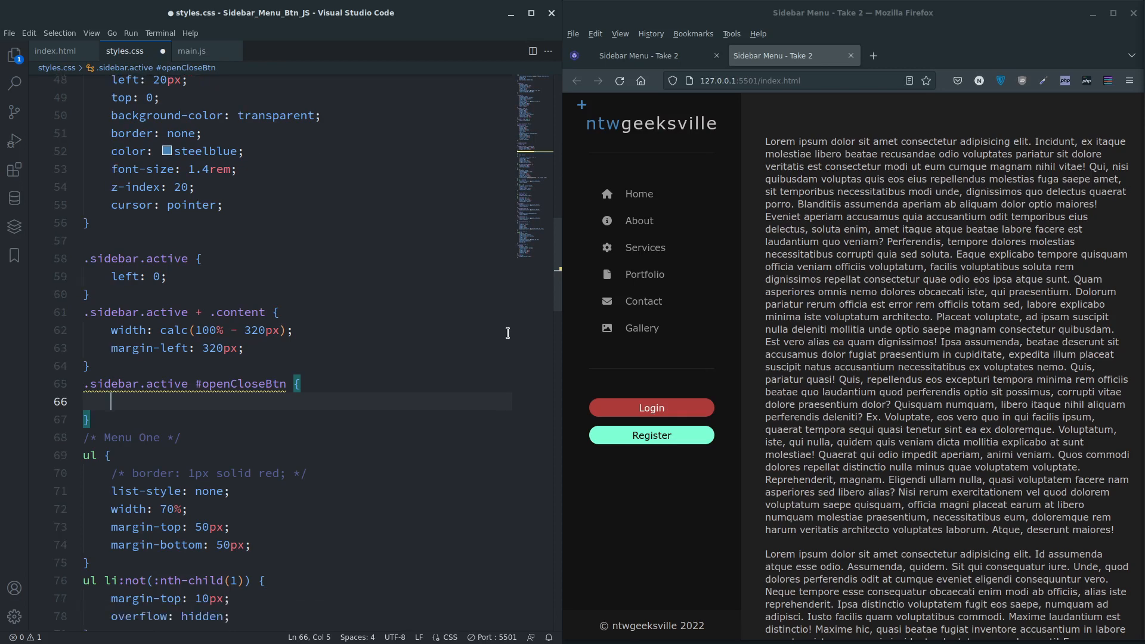
type("left:")
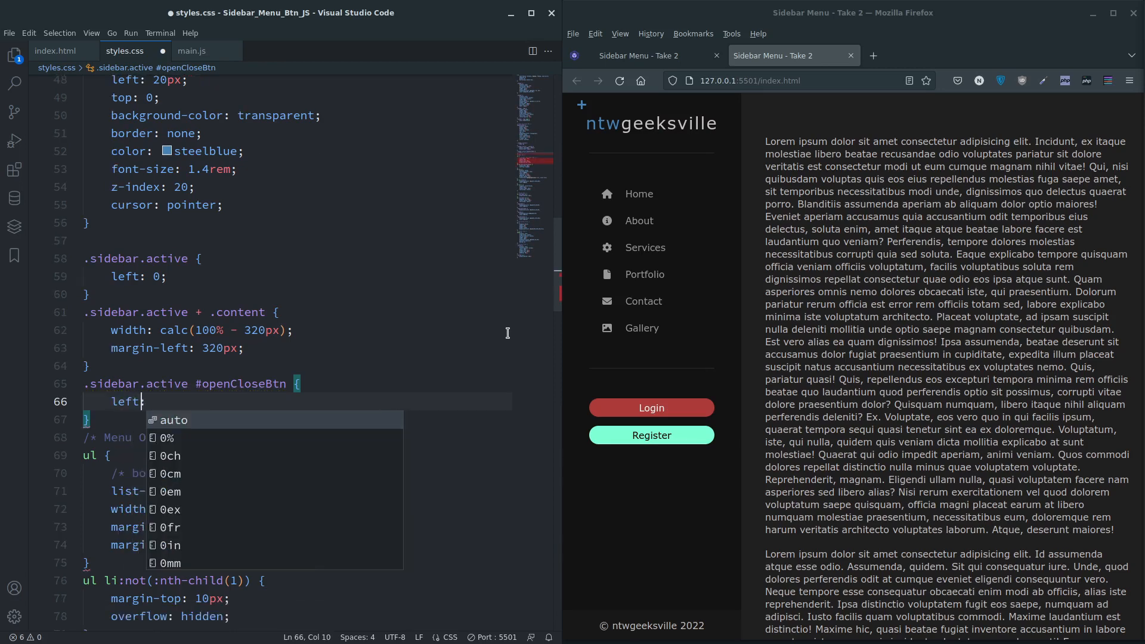
type("275")
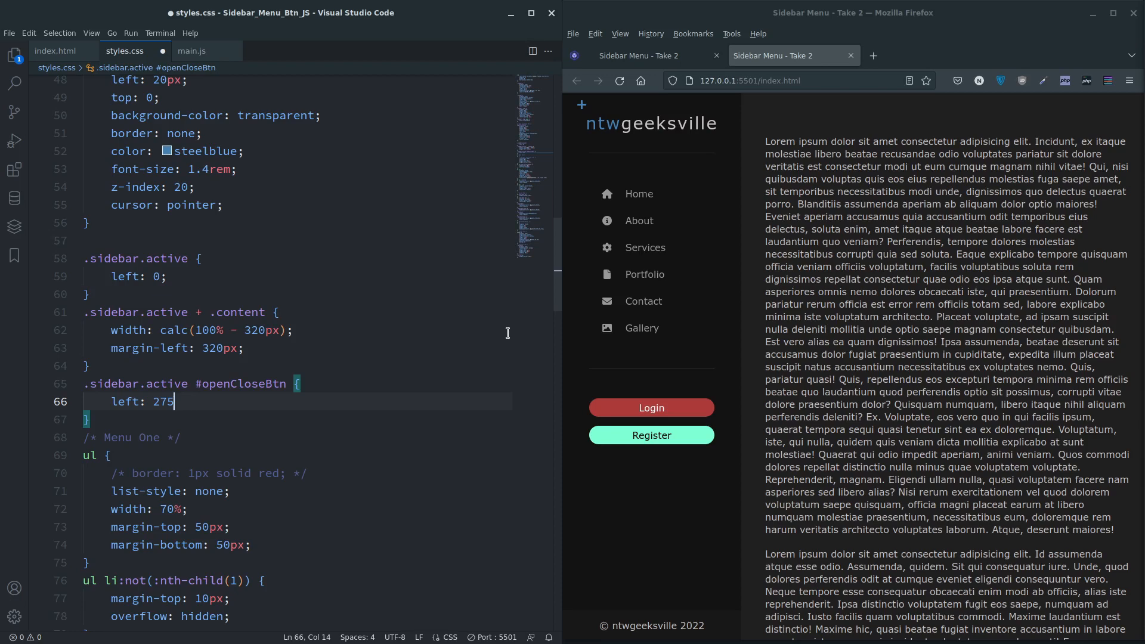
type("px;")
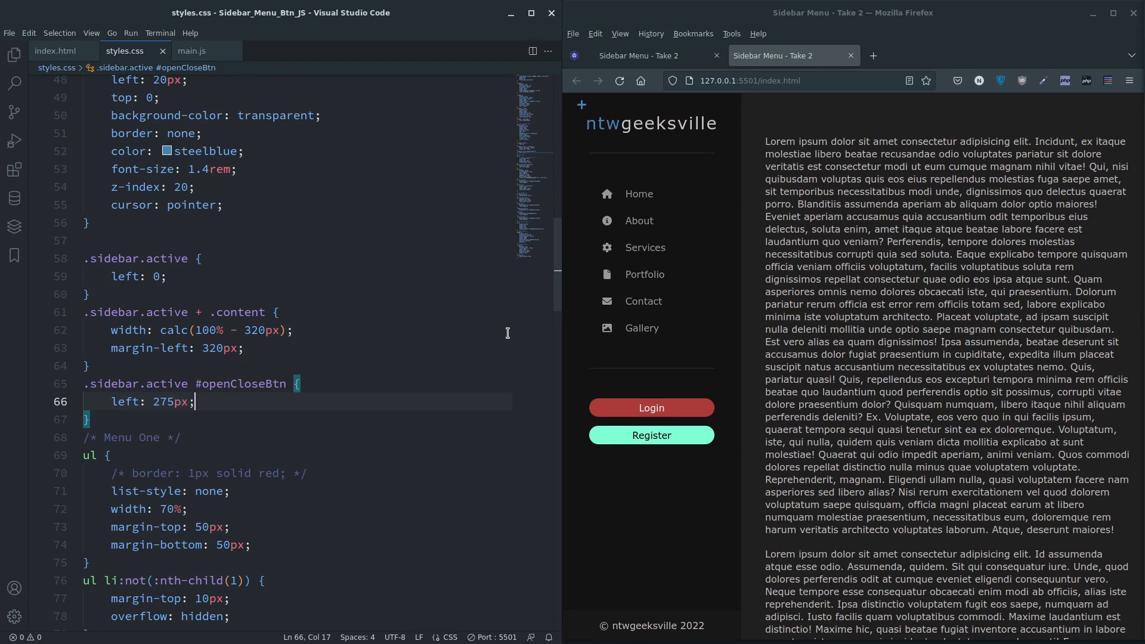
mouse_move(730, 109)
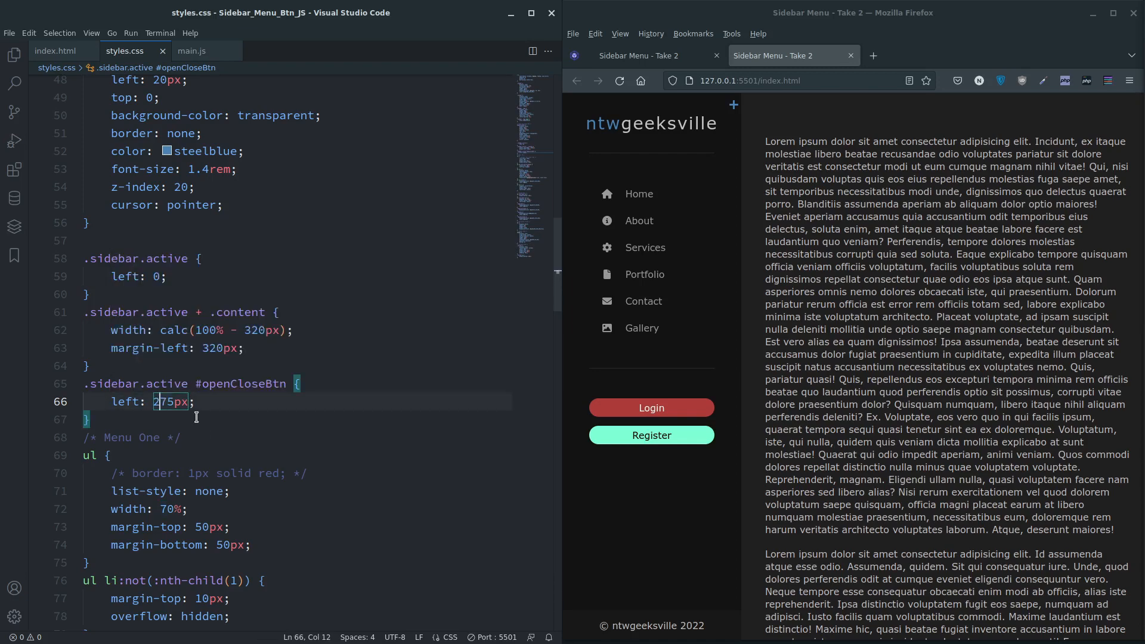
- Add transform: rotate(405deg) to that rule below the left value
type("t")
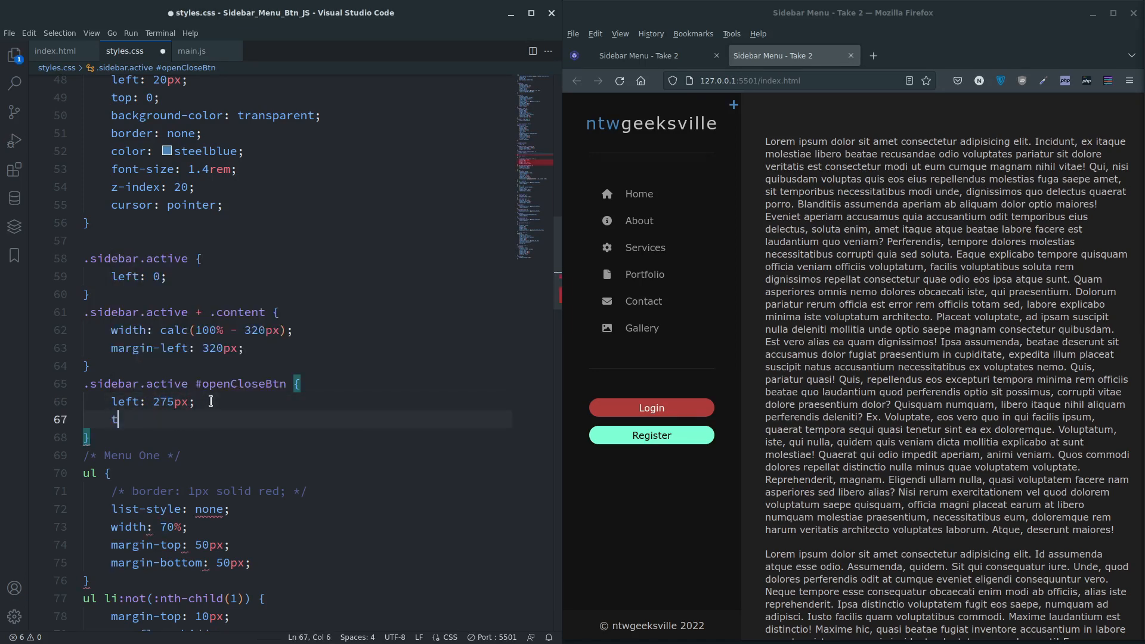
type("transof")
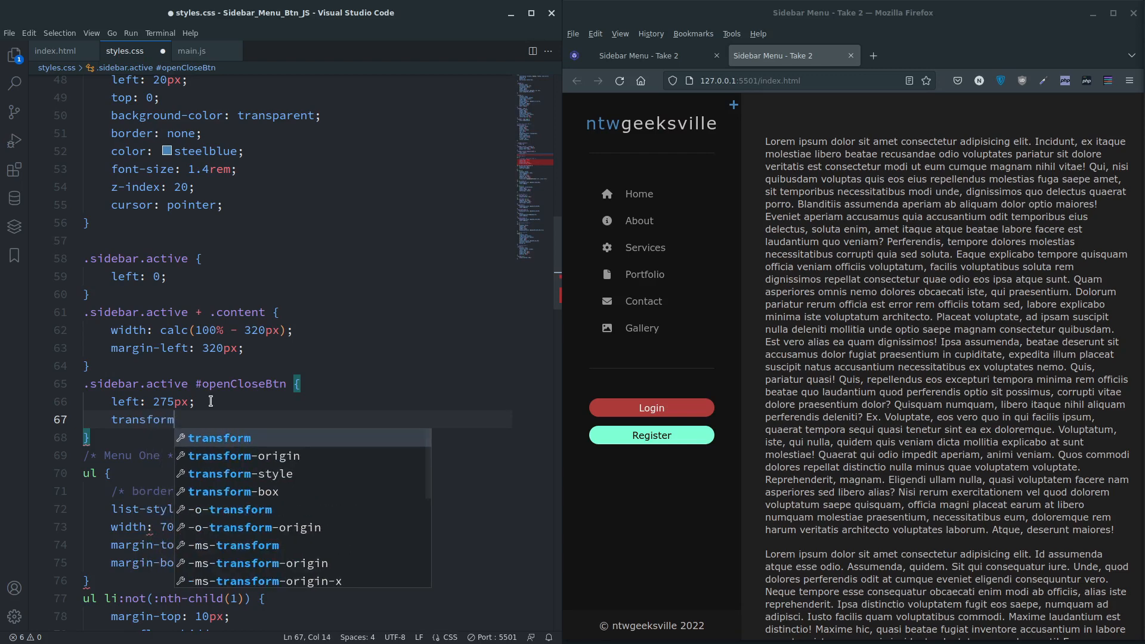
type(": rotatet")
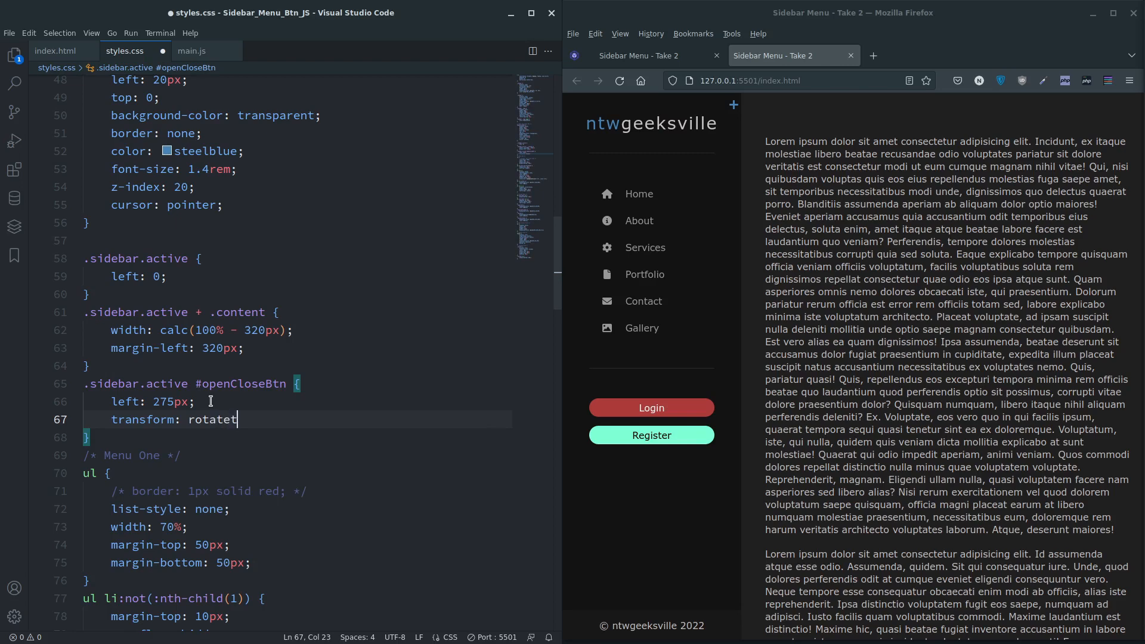
type("(")
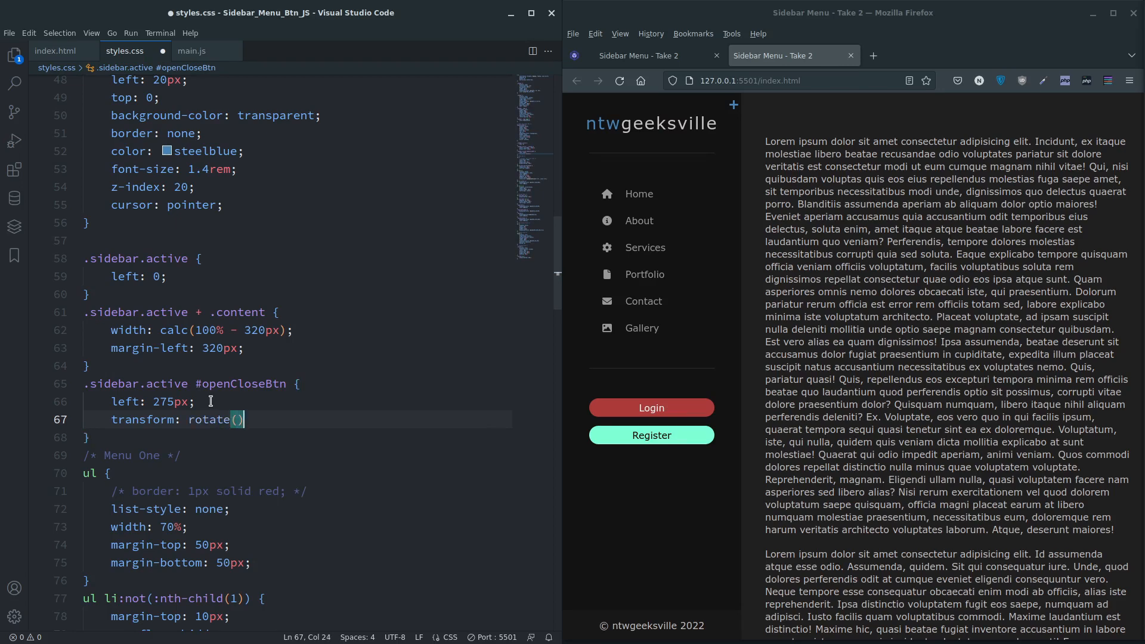
type(";")
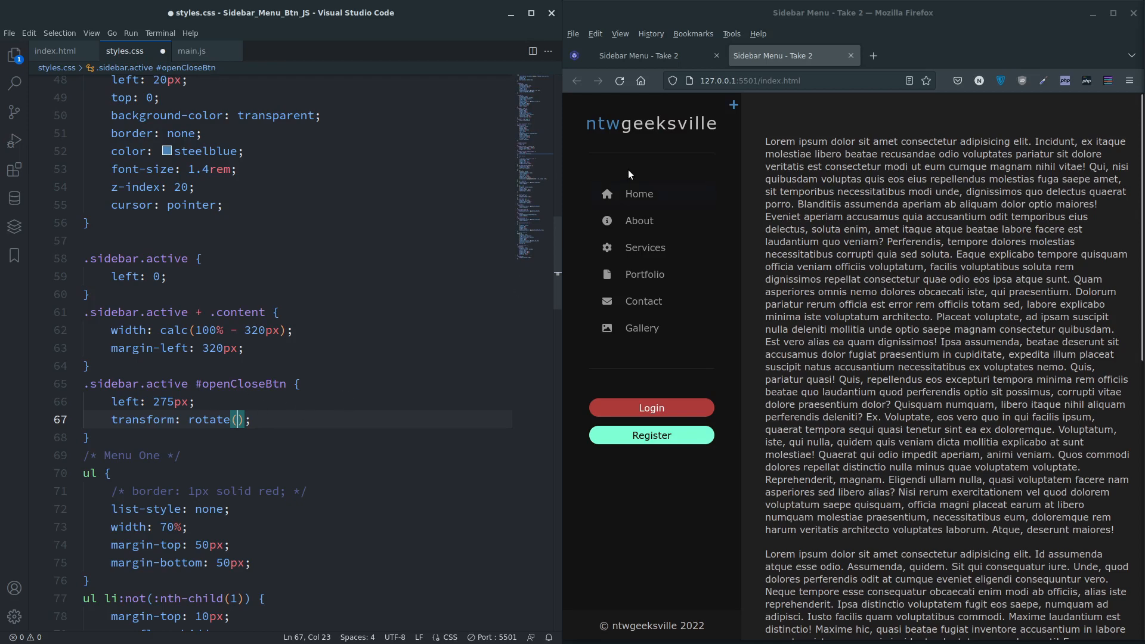
mouse_move(588, 110)
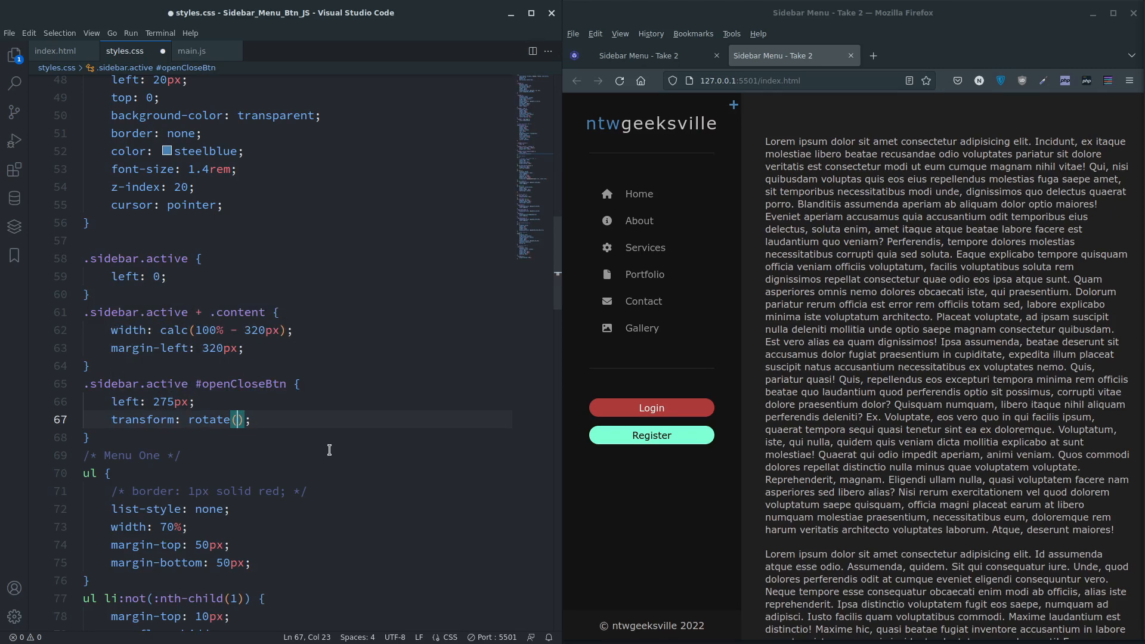
type("405deg")
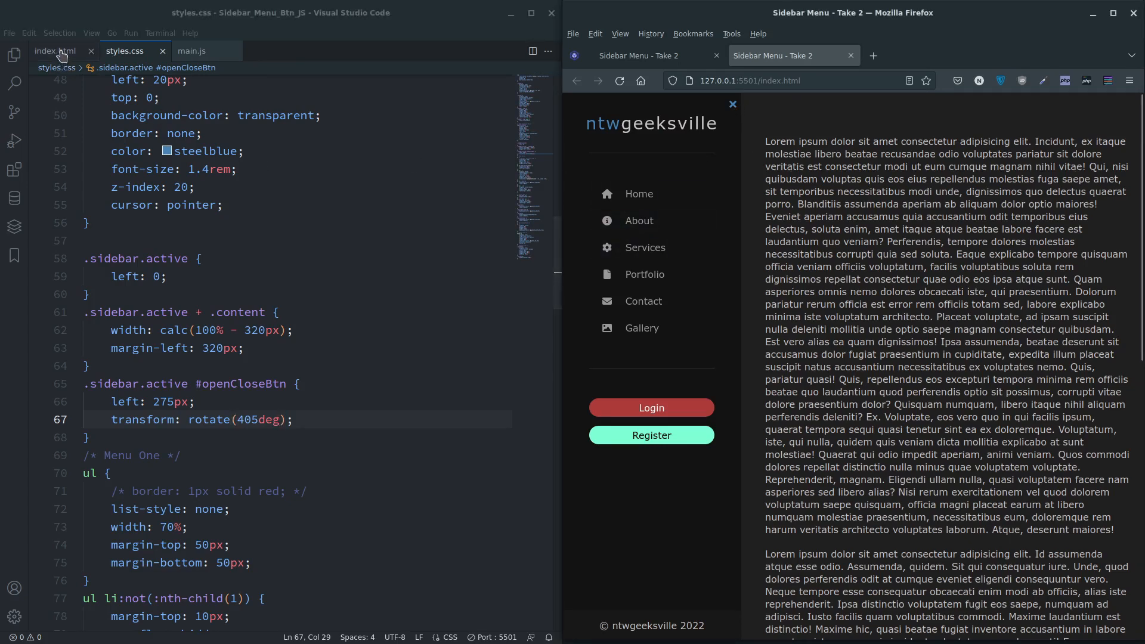
- Review the index.html markup, then switch to main.js
left_click(55, 50)
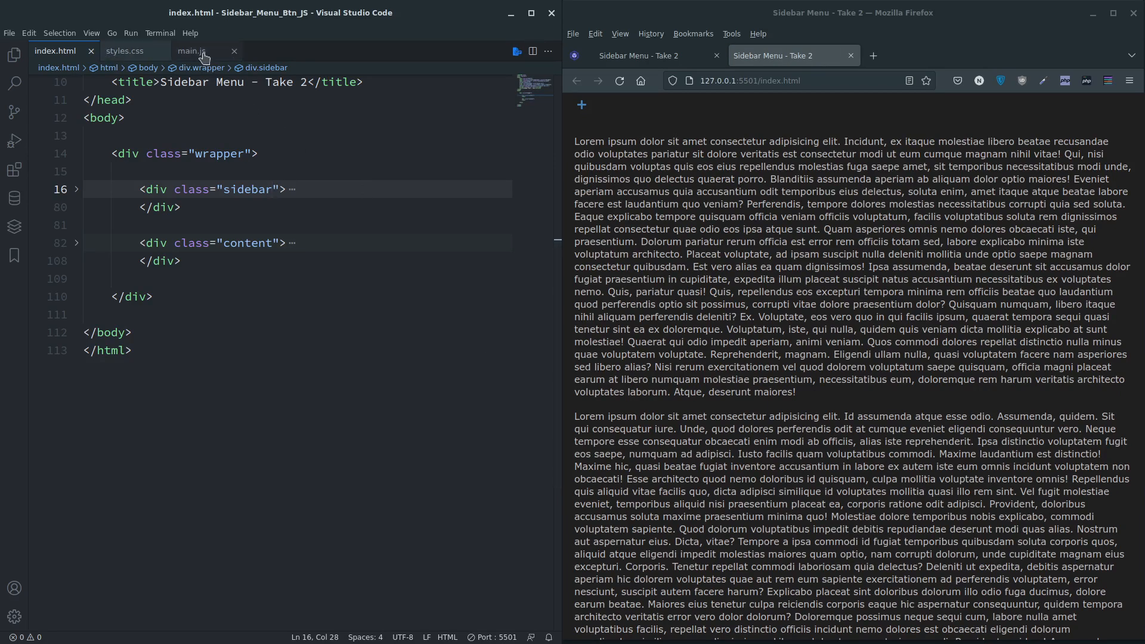
left_click(192, 51)
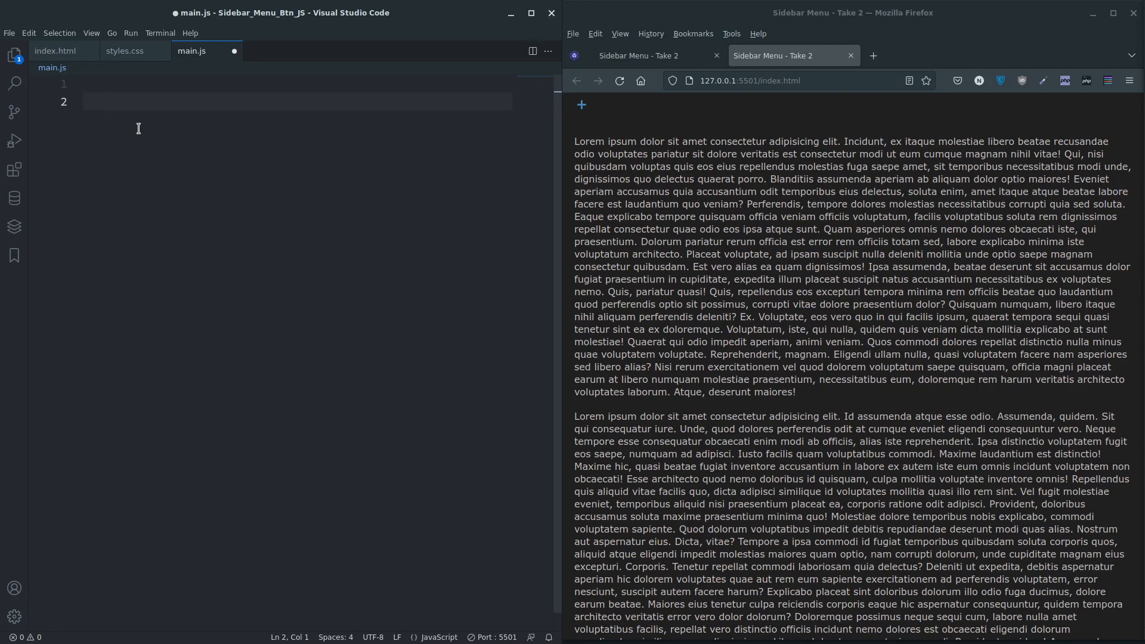
- Write document.addEventListener('DOMContentLoaded', function) with an empty callback body
type("document")
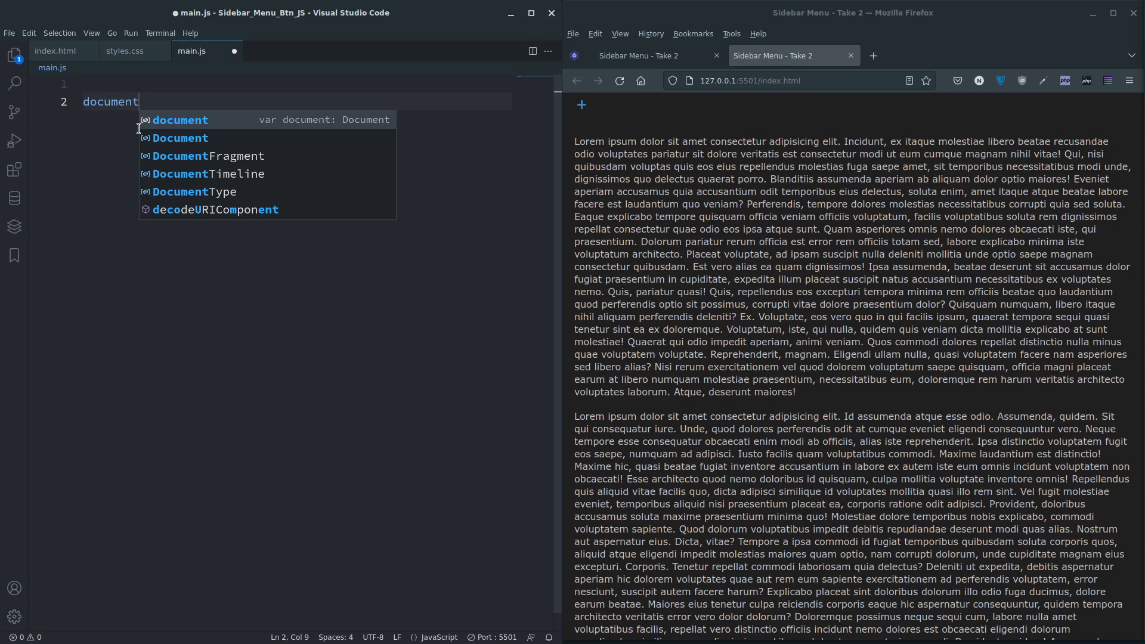
type(".add")
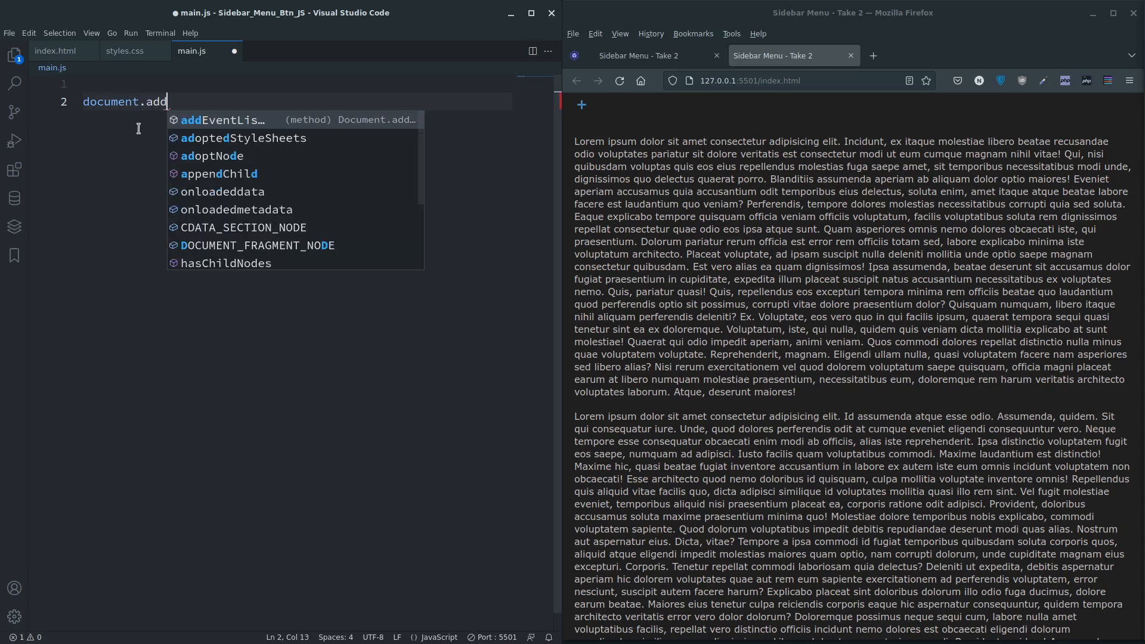
key("Tab")
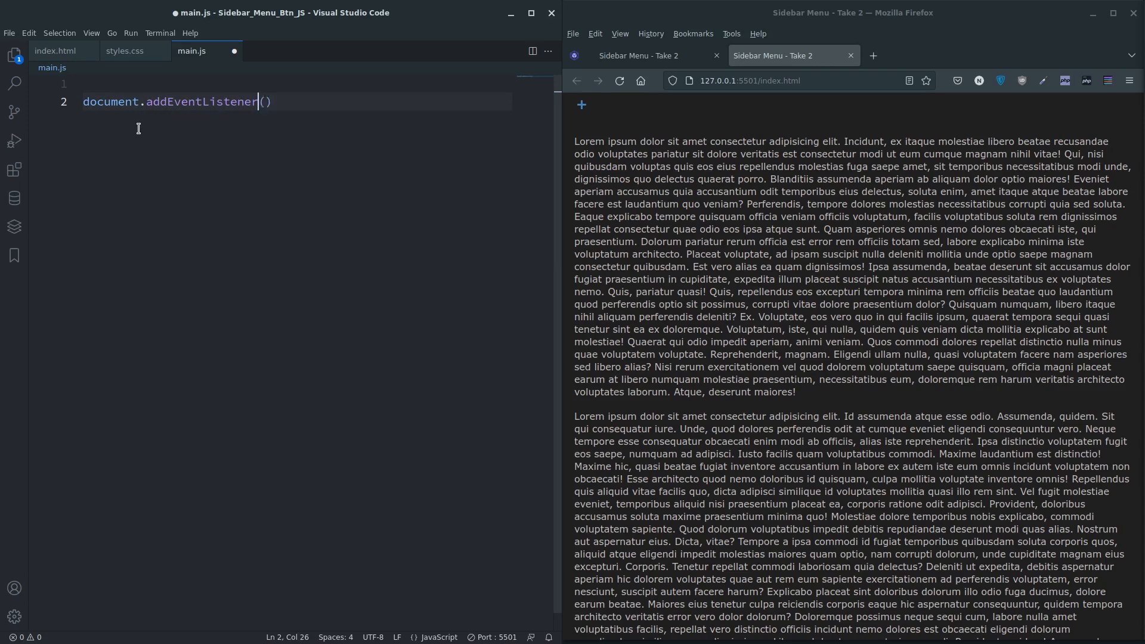
type("'")
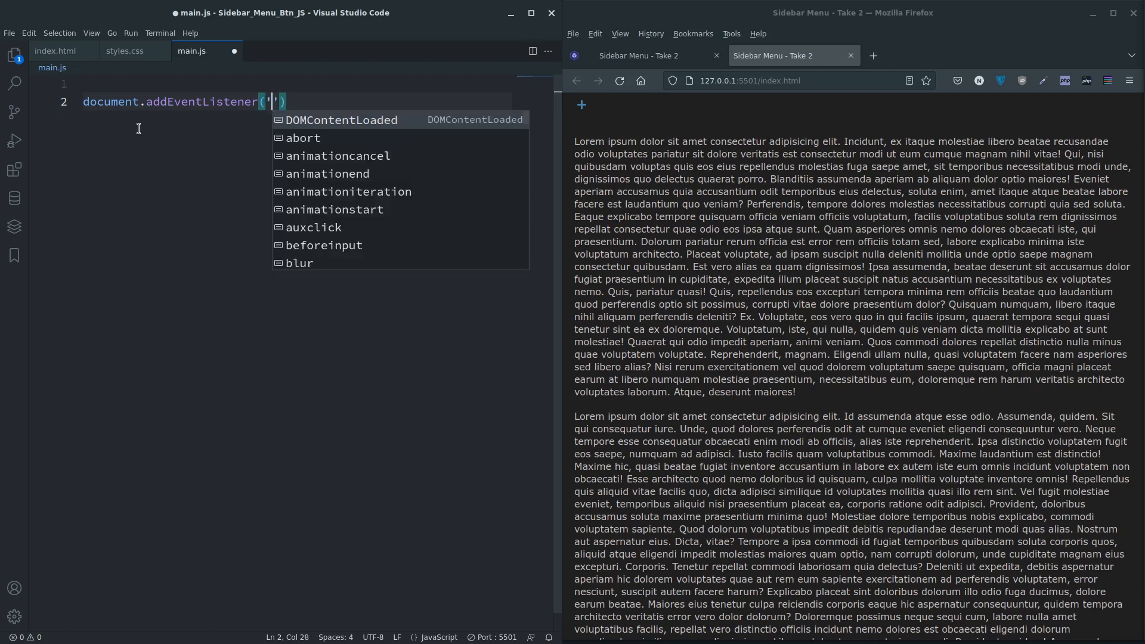
mouse_move(348, 119)
type("DOMContentLoaded")
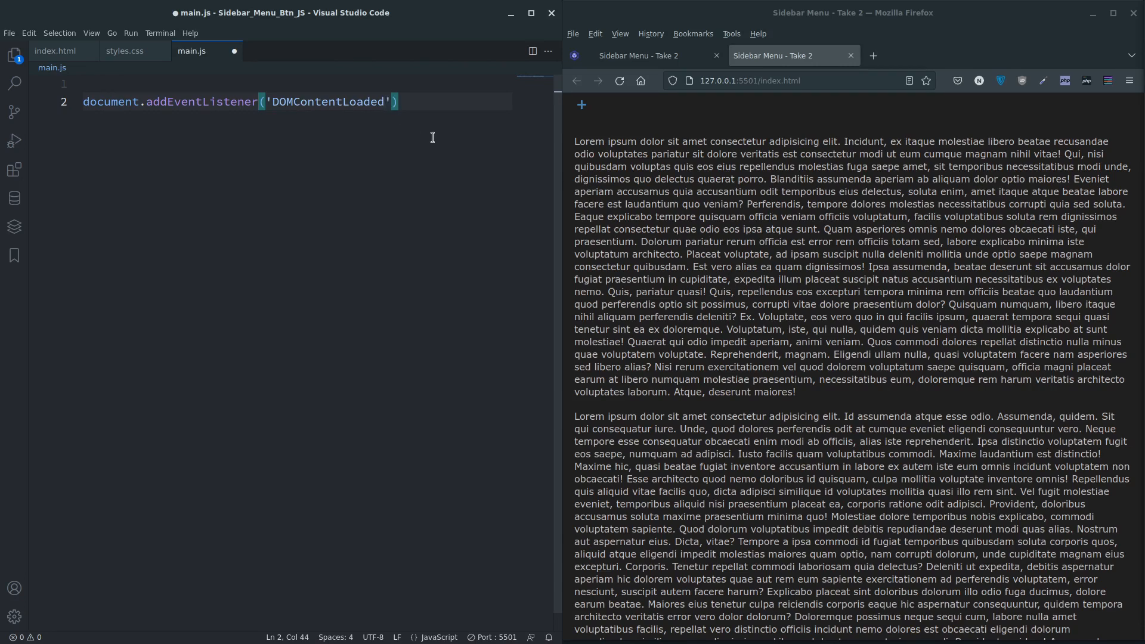
type(",")
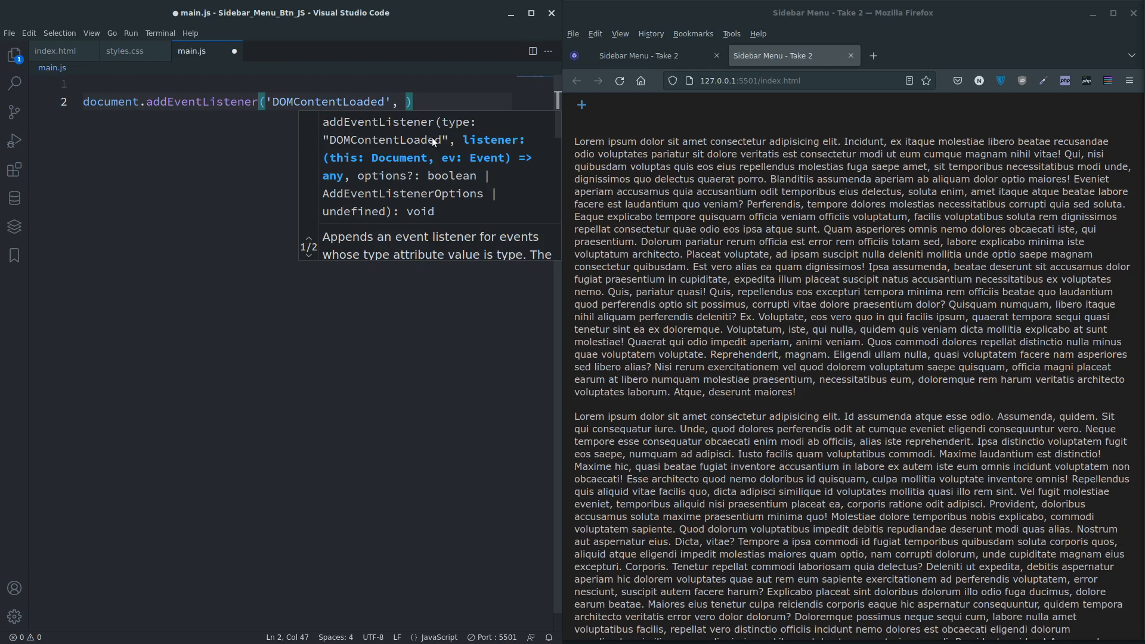
type("function(")
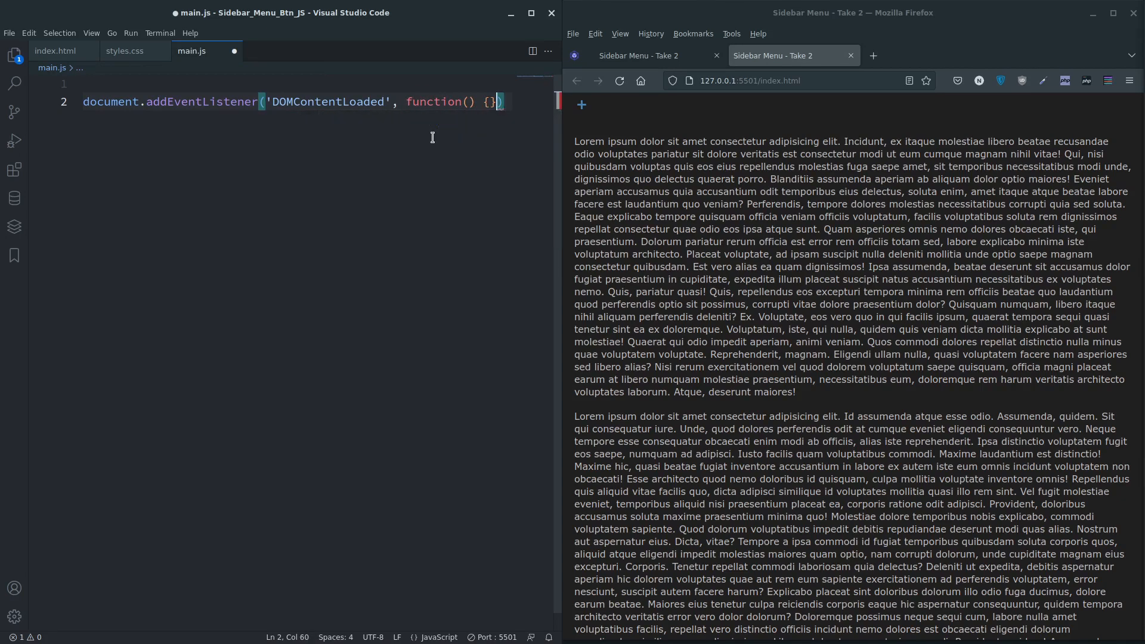
key("Enter")
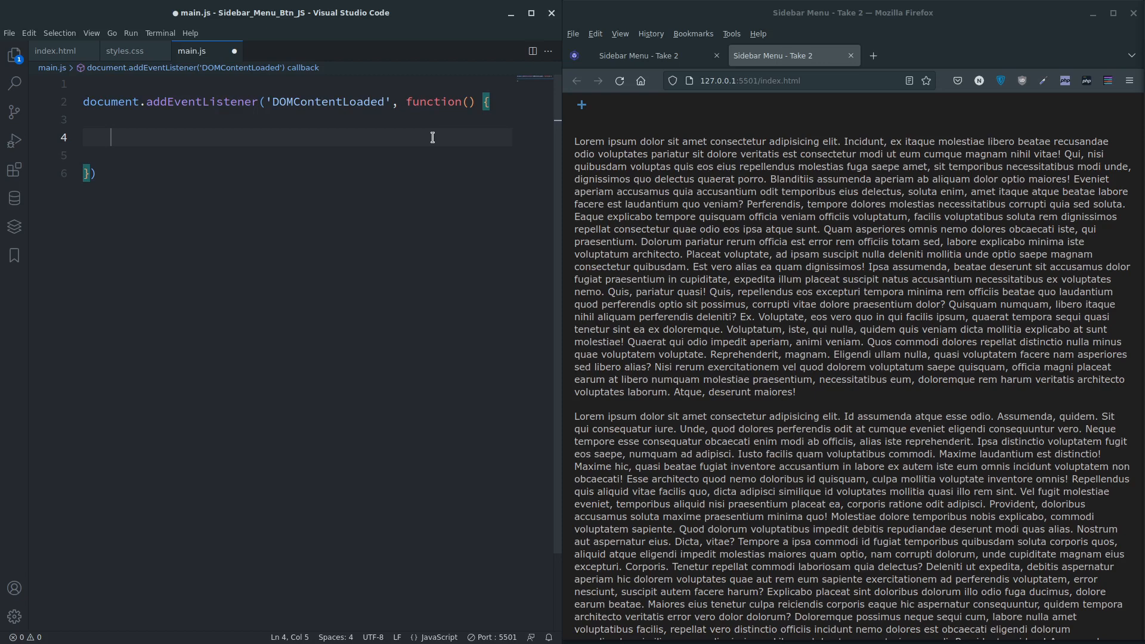
- Define const btn = document.getElementById('openCloseBtn') in the callback
type("const")
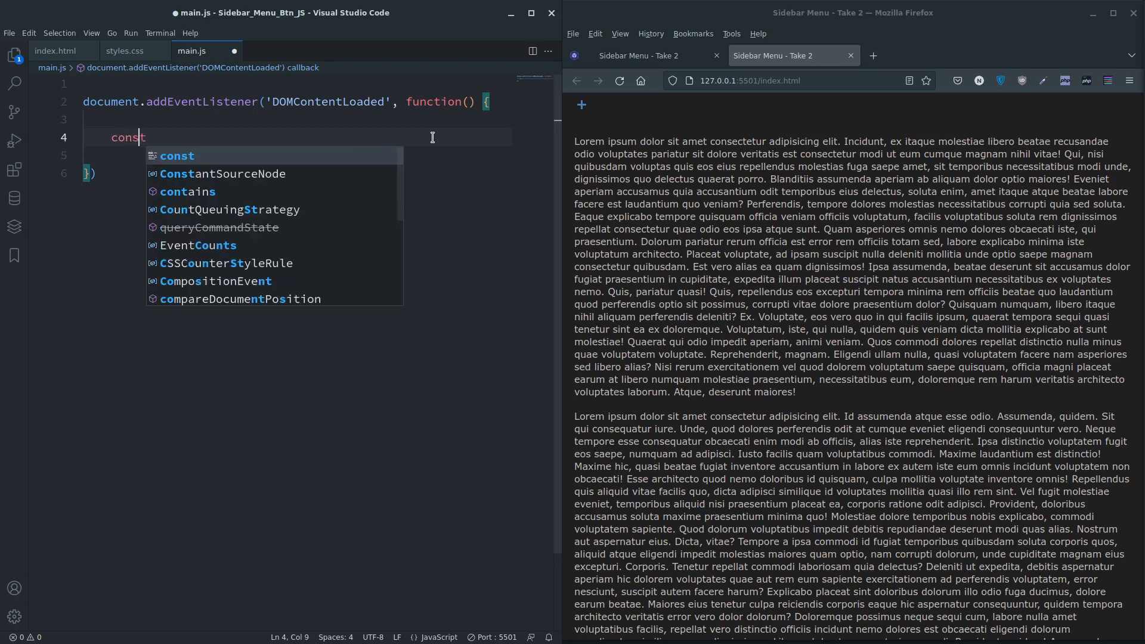
type("btn")
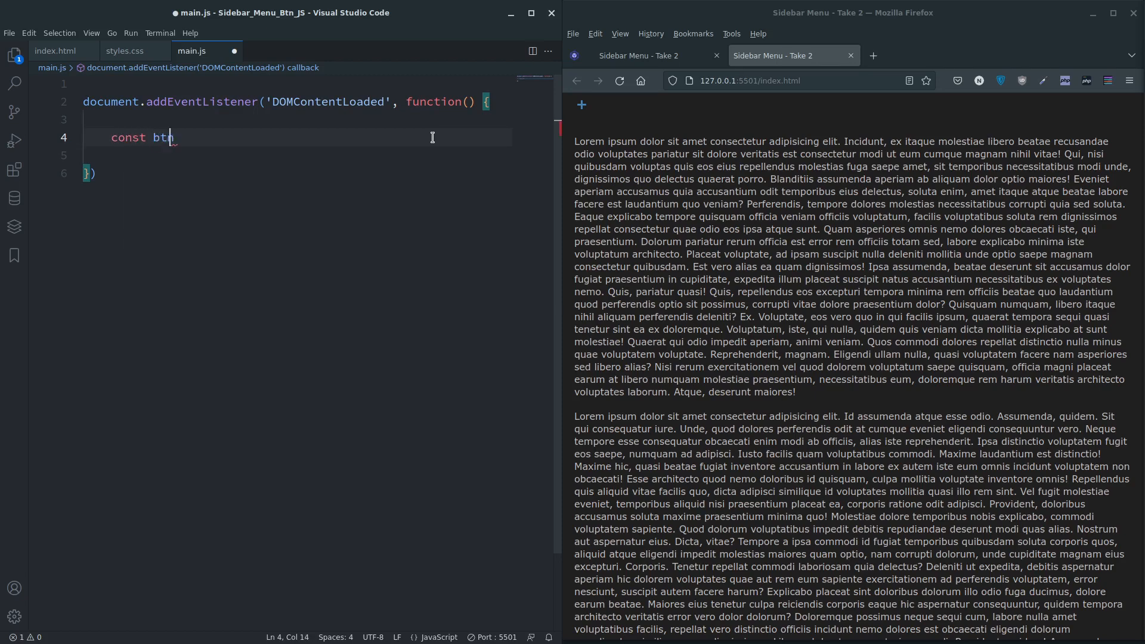
type("=")
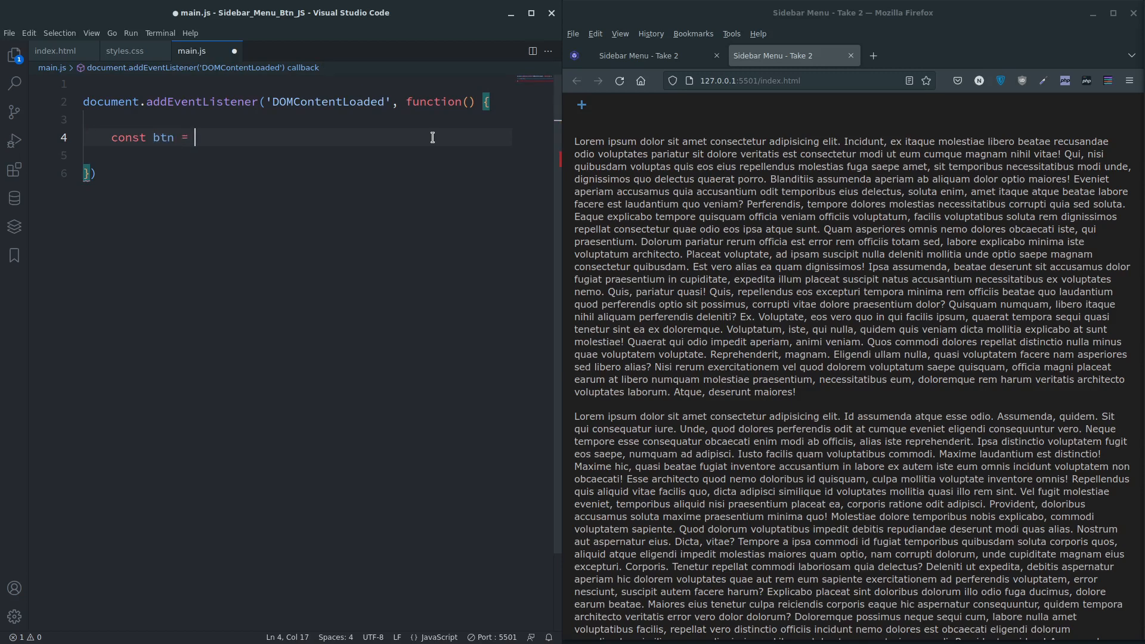
type("doucment")
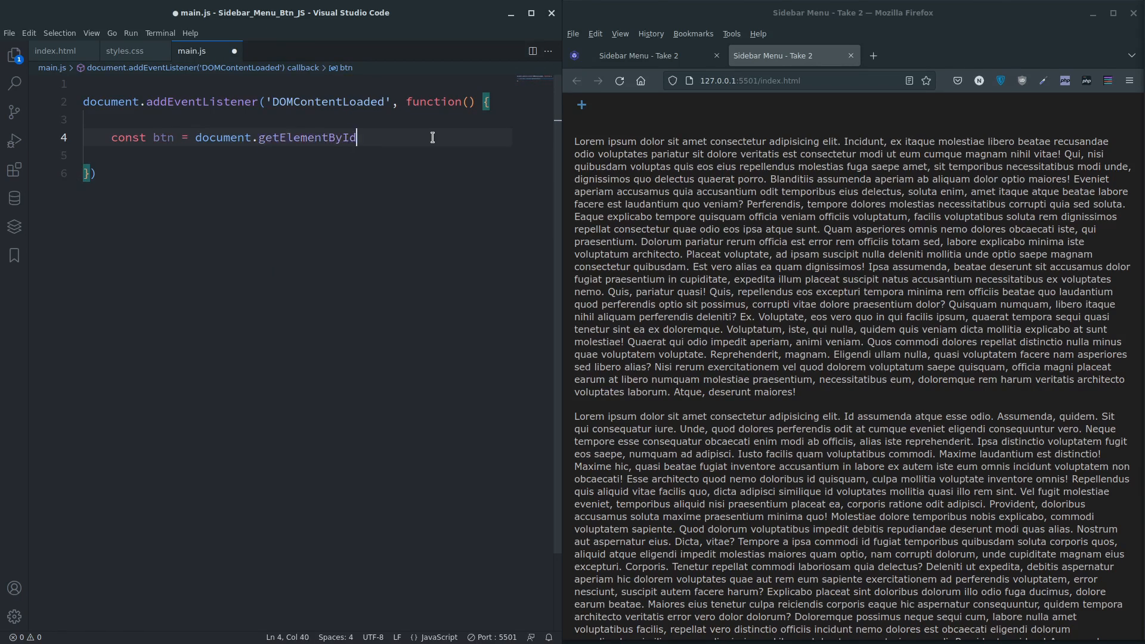
type("()")
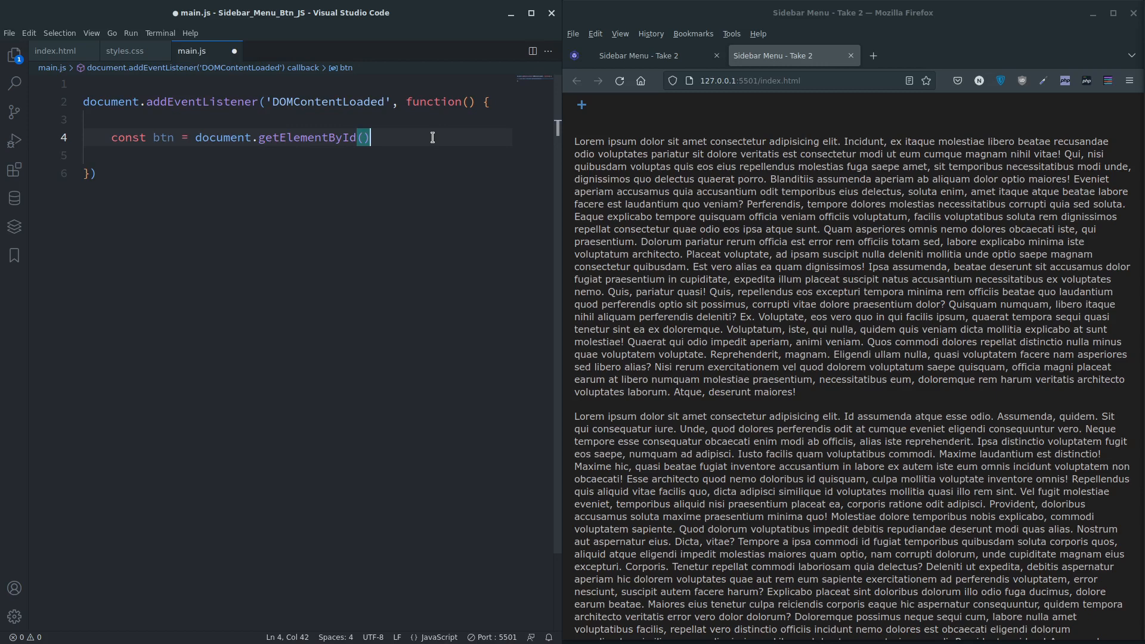
type(";")
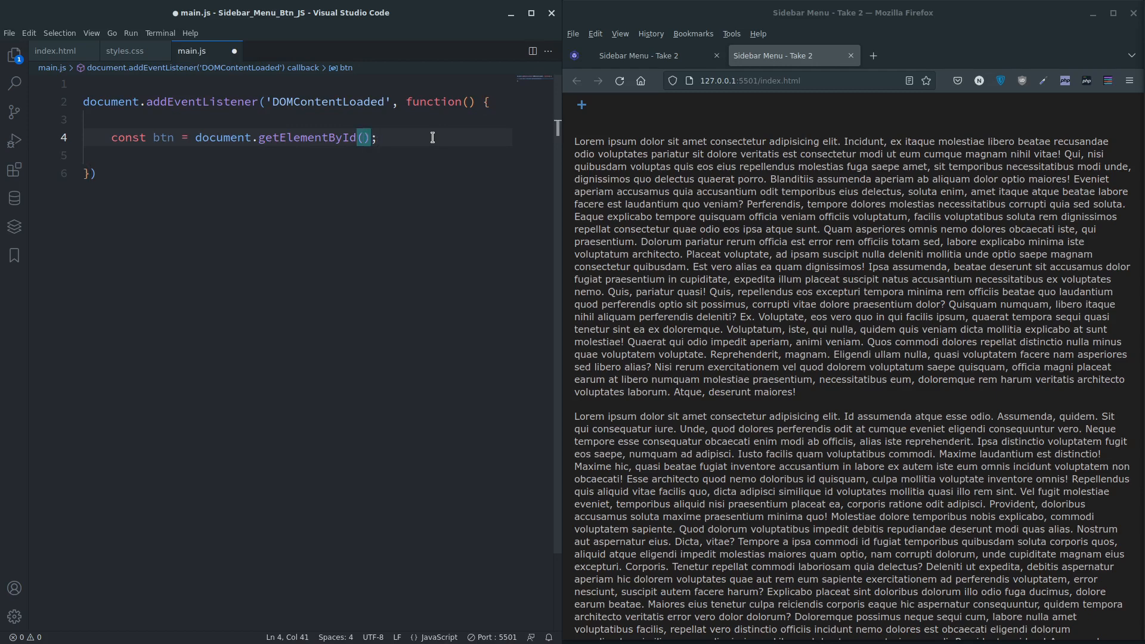
type("'openClos")
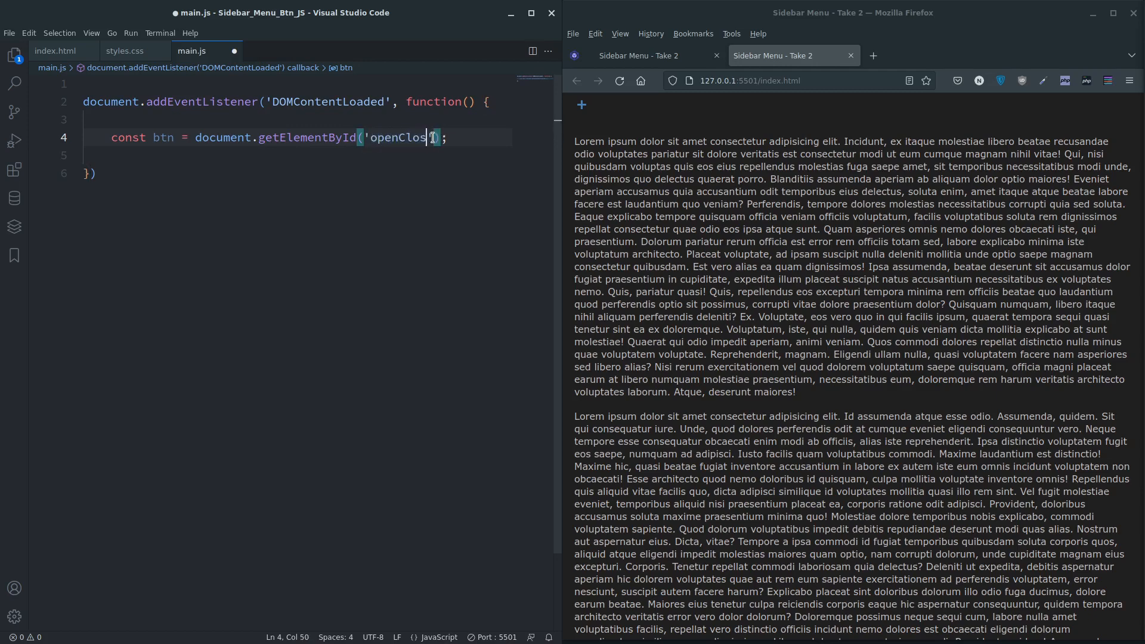
type("Btn")
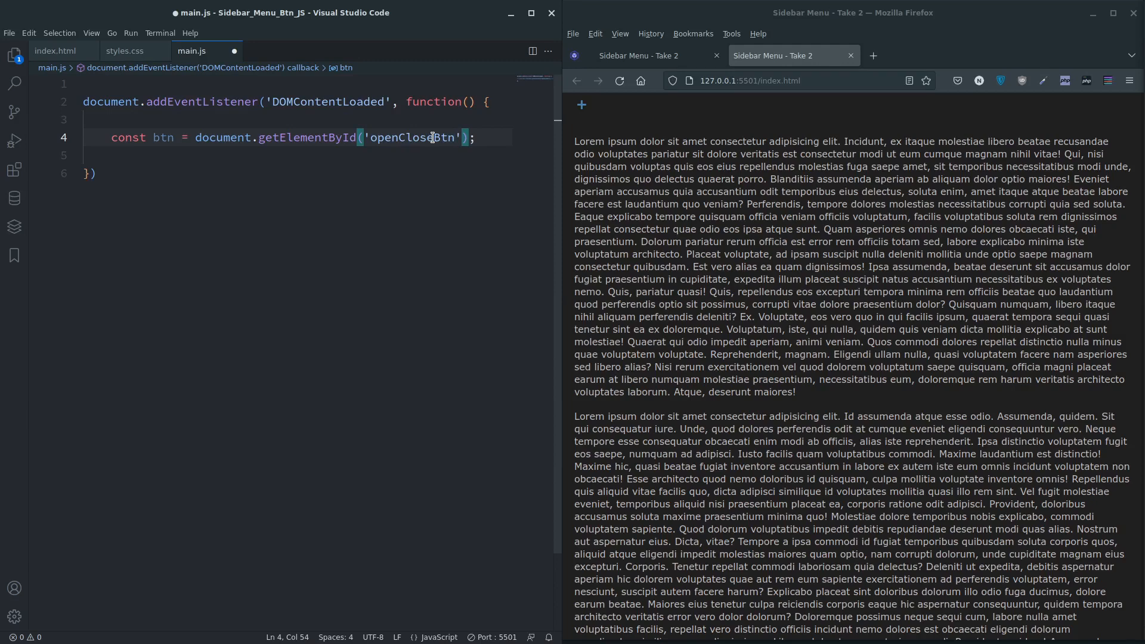
key("Enter")
type("const")
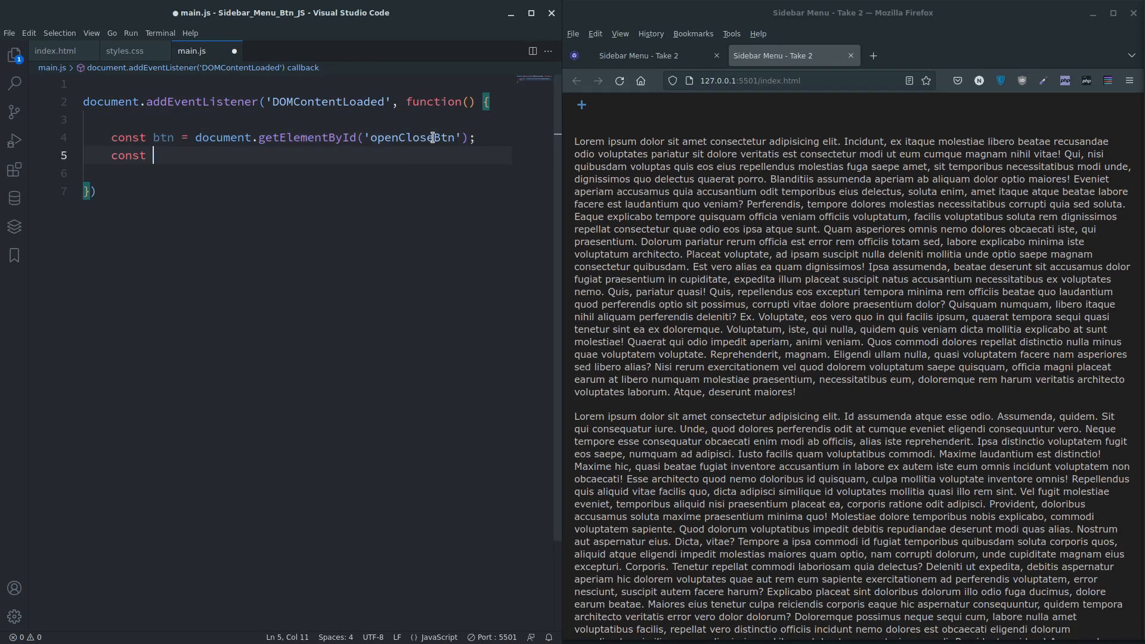
- Define const sidebar = document.querySelector('.sidebar') below the btn line
type("sidebar =")
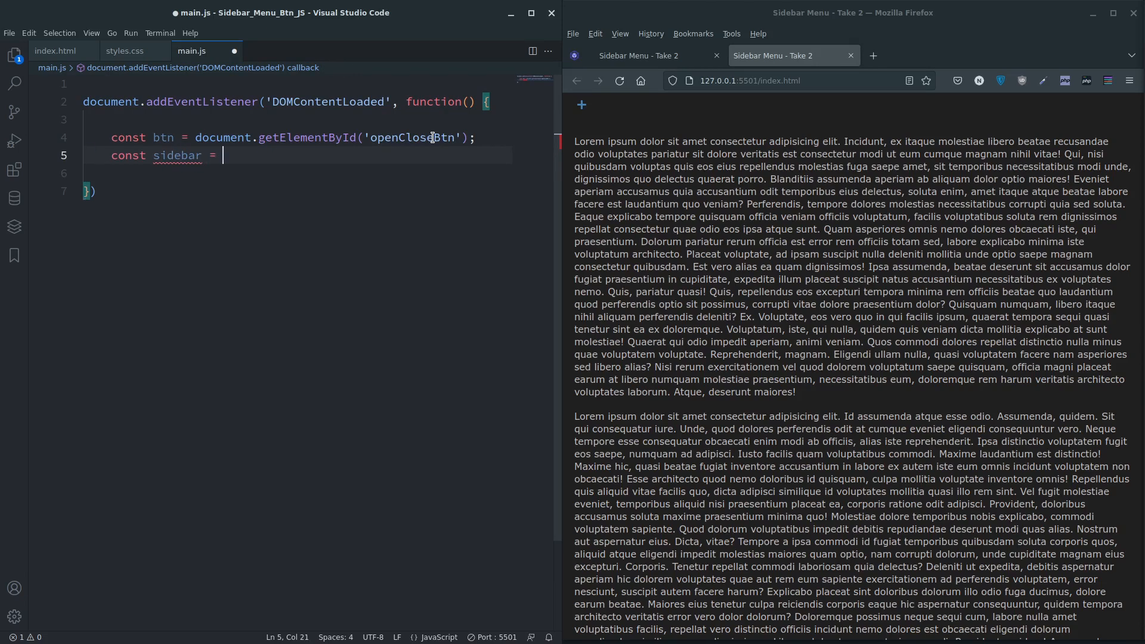
type("docuem")
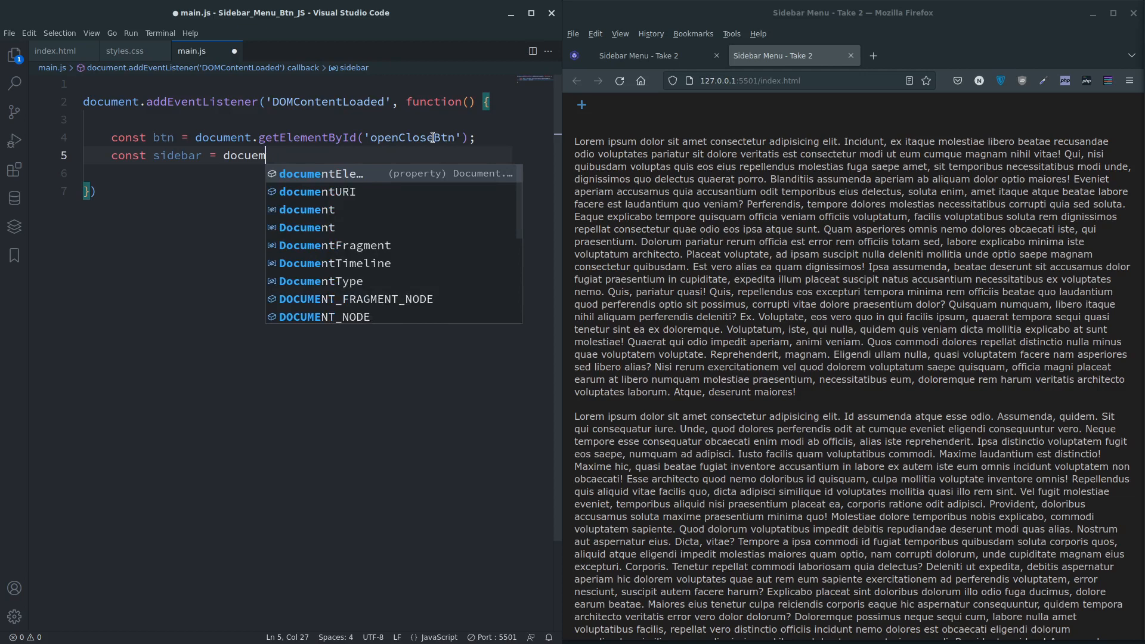
type("nt")
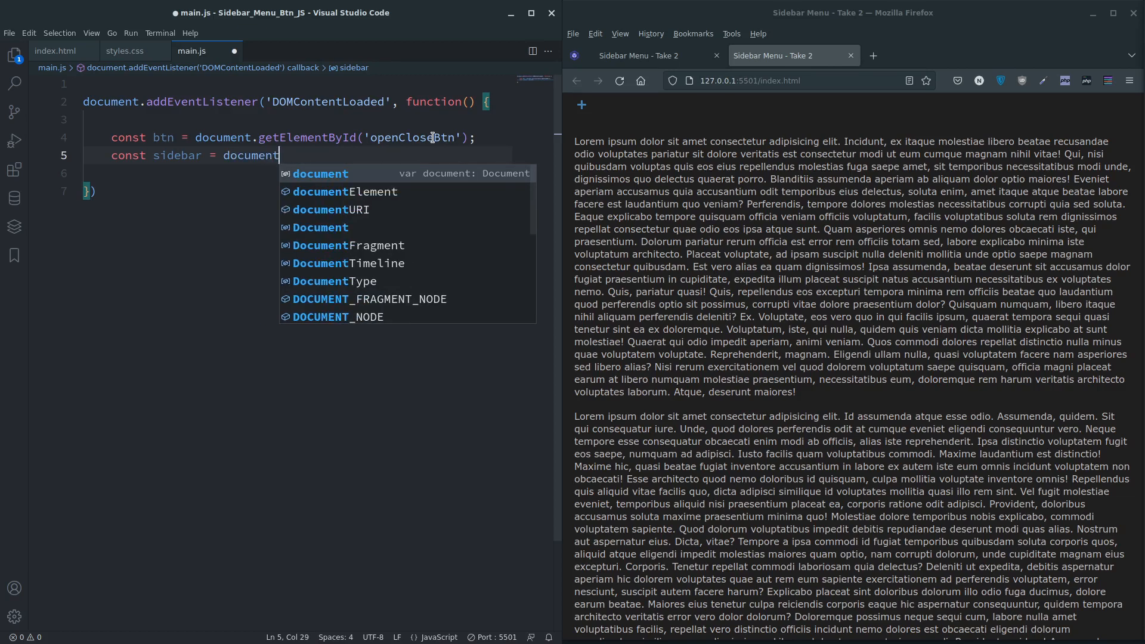
type(".querySelector")
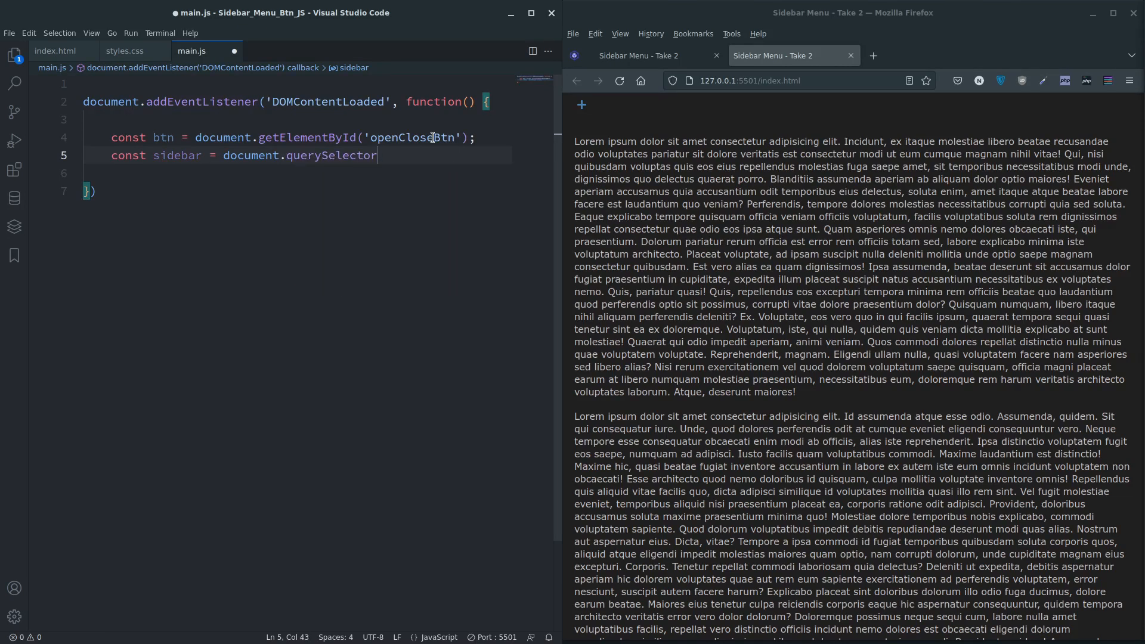
type("();")
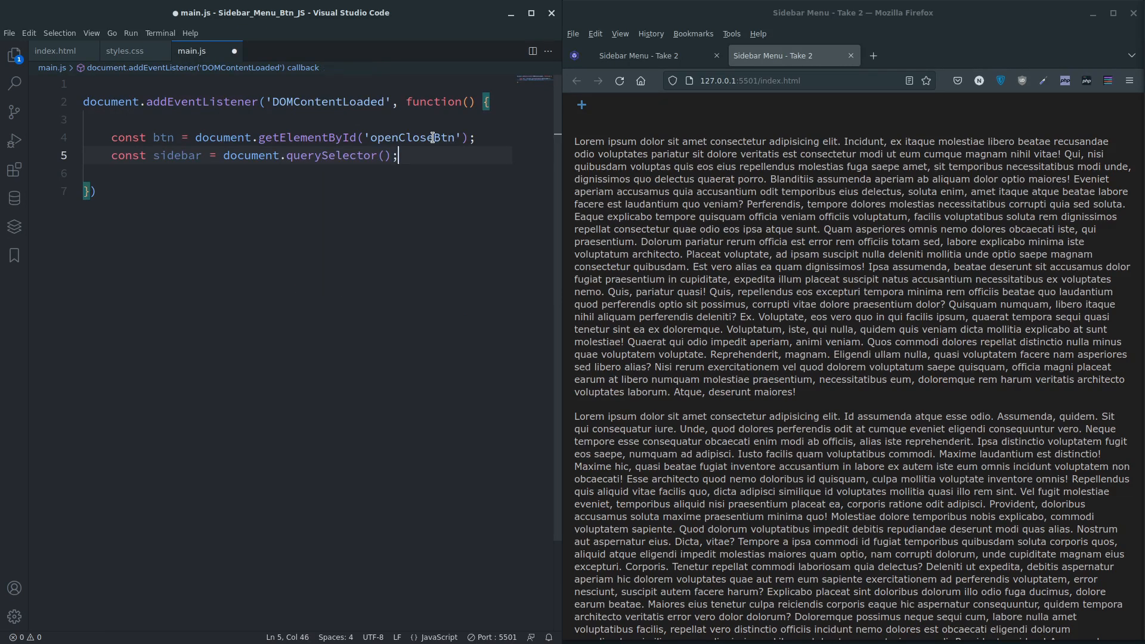
type("'")
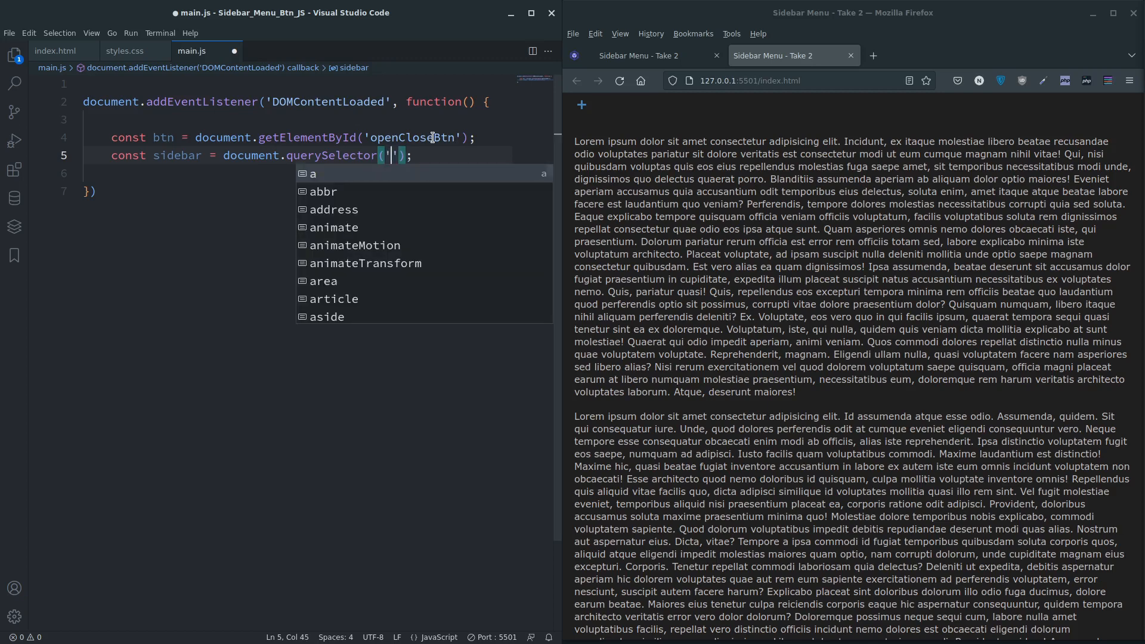
type(".")
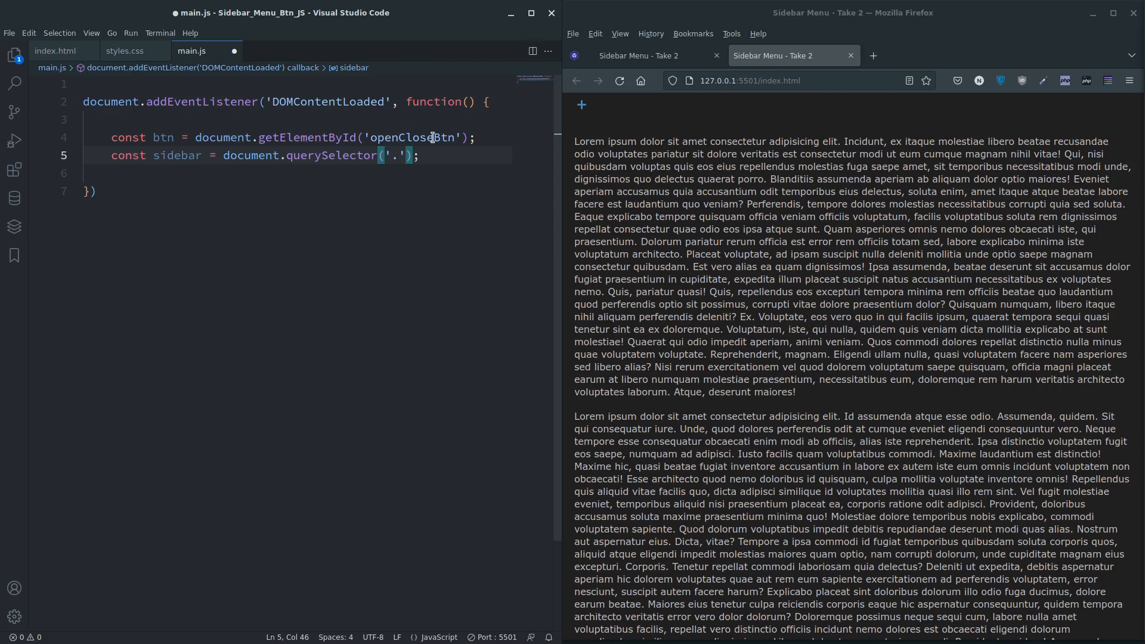
type("sidebar")
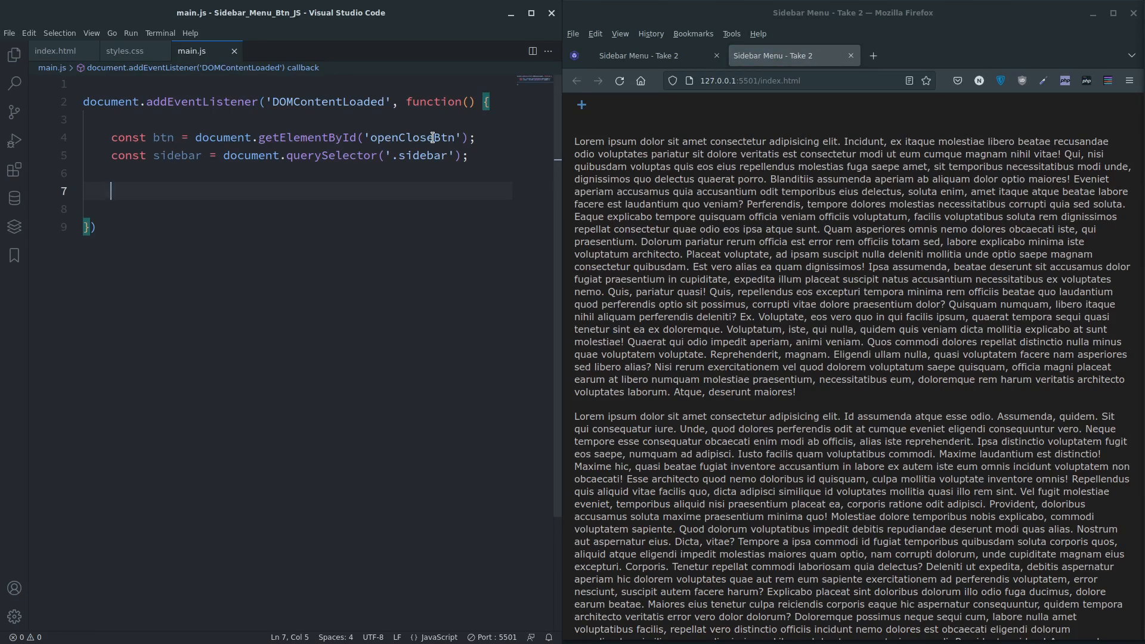
type("btn")
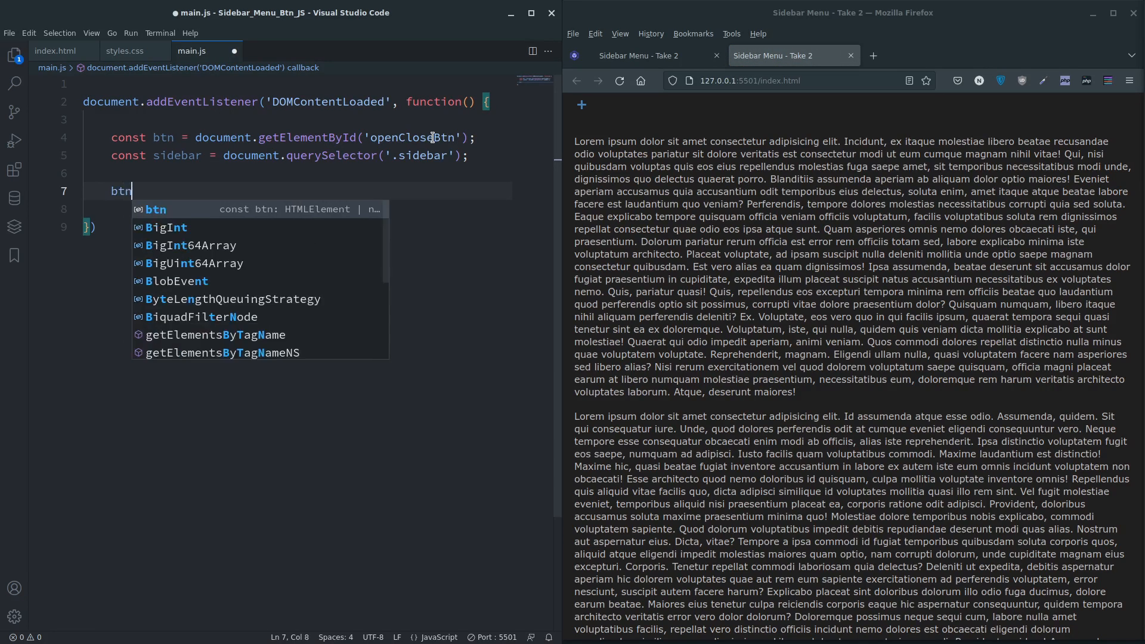
- Add btn.addEventListener('click', function) whose callback calls sidebar.classList.toggle()
type(".add")
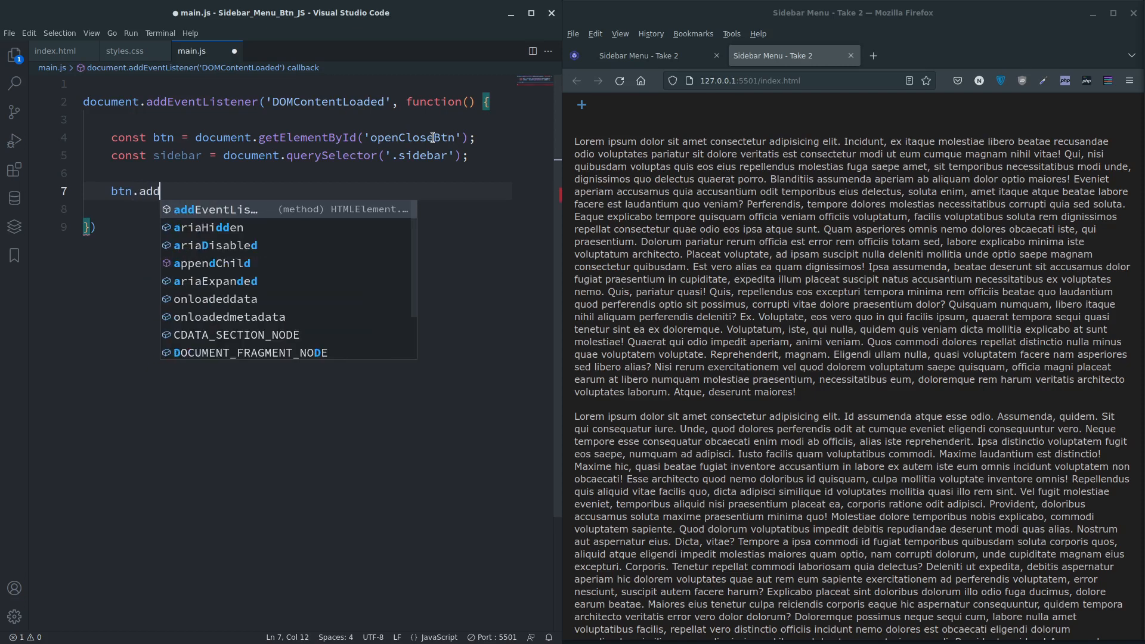
key("Tab")
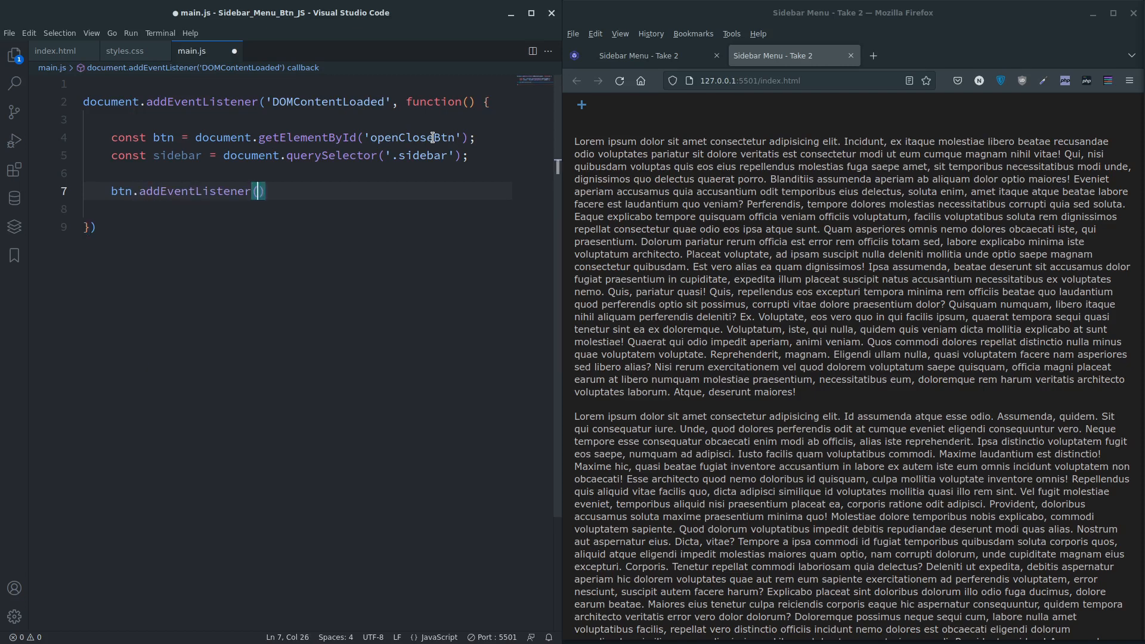
type("'clic'")
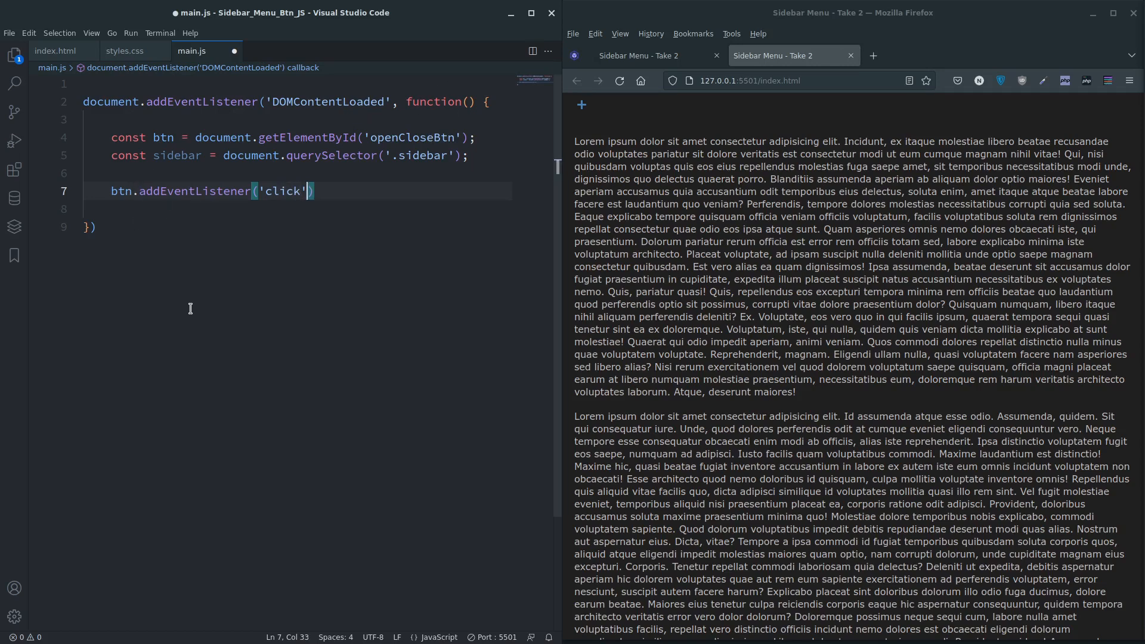
type(", function(")
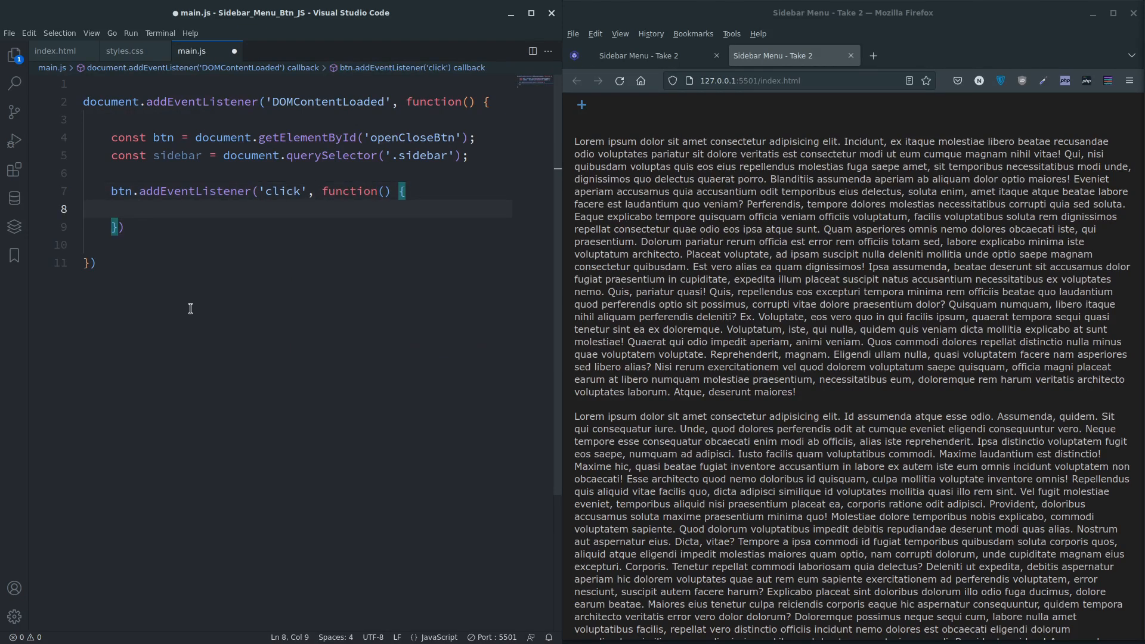
type("sideba")
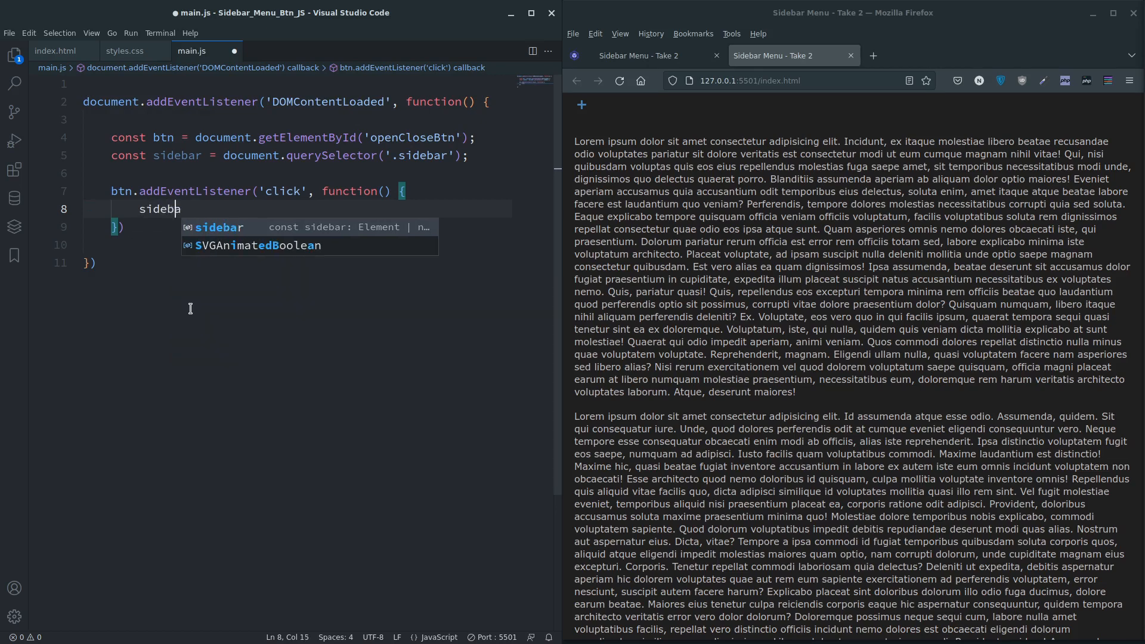
type("r")
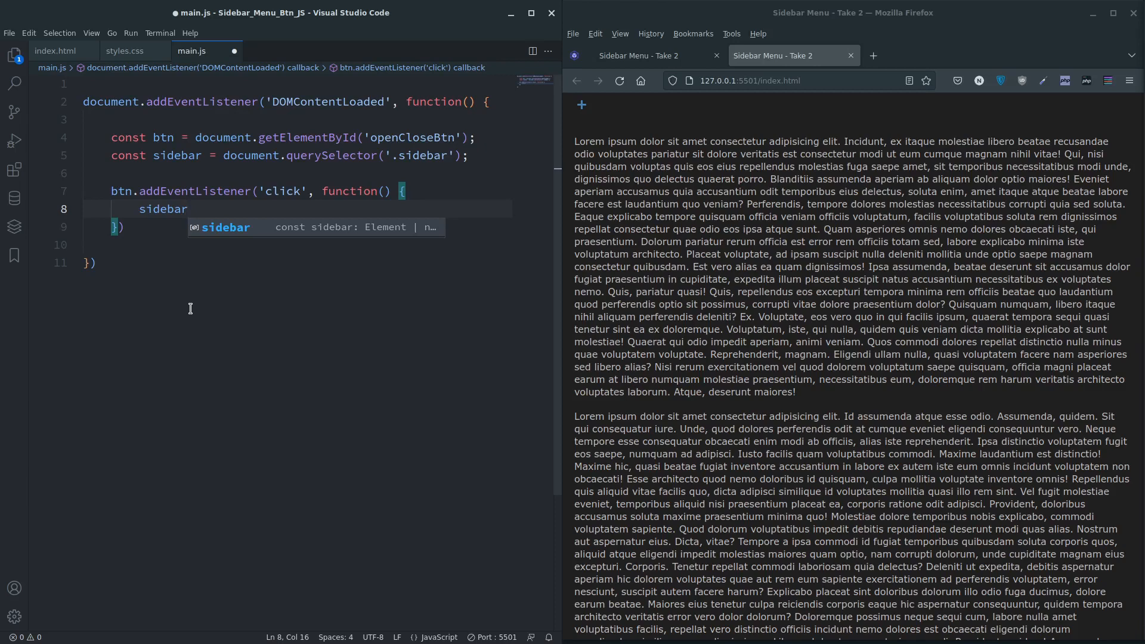
type(".clas")
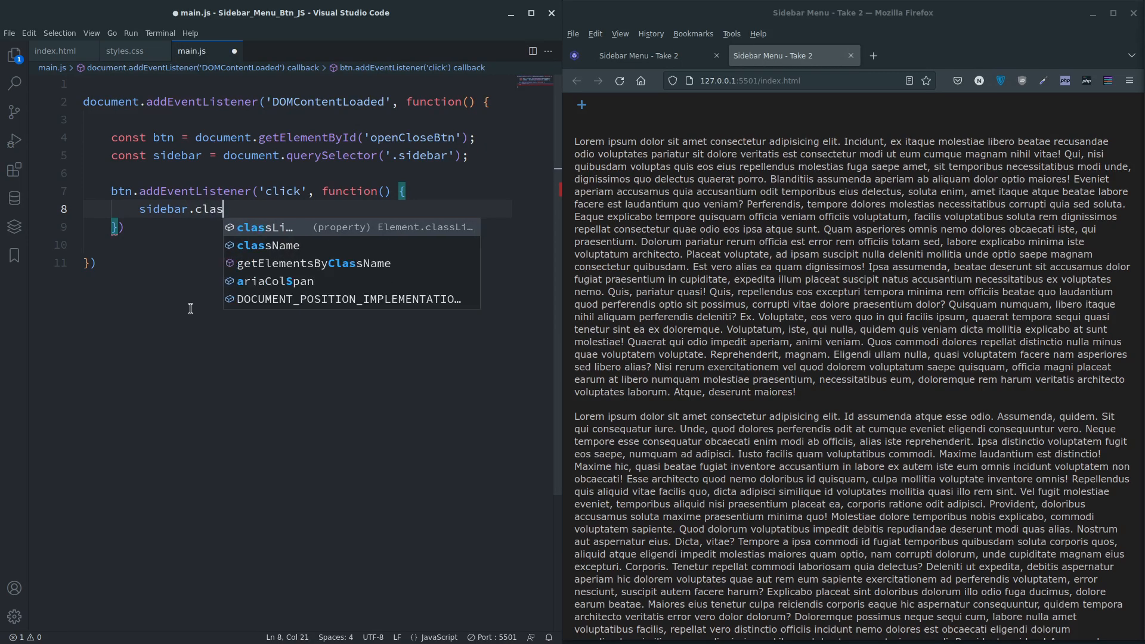
type("slist")
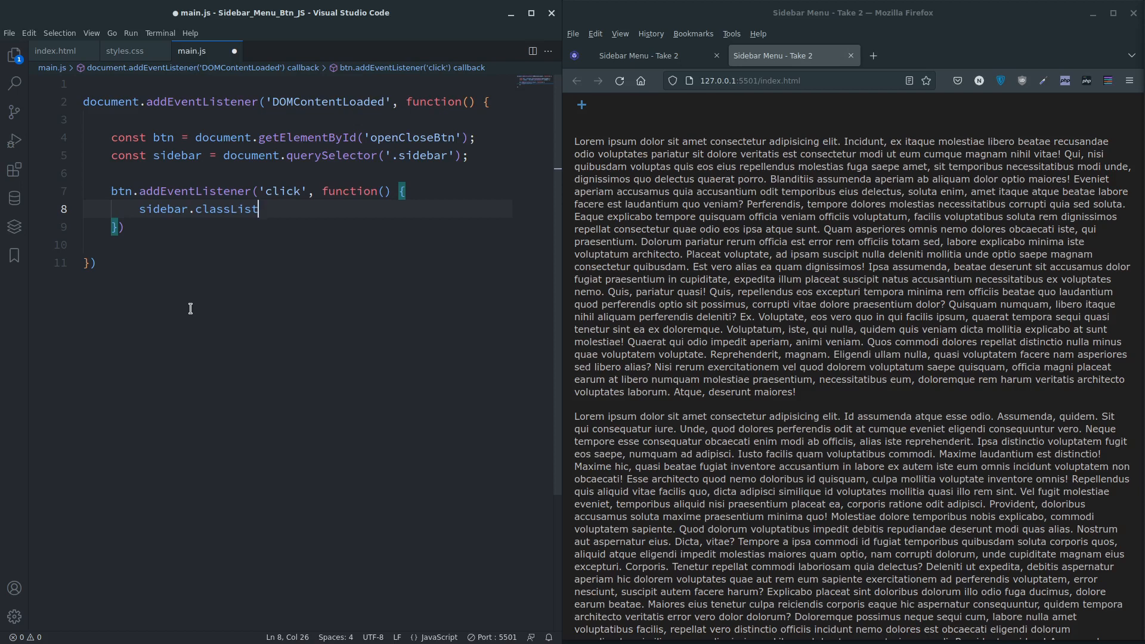
type(".t")
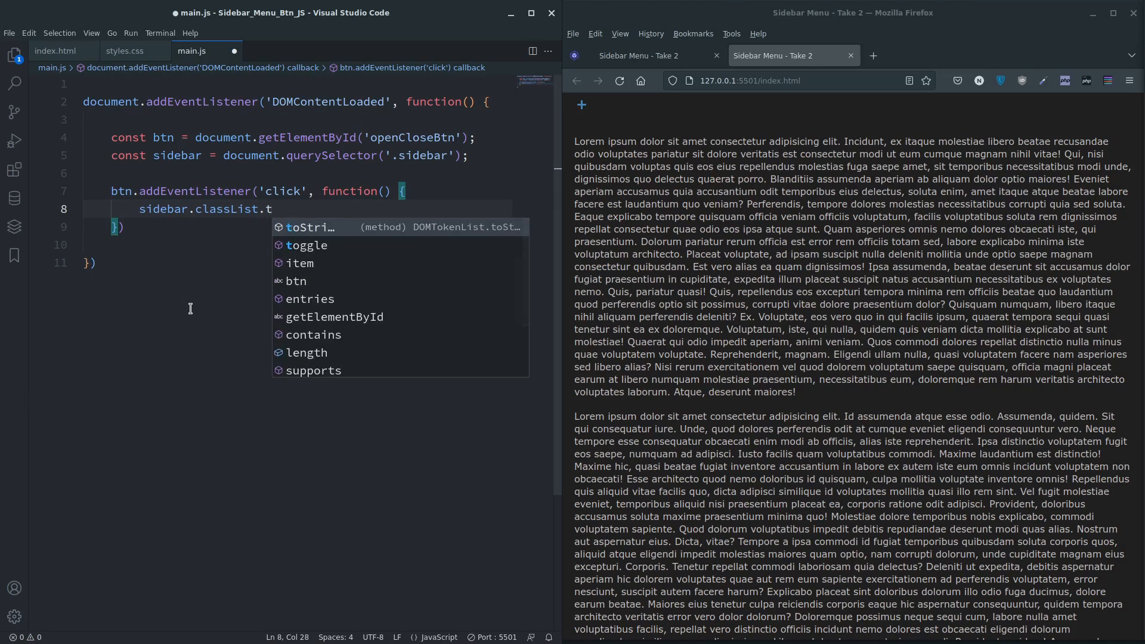
type("oggle")
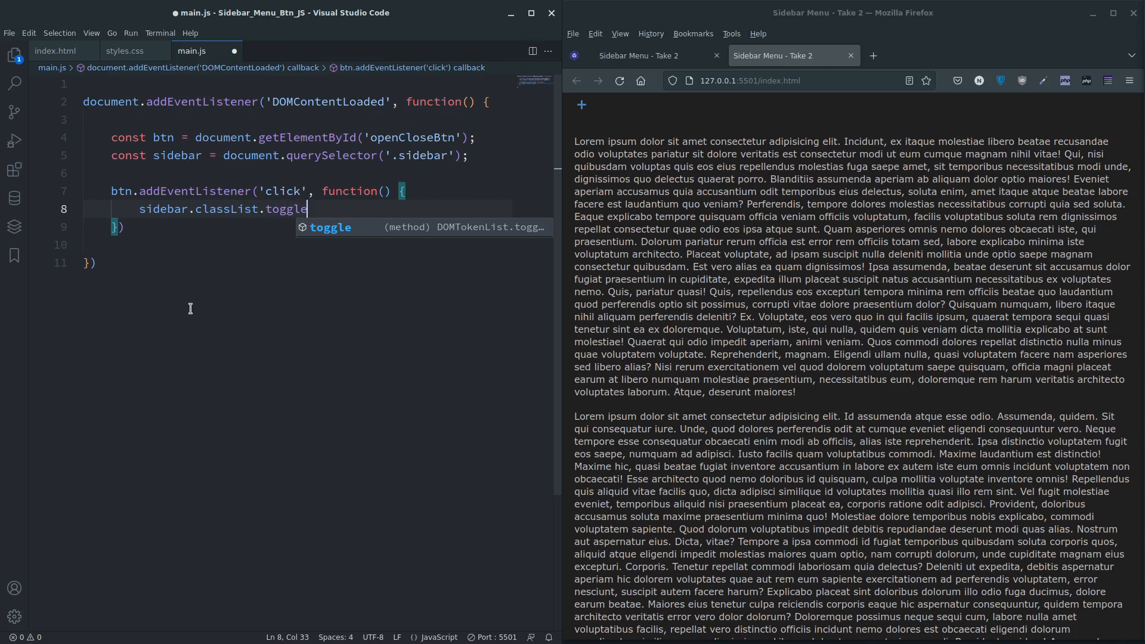
type("()")
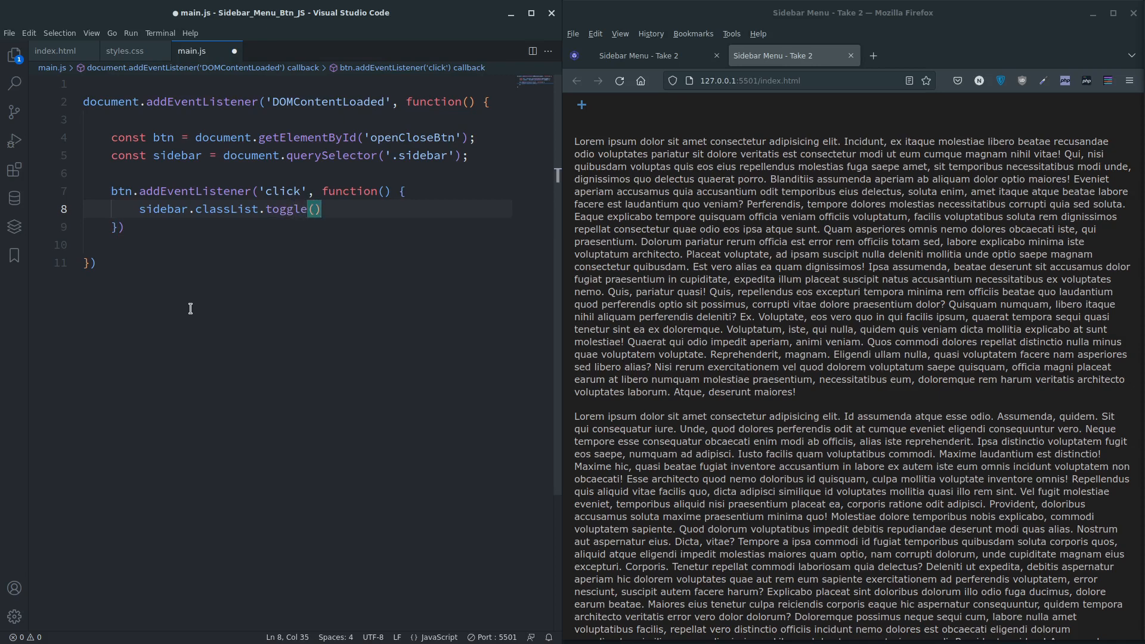
type(";")
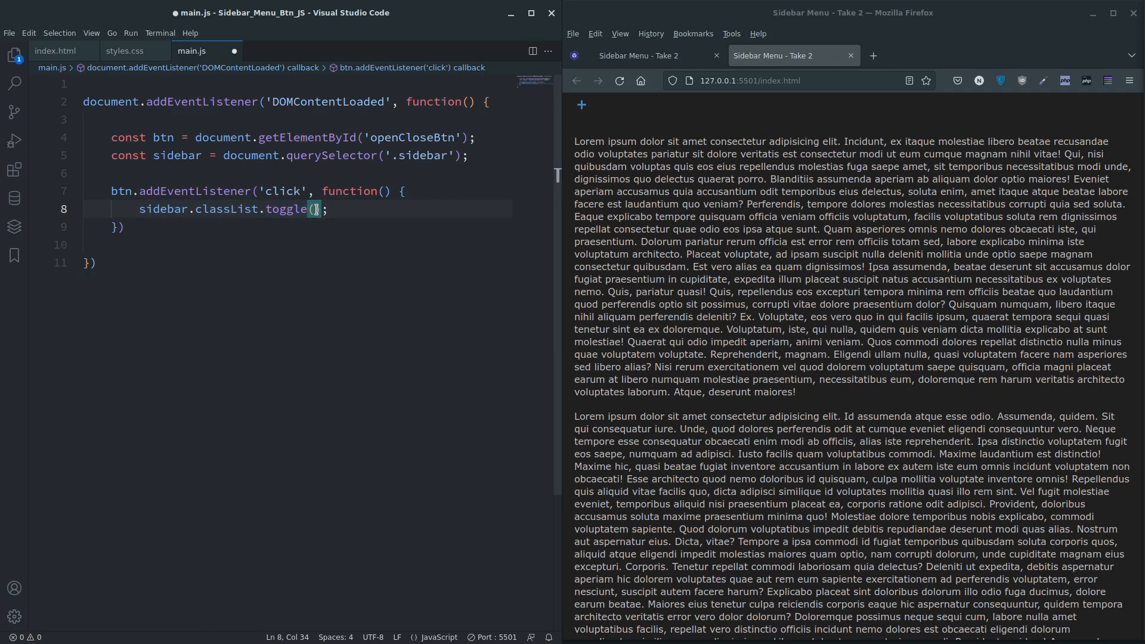
- Pass 'active' to toggle(), save main.js, and reload Firefox to test
type("'active'")
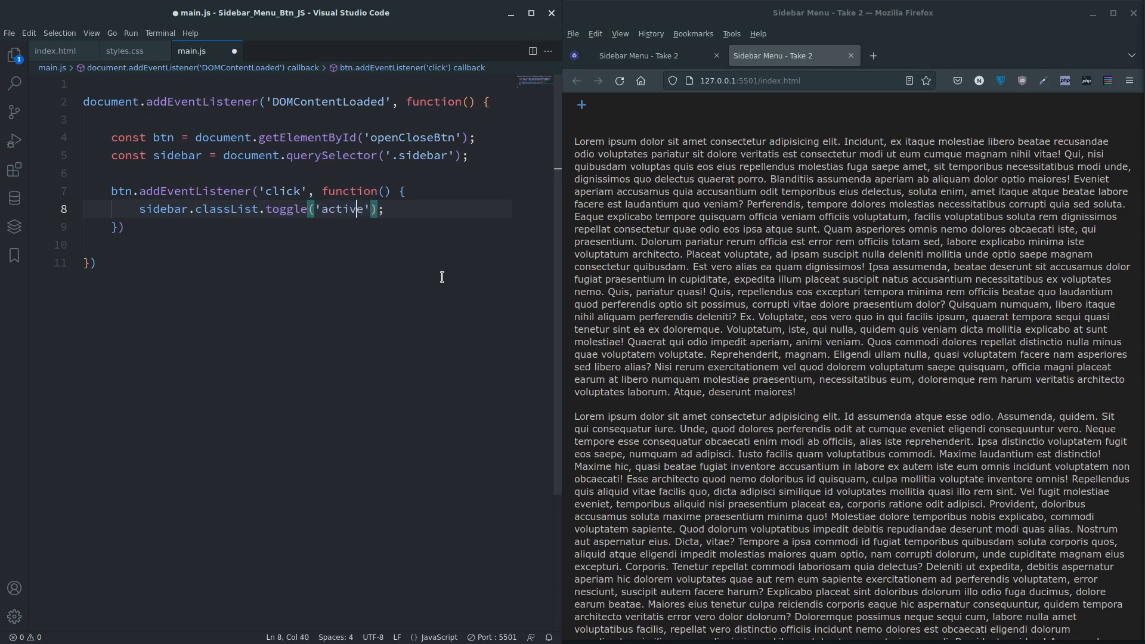
key("ctrl+s")
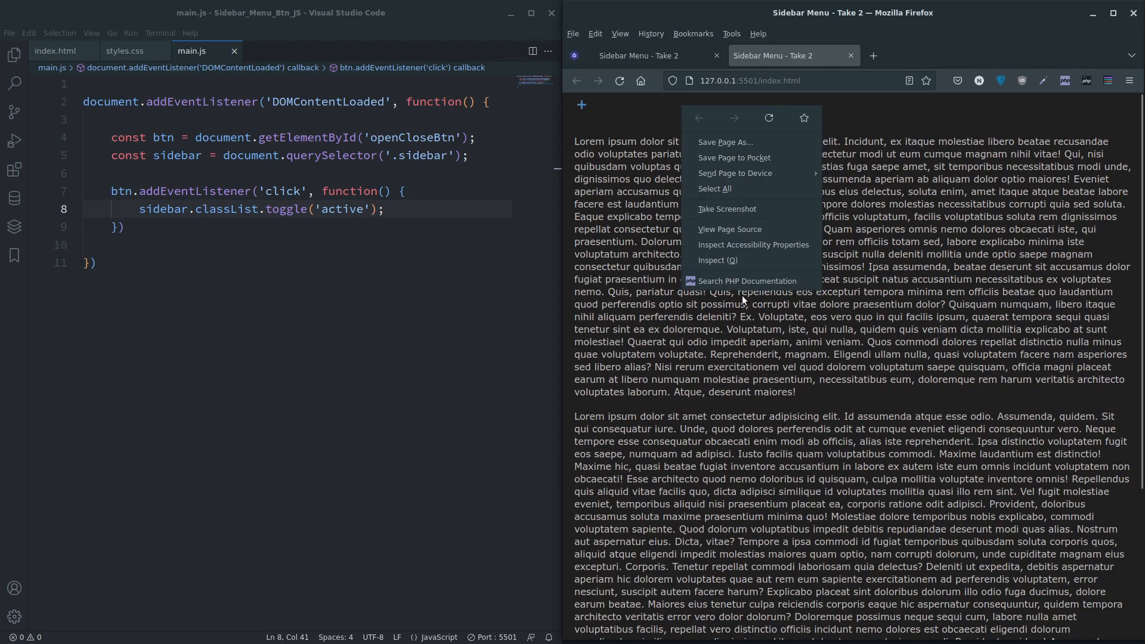
left_click(717, 260)
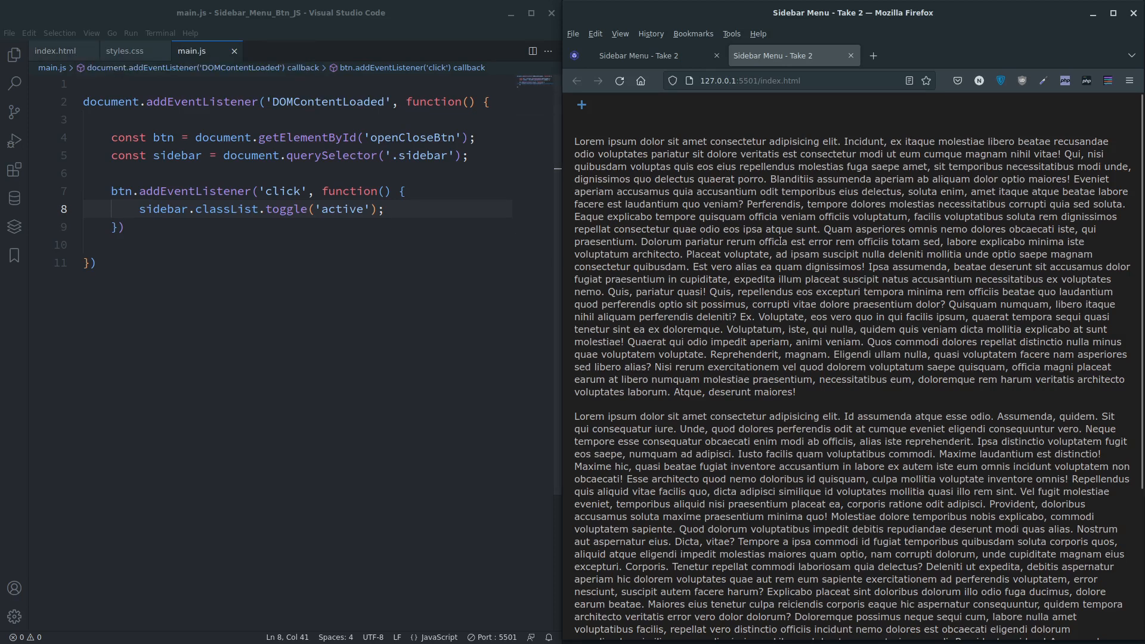
mouse_move(351, 381)
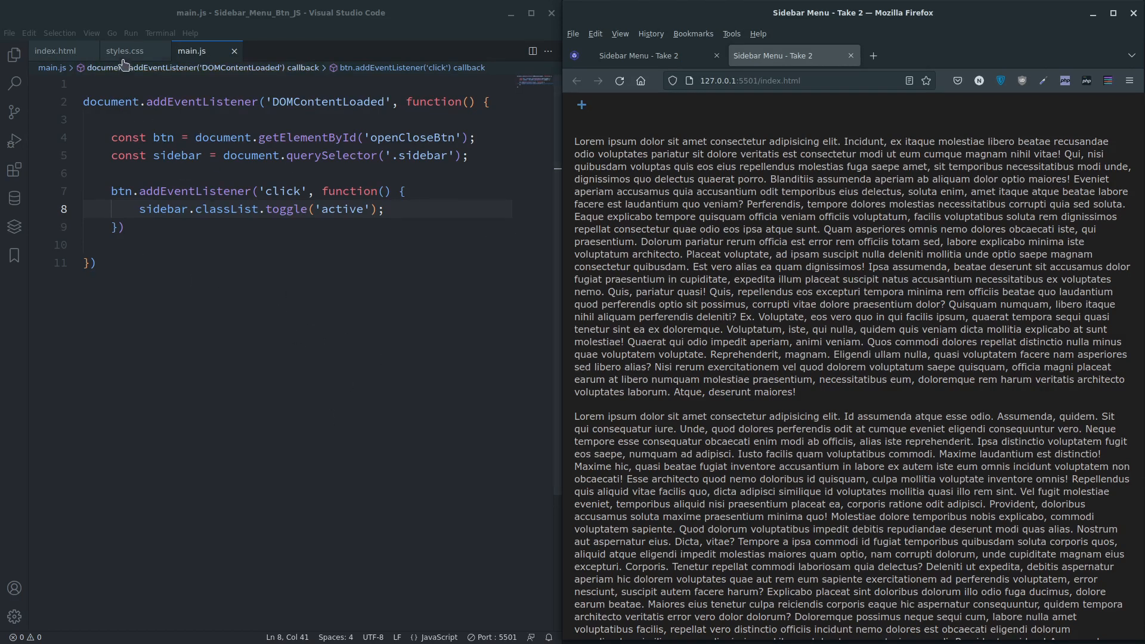
- Add 'transition: left 0.5s;' to the .sidebar rule in styles.css
left_click(124, 50)
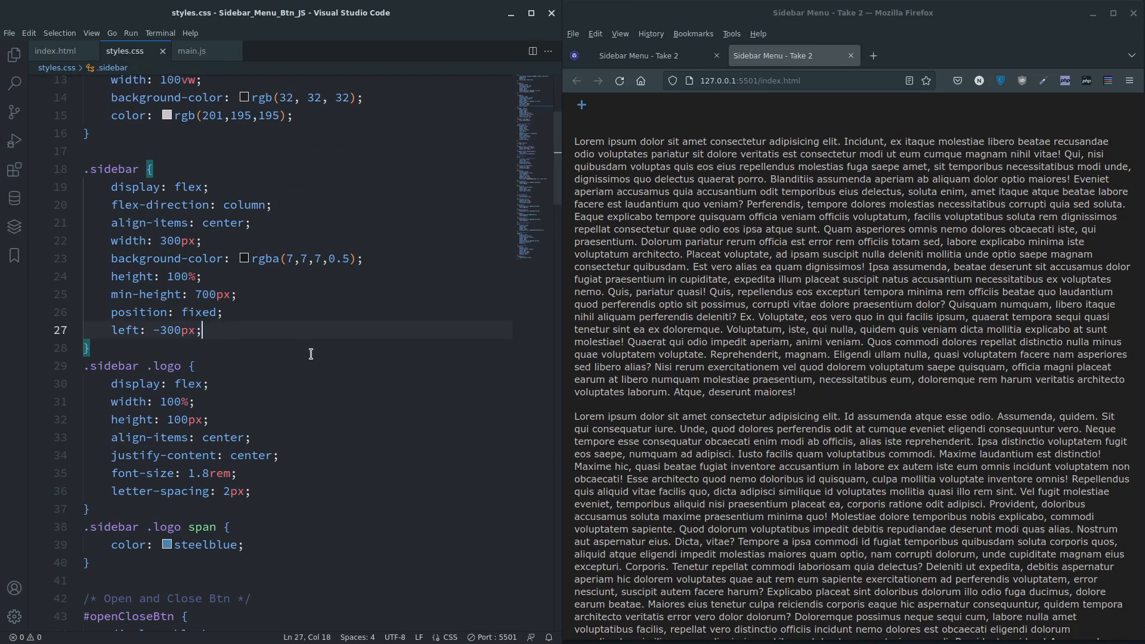
type("tr")
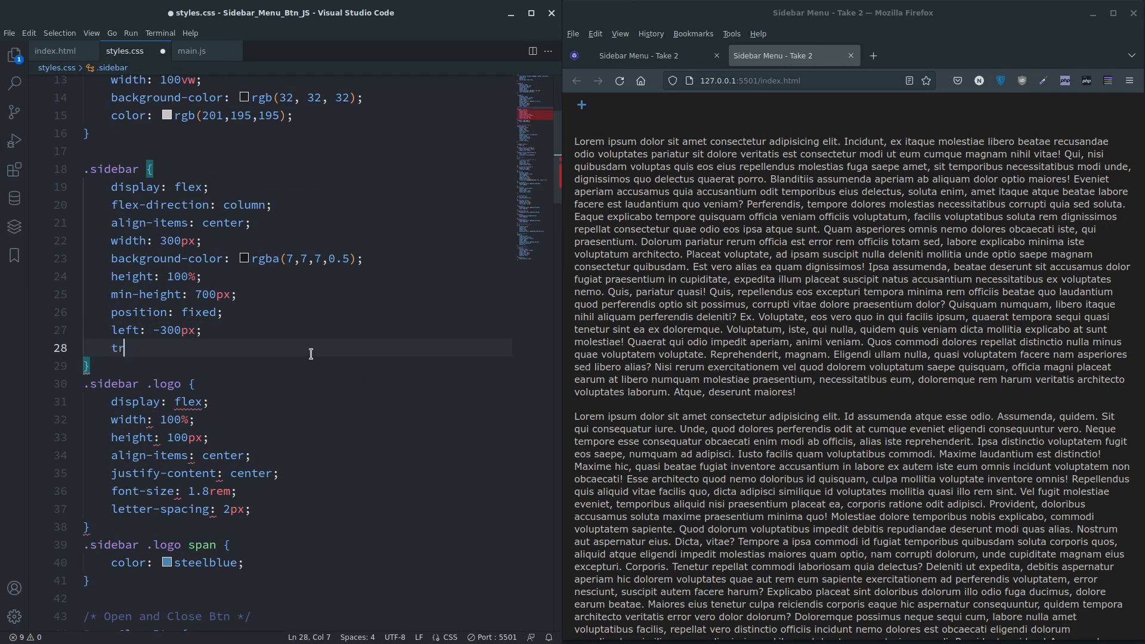
type("ansition:")
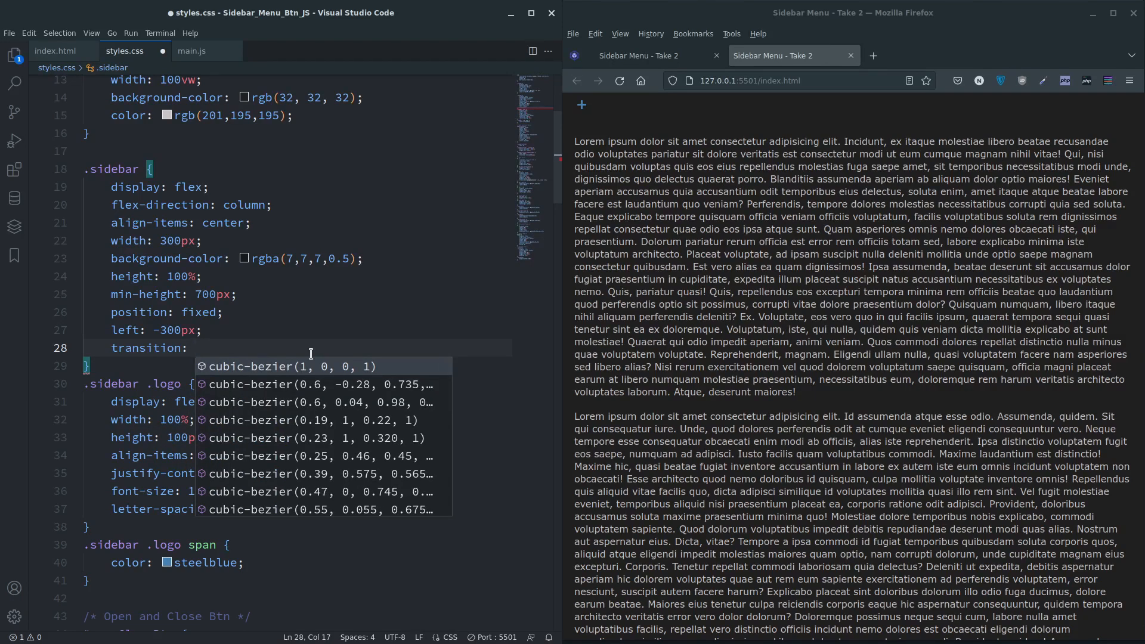
type("left")
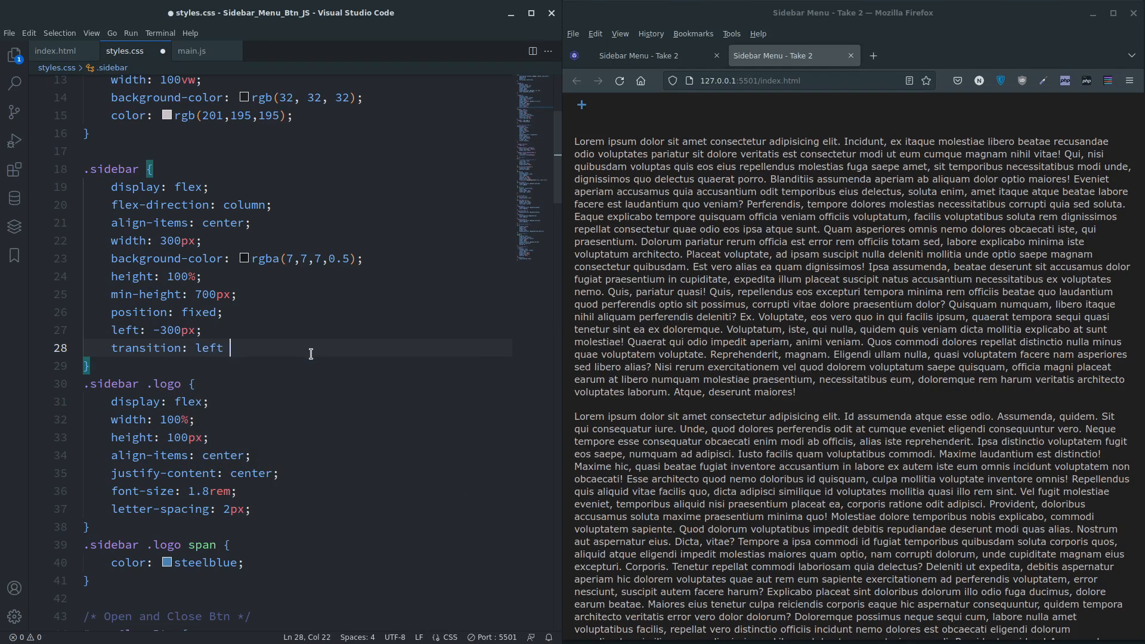
type("0.5s;")
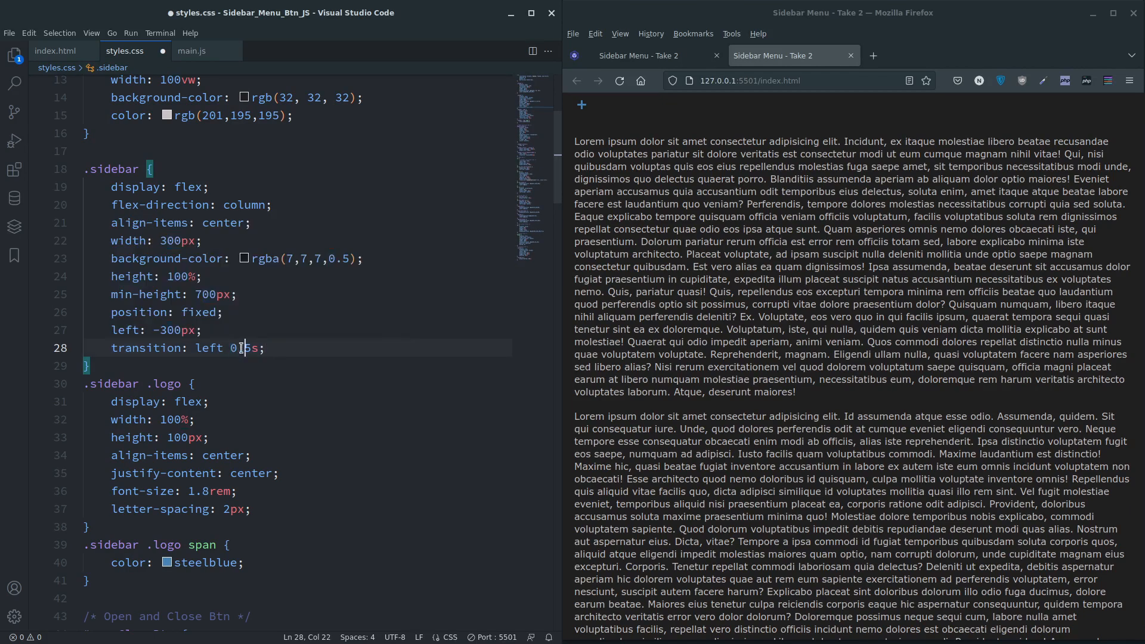
double_click(244, 347)
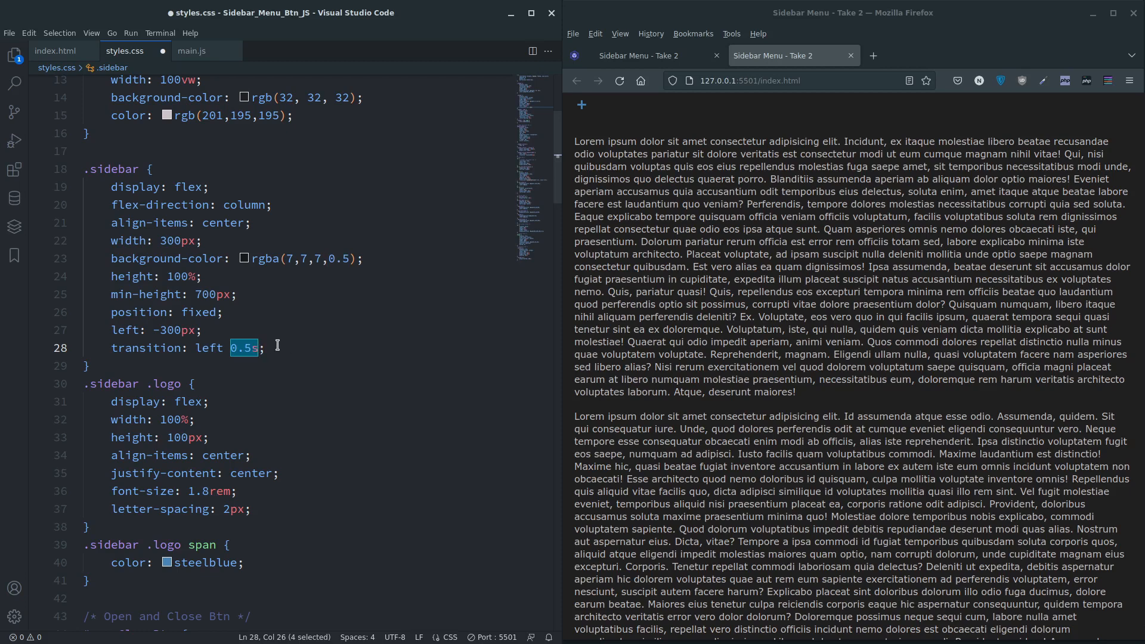
left_click(264, 348)
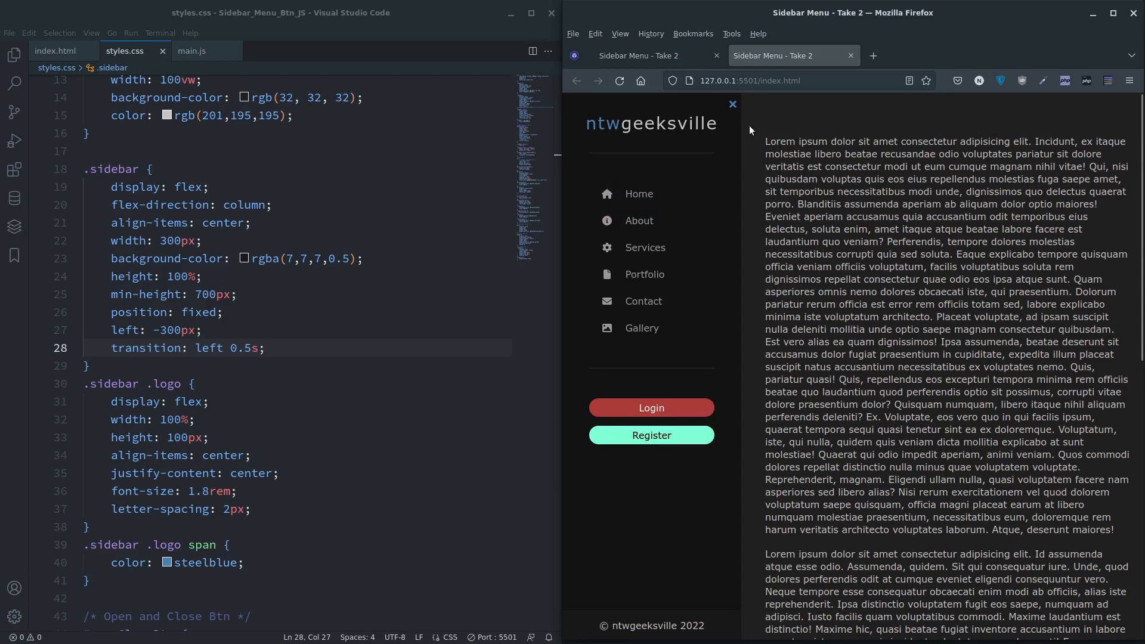
- Add 'transition: left 0.5s, transform 0.5s;' to the #openCloseBtn rule
scroll("down", 3)
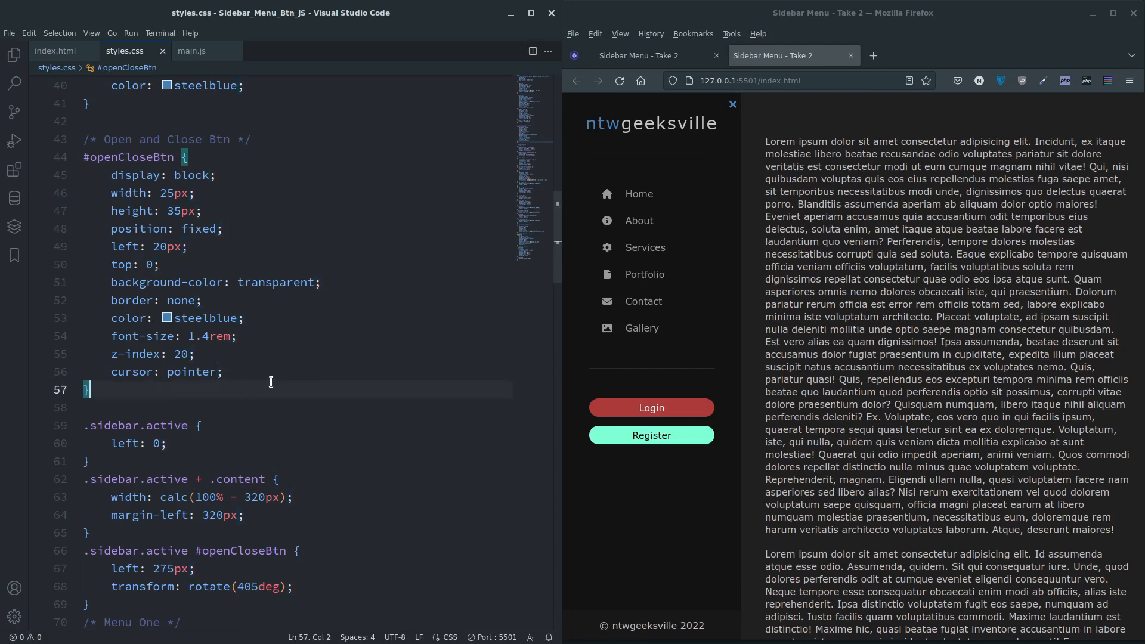
type("tr")
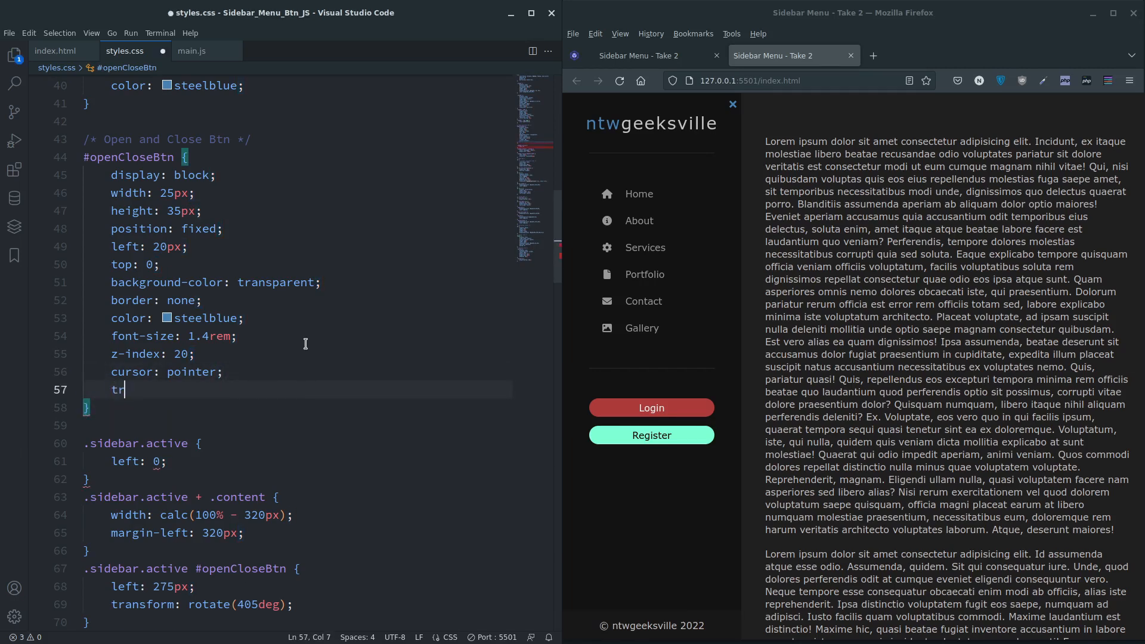
type("ansition:")
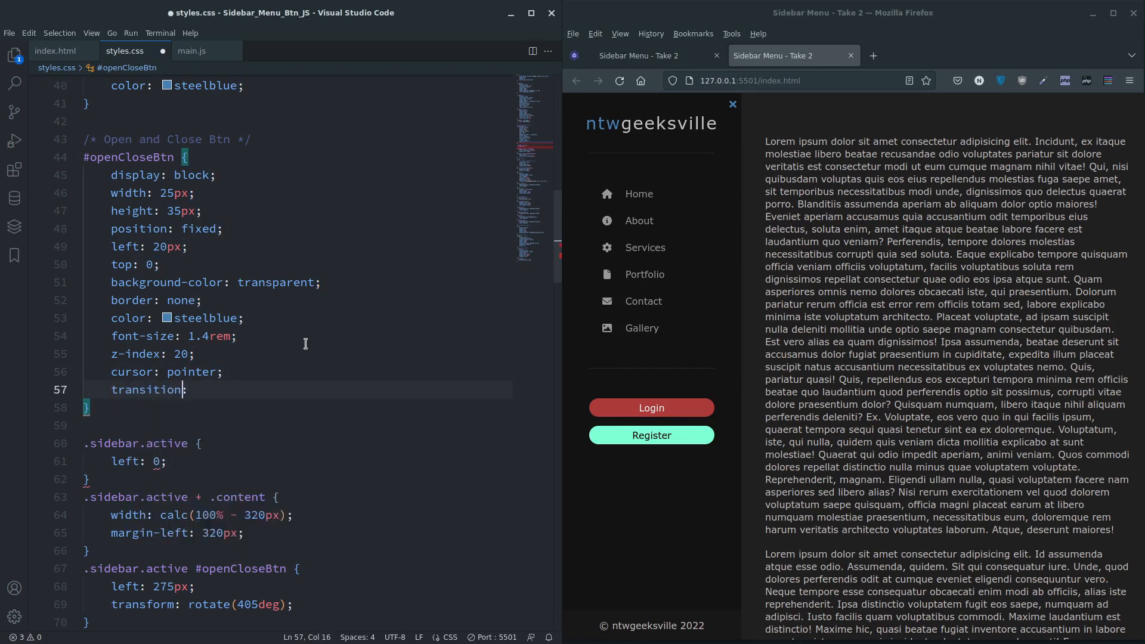
type("left")
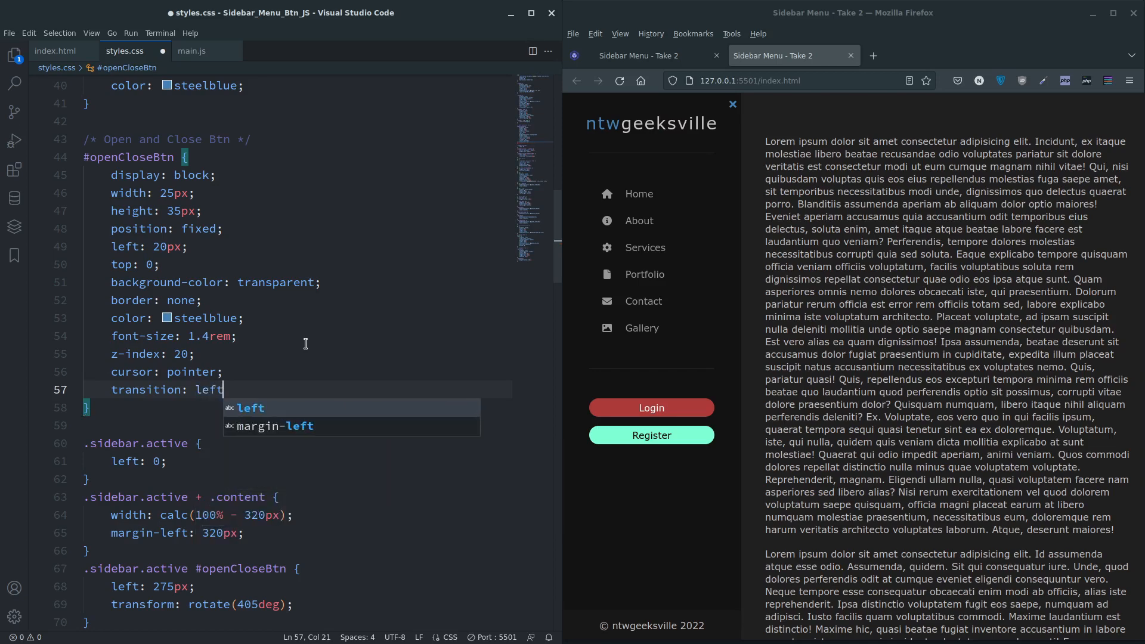
key("Escape")
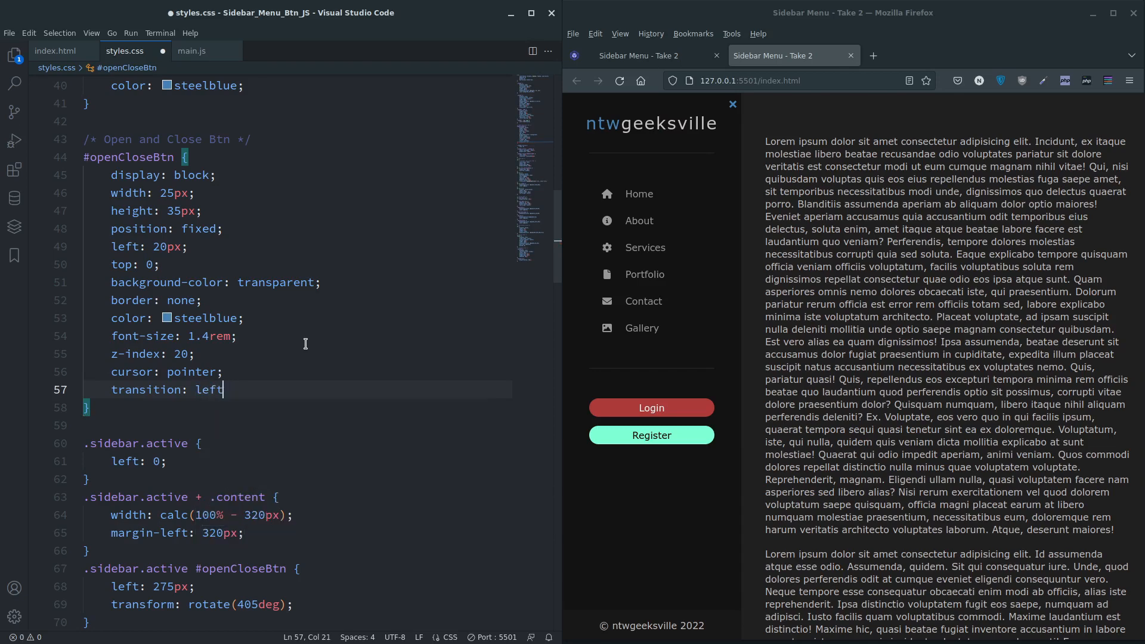
type("0.5s")
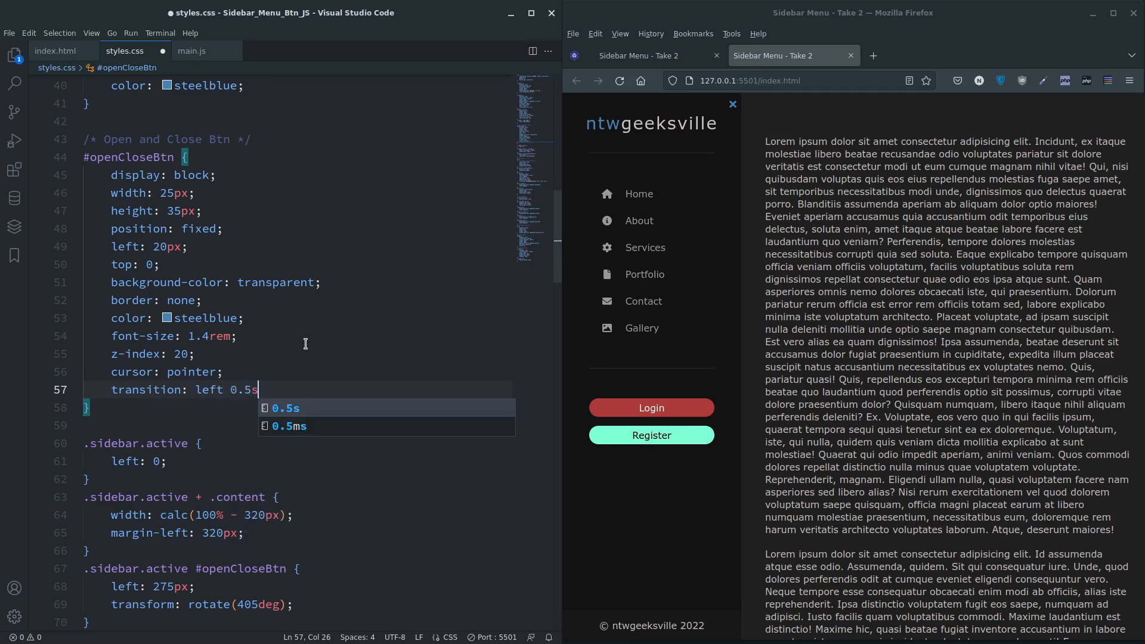
type(", tra")
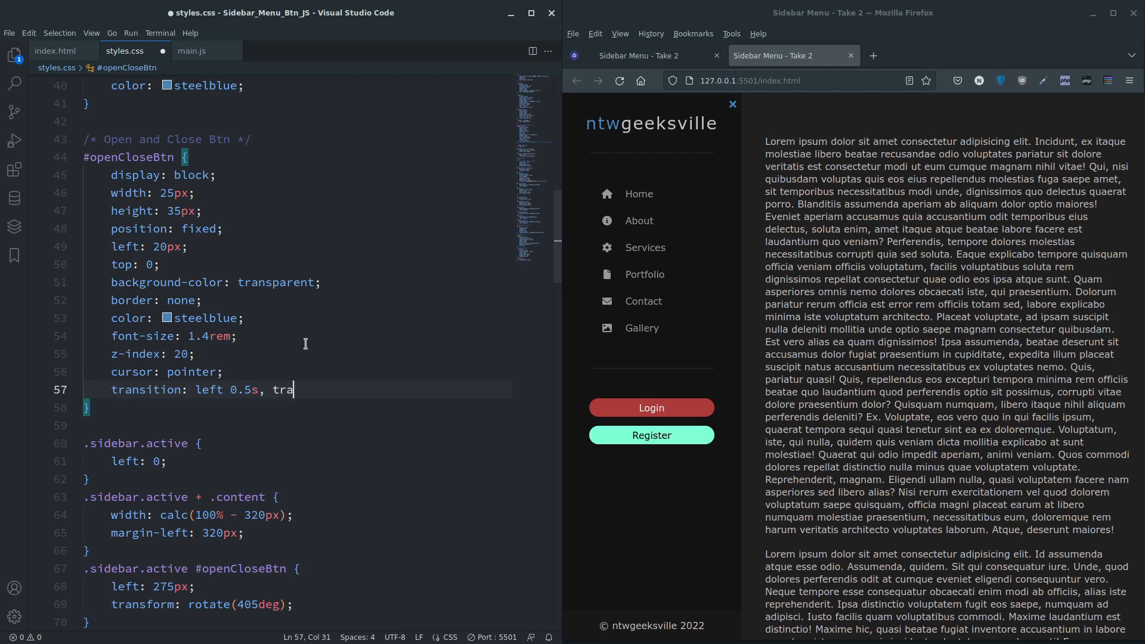
type("ns")
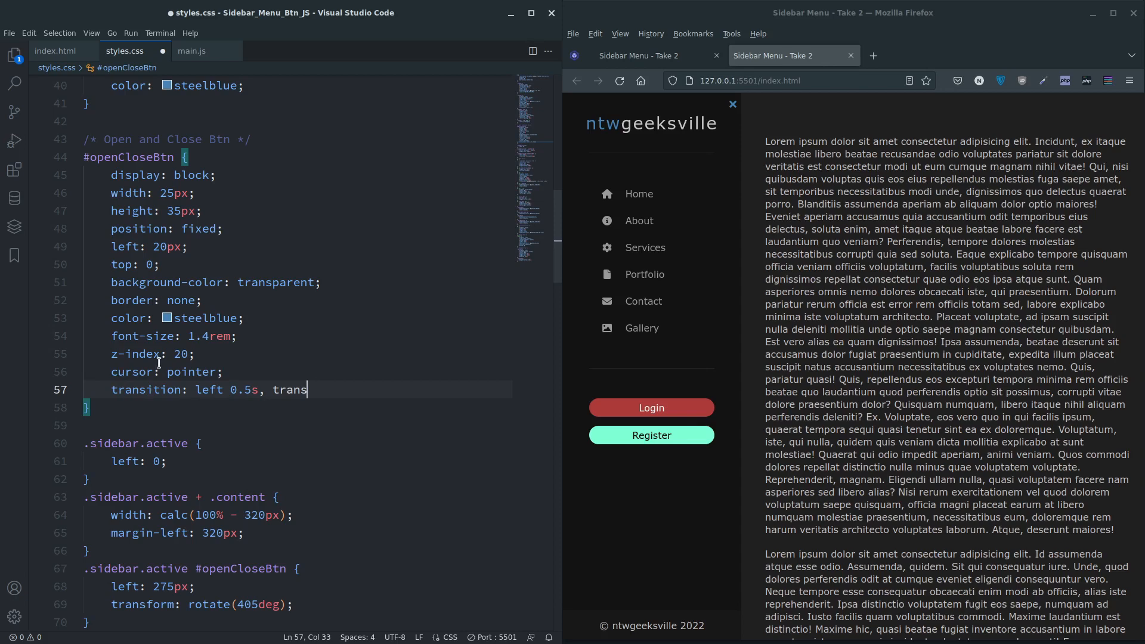
mouse_move(104, 246)
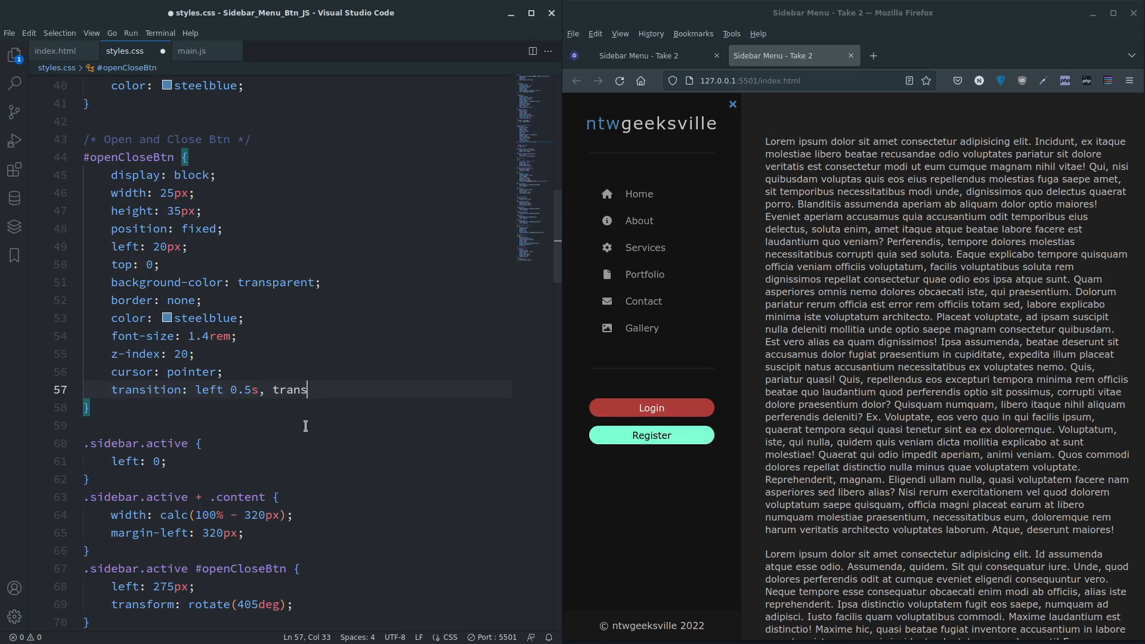
scroll("down", 3)
type("form 0.5")
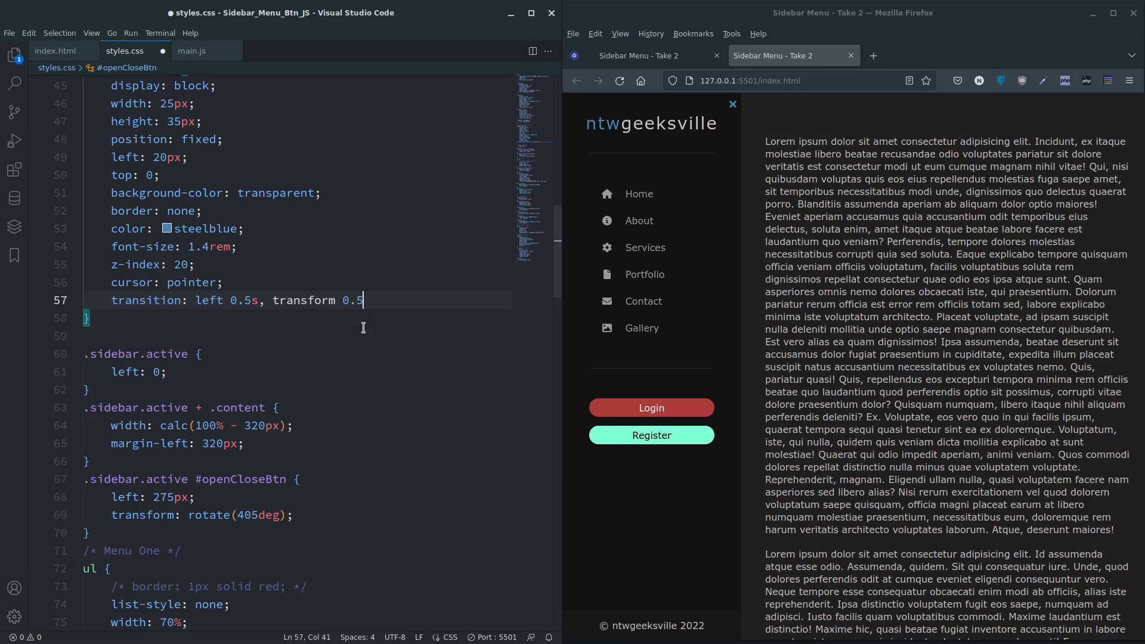
type("s;")
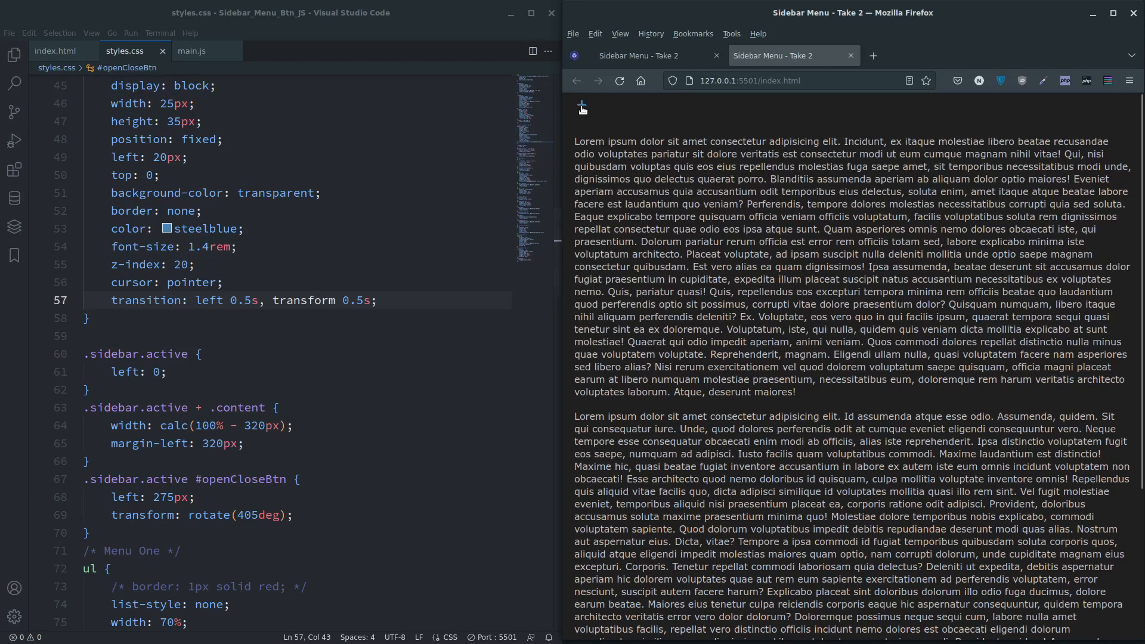
- Toggle the sidebar open and closed three times in Firefox, leaving it open
left_click(582, 108)
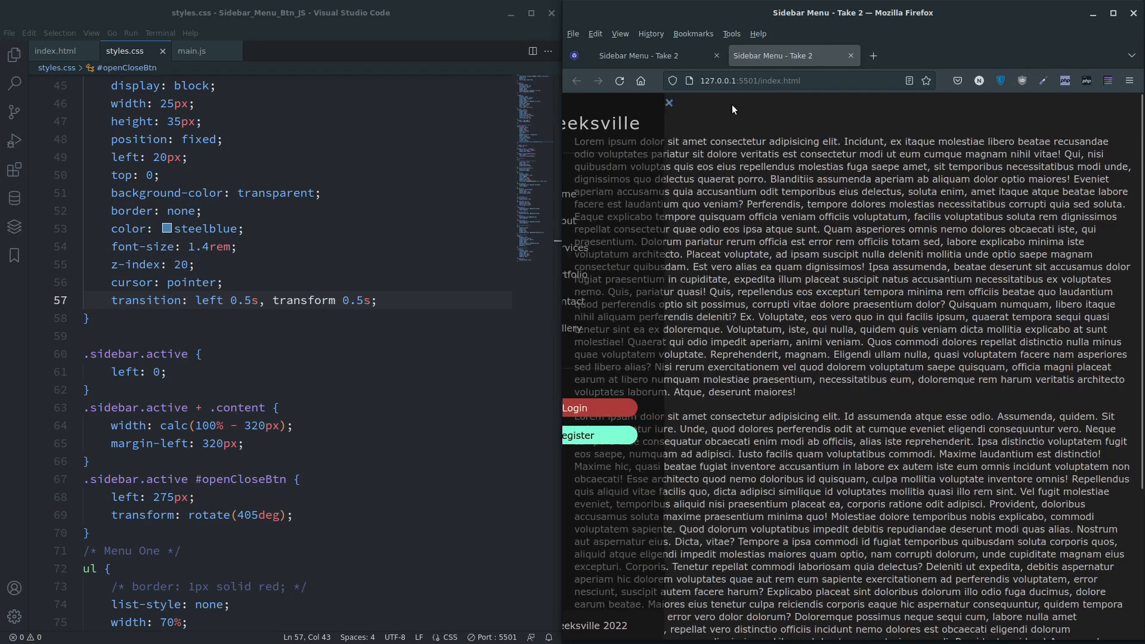
left_click(667, 102)
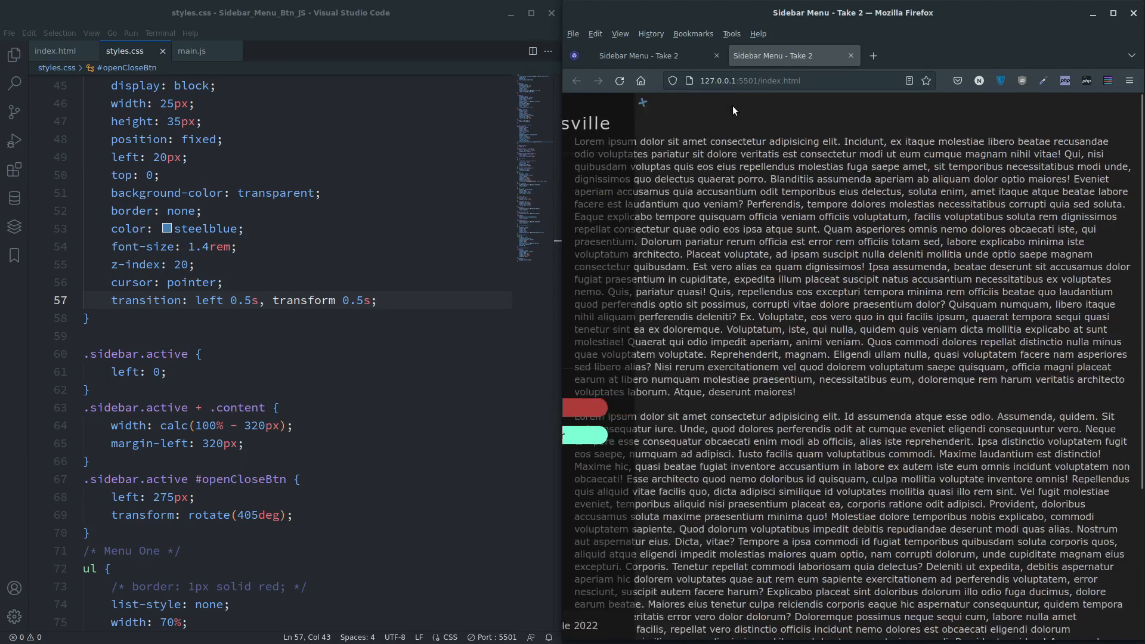
left_click(644, 102)
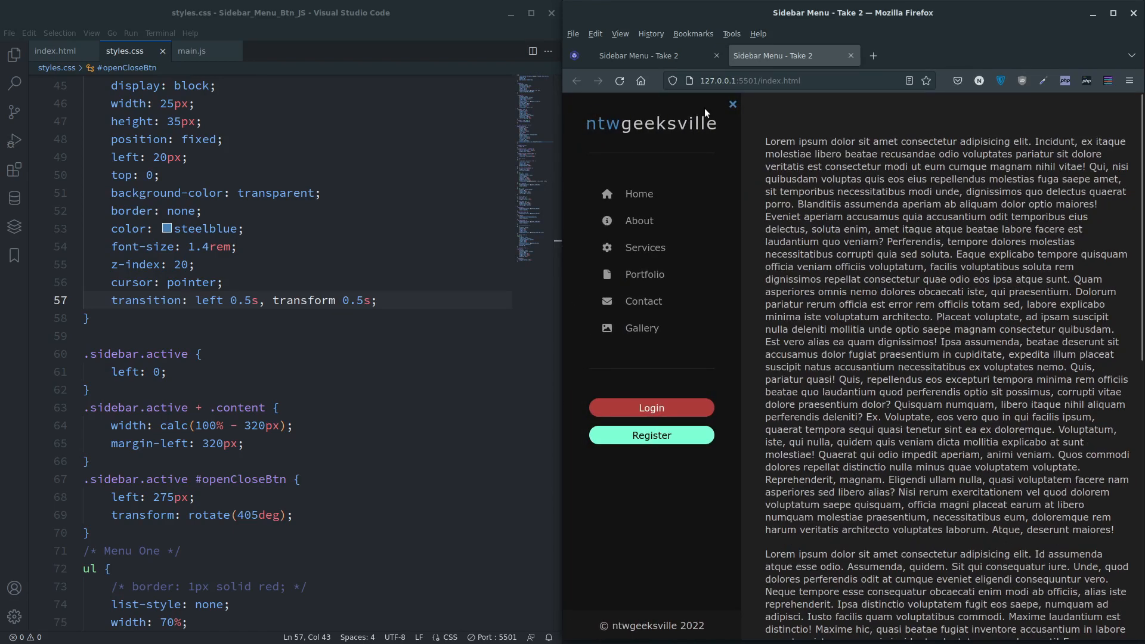
mouse_move(722, 306)
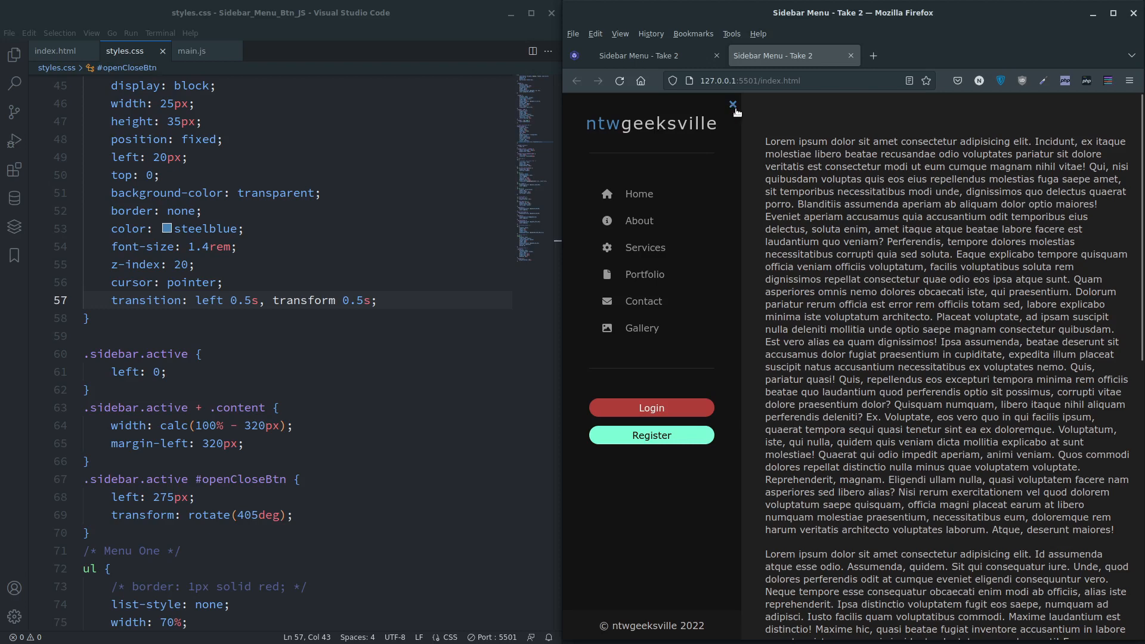
mouse_move(752, 106)
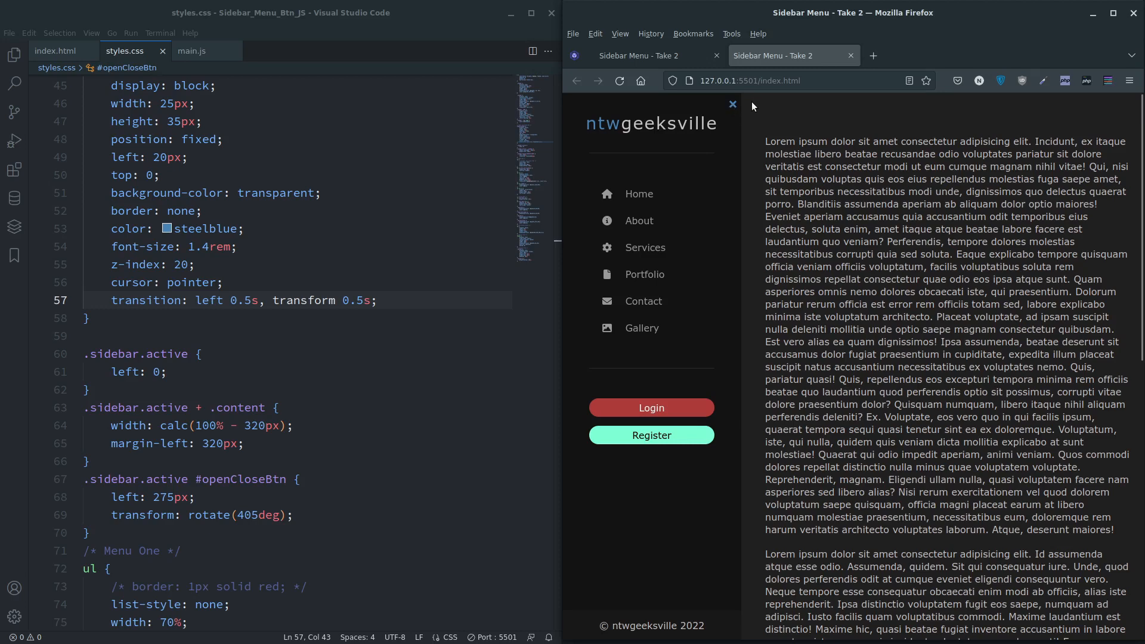
mouse_move(704, 107)
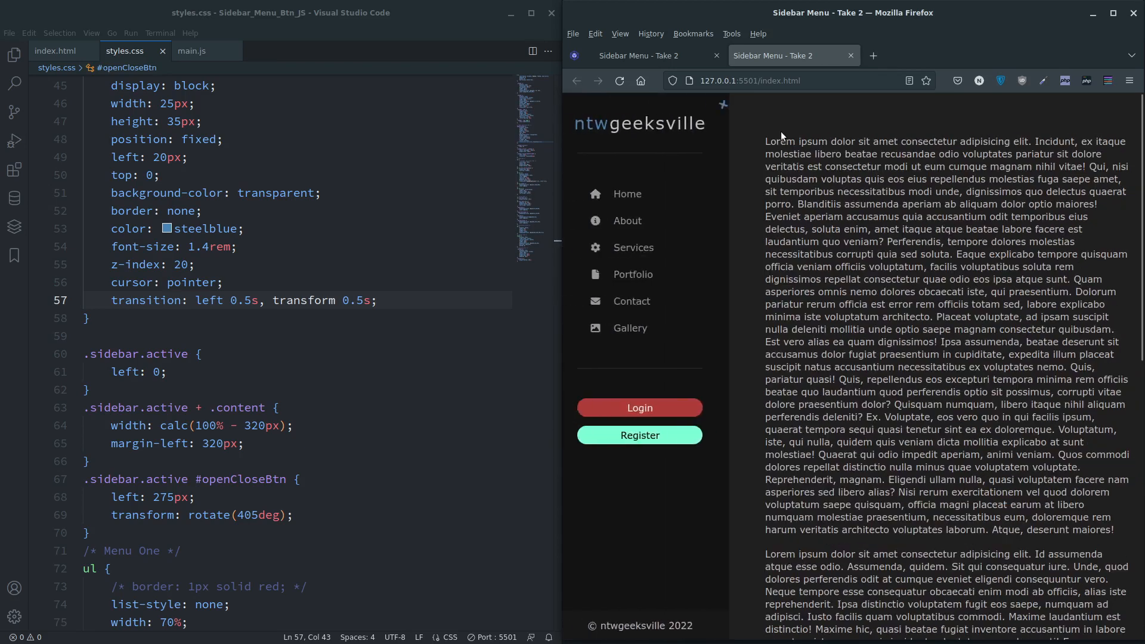
left_click(722, 104)
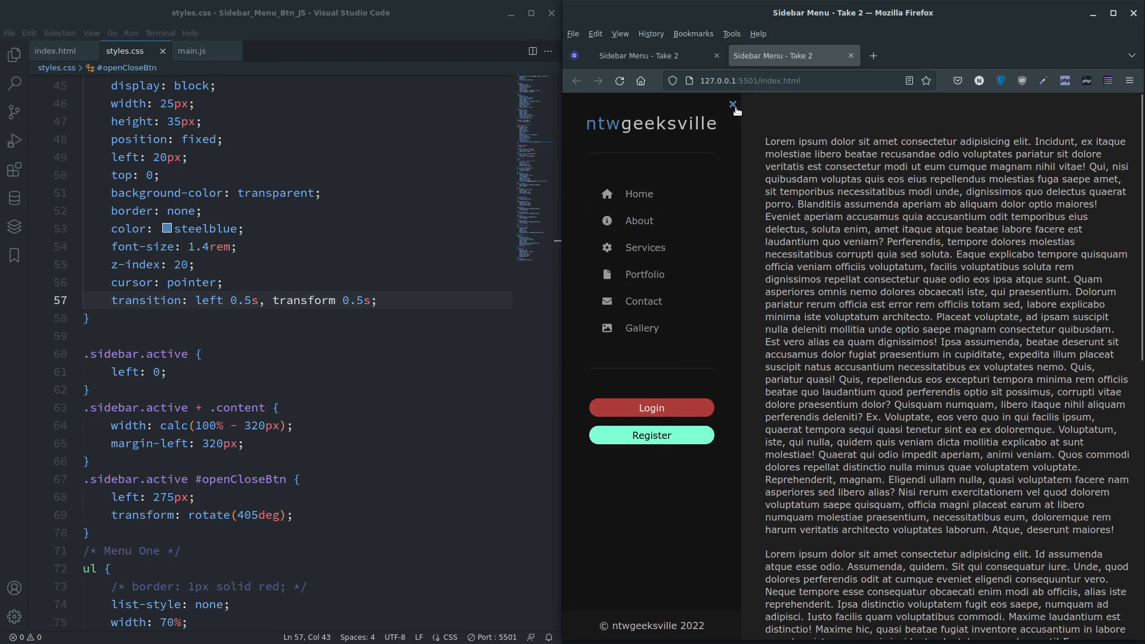
left_click(732, 105)
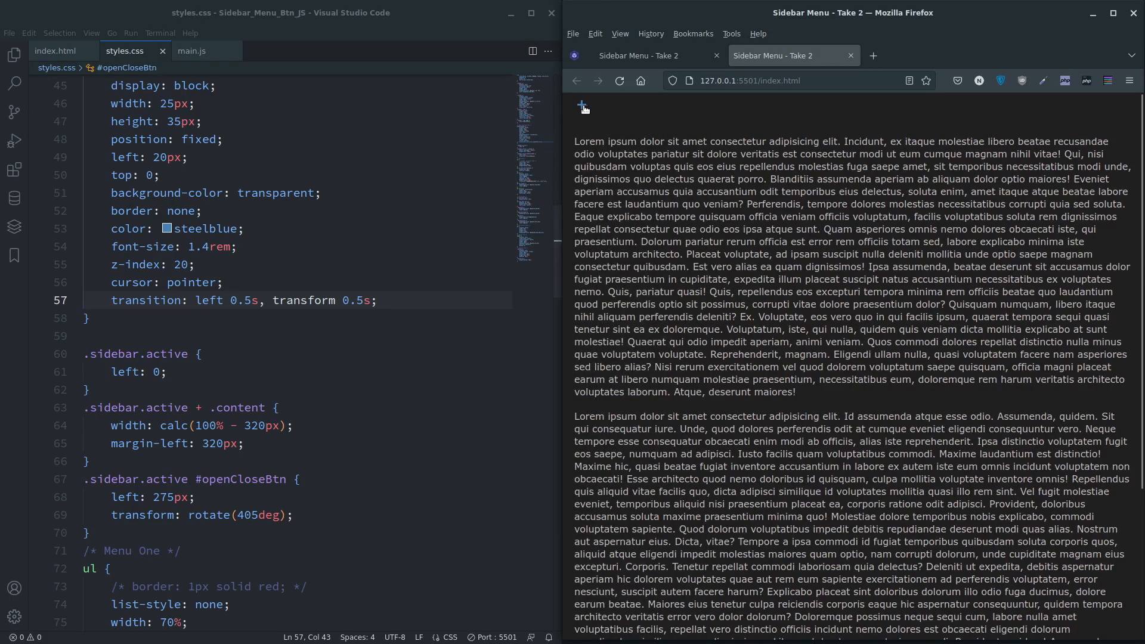
left_click(582, 107)
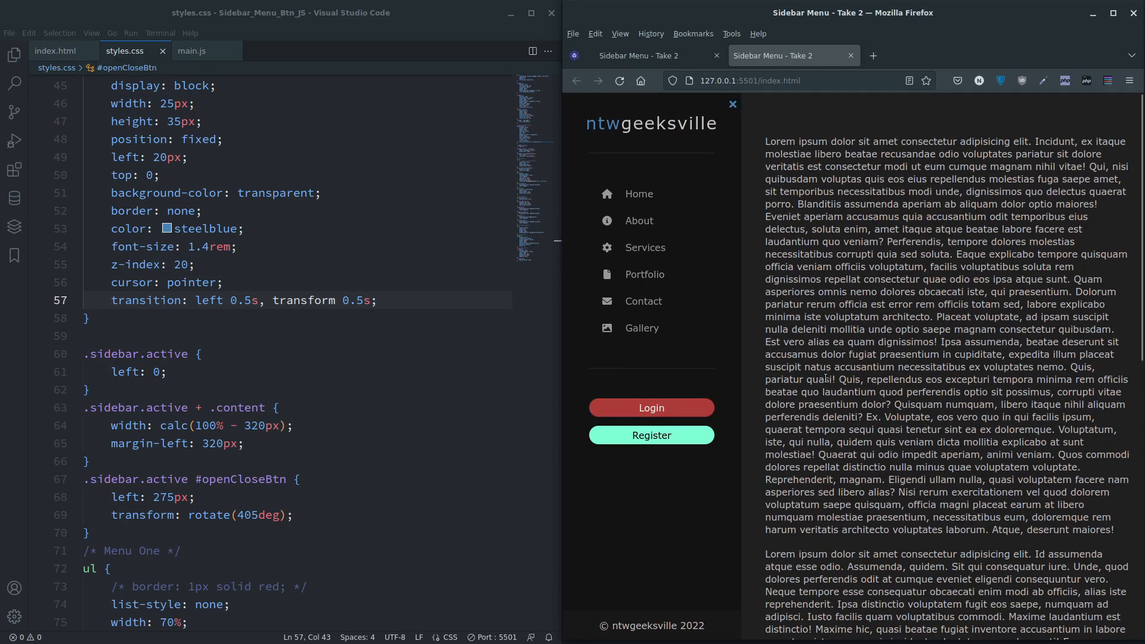
- Add 'transition: width 0.5s, margin 0.5s;' to the .content rule in styles.css
scroll("down", 3)
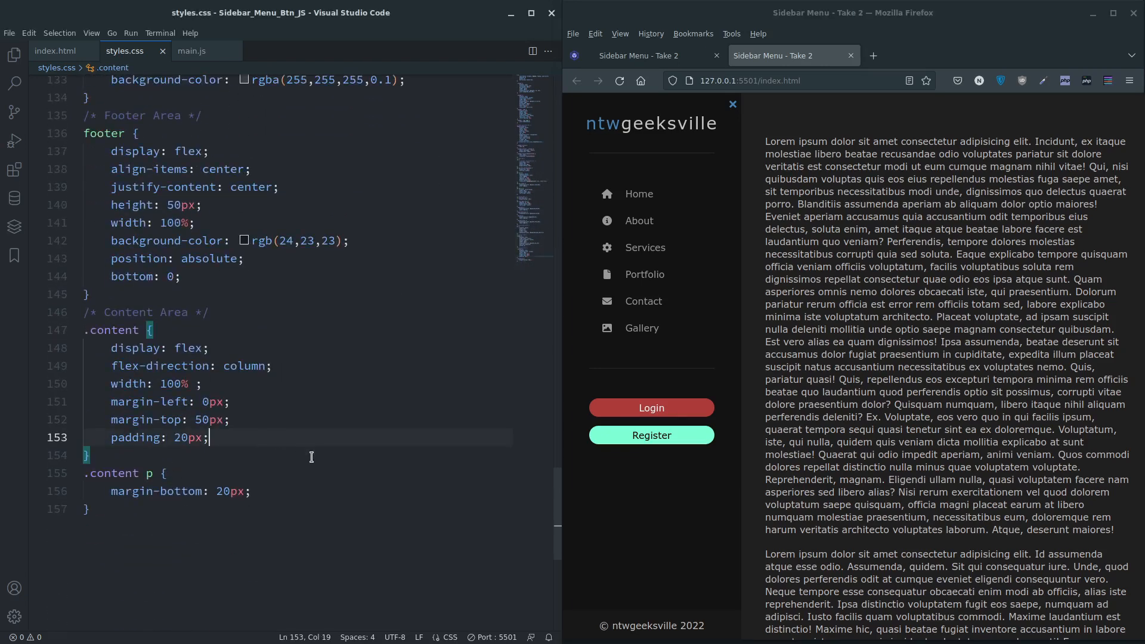
type("tr")
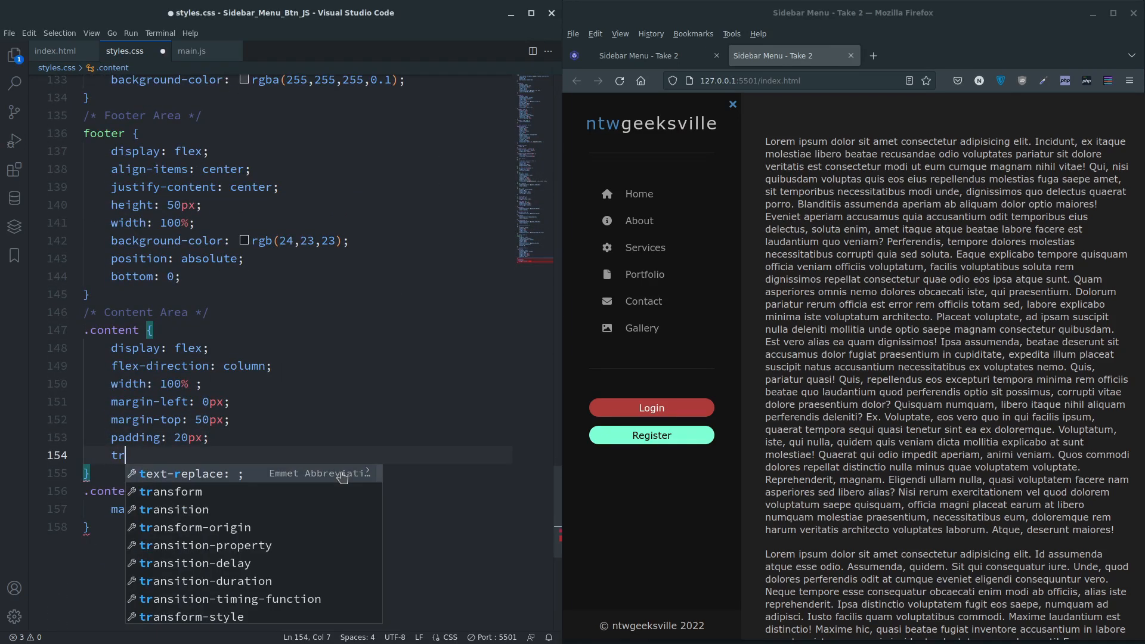
type("ansition: ;")
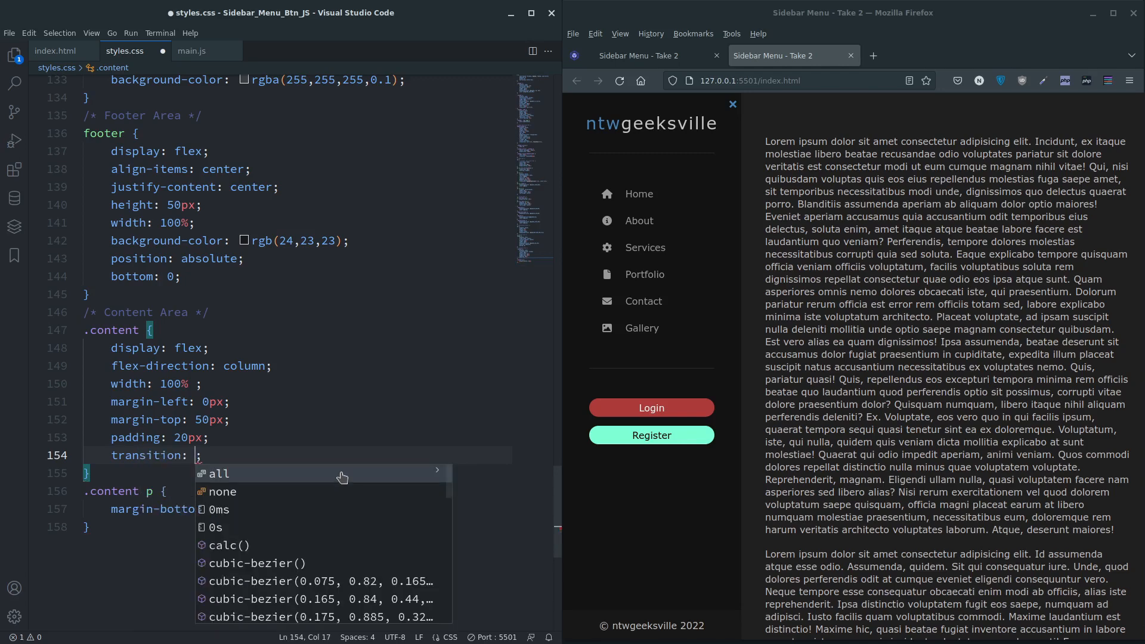
type("width")
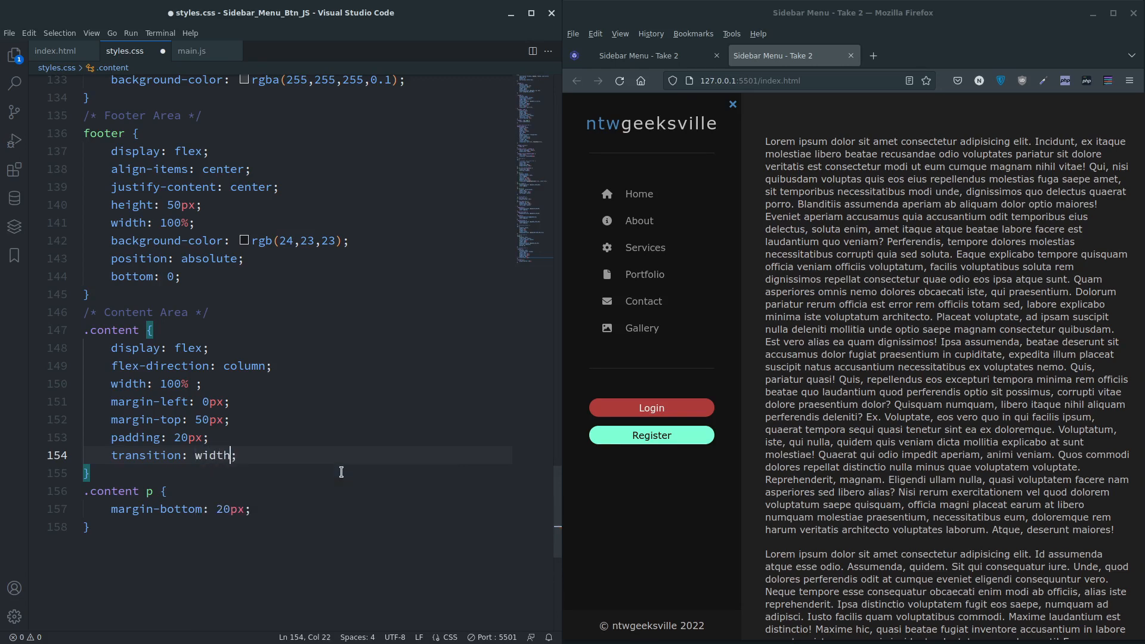
type("0.5")
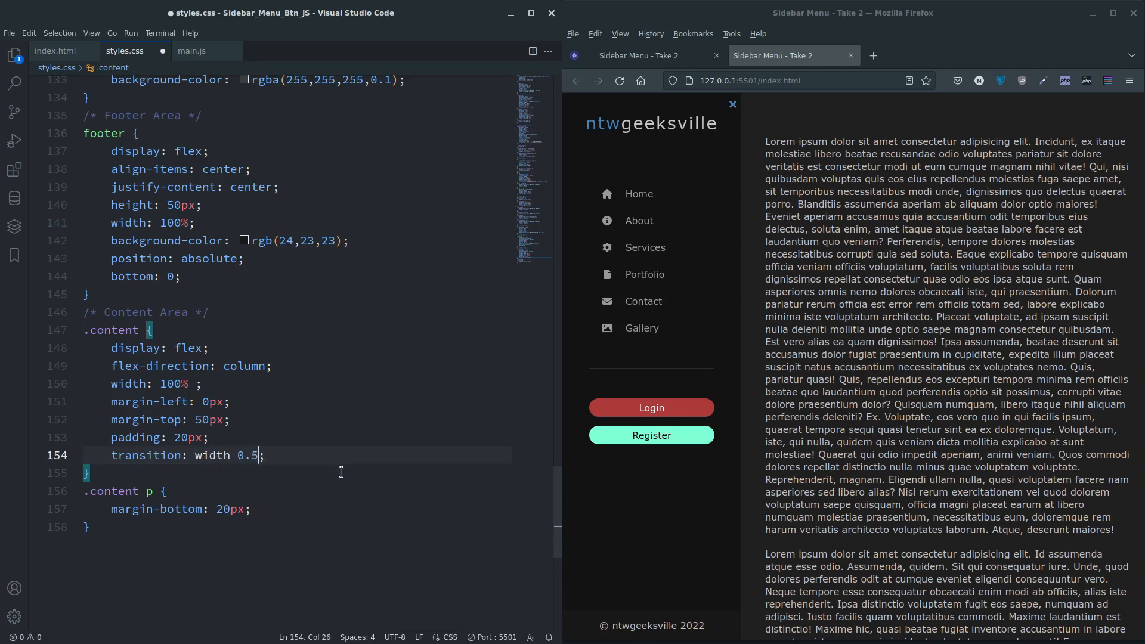
type("s,")
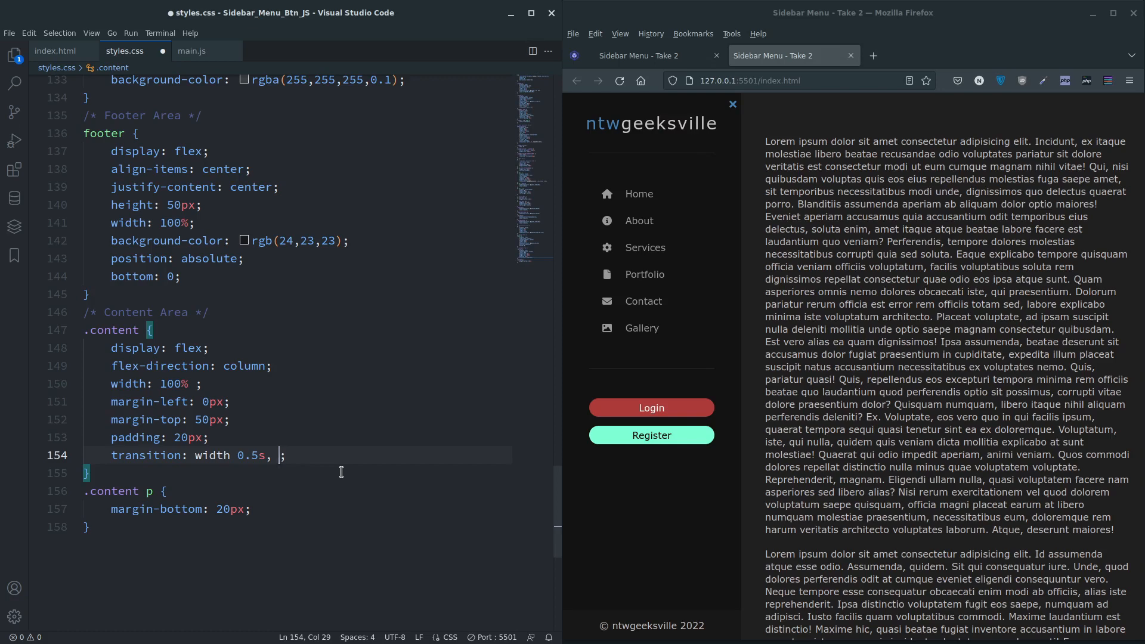
type("margin")
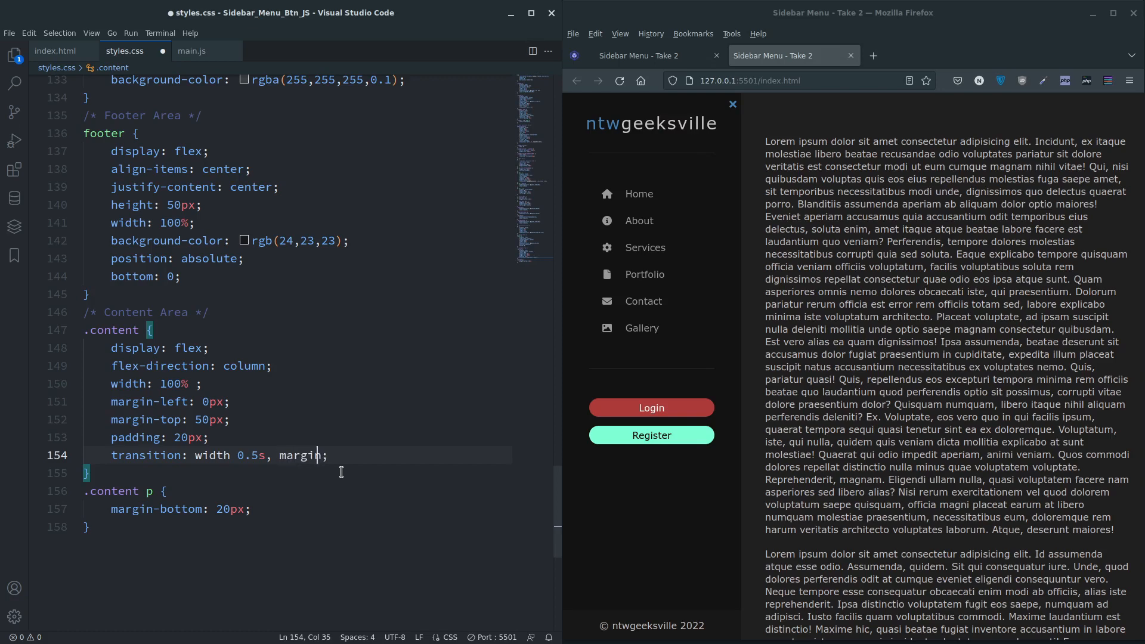
type("0.5s")
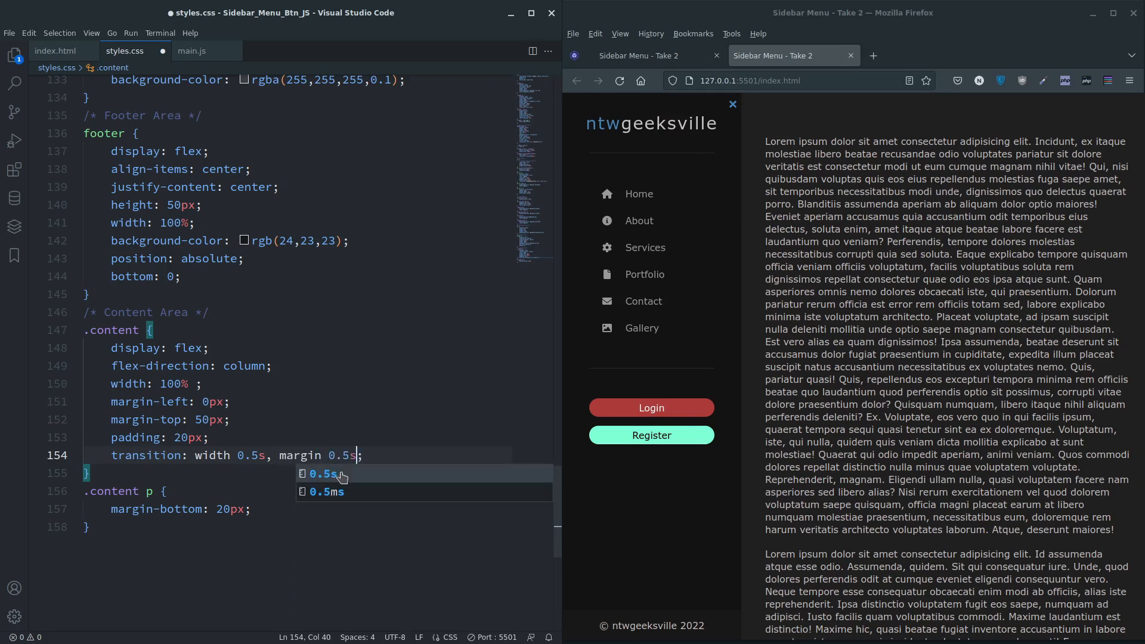